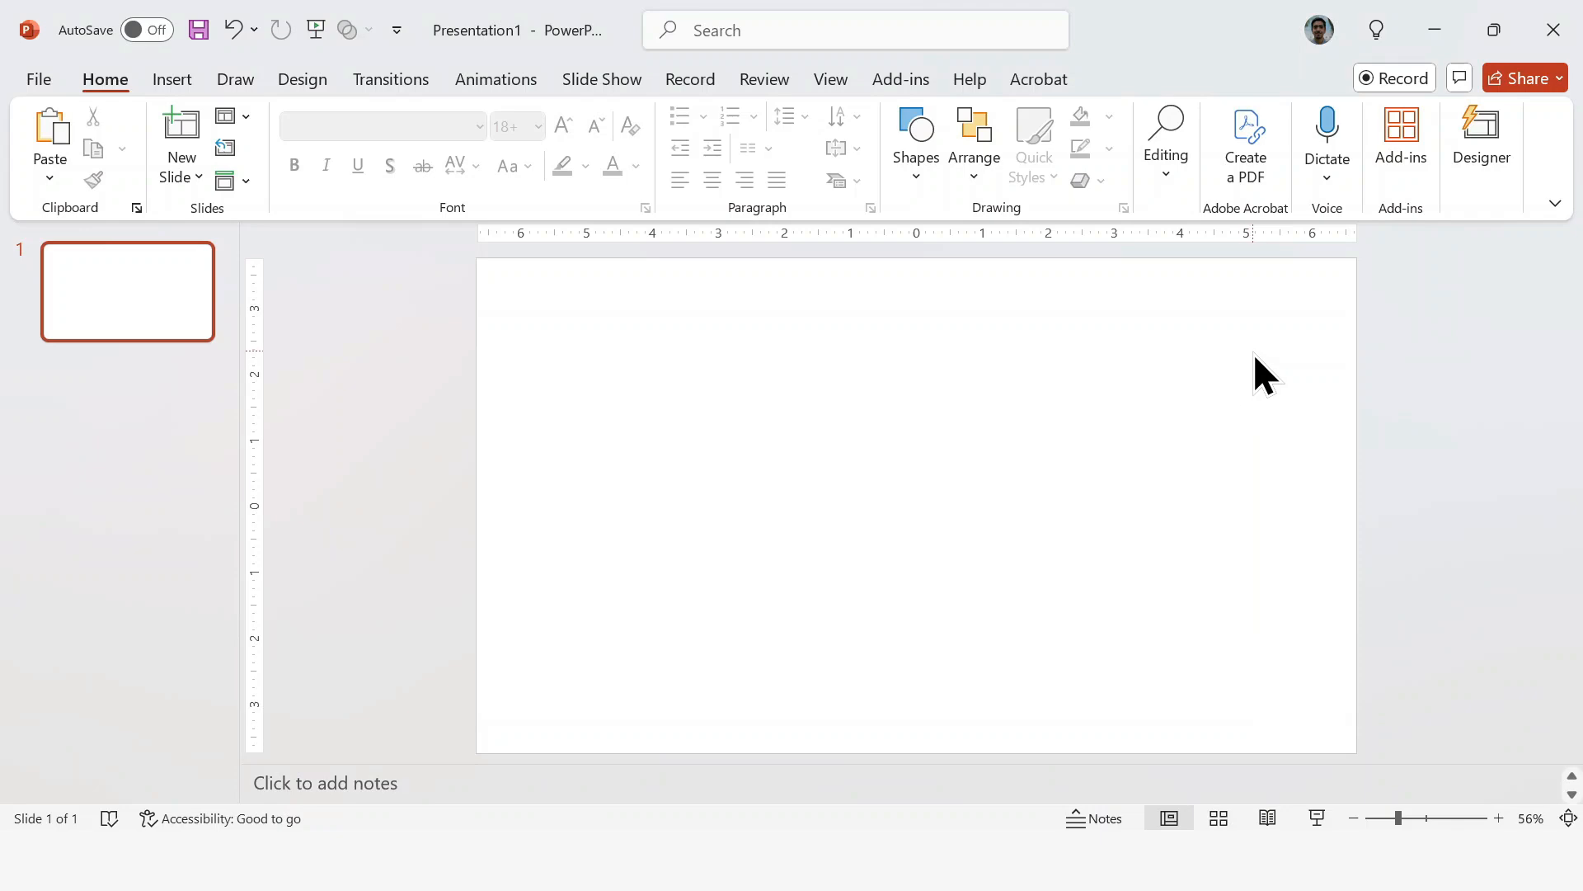
{"action": "mouse_move", "coordinate": [892, 444]}
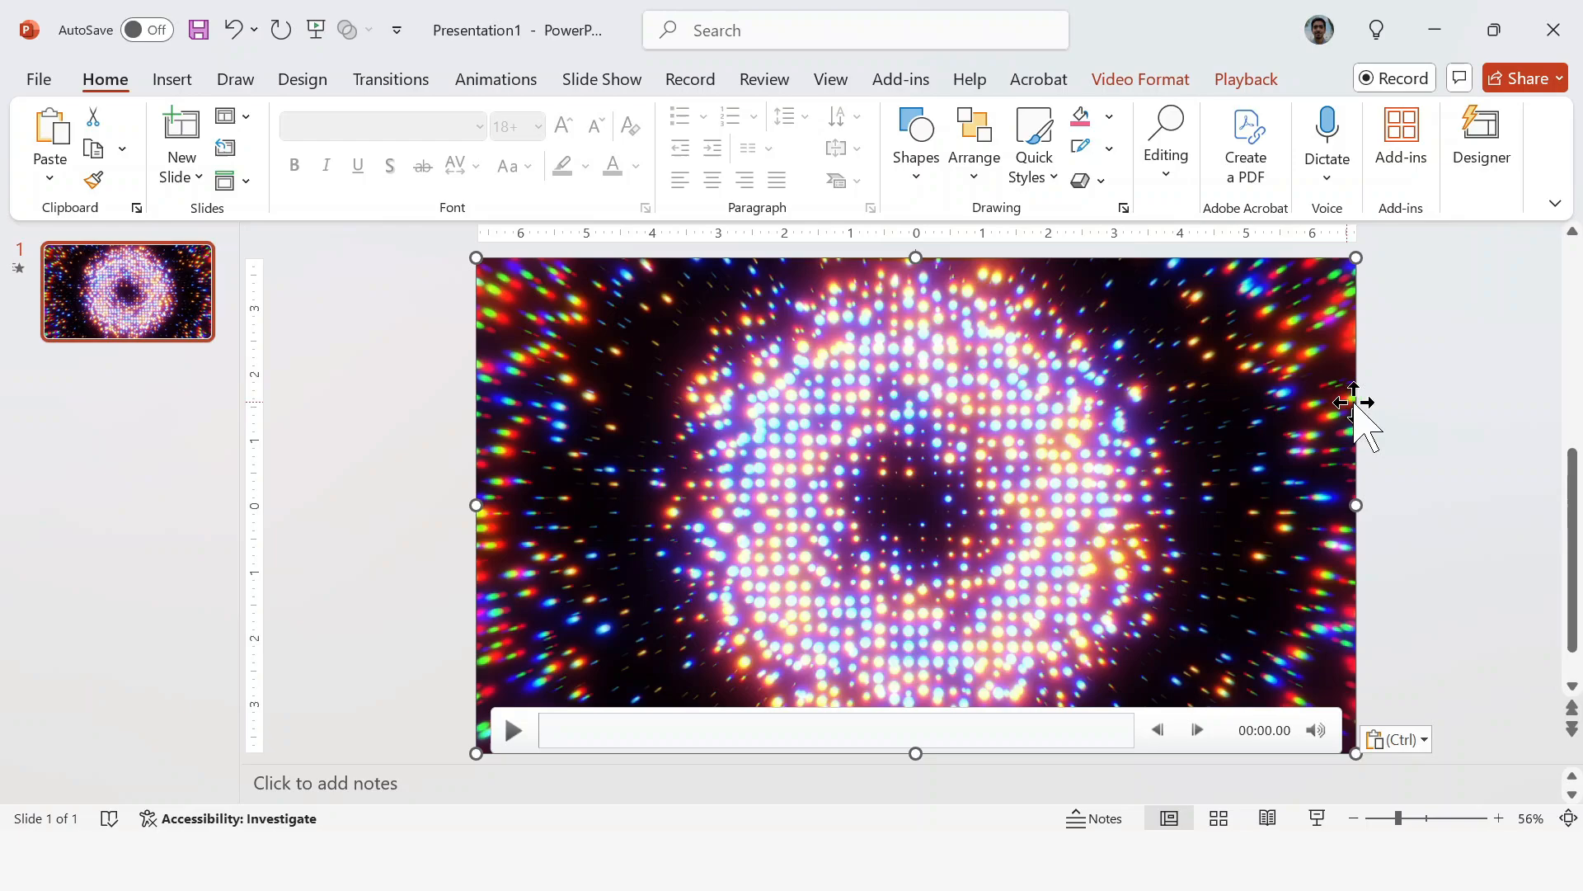
- Deselect the pasted glowing-lights video and pick the Rectangle shape to draw over it
{"action": "left_click", "coordinate": [511, 731]}
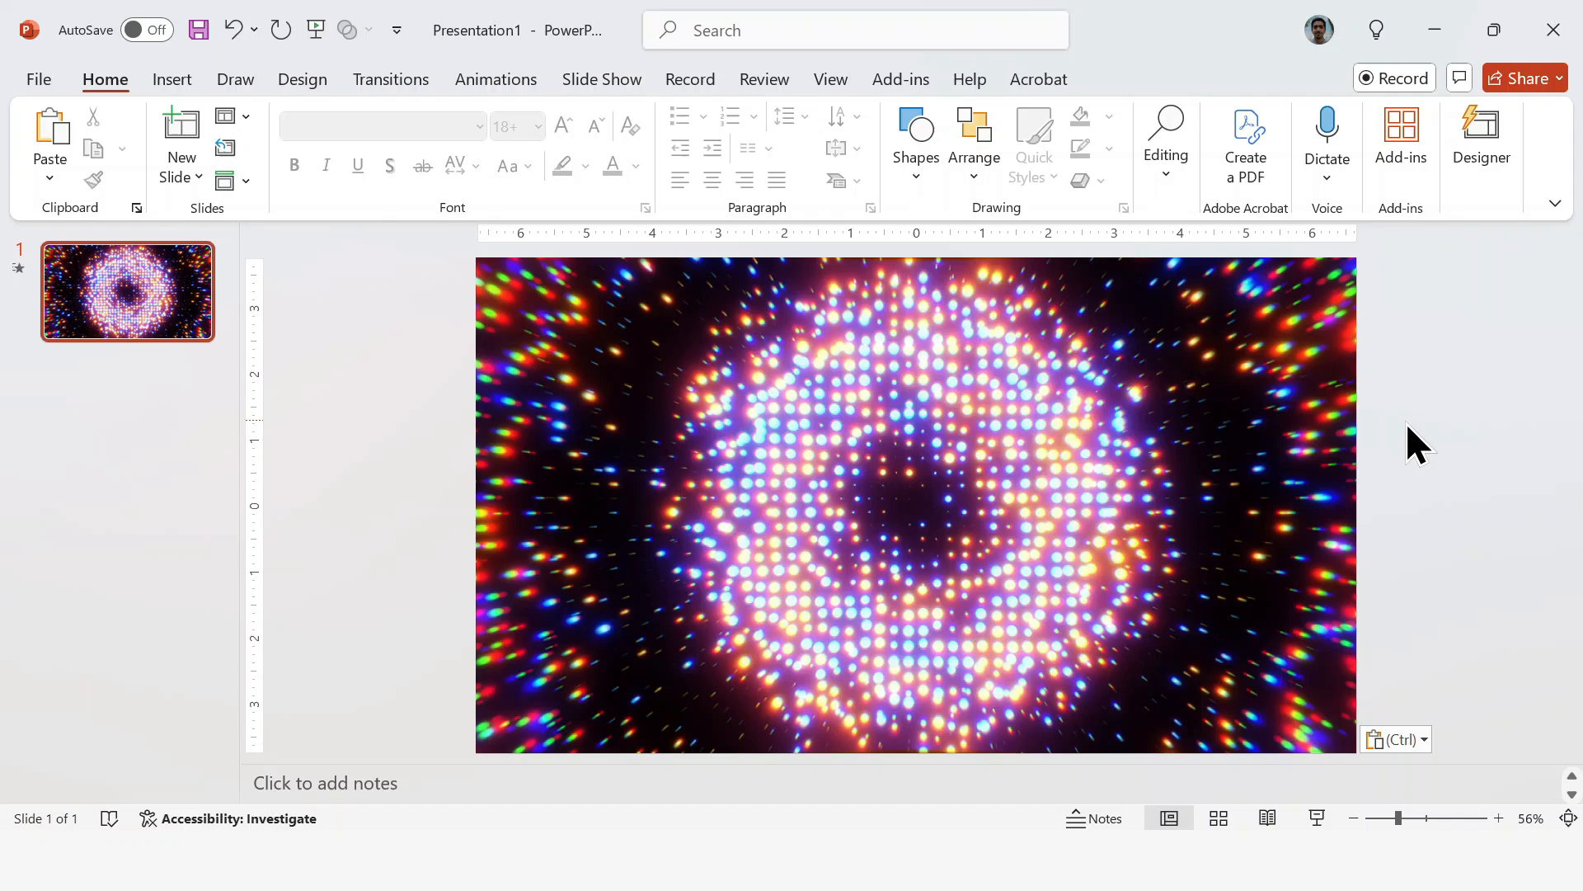
{"action": "left_click", "coordinate": [913, 142]}
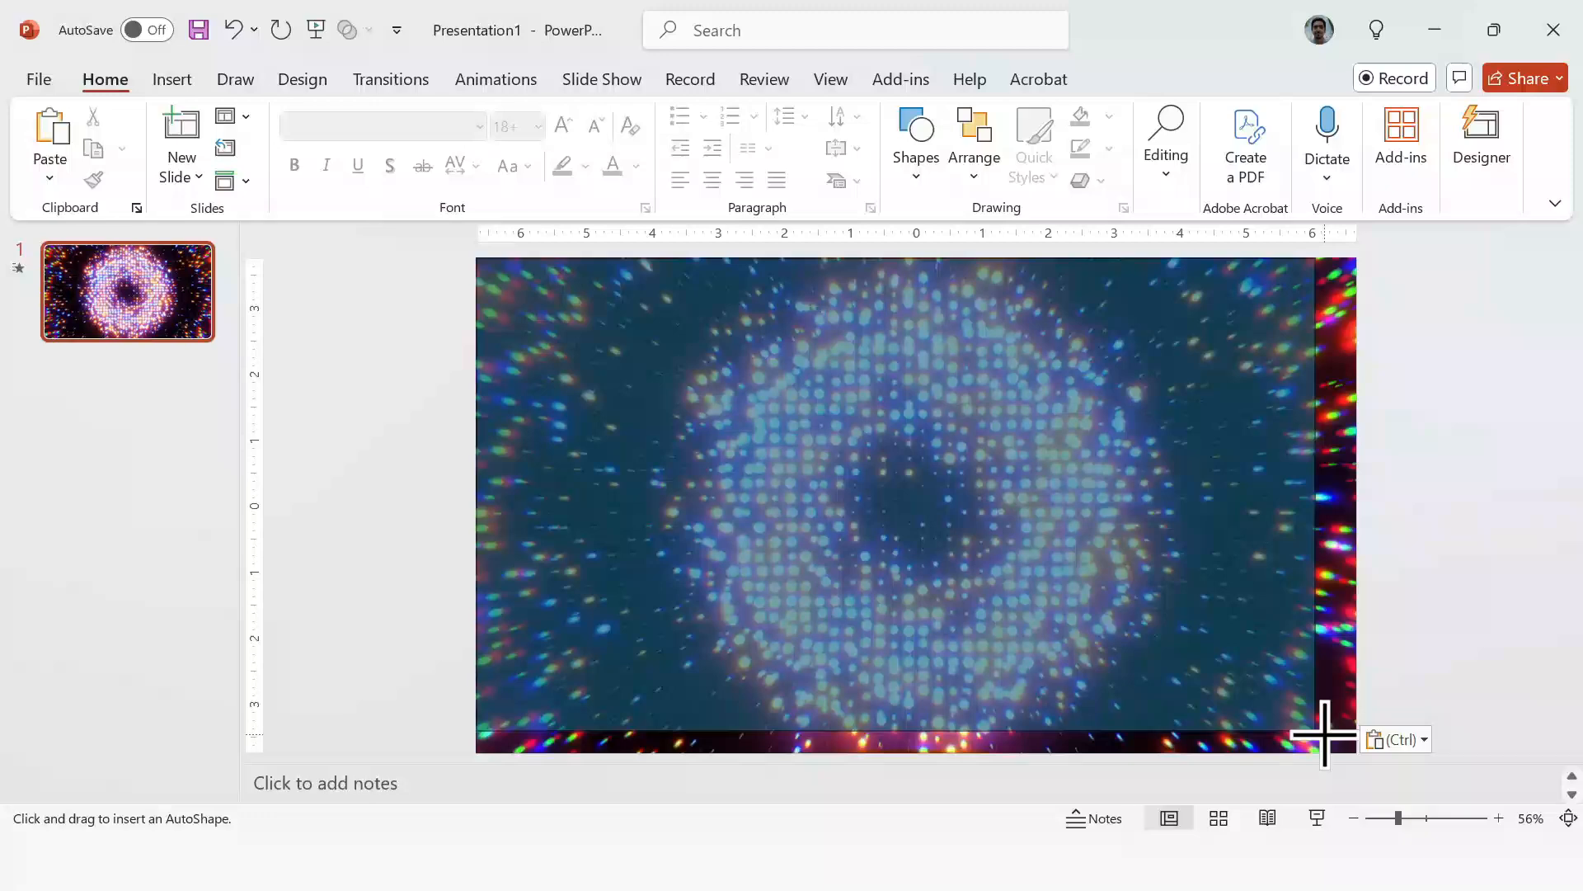
- Draw a rectangle covering the whole slide and fill it solid black
{"action": "left_click_drag", "start_coordinate": [475, 258], "coordinate": [1357, 752]}
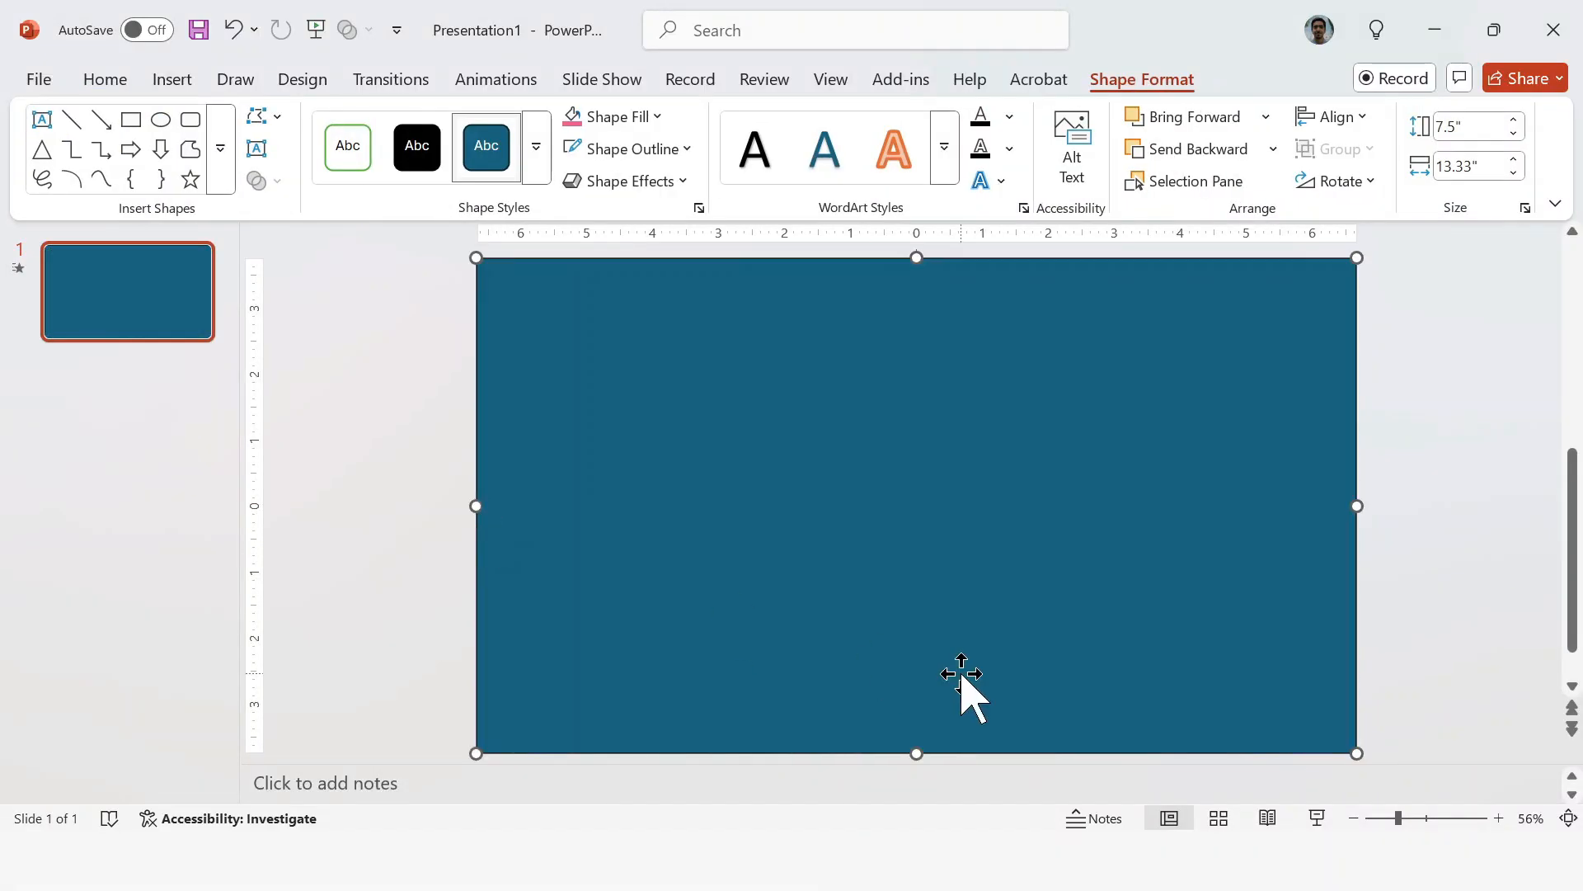
{"action": "left_click", "coordinate": [612, 116]}
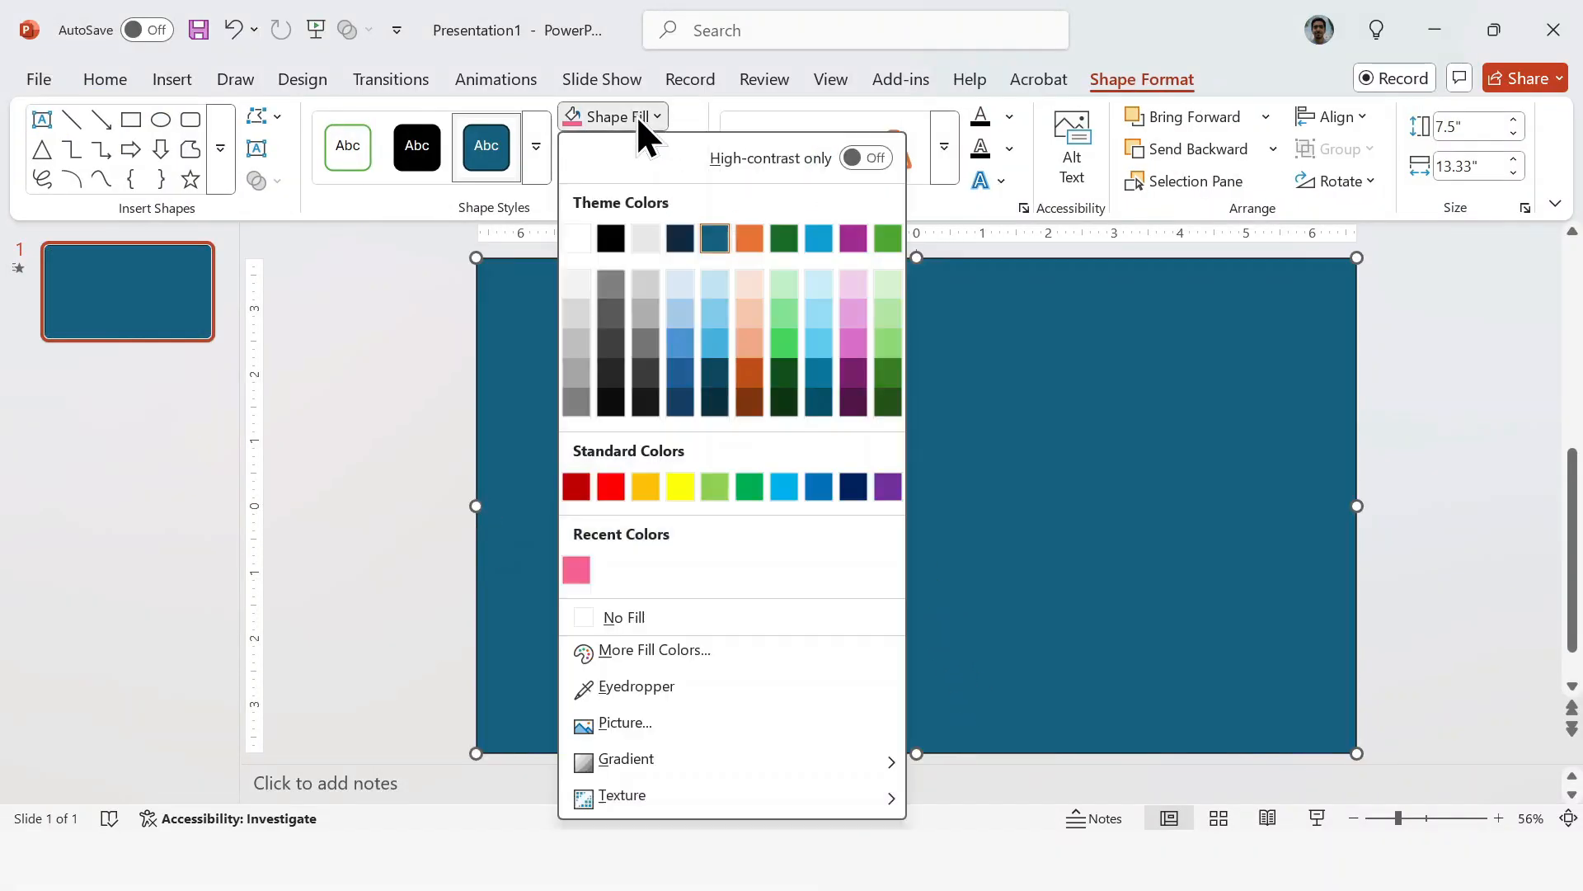
{"action": "left_click", "coordinate": [610, 238]}
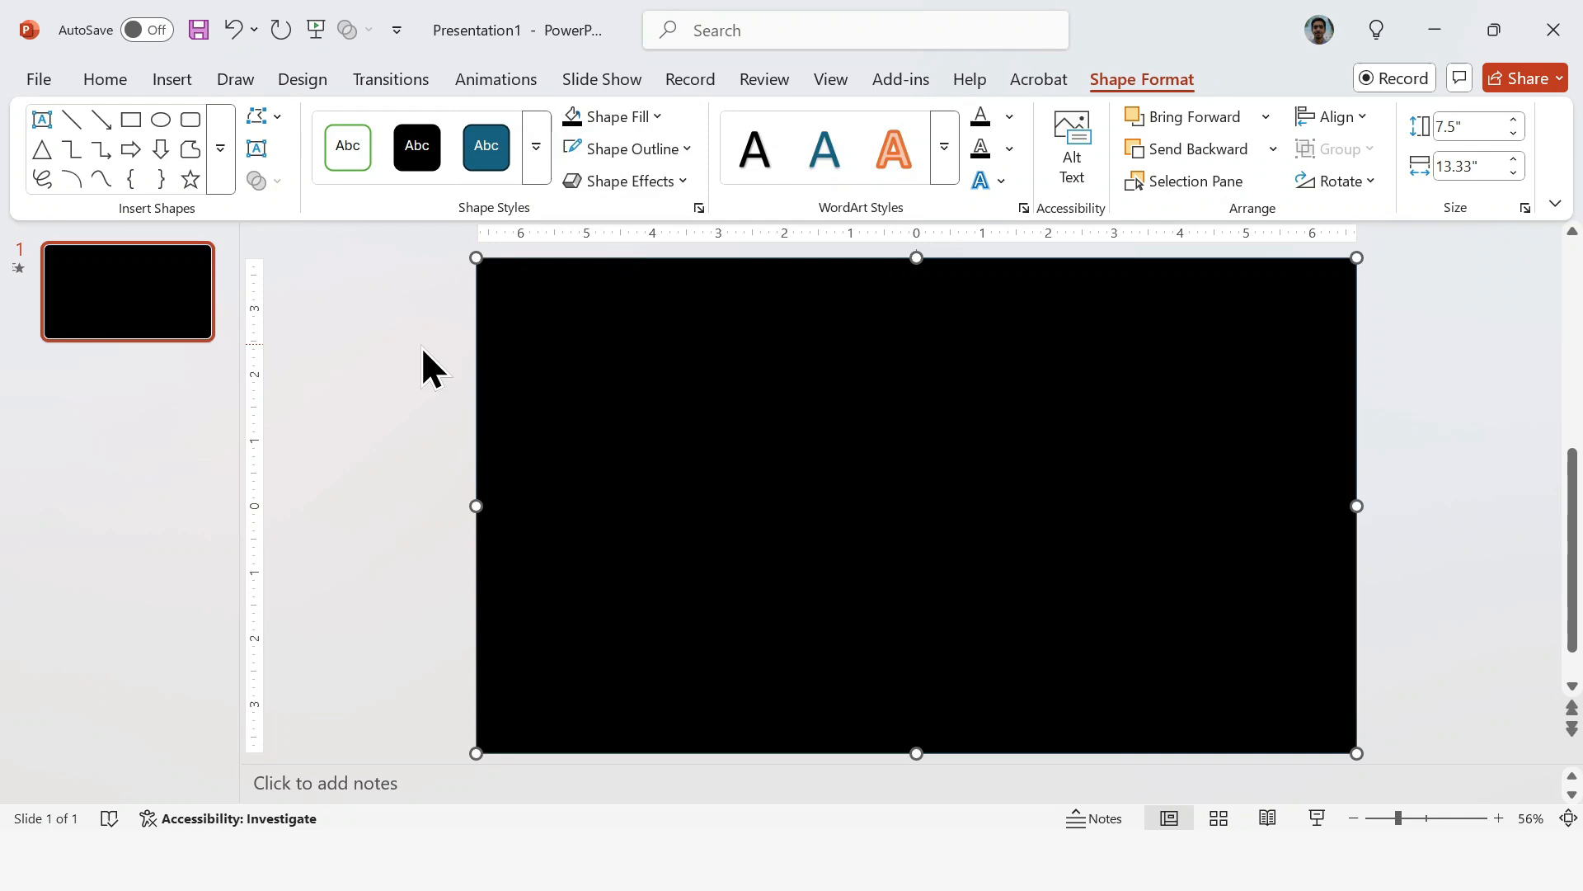
{"action": "left_click", "coordinate": [104, 79]}
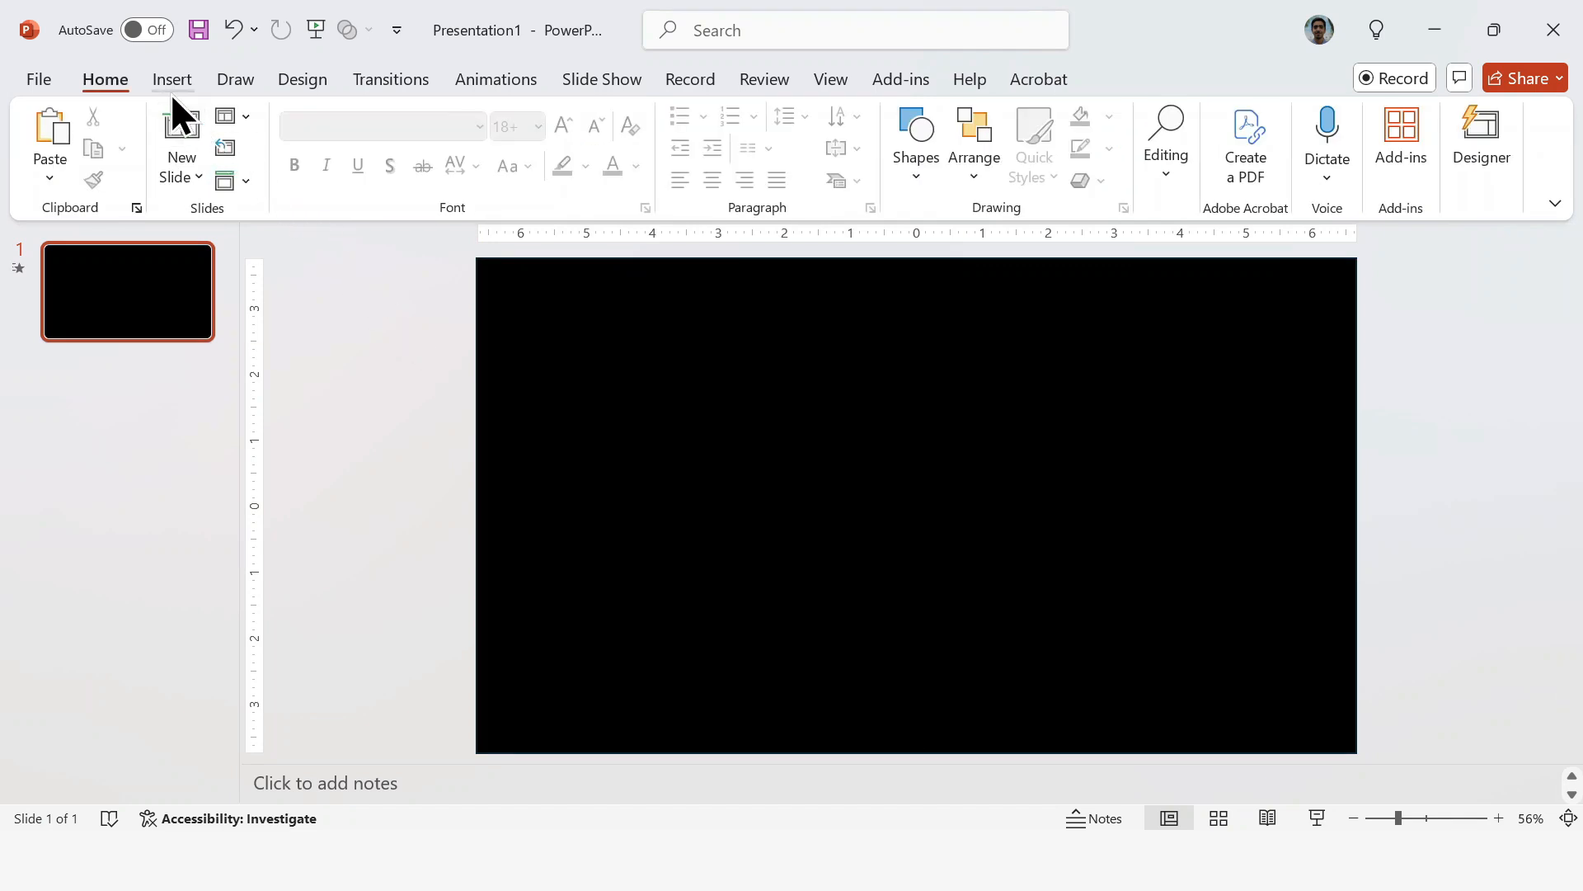
- Insert a text box set to the Impact font at size 239
{"action": "left_click", "coordinate": [170, 79]}
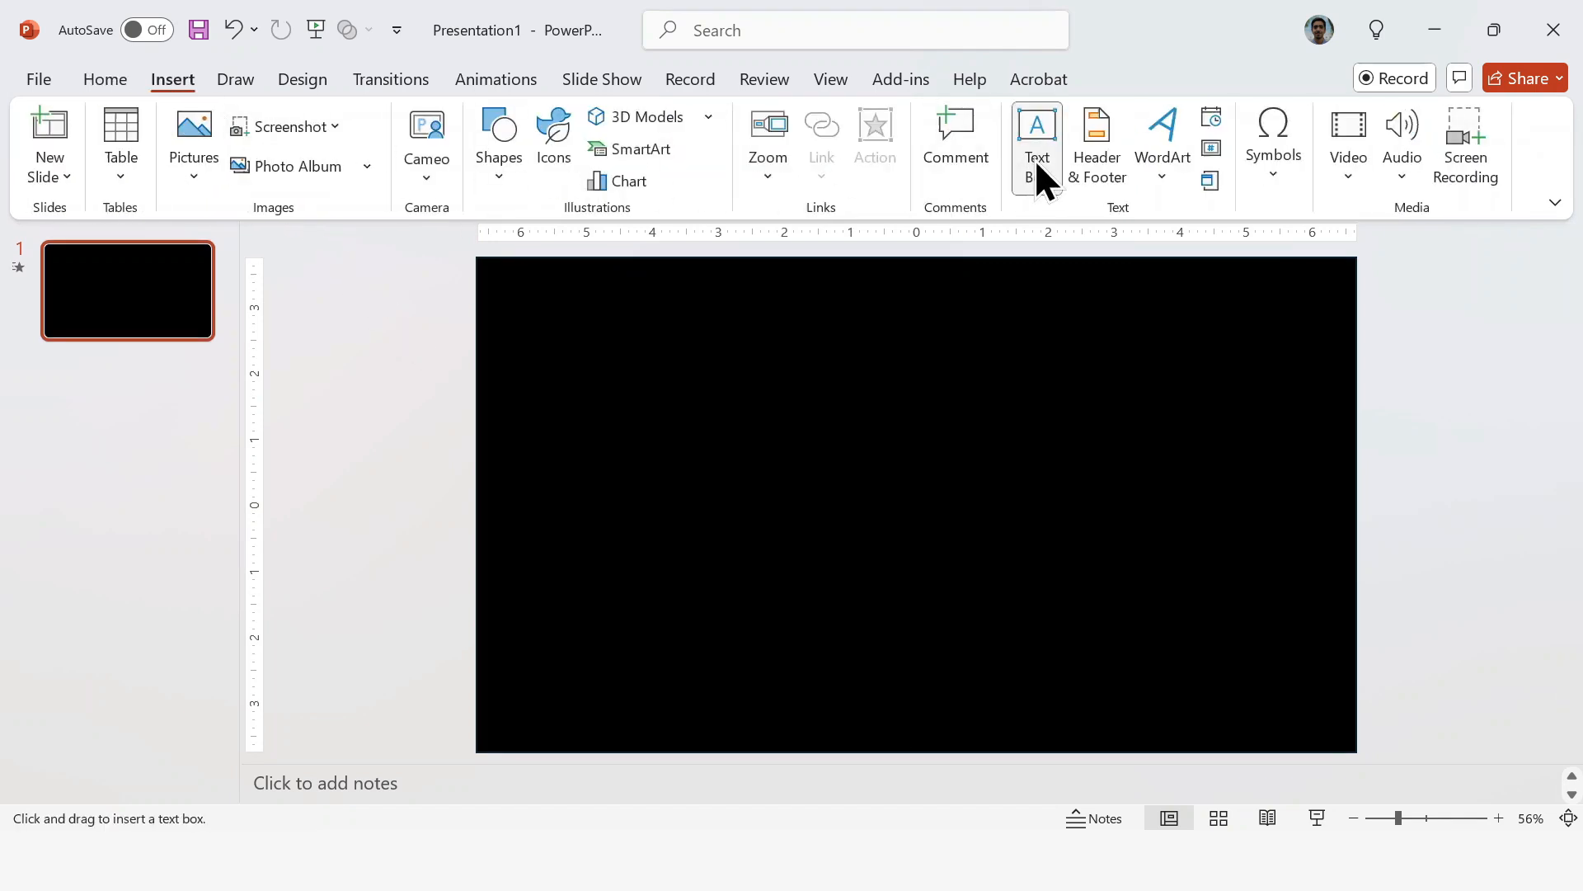
{"action": "left_click", "coordinate": [1035, 142]}
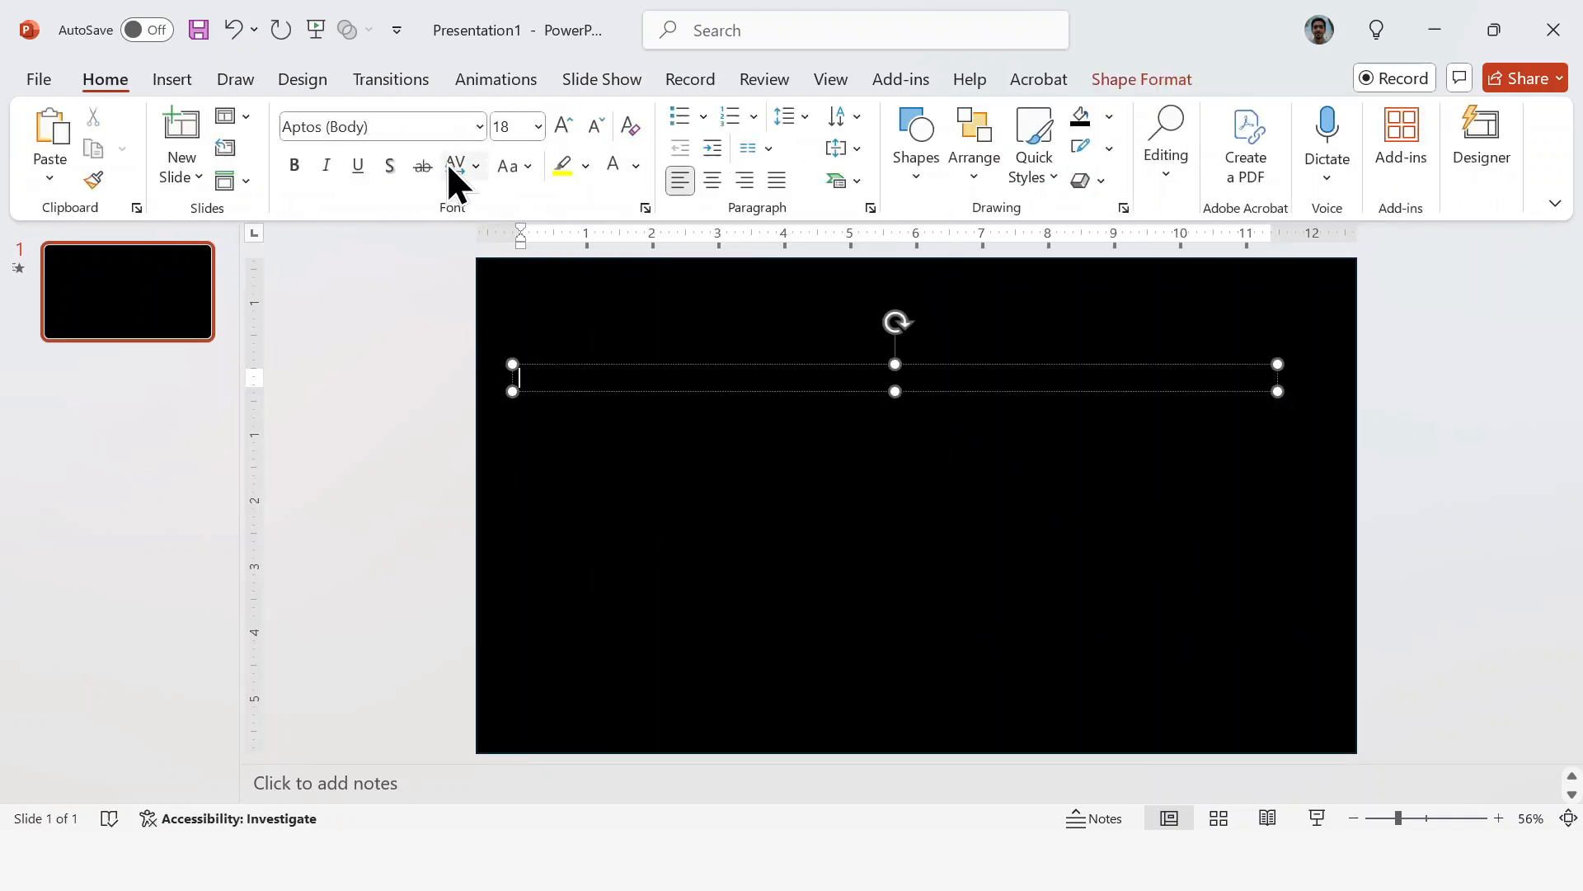
{"action": "type", "text": "Impact"}
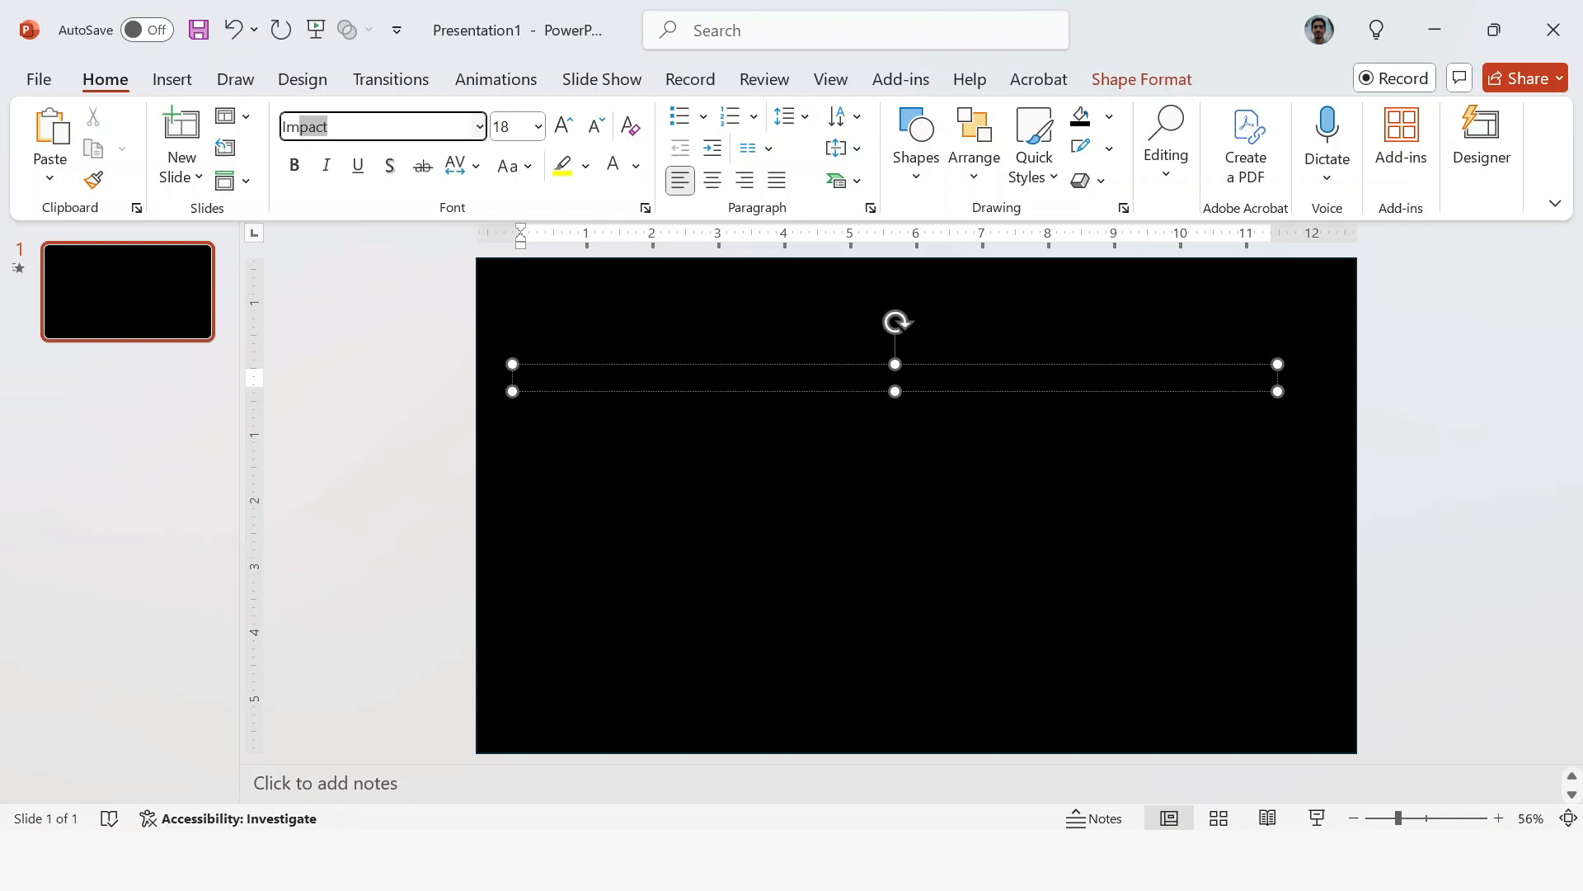
{"action": "left_click", "coordinate": [508, 127]}
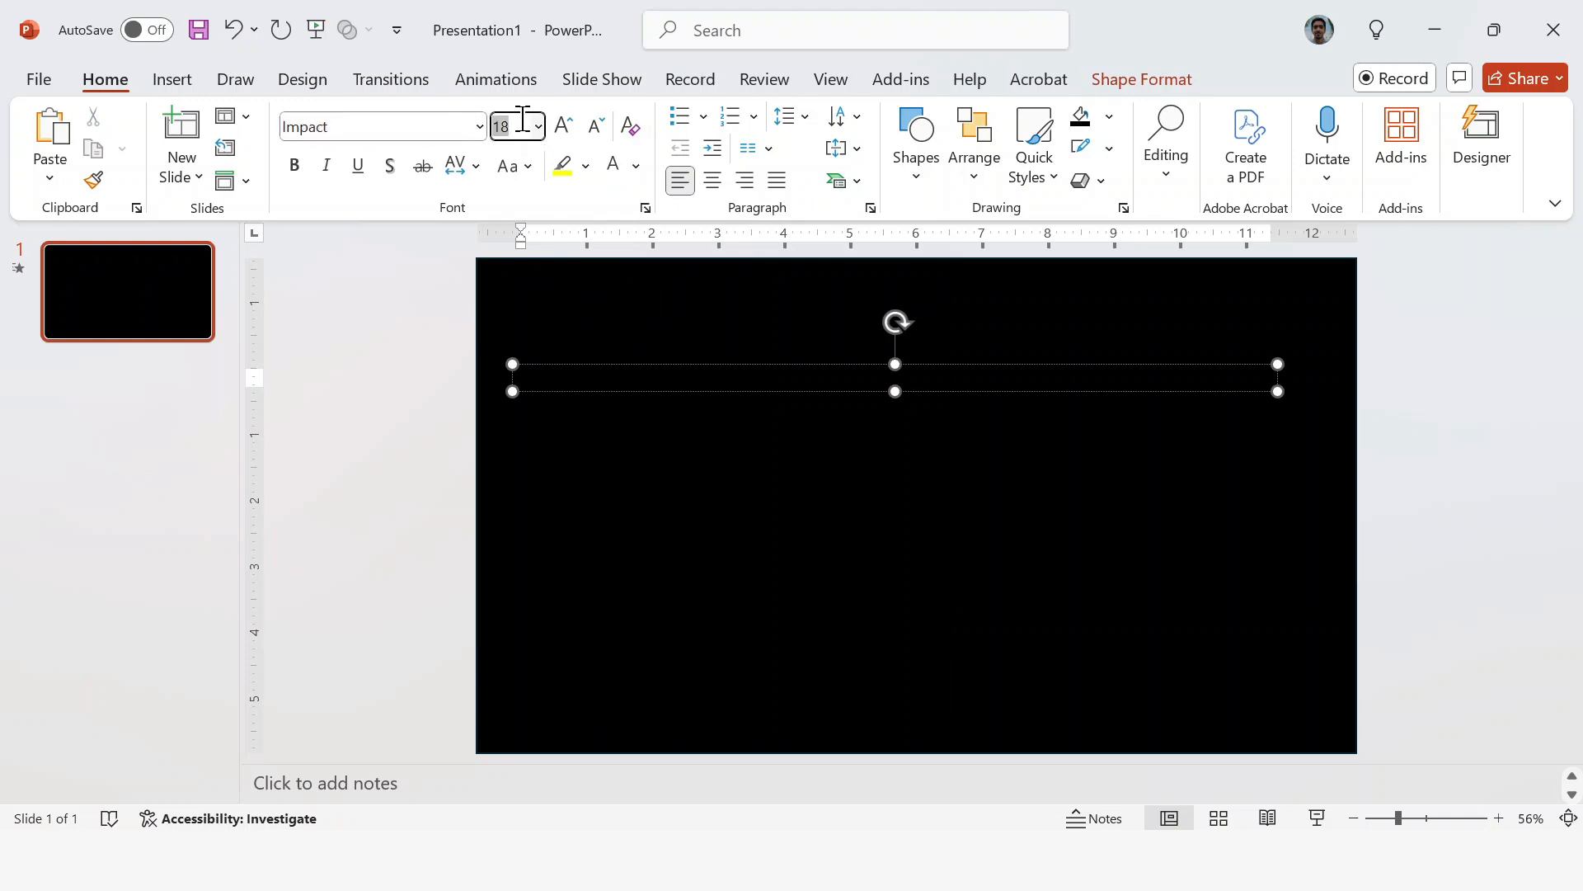
{"action": "type", "text": "239"}
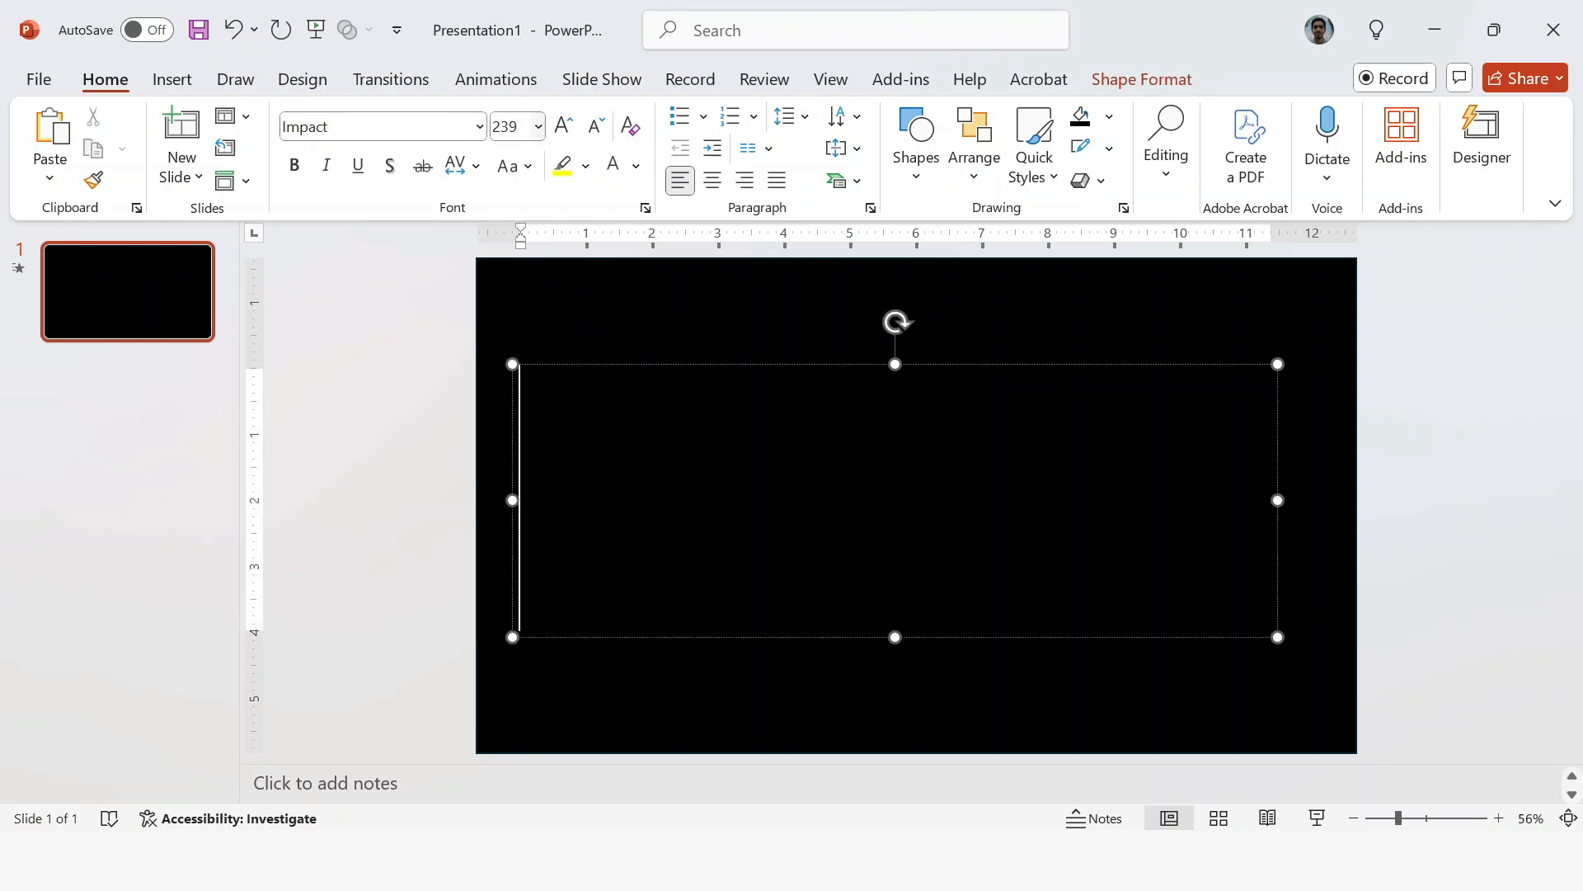
- Enter IMPULSE, centre the text in its box and centre the box on the slide
{"action": "type", "text": "IM"}
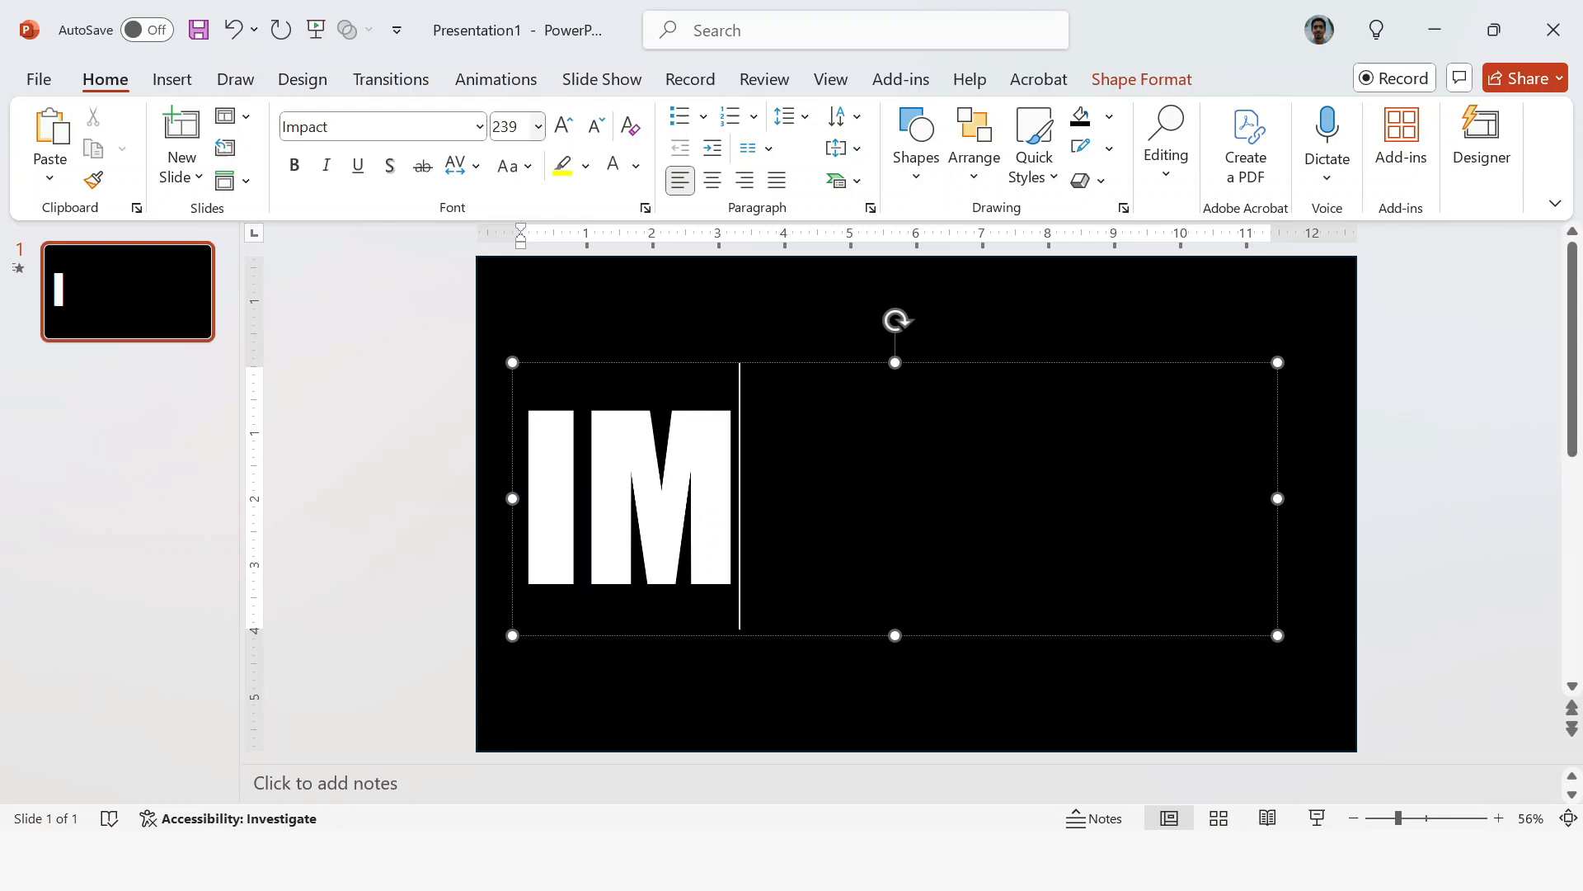
{"action": "type", "text": "PULSE"}
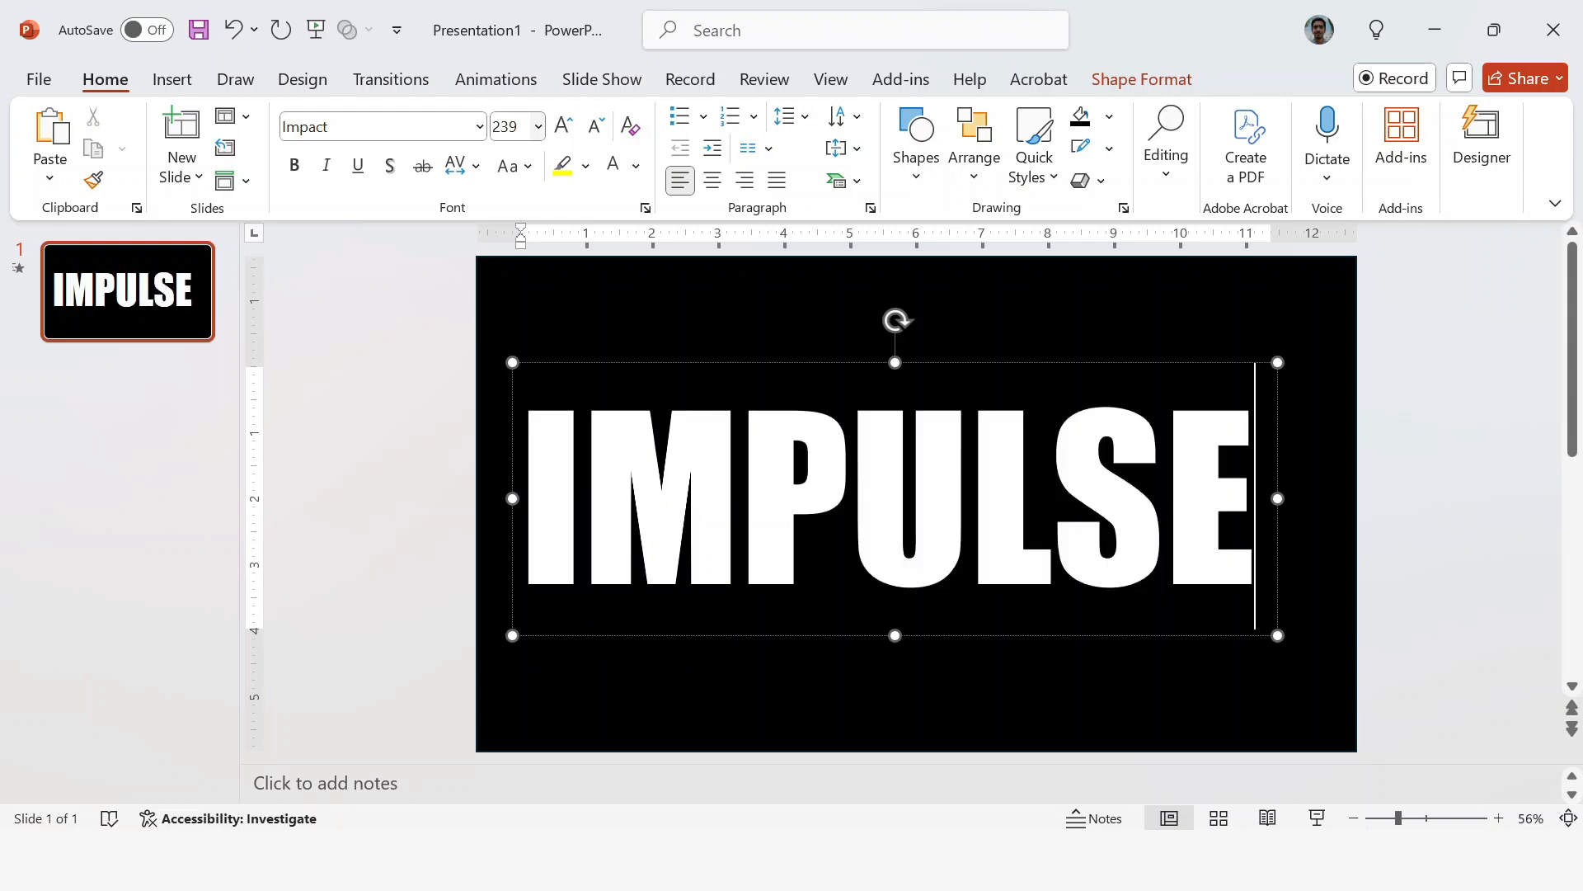
{"action": "left_click", "coordinate": [713, 180]}
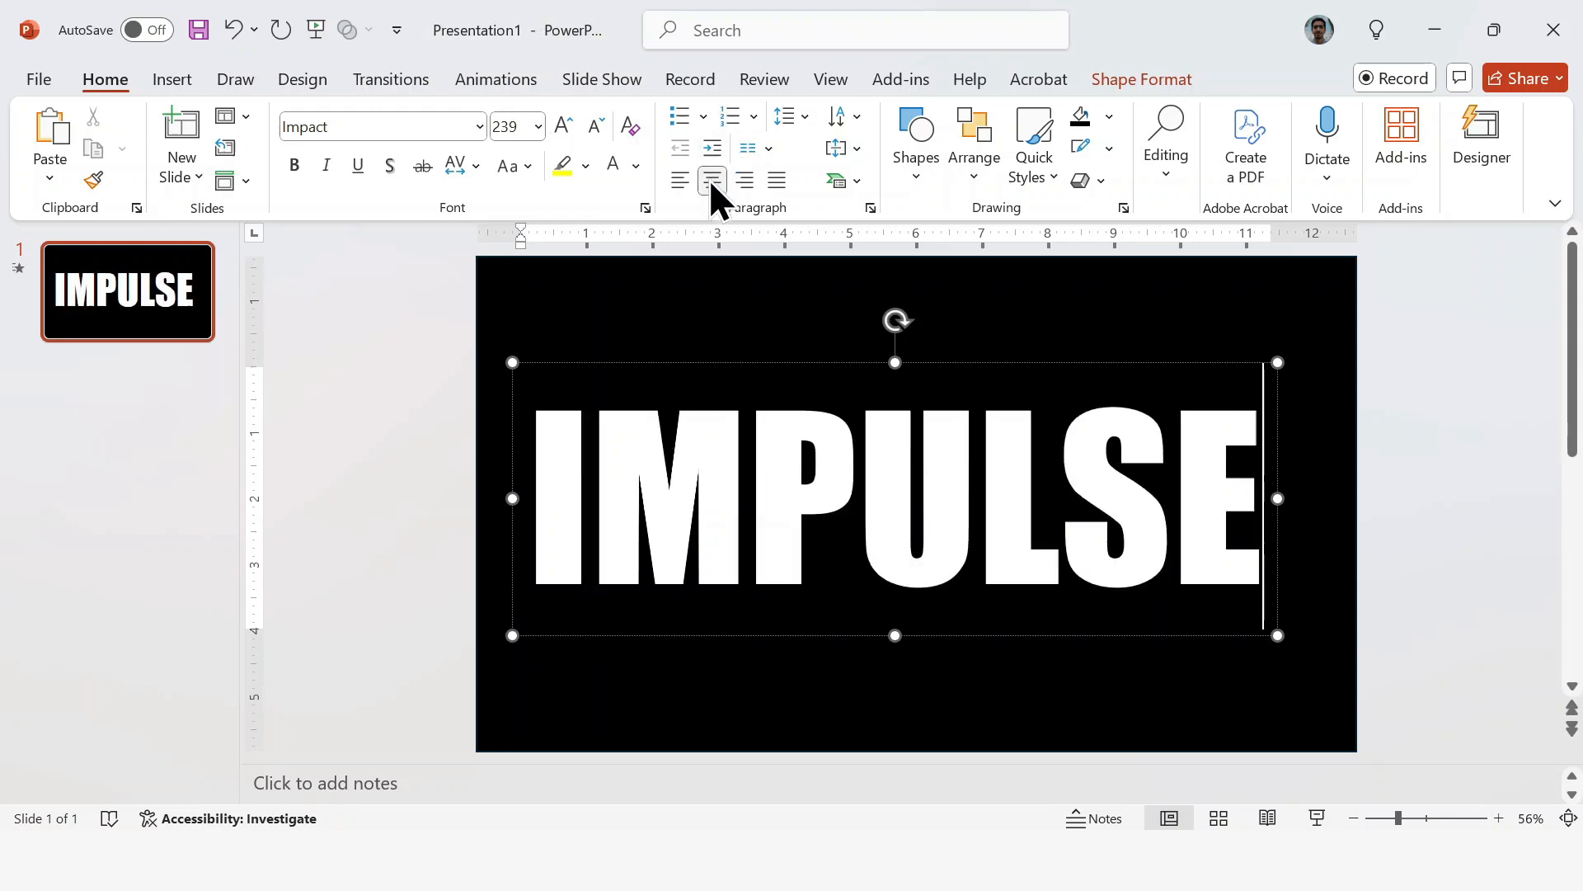
{"action": "left_click", "coordinate": [973, 141]}
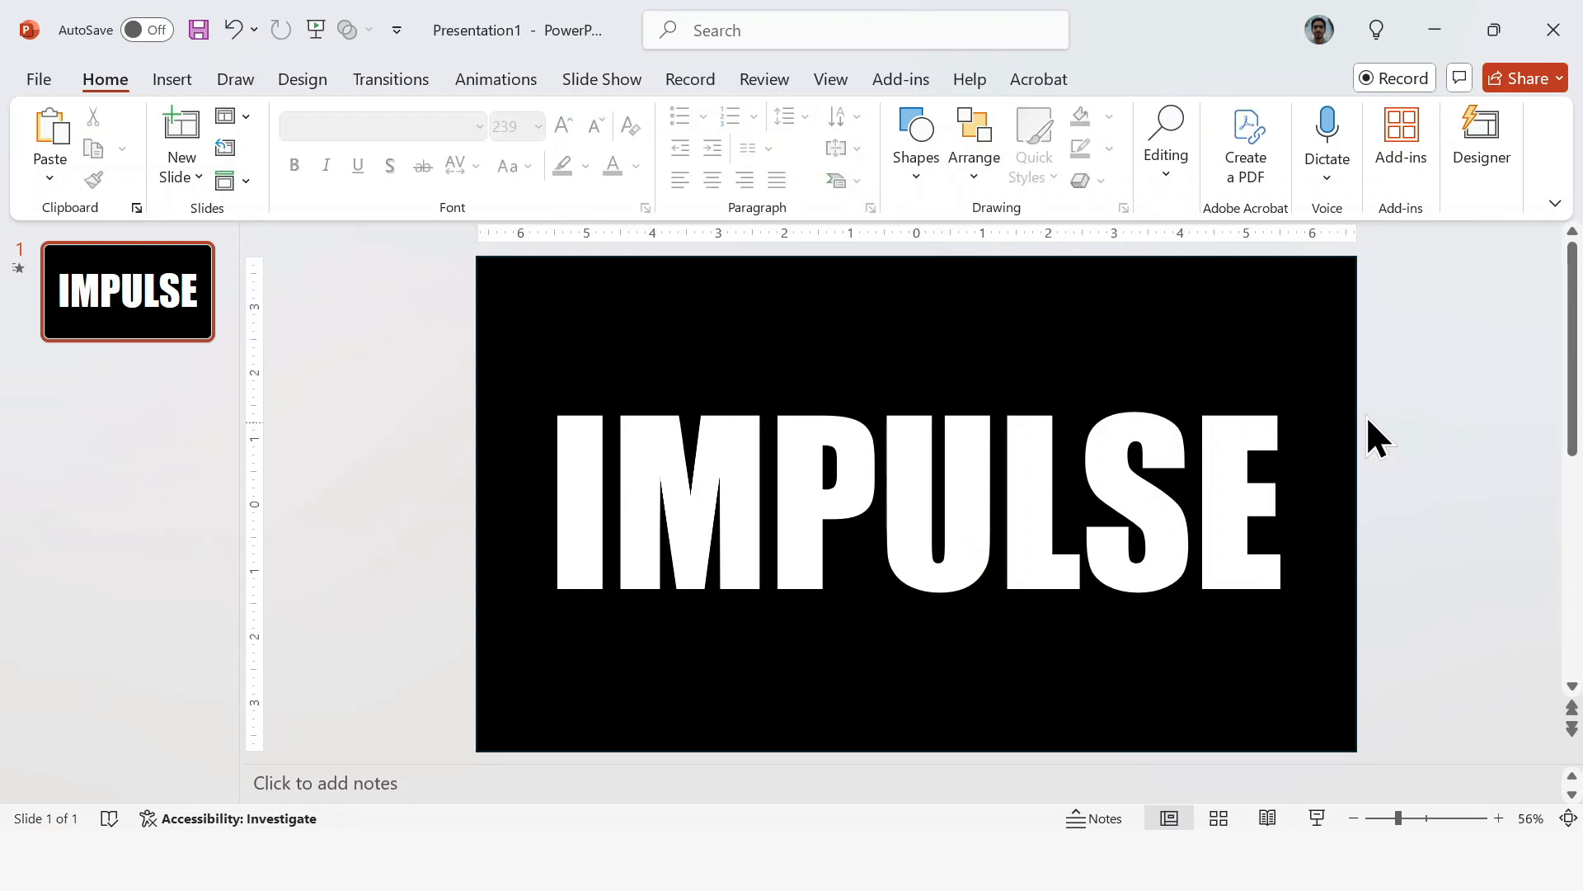
{"action": "mouse_move", "coordinate": [1230, 323]}
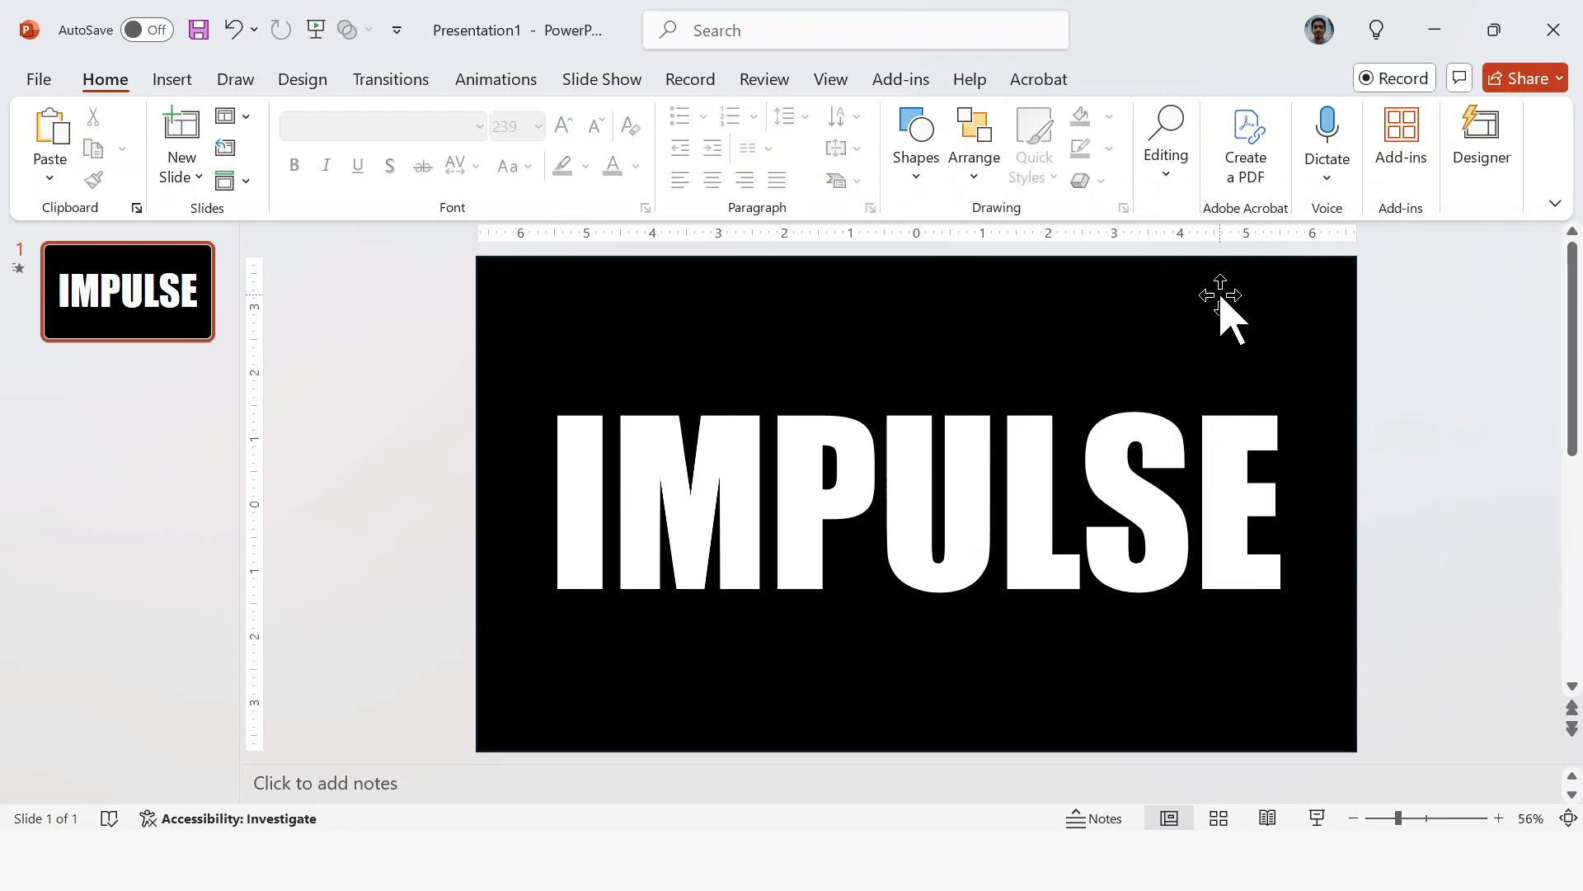
- Merge the black rectangle with the IMPULSE text so the video shows through the letters, with No Outline
{"action": "left_click", "coordinate": [915, 505]}
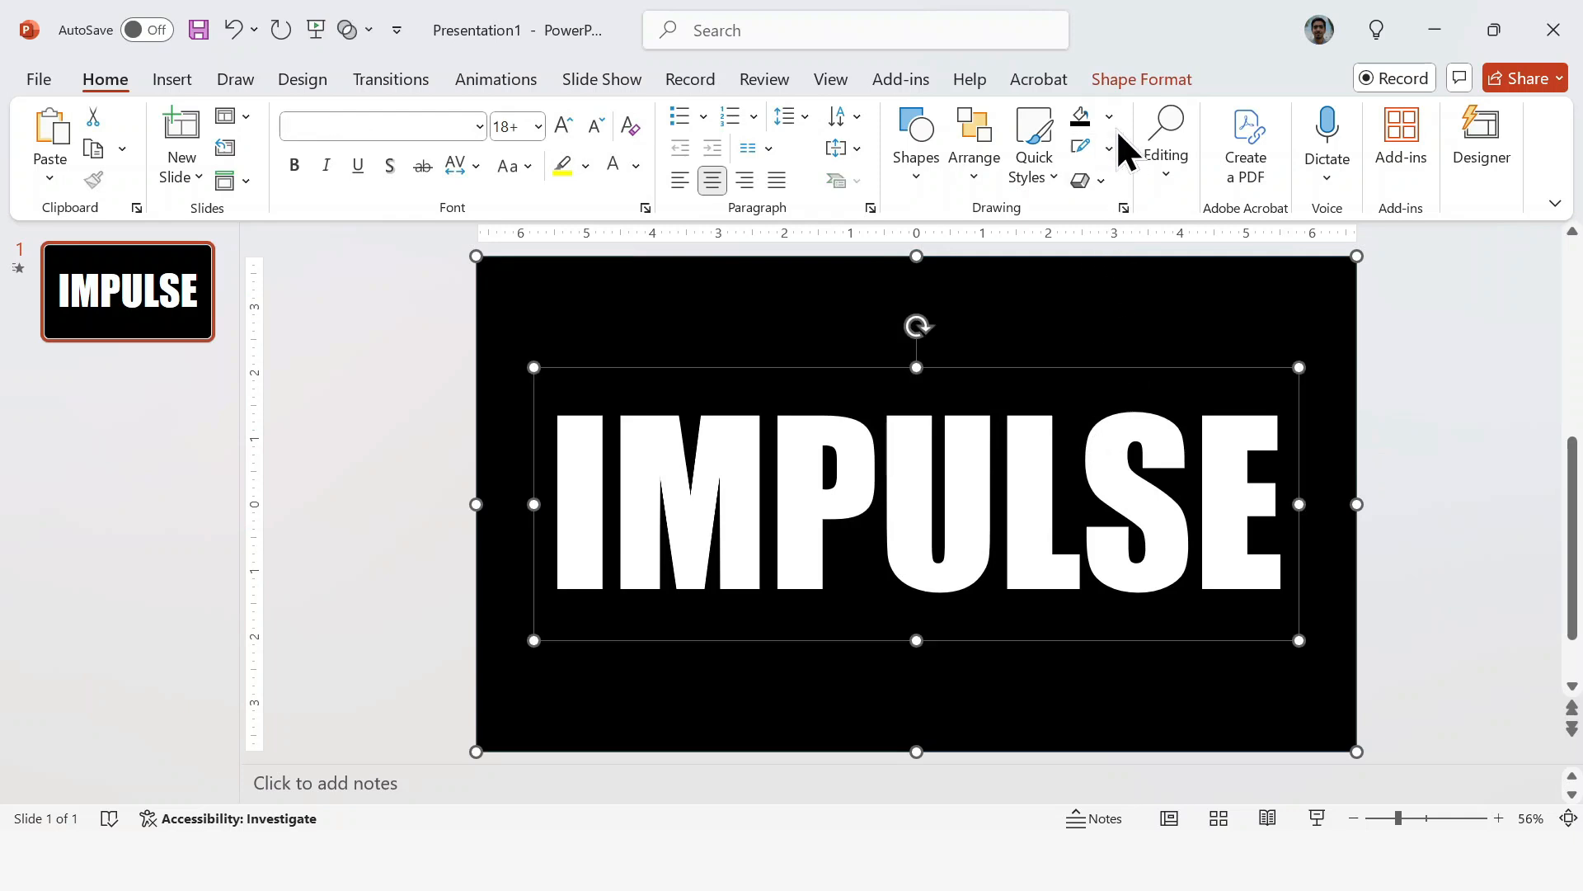
{"action": "left_click", "coordinate": [1142, 79]}
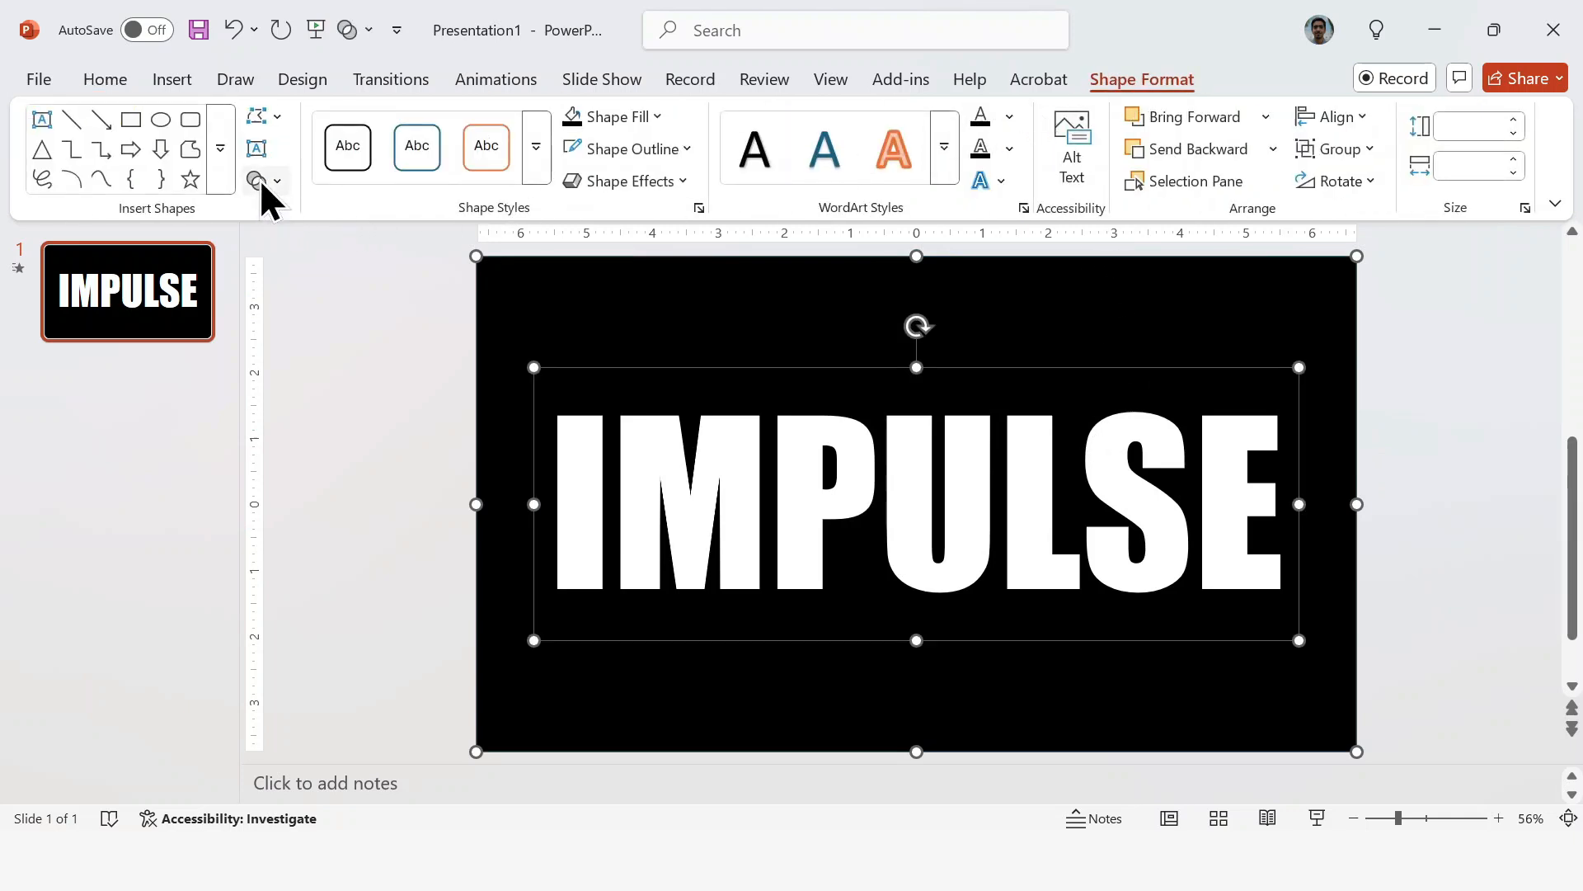
{"action": "left_click", "coordinate": [259, 180]}
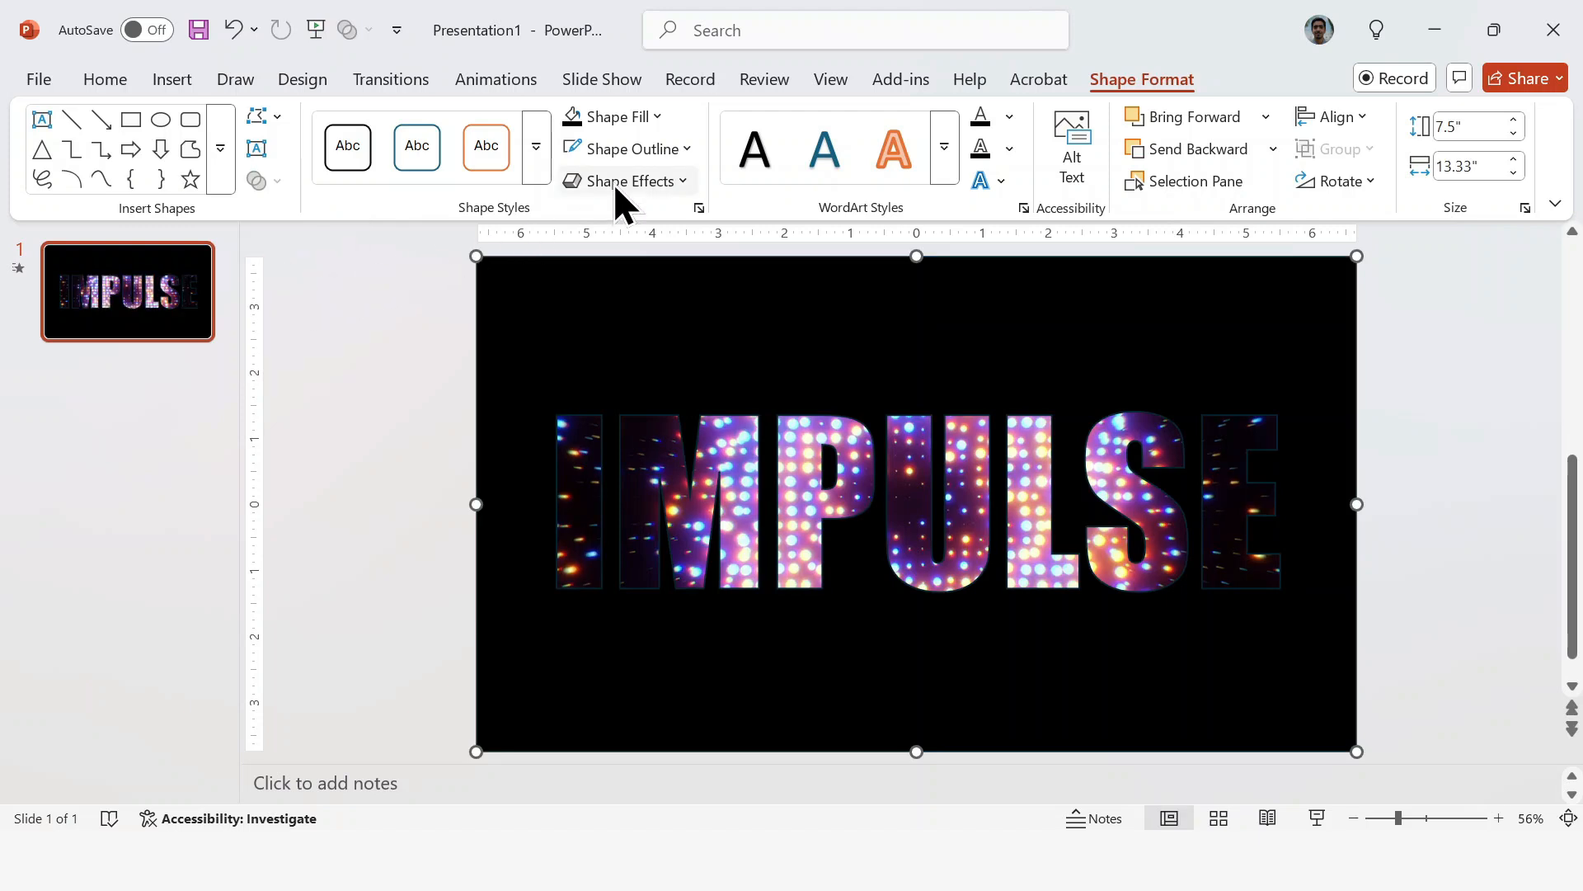
{"action": "left_click", "coordinate": [624, 148]}
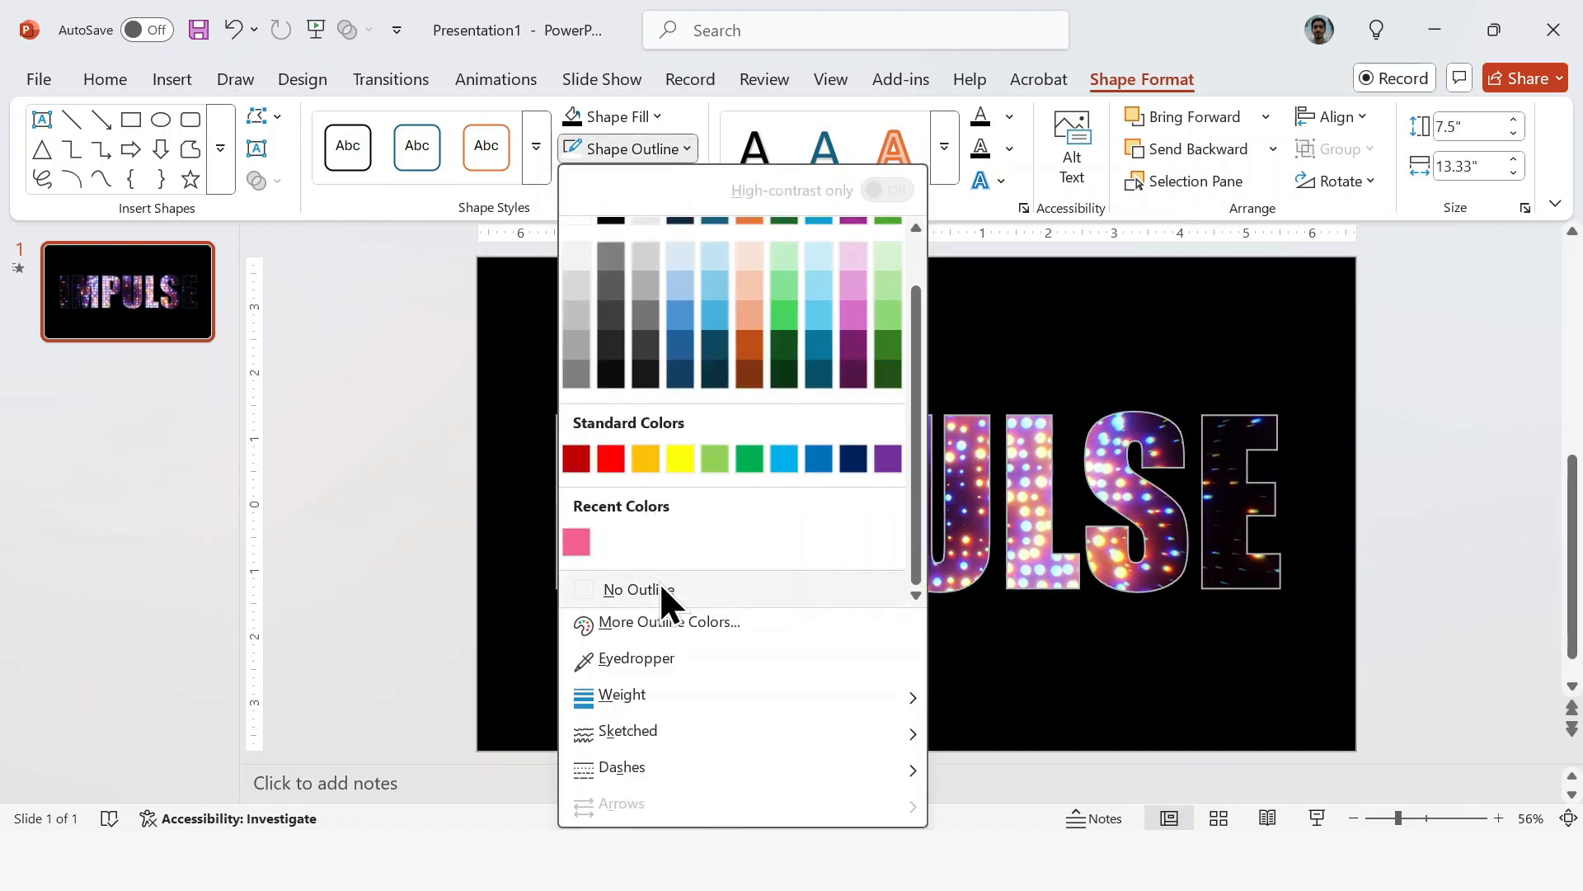
{"action": "left_click", "coordinate": [636, 591]}
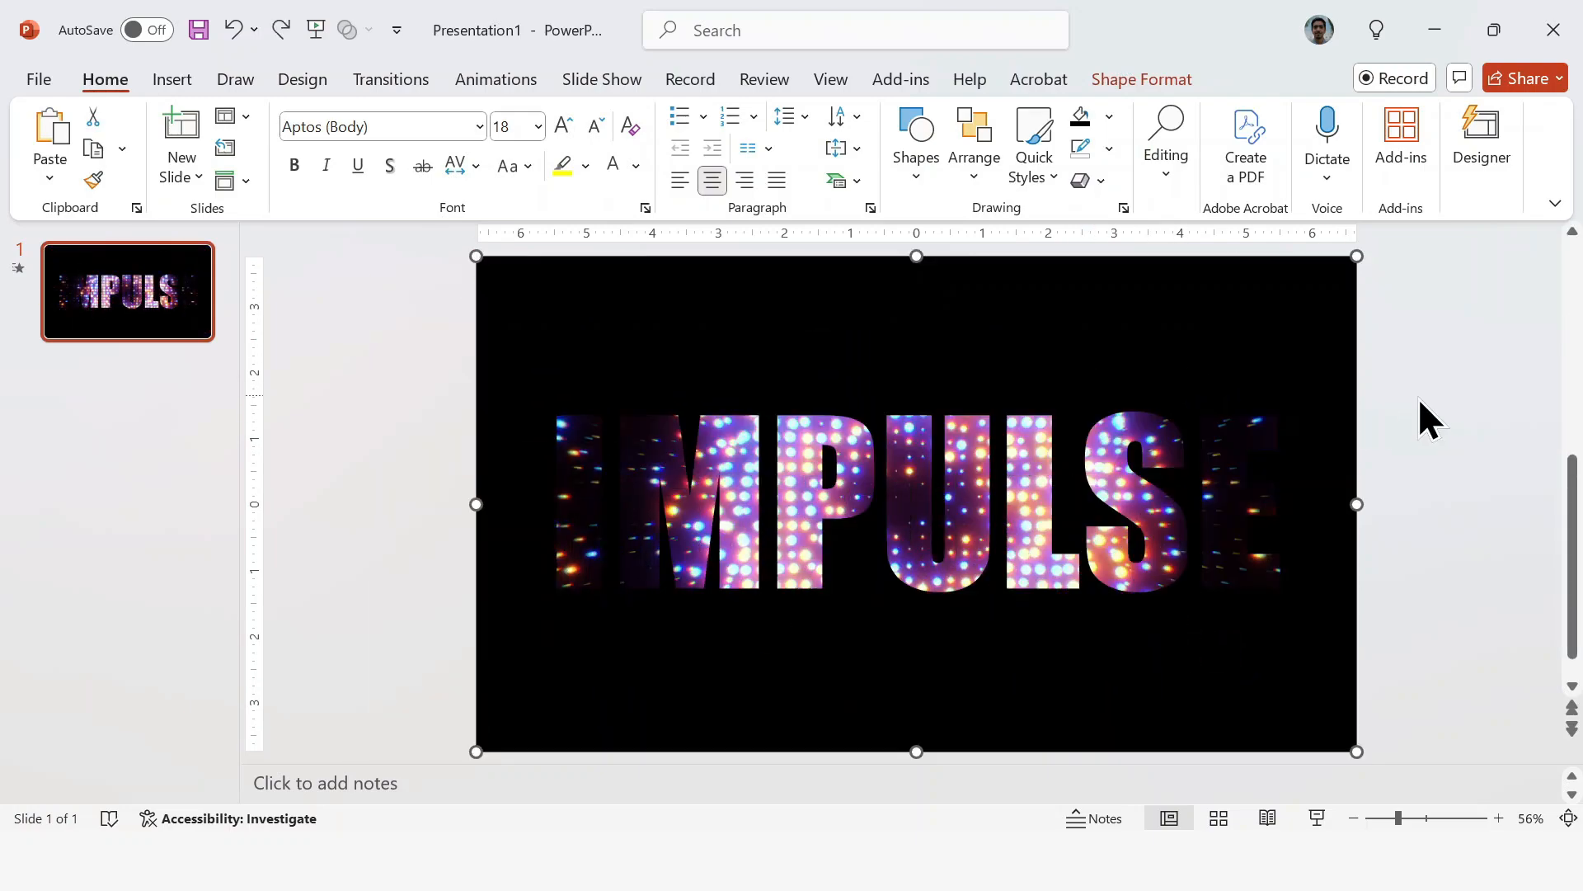
- Preview the video through the letters and set its playback to Loop until Stopped
{"action": "left_click", "coordinate": [916, 504]}
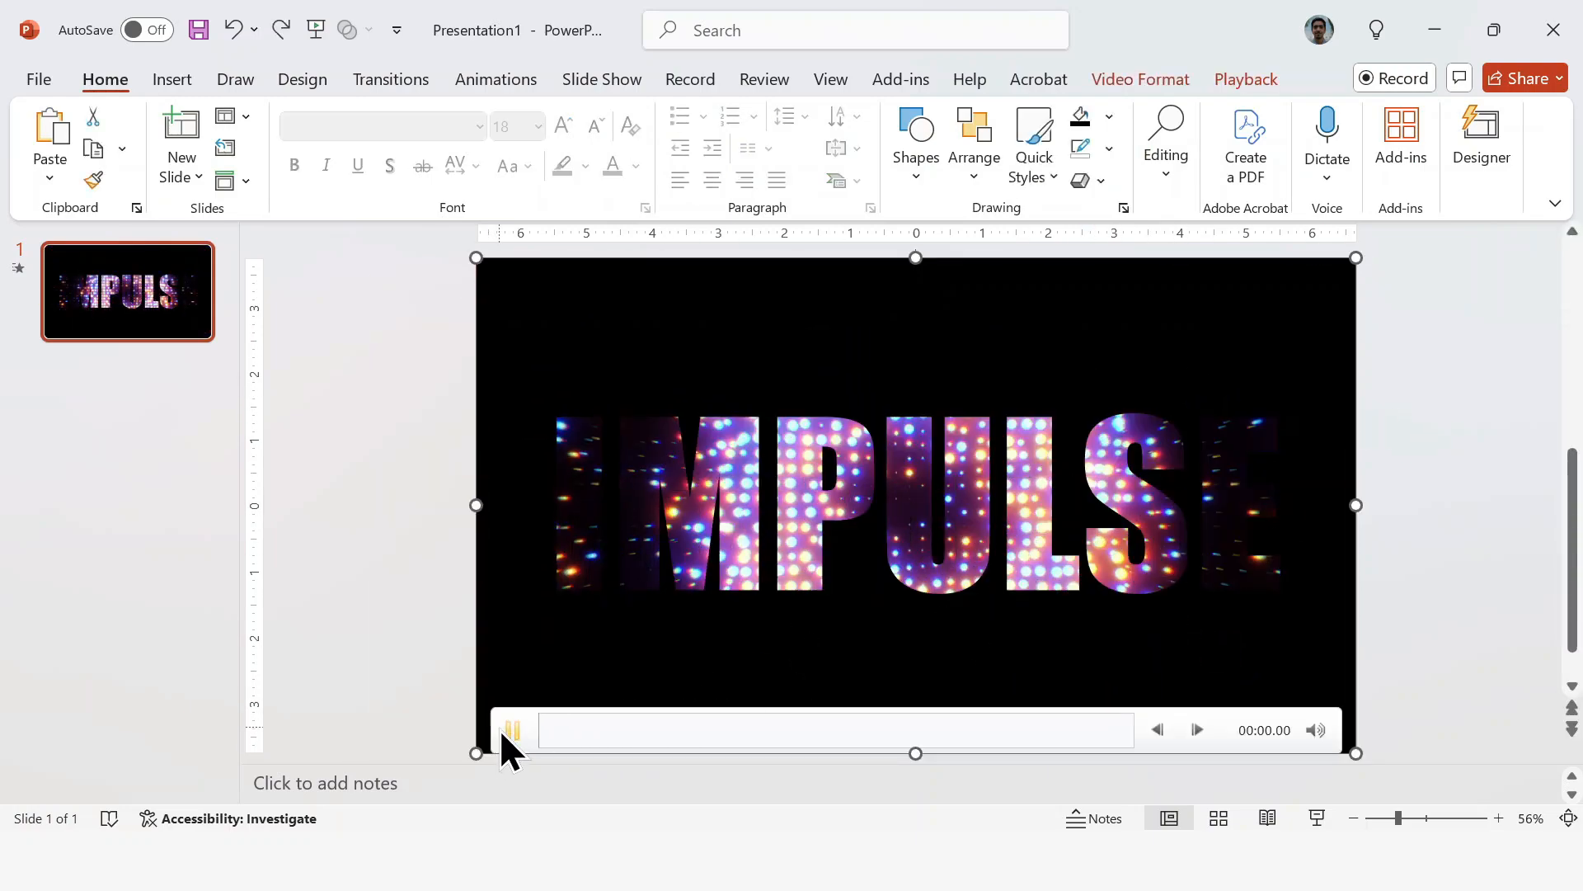
{"action": "left_click", "coordinate": [511, 729]}
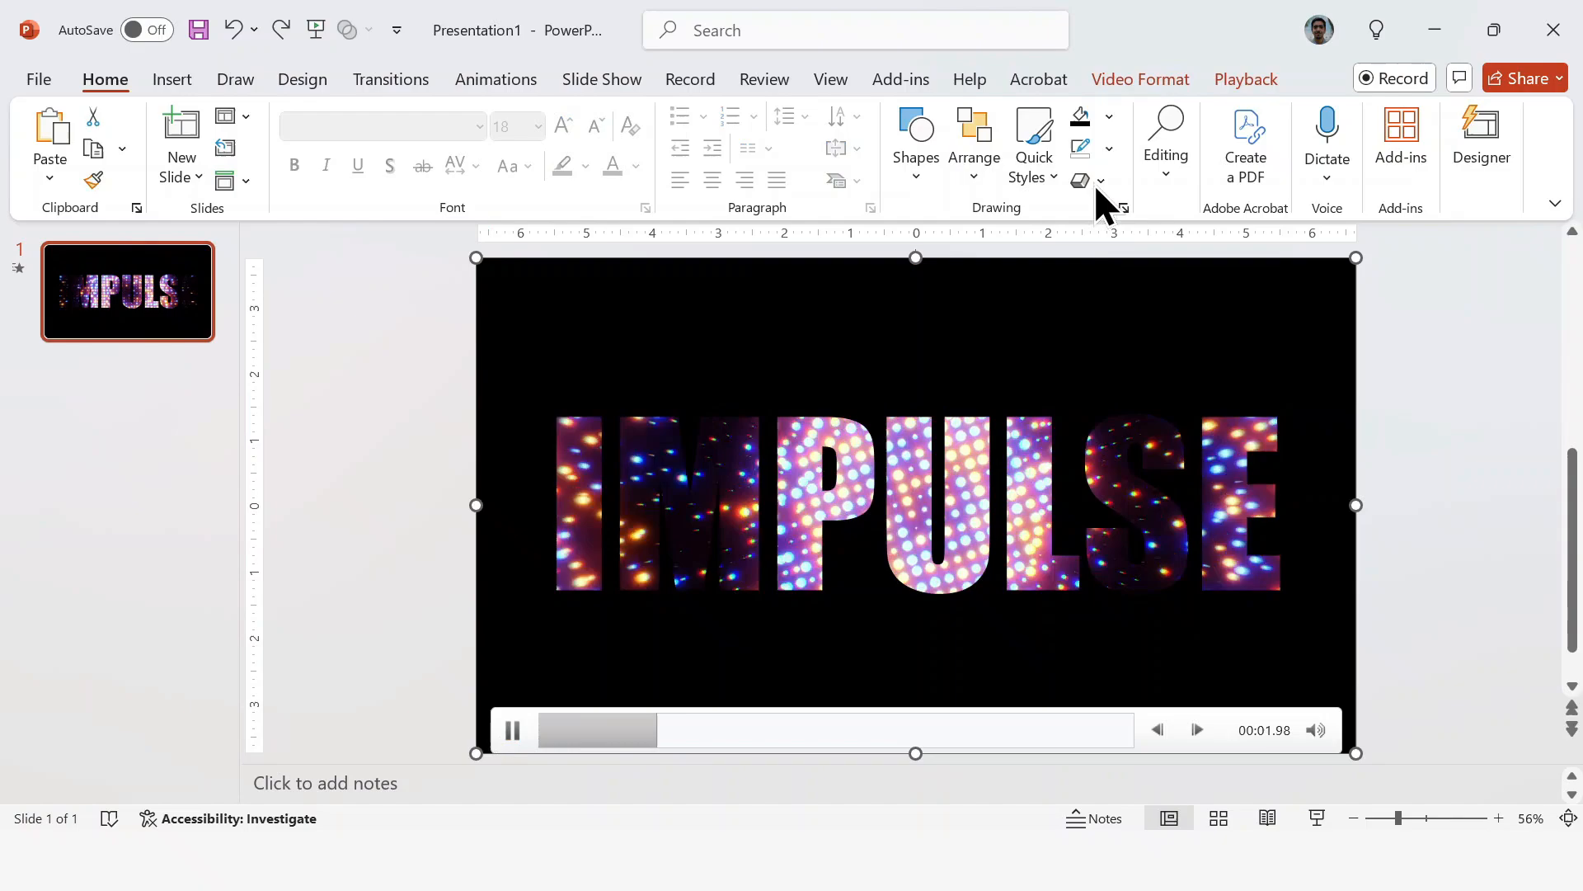
{"action": "left_click", "coordinate": [1246, 80]}
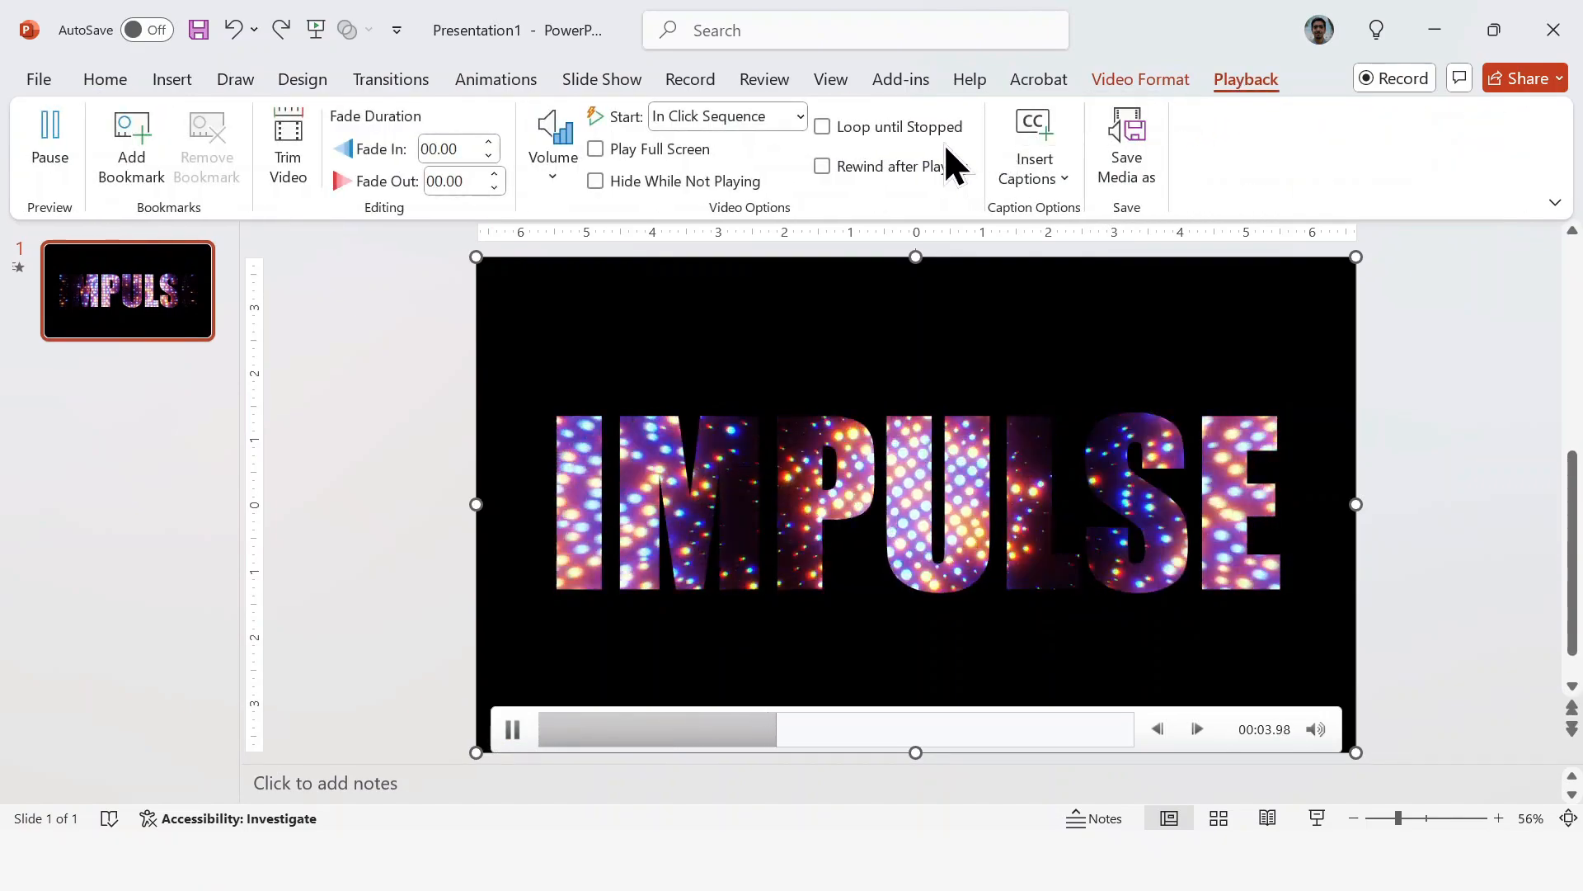
{"action": "left_click", "coordinate": [824, 127]}
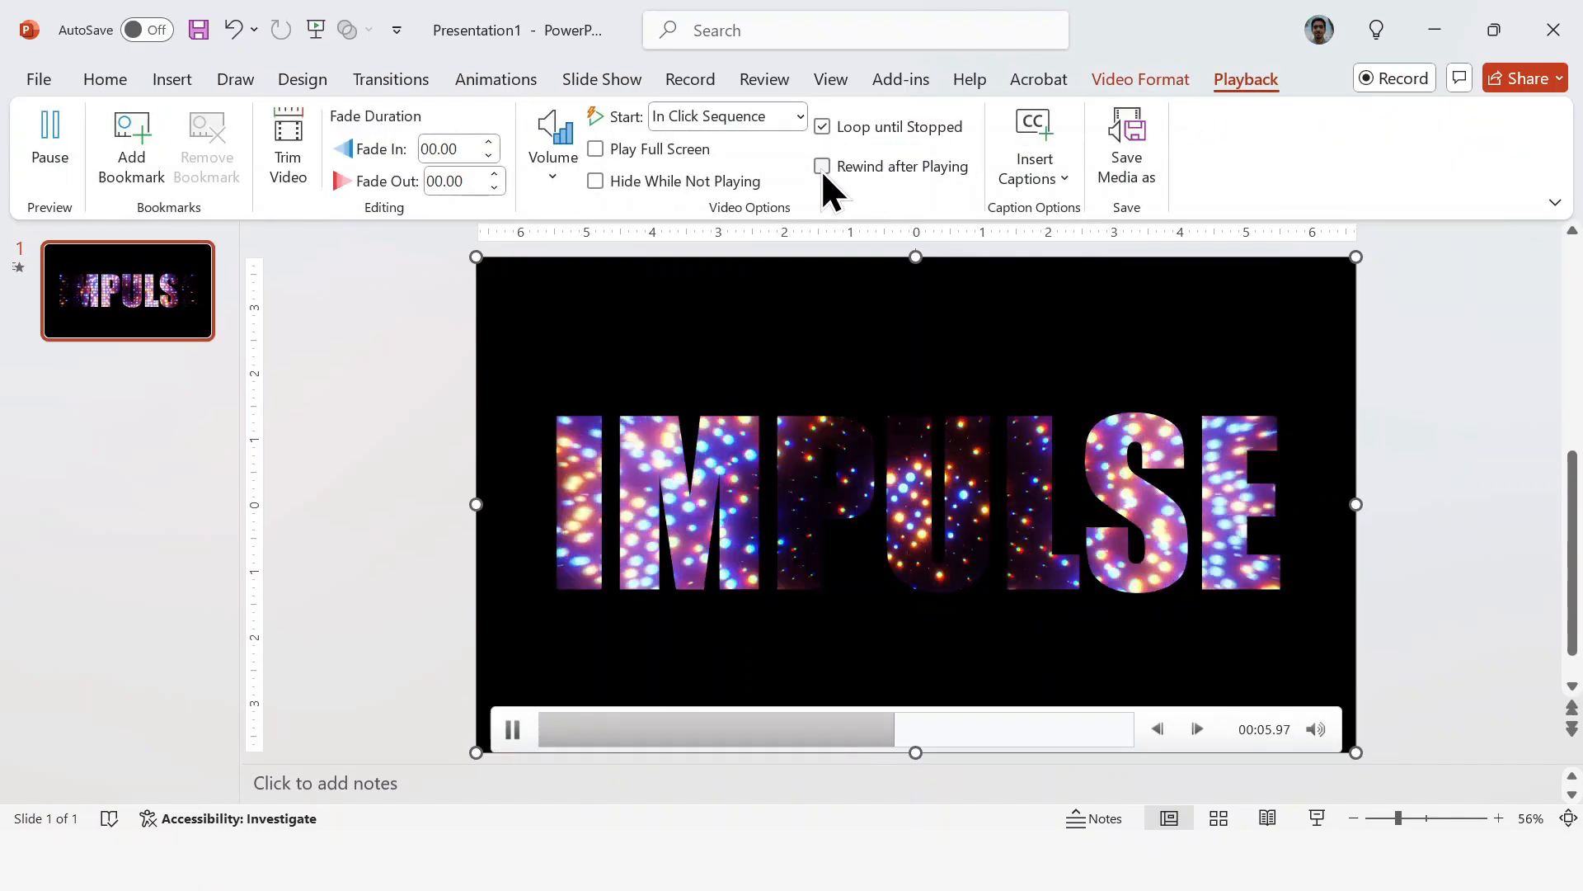
{"action": "left_click", "coordinate": [821, 165]}
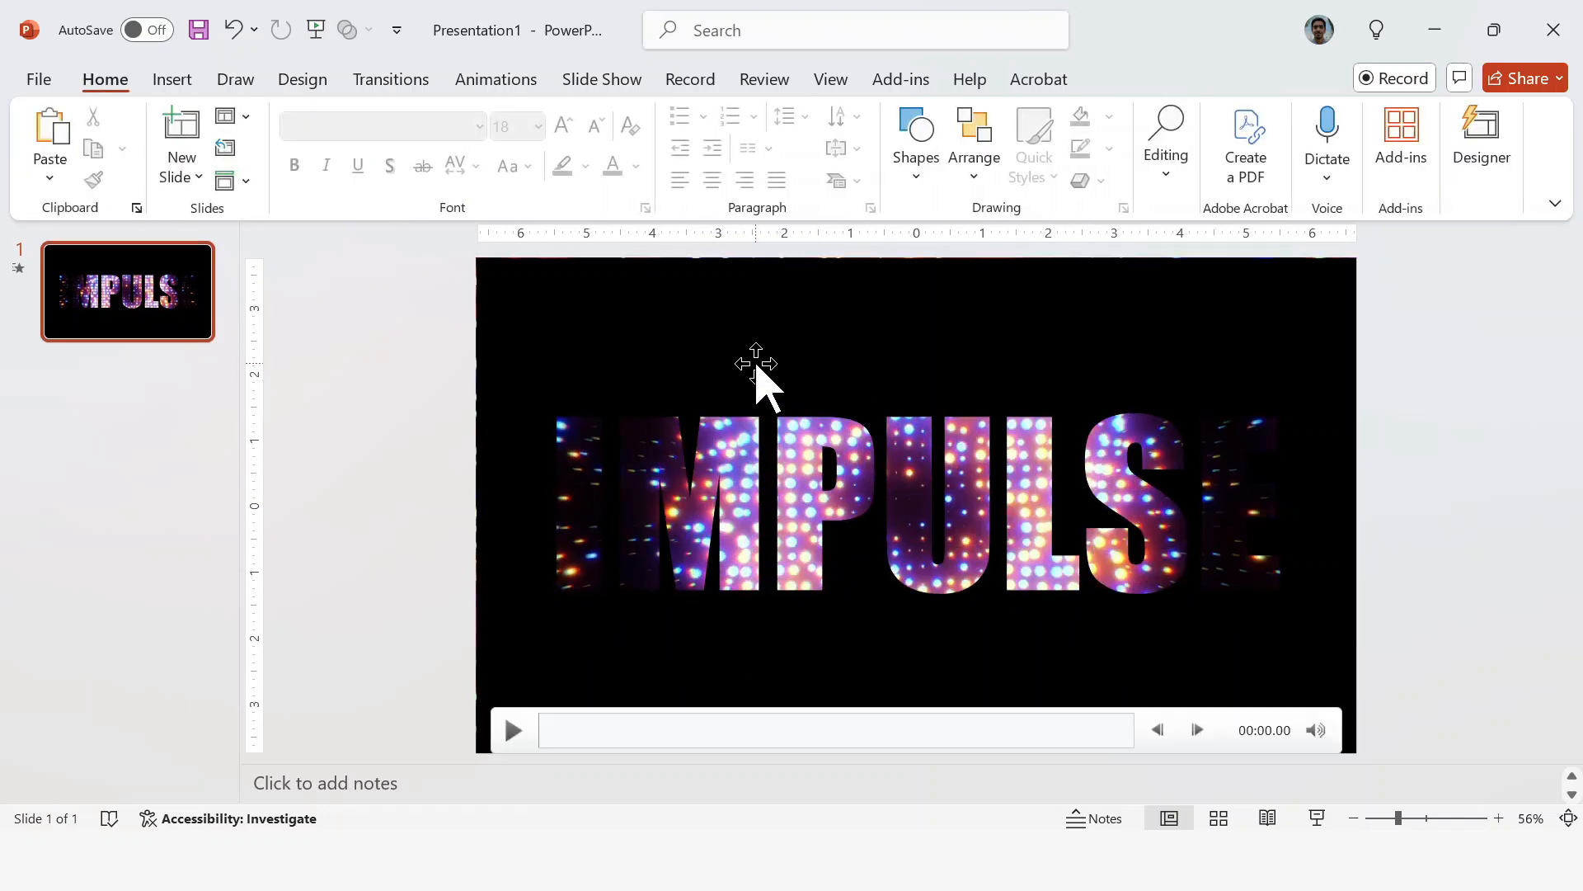
- Add a MARK THE DATE text box above IMPULSE with thin lines flanking it
{"action": "left_click", "coordinate": [172, 79]}
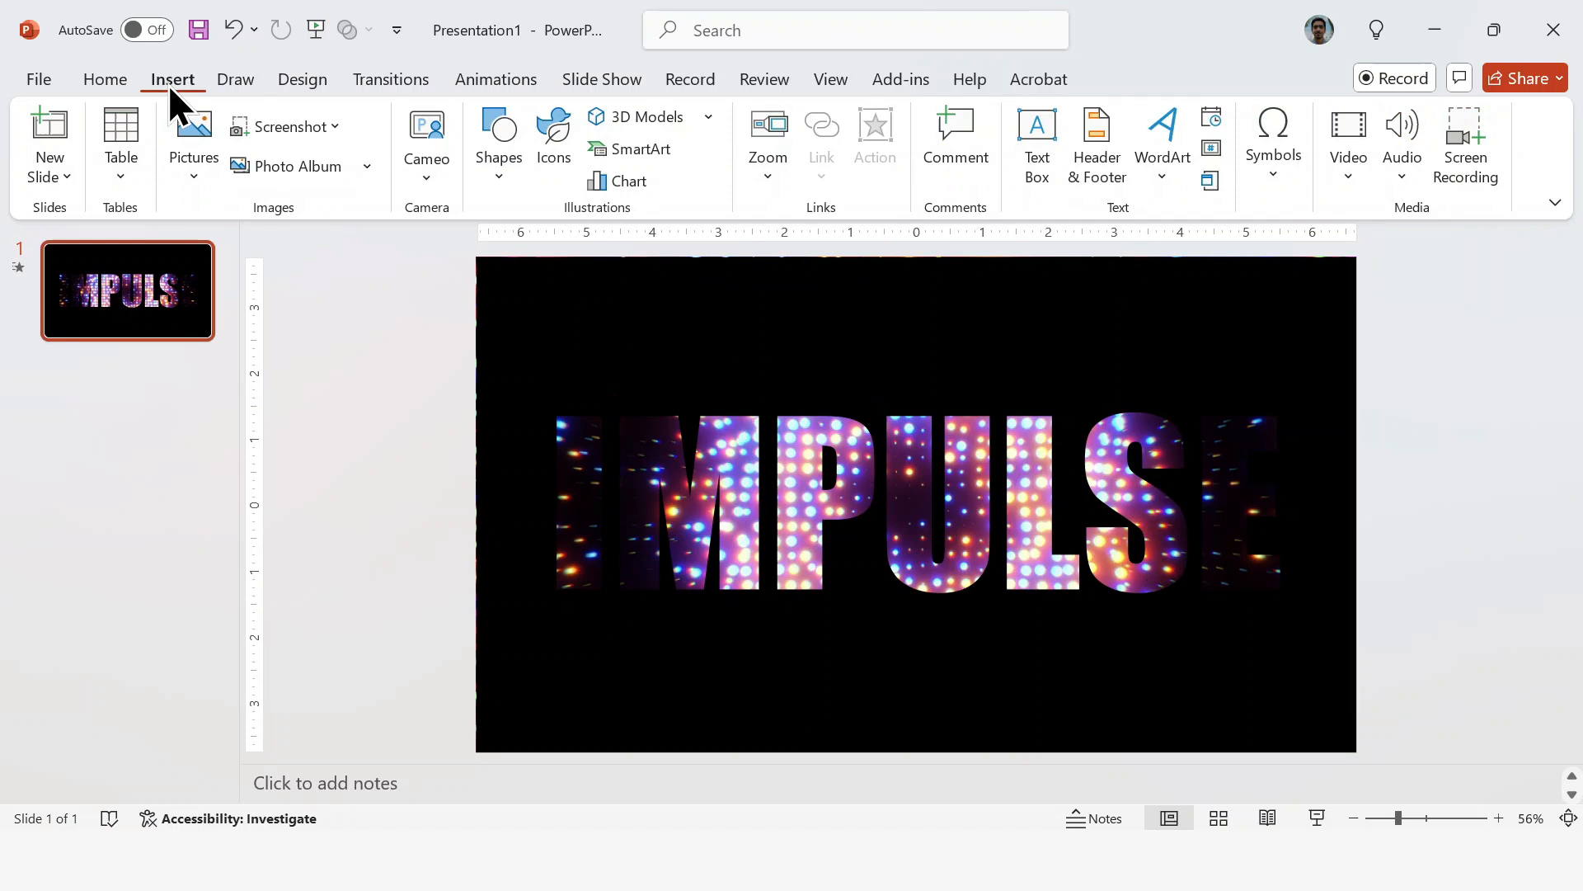
{"action": "left_click", "coordinate": [1035, 145]}
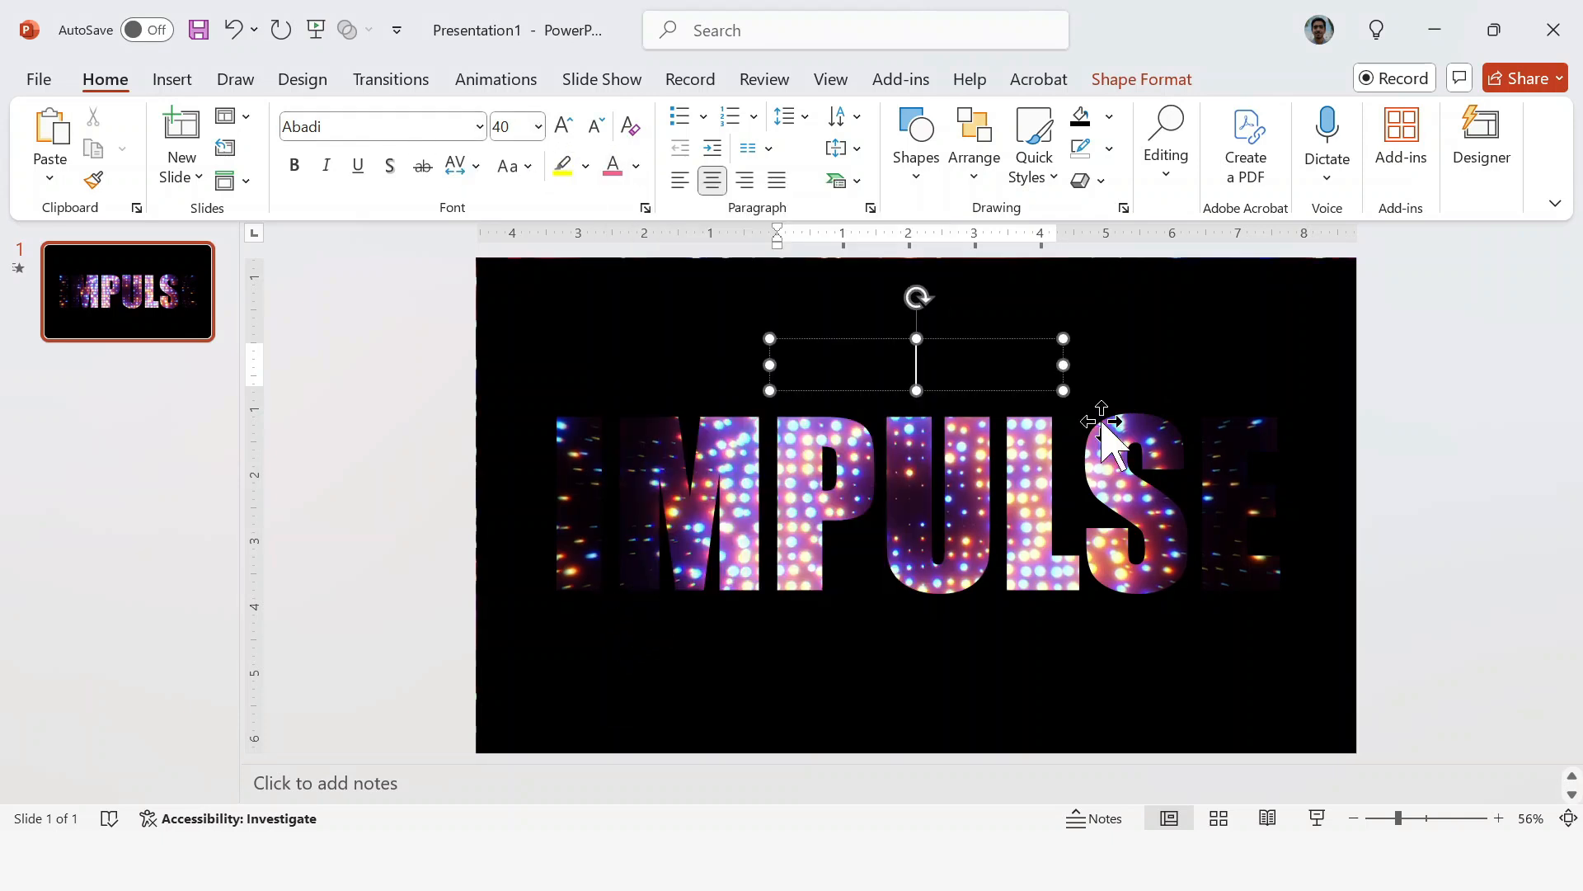
{"action": "type", "text": "MARK THE DATE"}
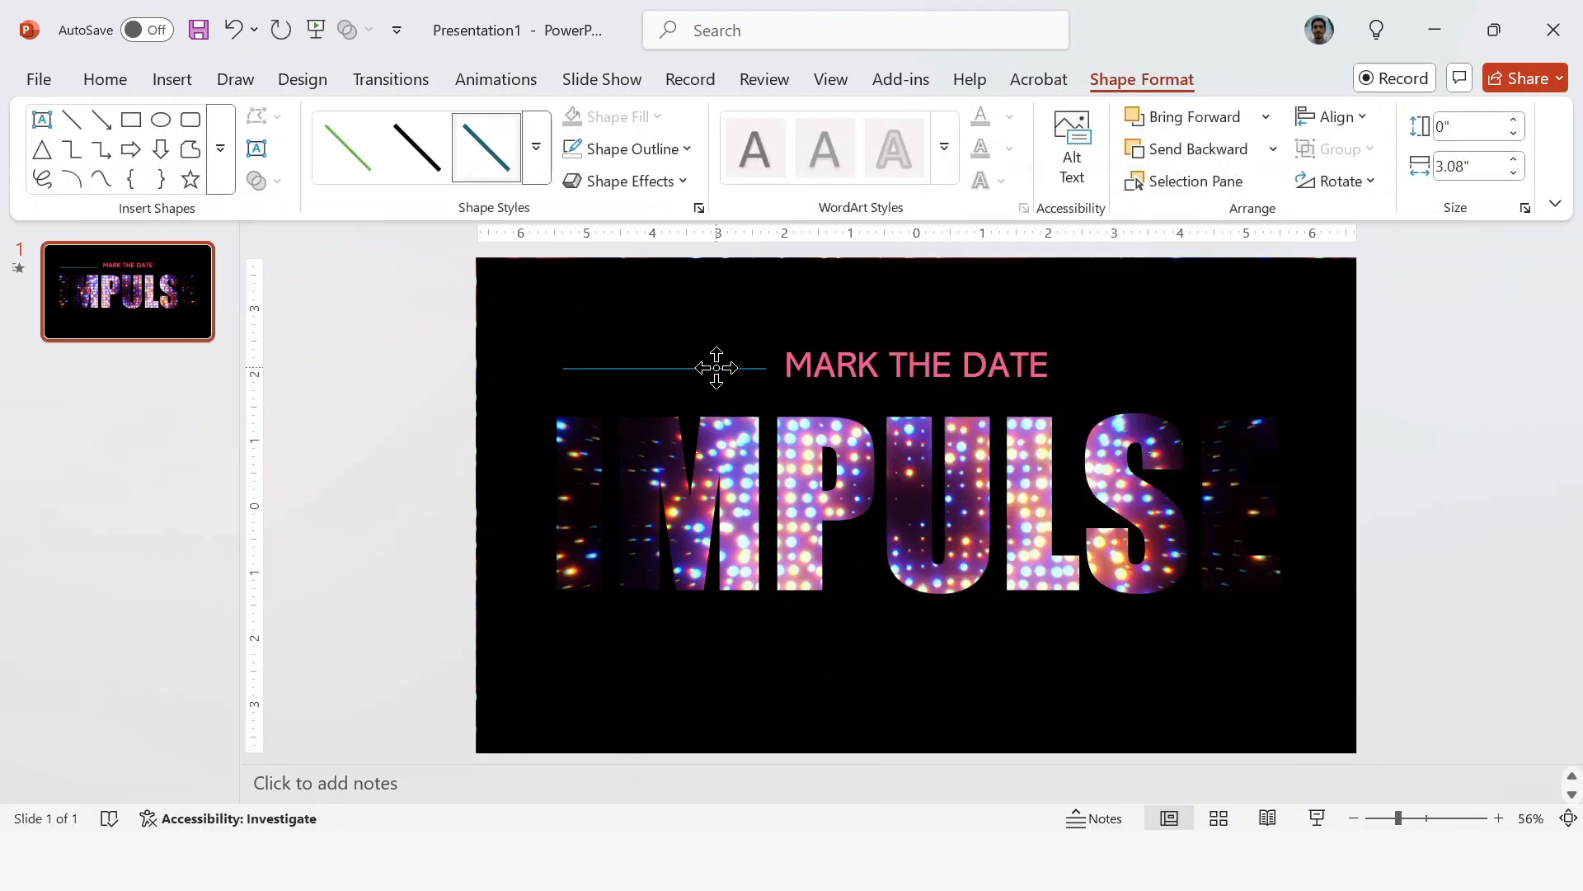
{"action": "left_click", "coordinate": [623, 149]}
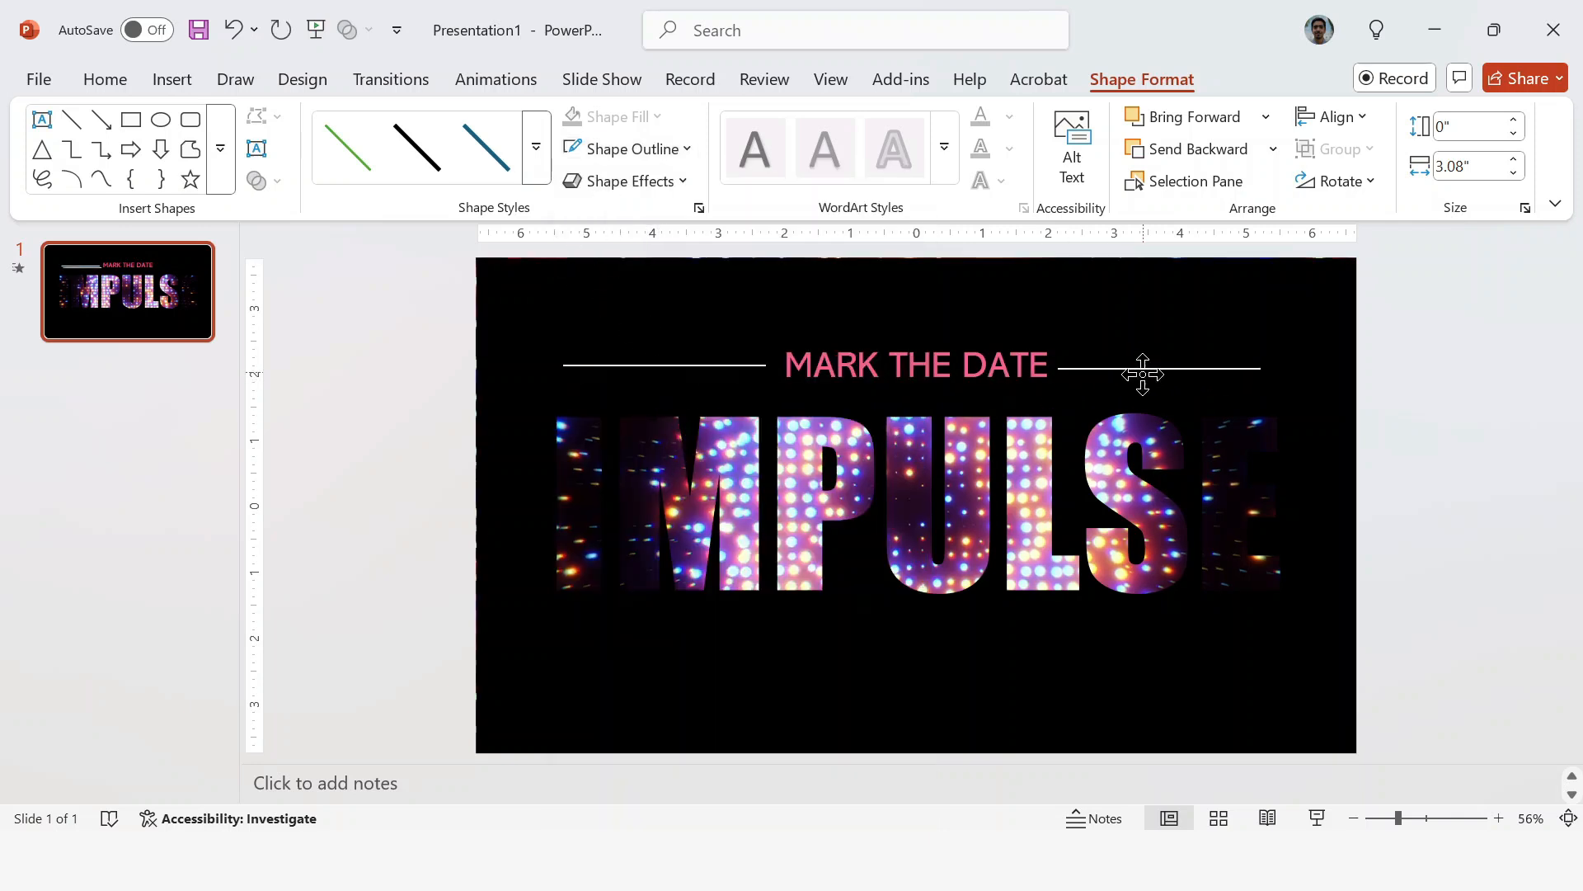
{"action": "left_click", "coordinate": [104, 79]}
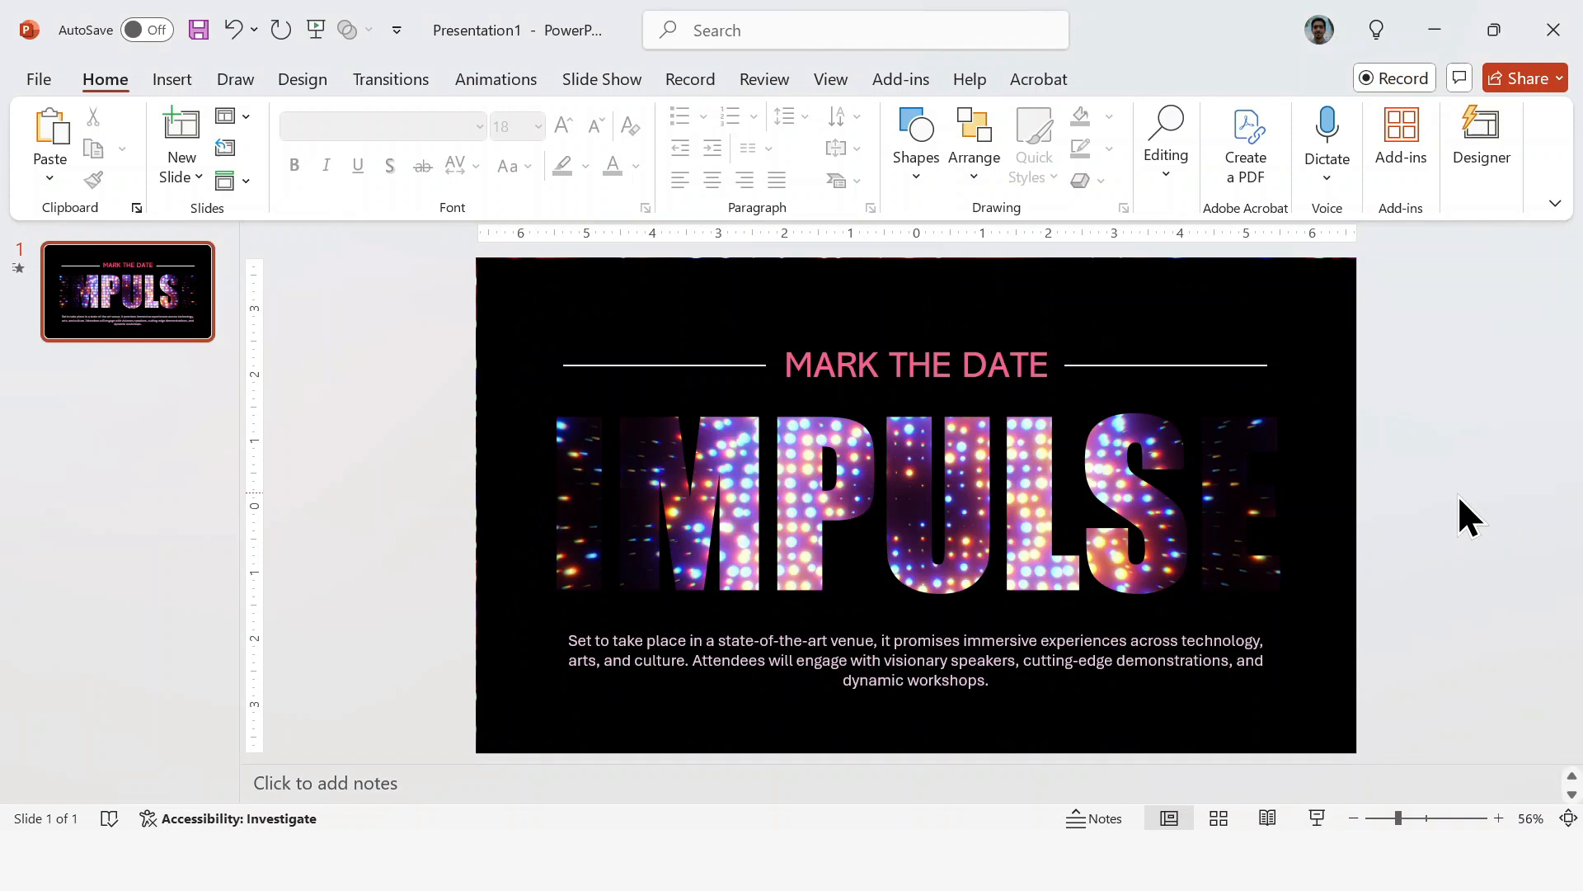
- Set the IMPULSE background video's Start to Automatically in Playback
{"action": "left_click", "coordinate": [915, 505]}
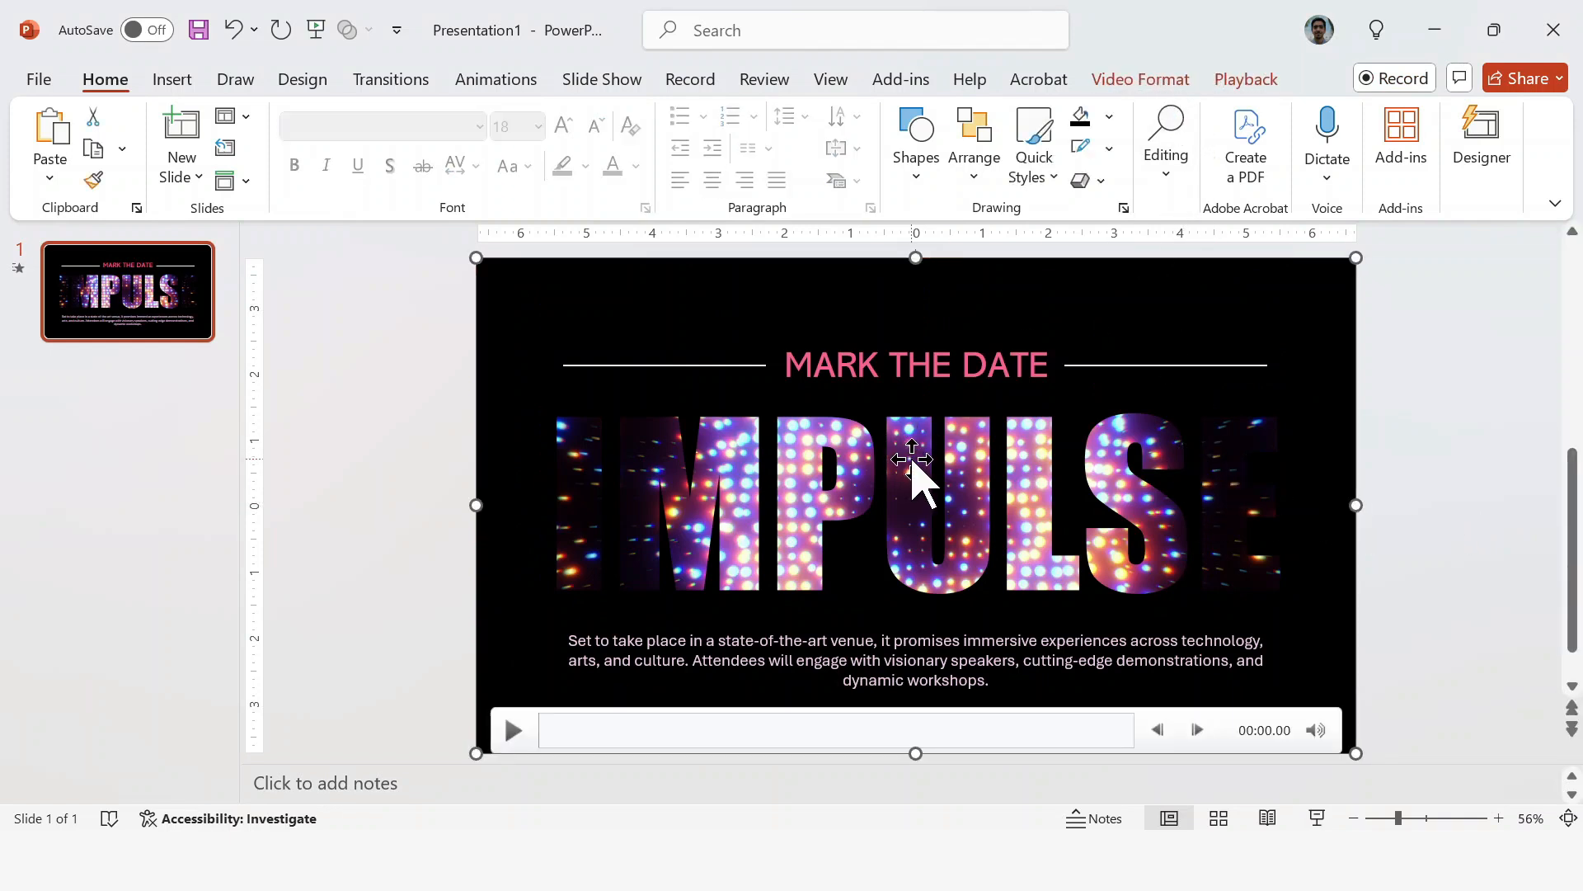
{"action": "left_click", "coordinate": [1139, 79]}
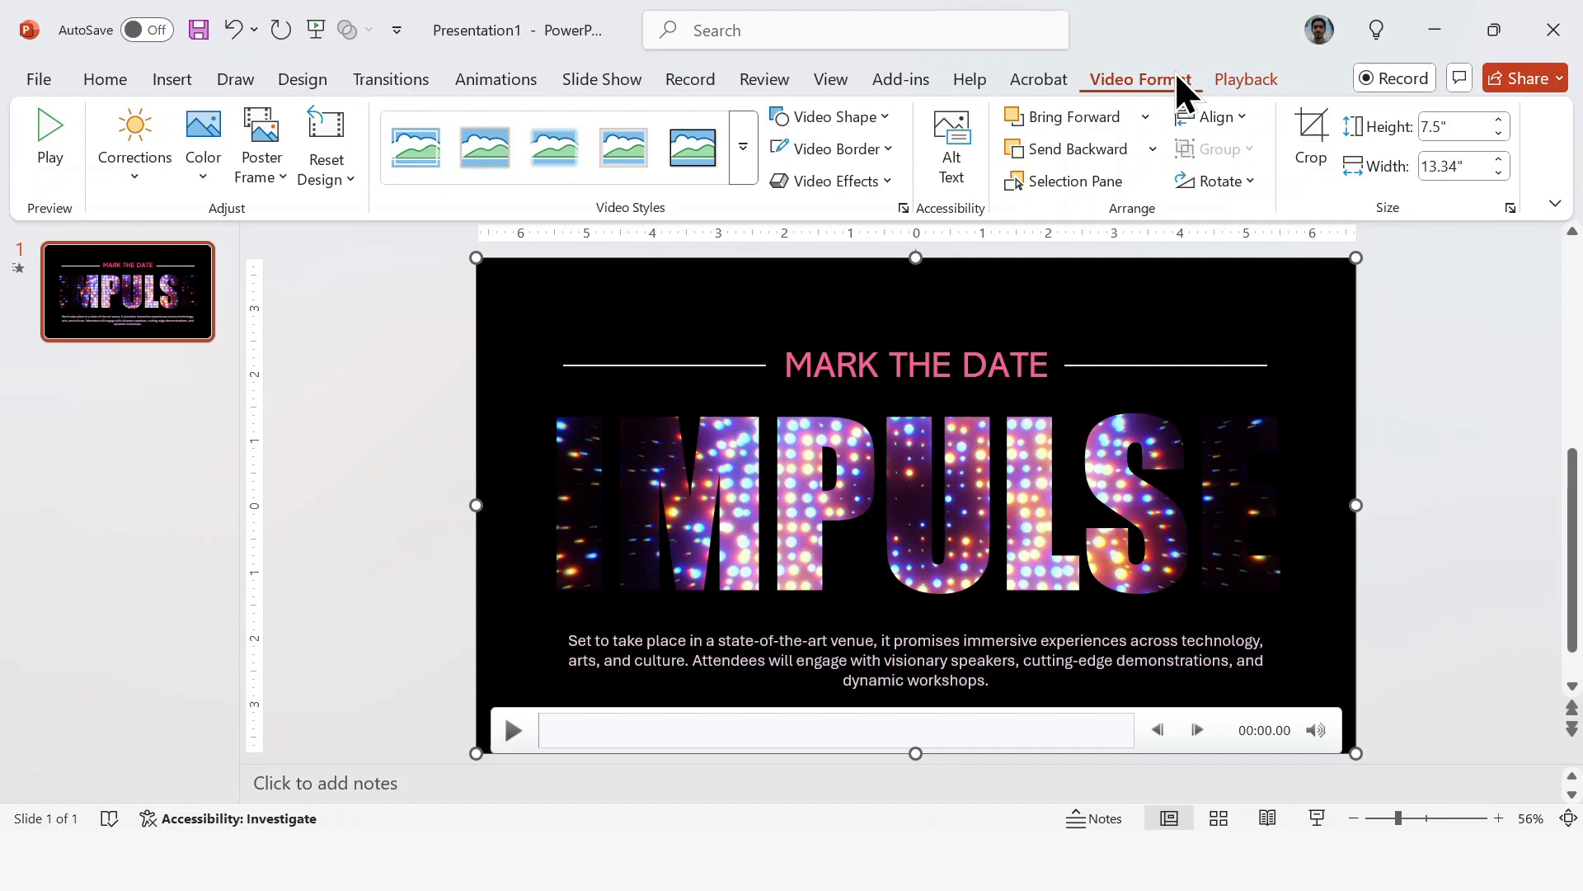
{"action": "left_click", "coordinate": [1246, 79]}
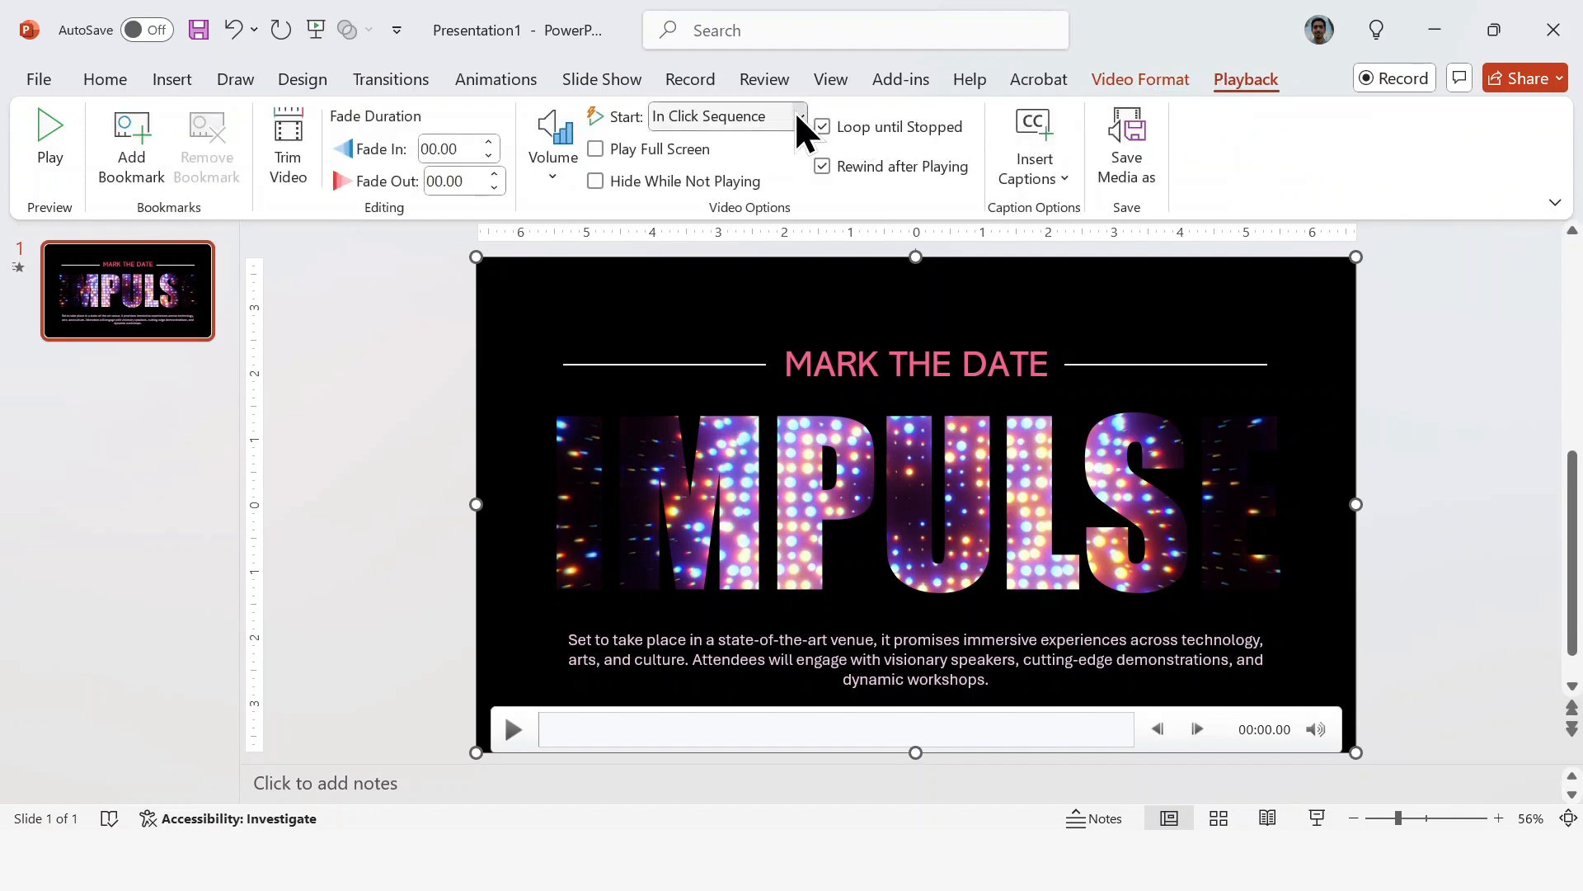
{"action": "left_click", "coordinate": [718, 115]}
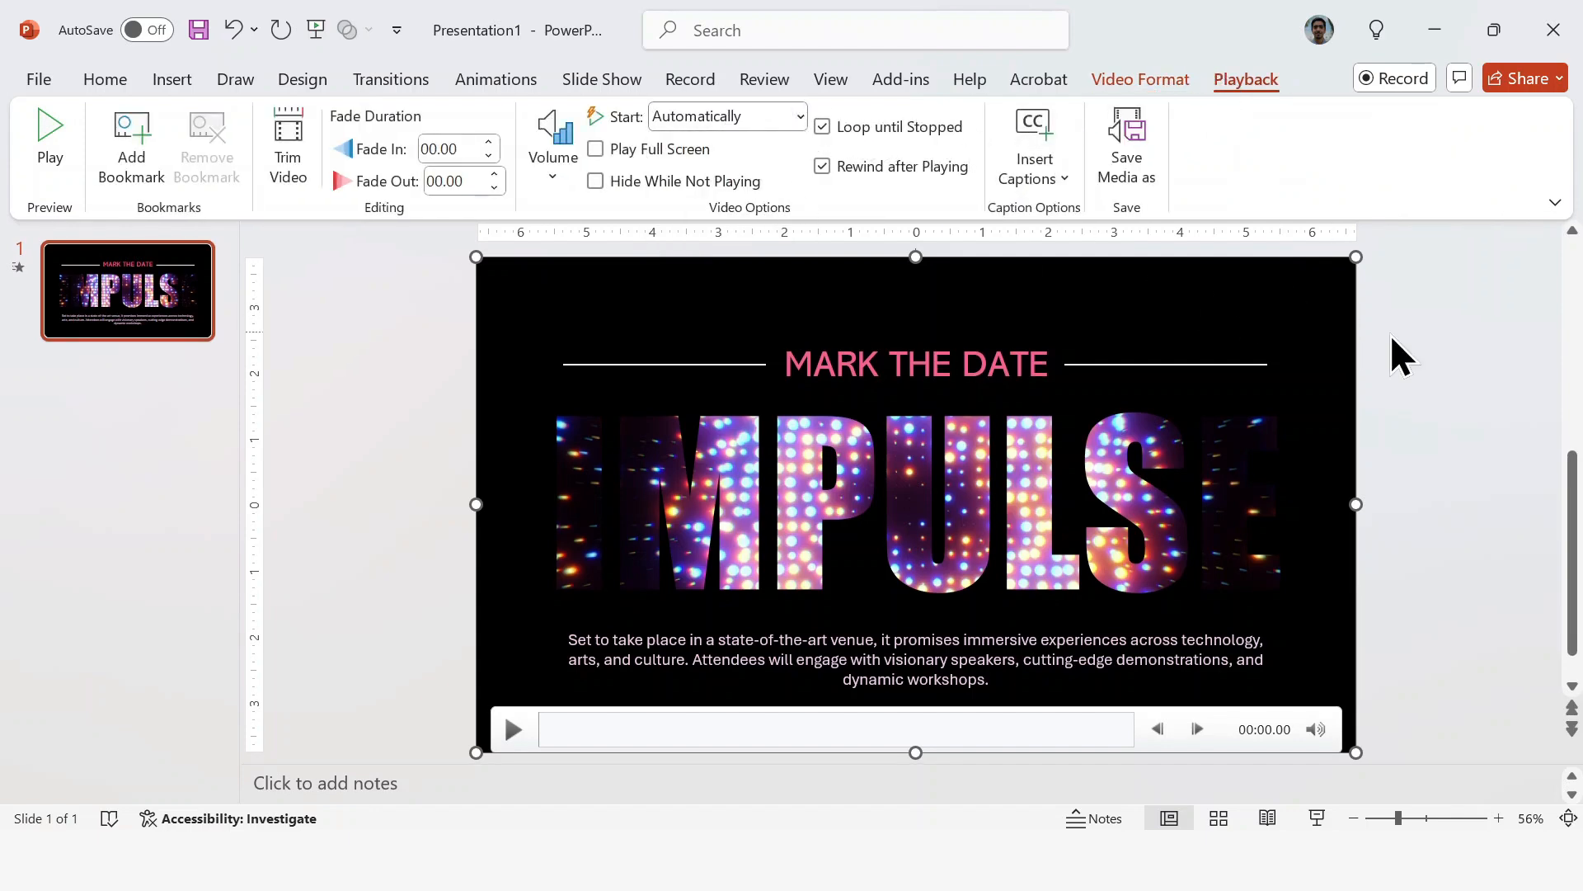
{"action": "left_click", "coordinate": [511, 729]}
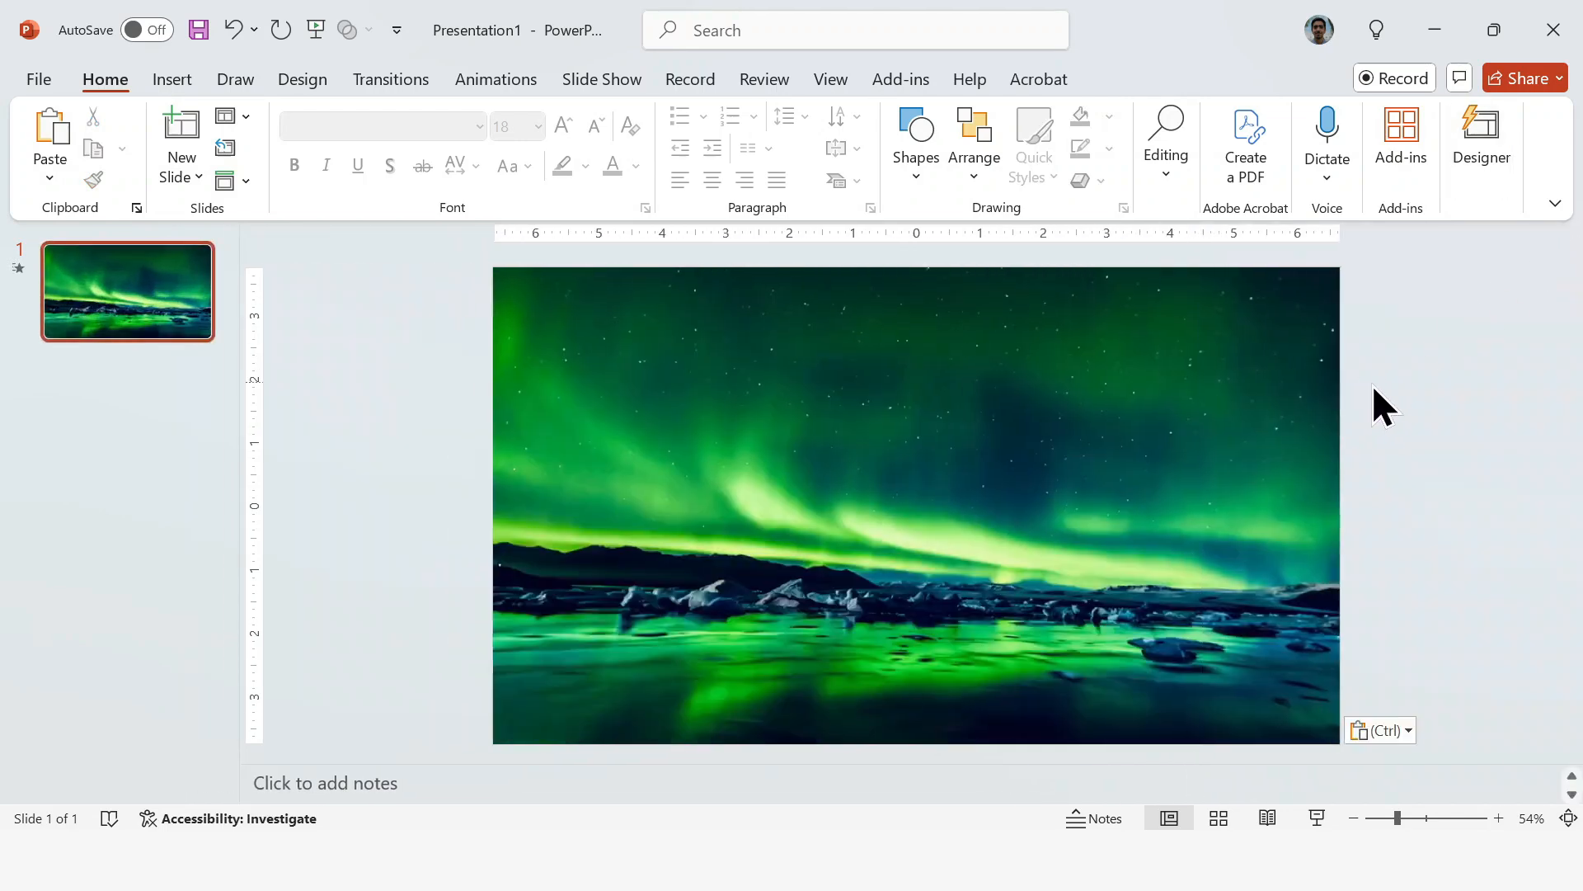
- Add an AURORA text box in Bebas Neue at size 145 over the upper left of the photo
{"action": "left_click", "coordinate": [171, 79]}
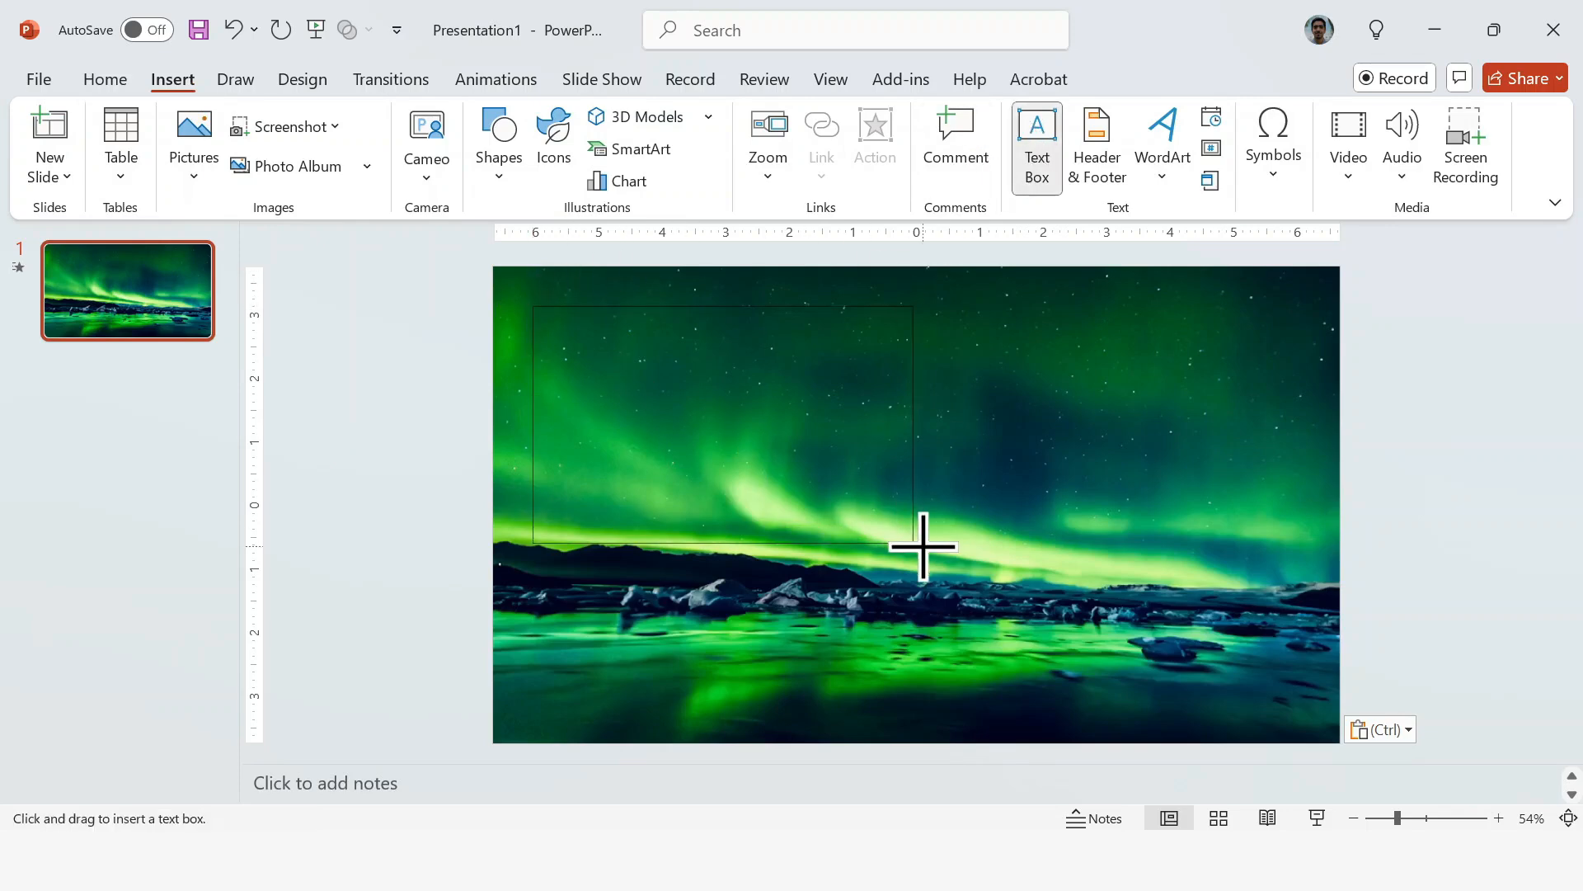
{"action": "left_click_drag", "start_coordinate": [532, 310], "coordinate": [930, 551]}
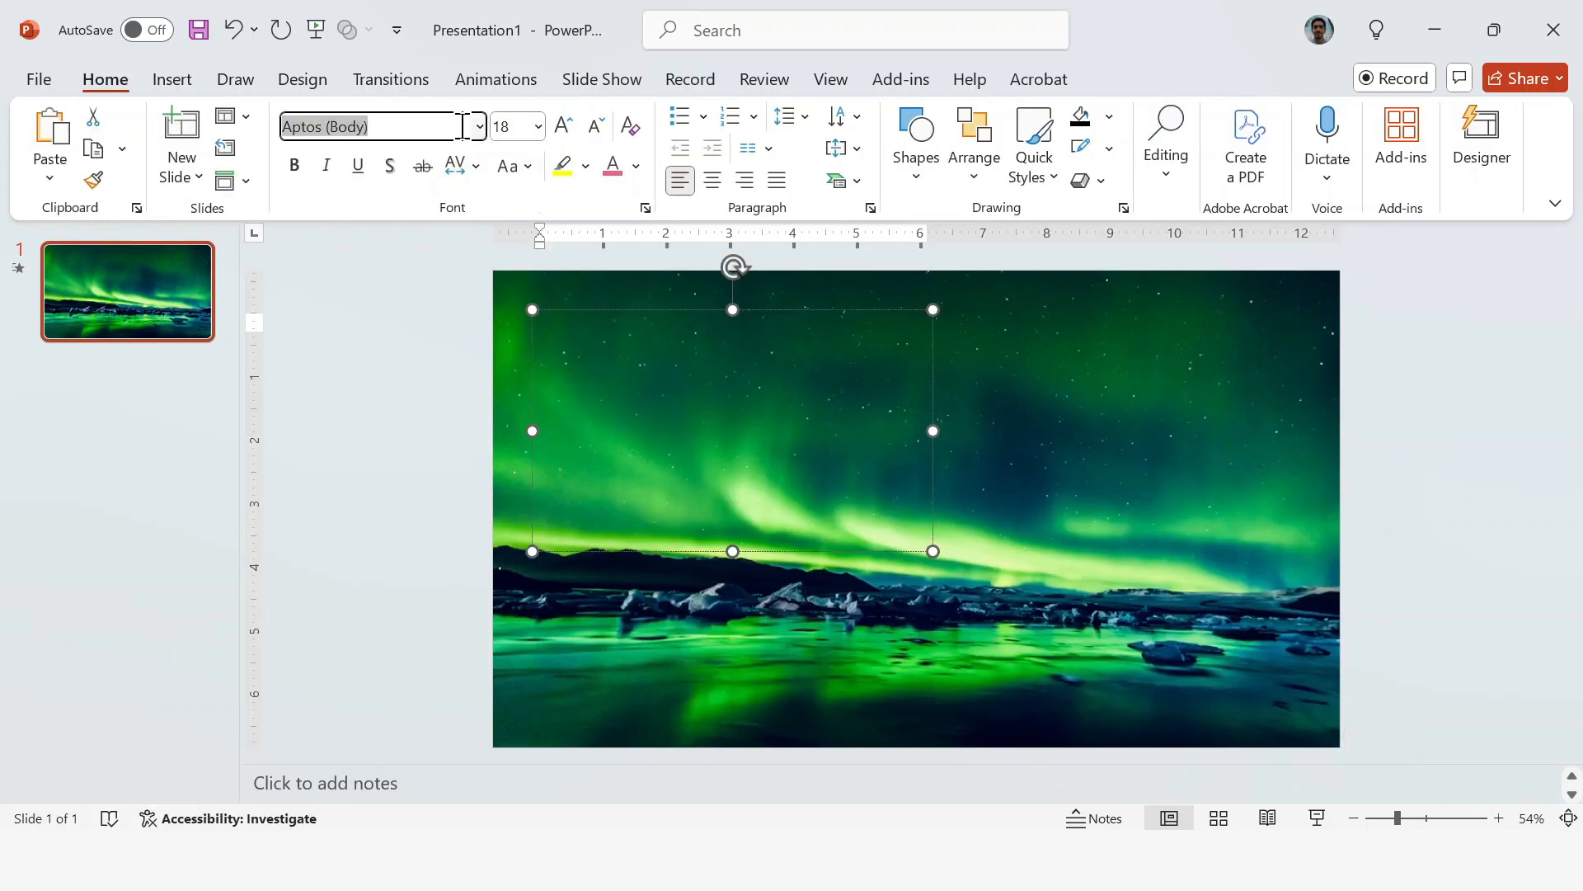
{"action": "type", "text": "Bebas Neue"}
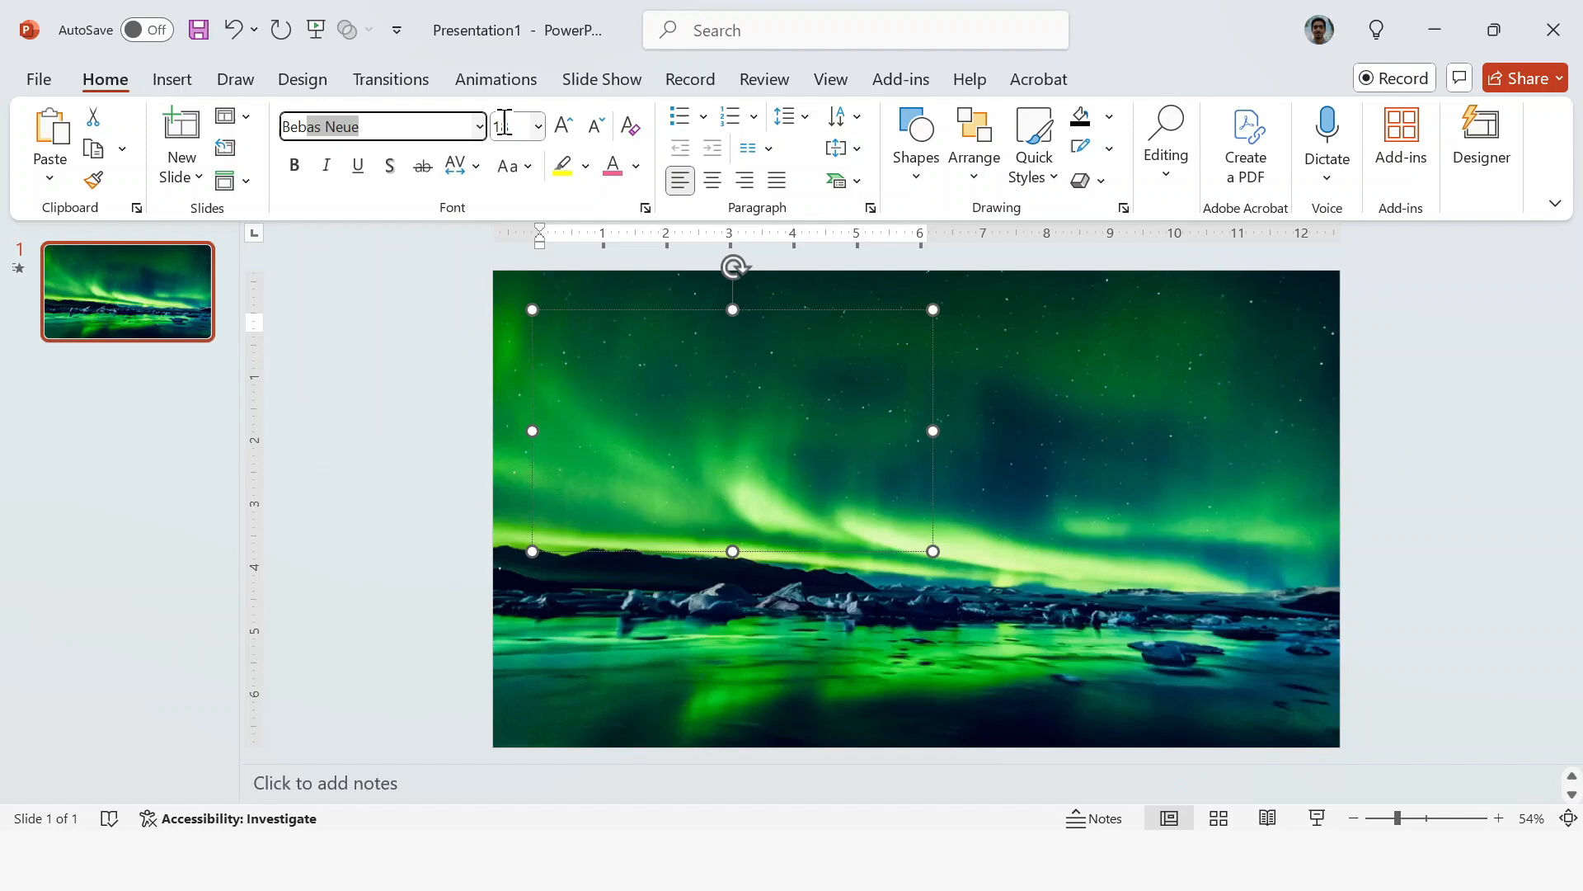
{"action": "left_click_drag", "start_coordinate": [732, 551], "coordinate": [733, 335]}
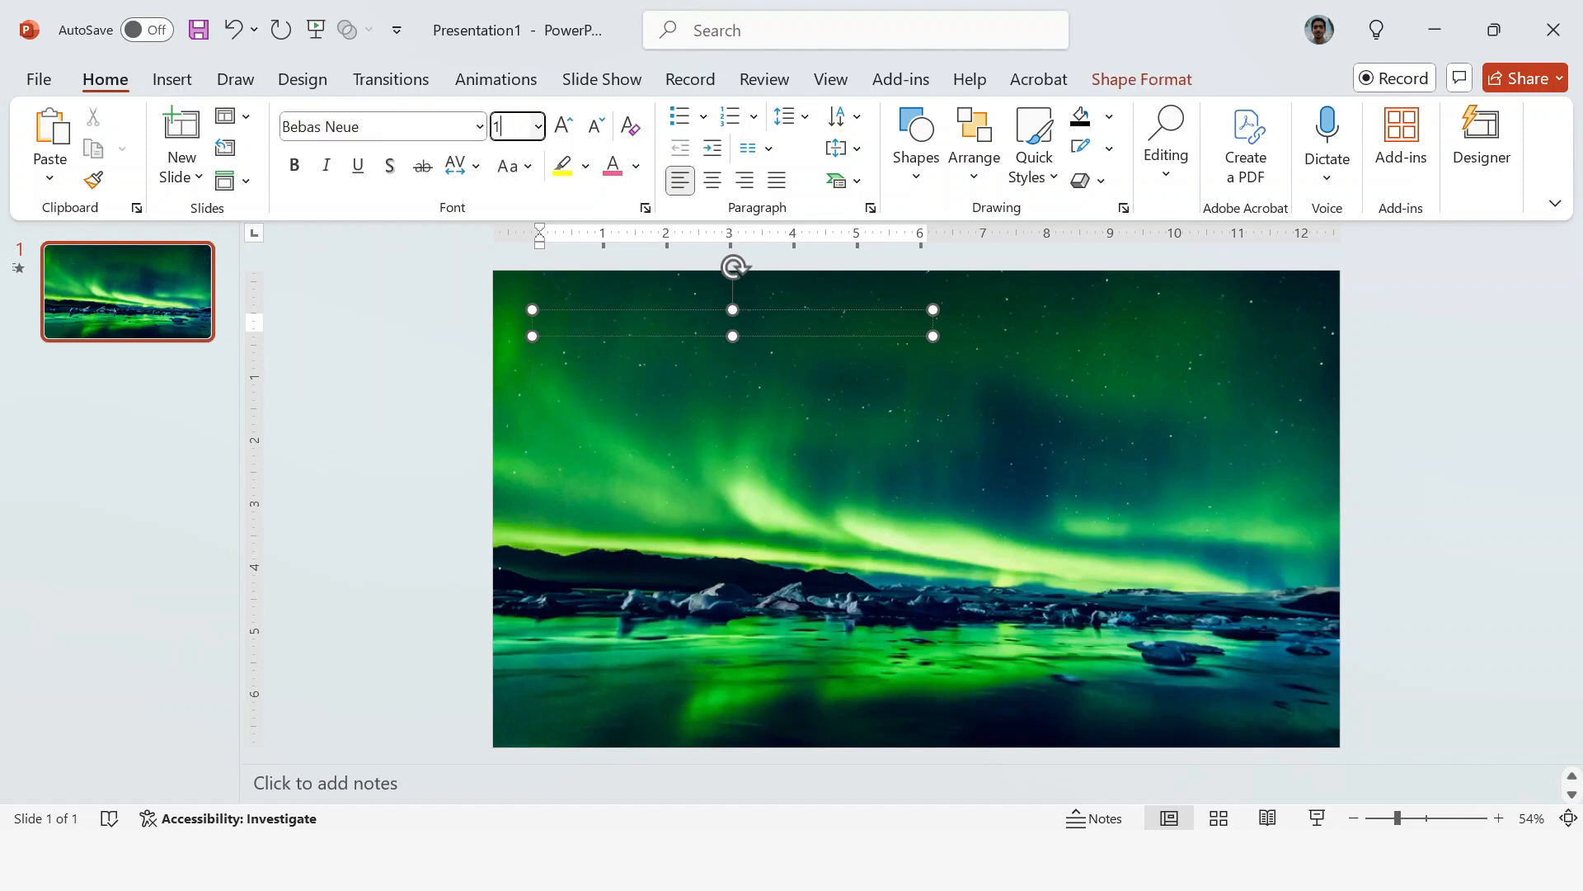
{"action": "type", "text": "145"}
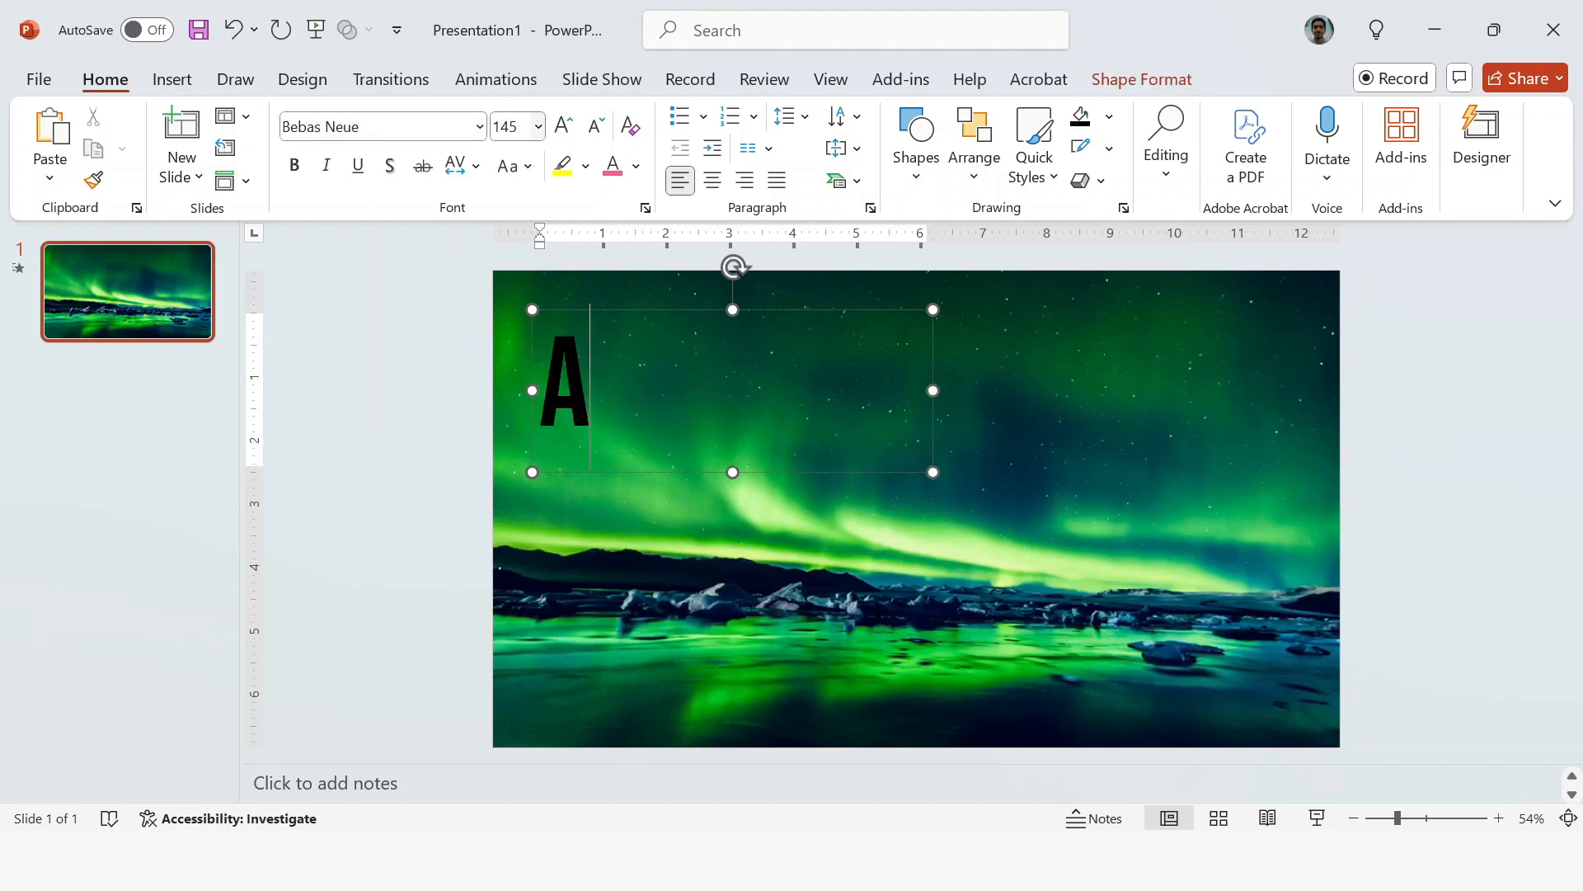
{"action": "type", "text": "URORA"}
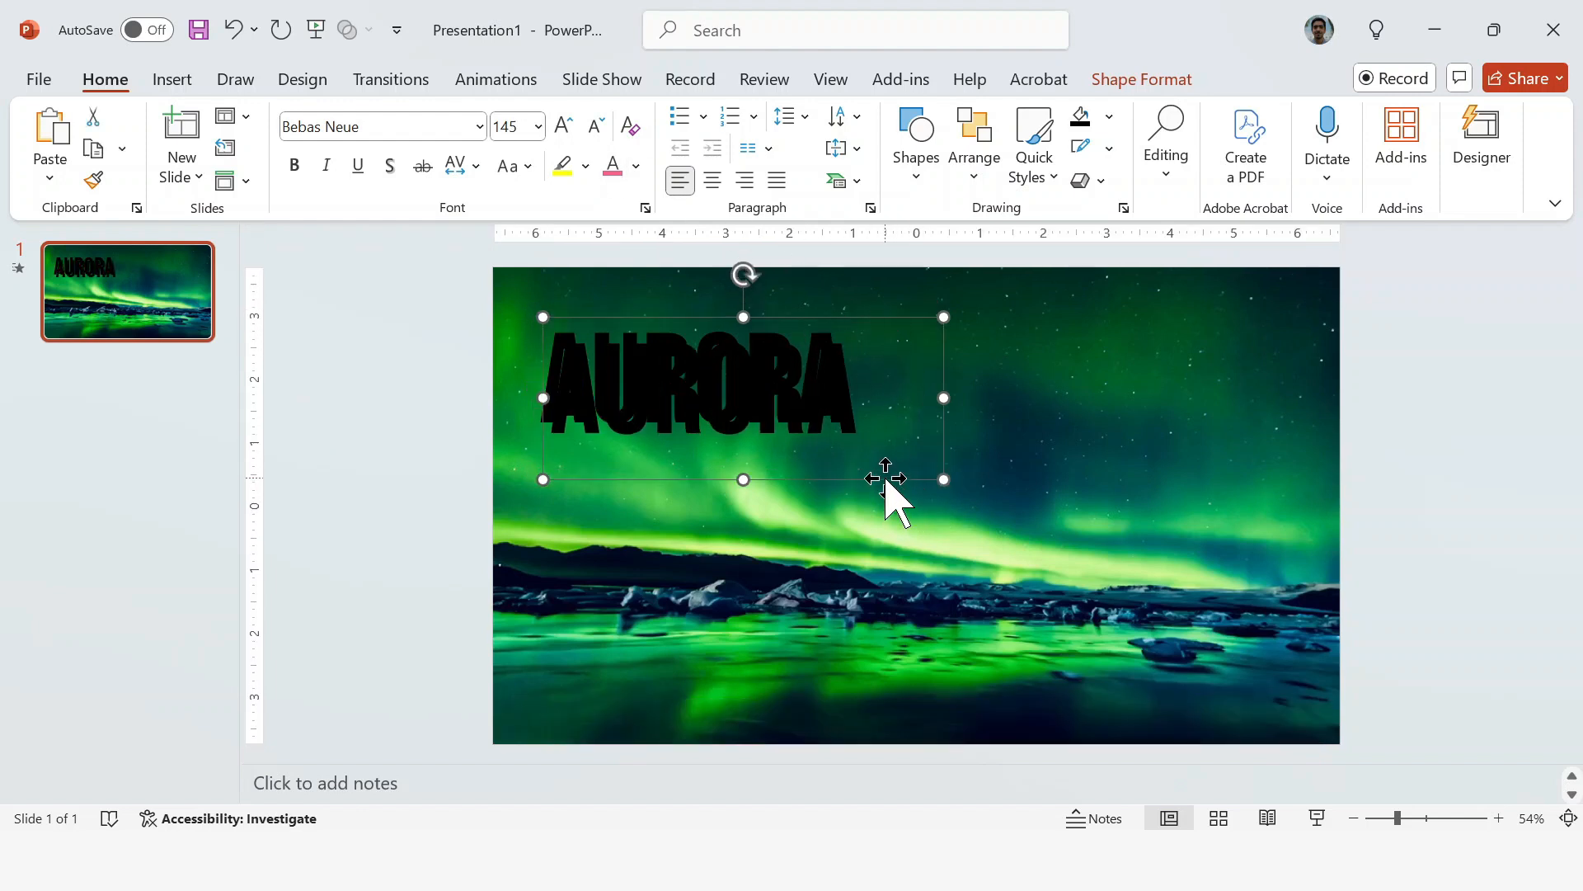
- Duplicate the line as BOREALIS below, align both left and group them into one title
{"action": "left_click_drag", "start_coordinate": [889, 495], "coordinate": [865, 576]}
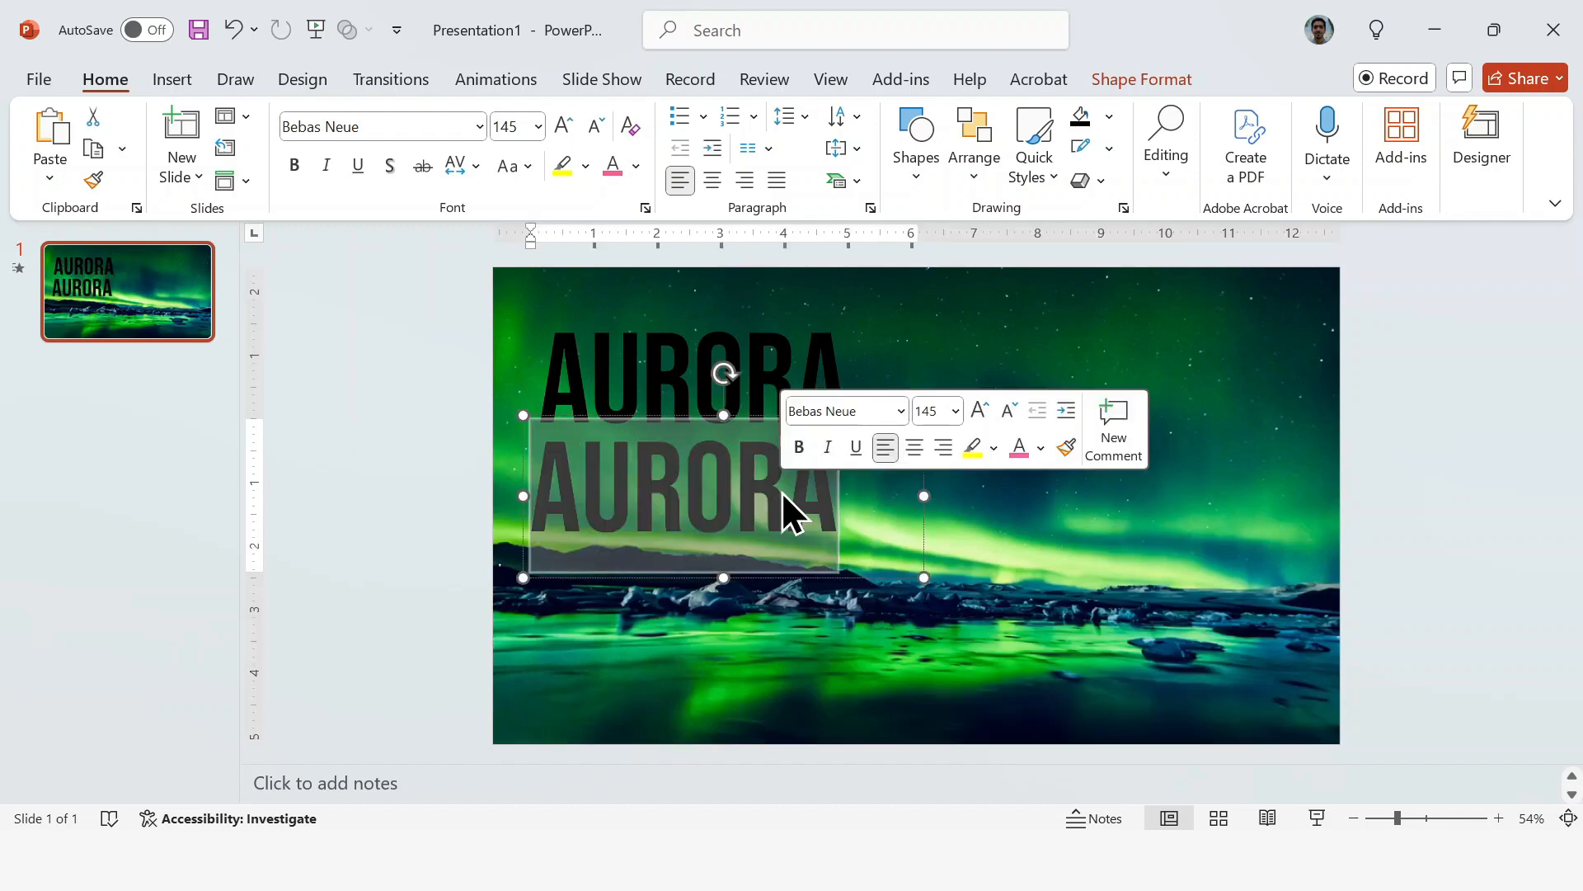
{"action": "type", "text": "BORE"}
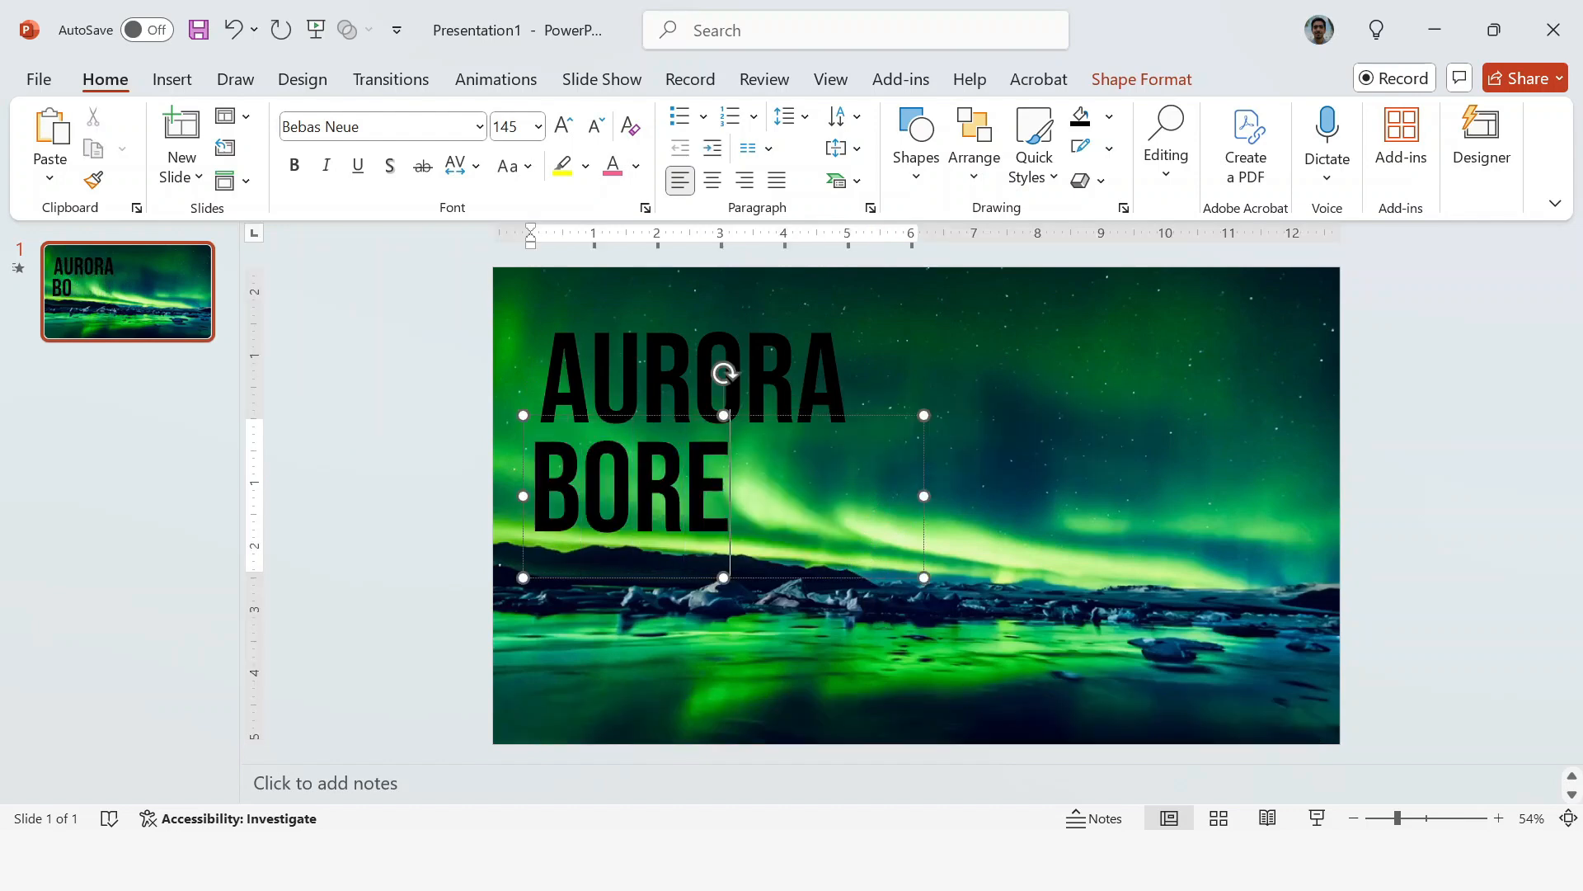
{"action": "type", "text": "ALIS"}
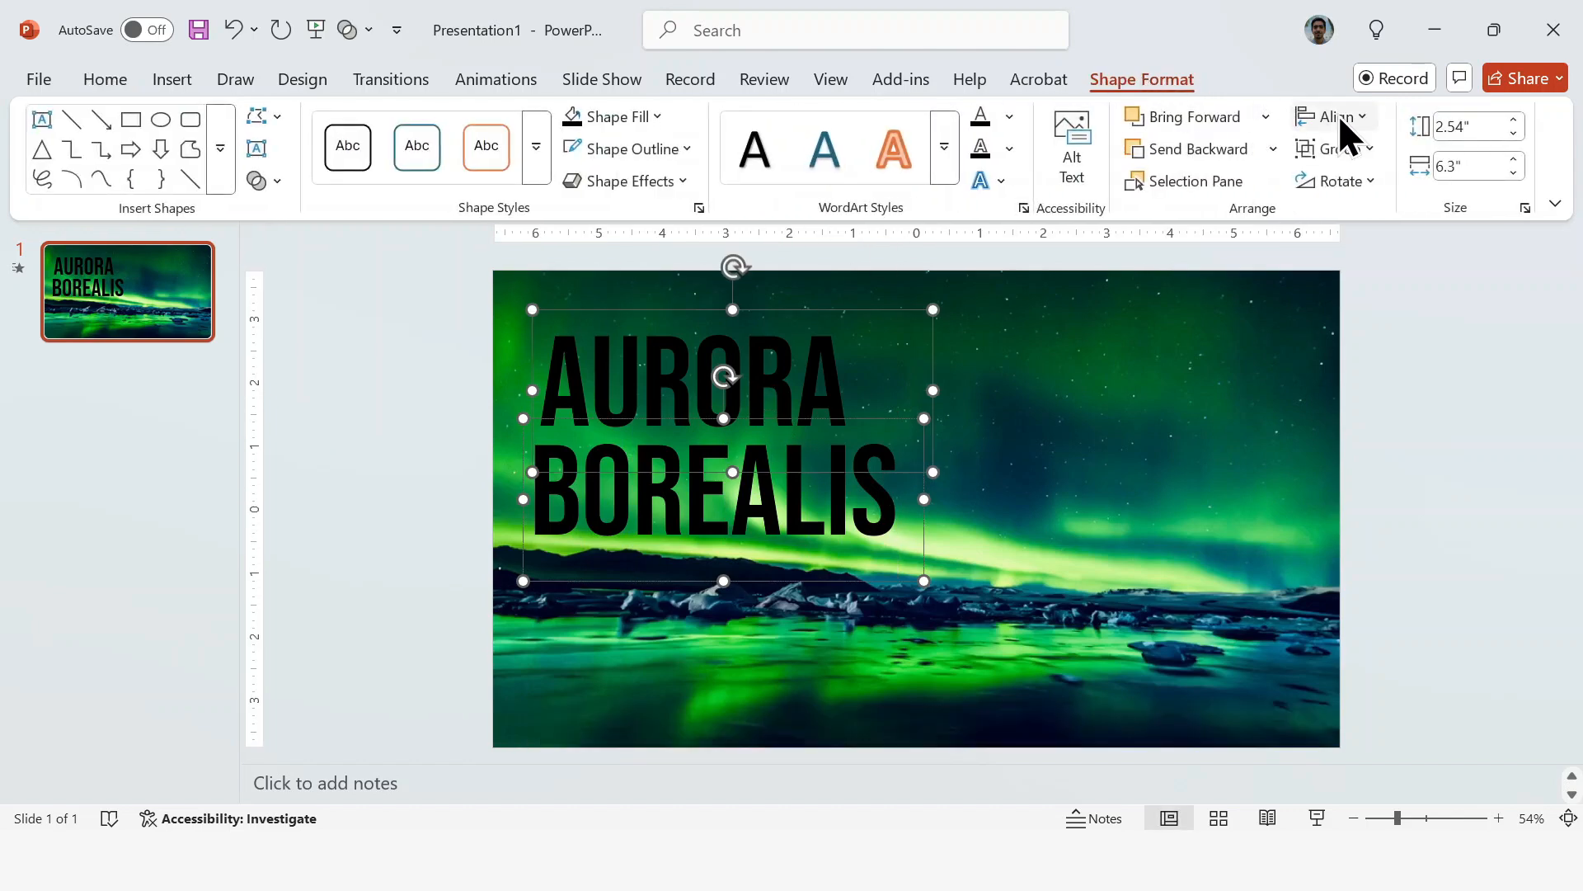
{"action": "left_click", "coordinate": [1333, 115]}
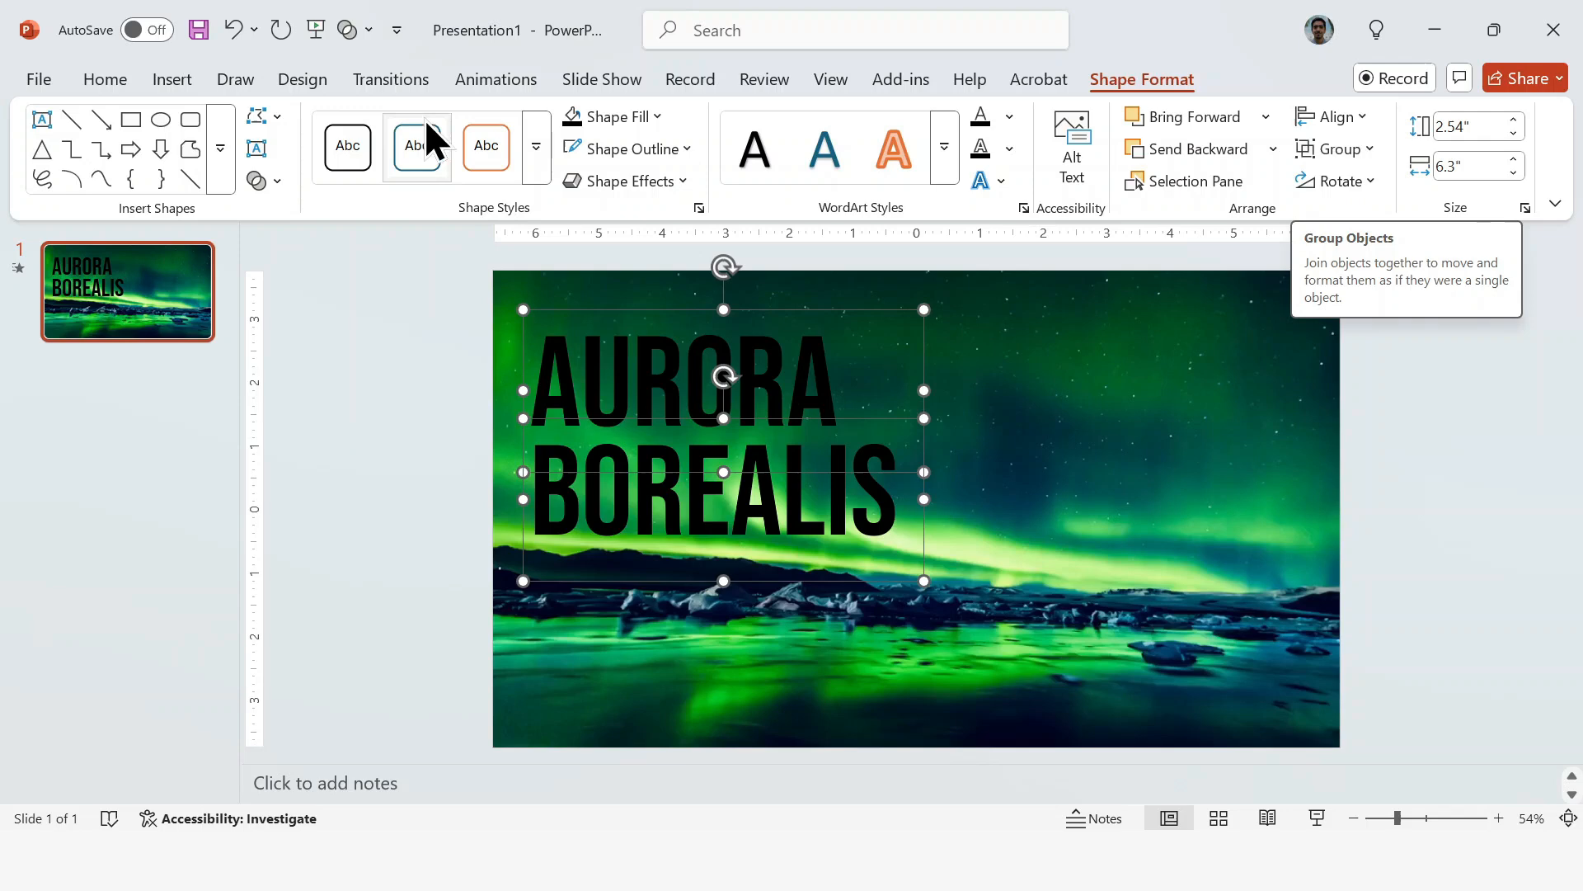
{"action": "left_click", "coordinate": [103, 79]}
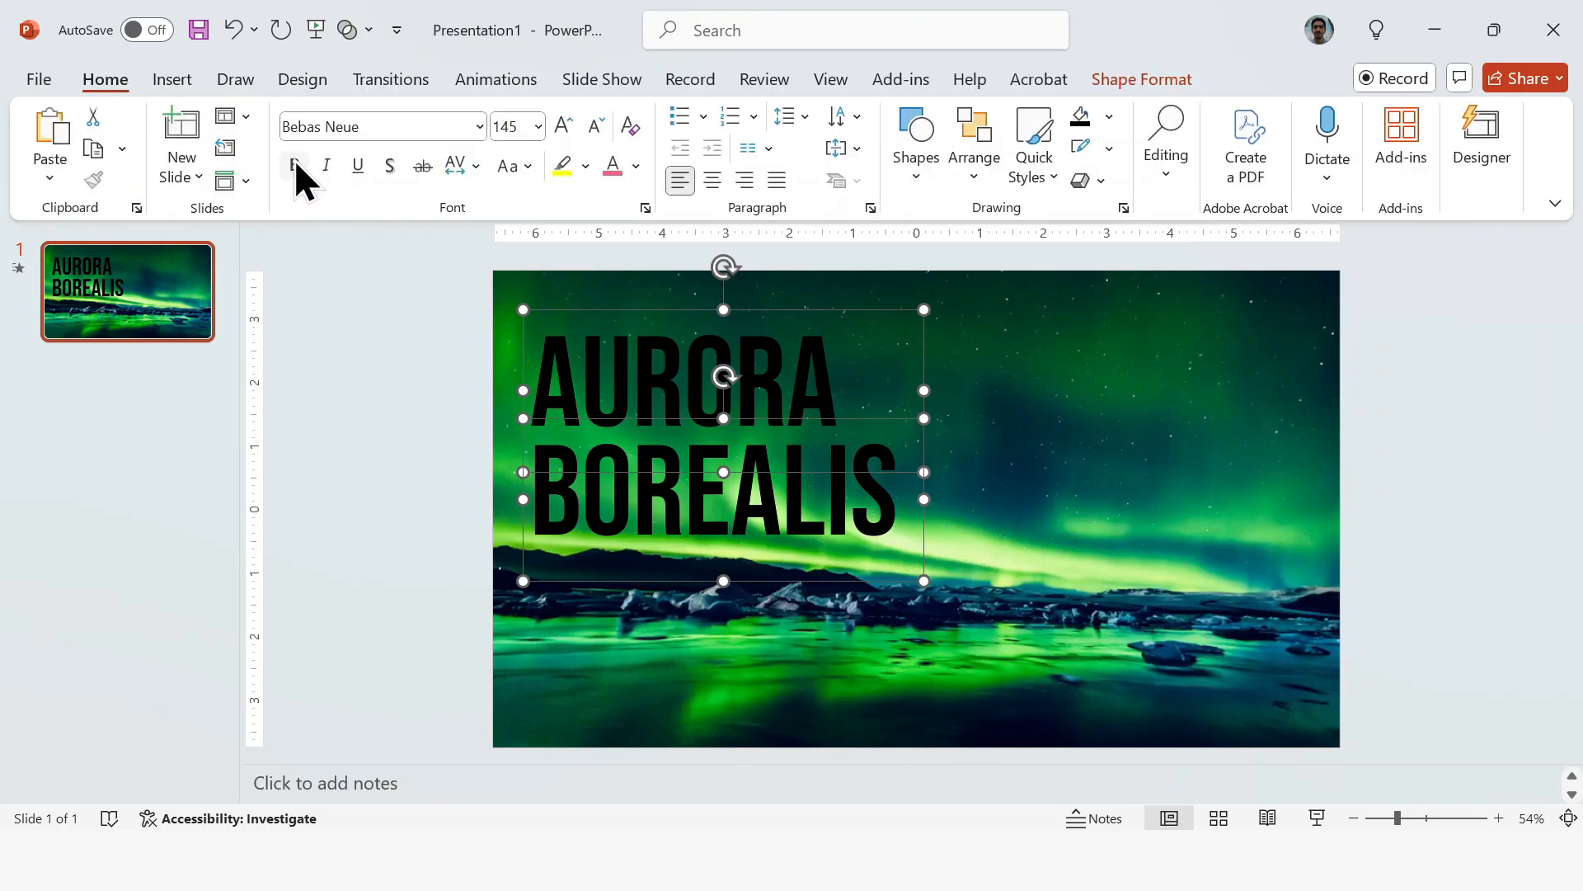
{"action": "left_click", "coordinate": [433, 374]}
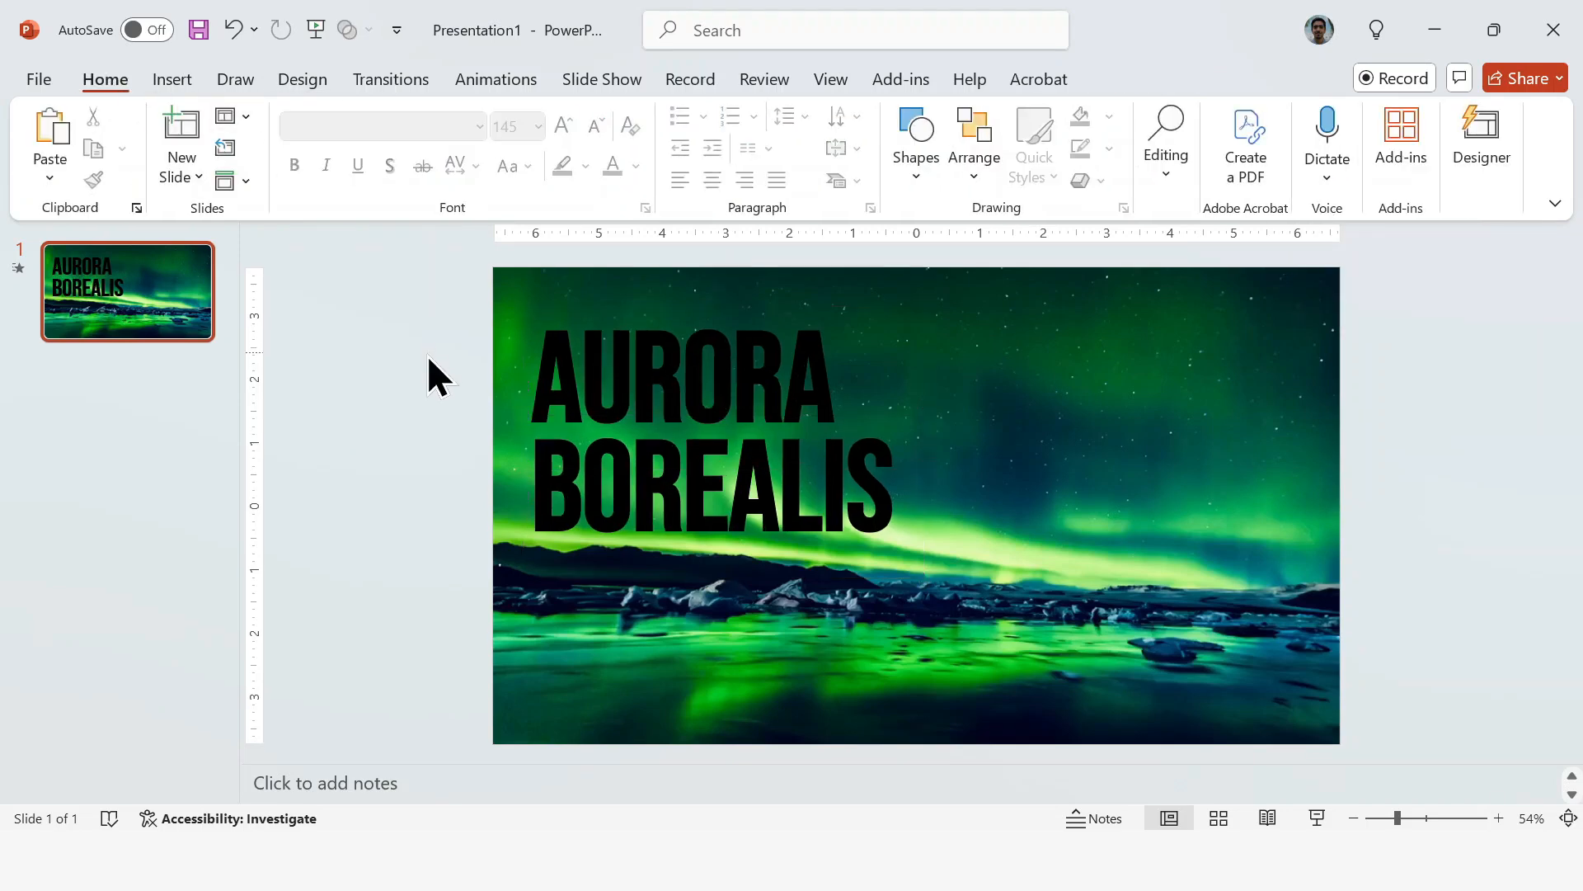
- Draw a rectangle over the left half of the slide and send it behind the title
{"action": "left_click", "coordinate": [916, 141]}
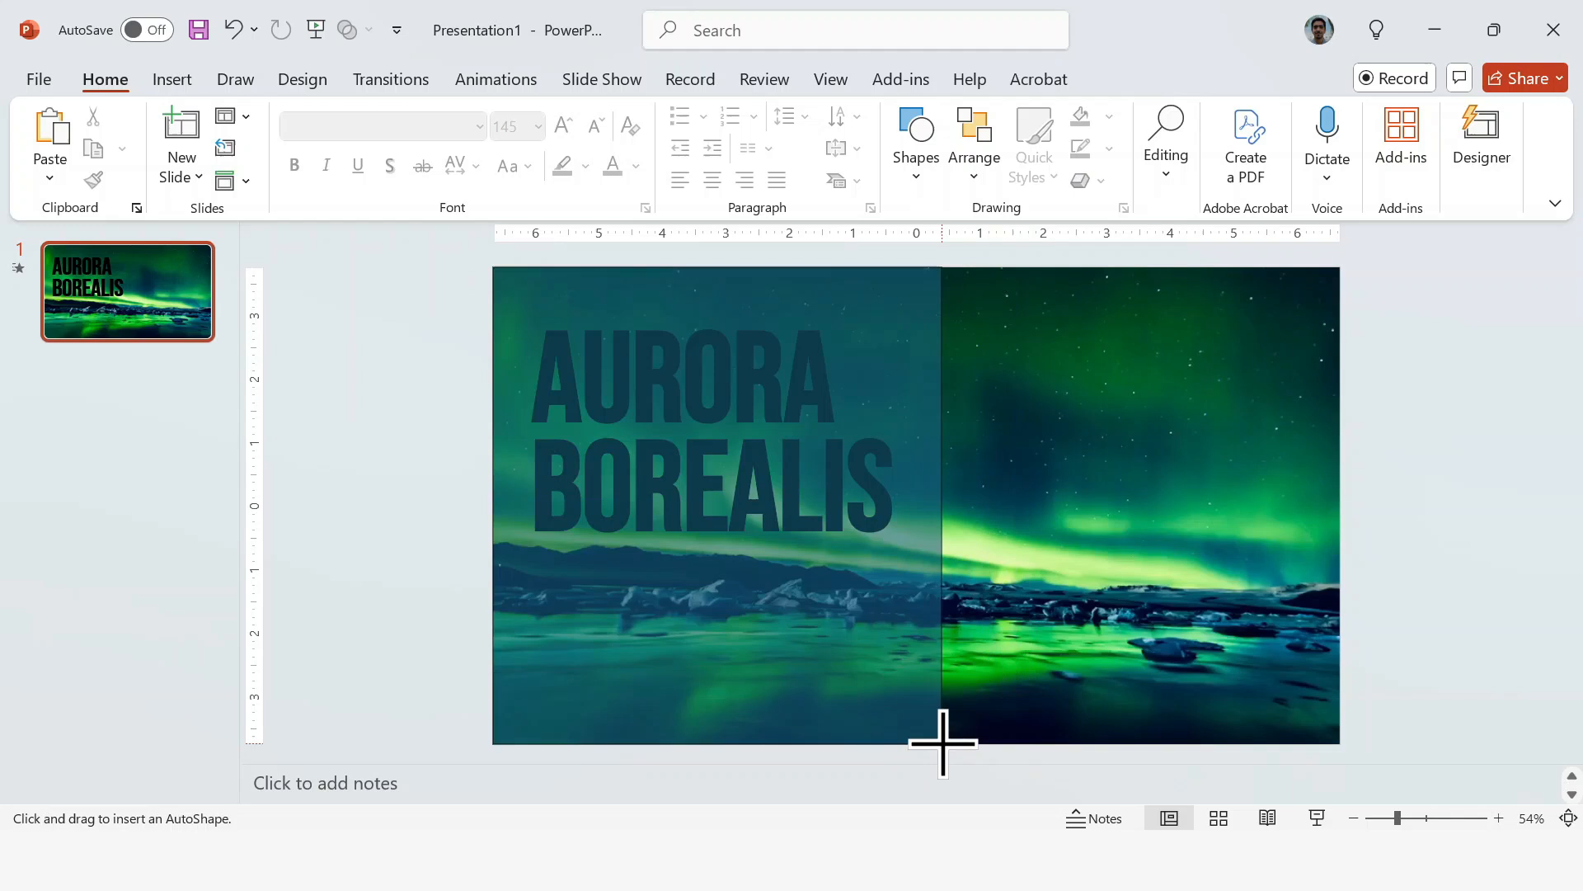
{"action": "left_click_drag", "start_coordinate": [491, 269], "coordinate": [950, 748]}
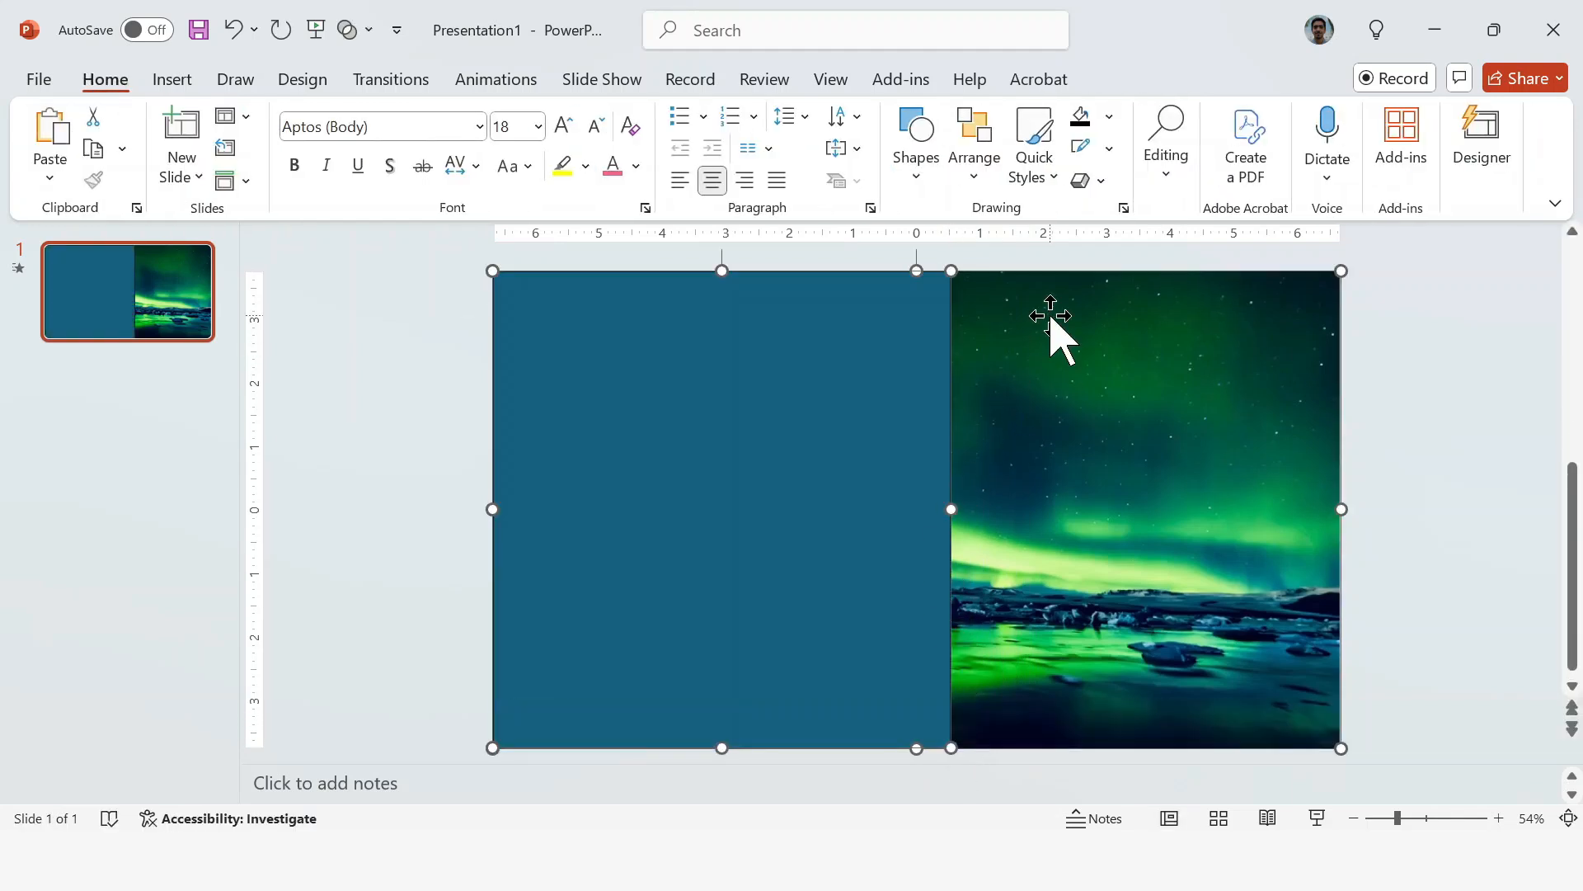
{"action": "right_click", "coordinate": [1050, 324]}
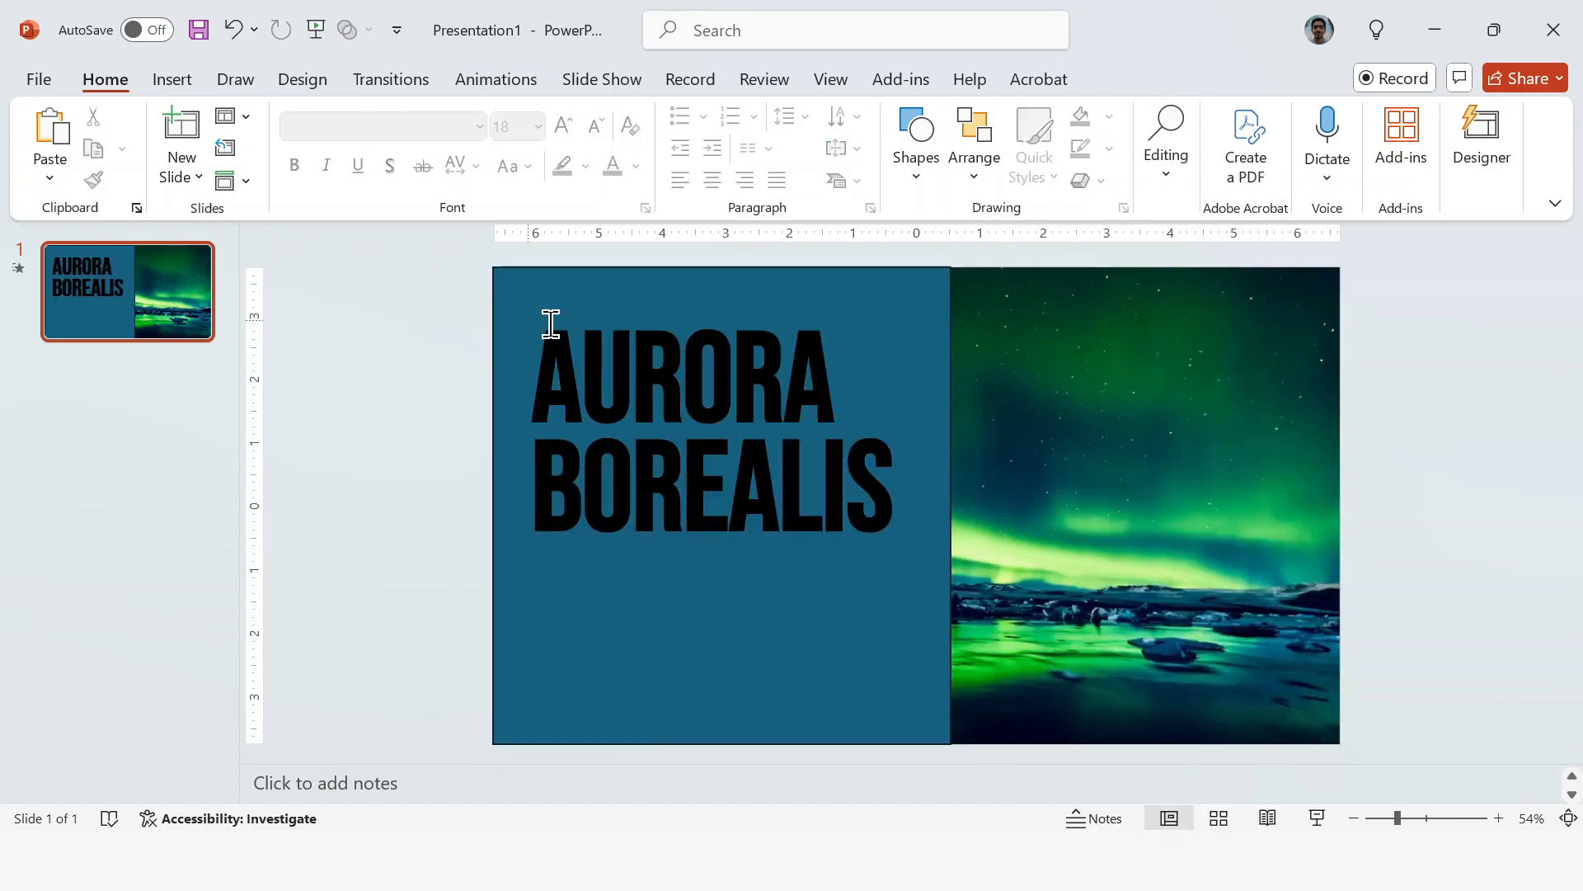
- Merge the title with the rectangle so the AURORA BOREALIS letters reveal the aurora photo
{"action": "left_click", "coordinate": [656, 394]}
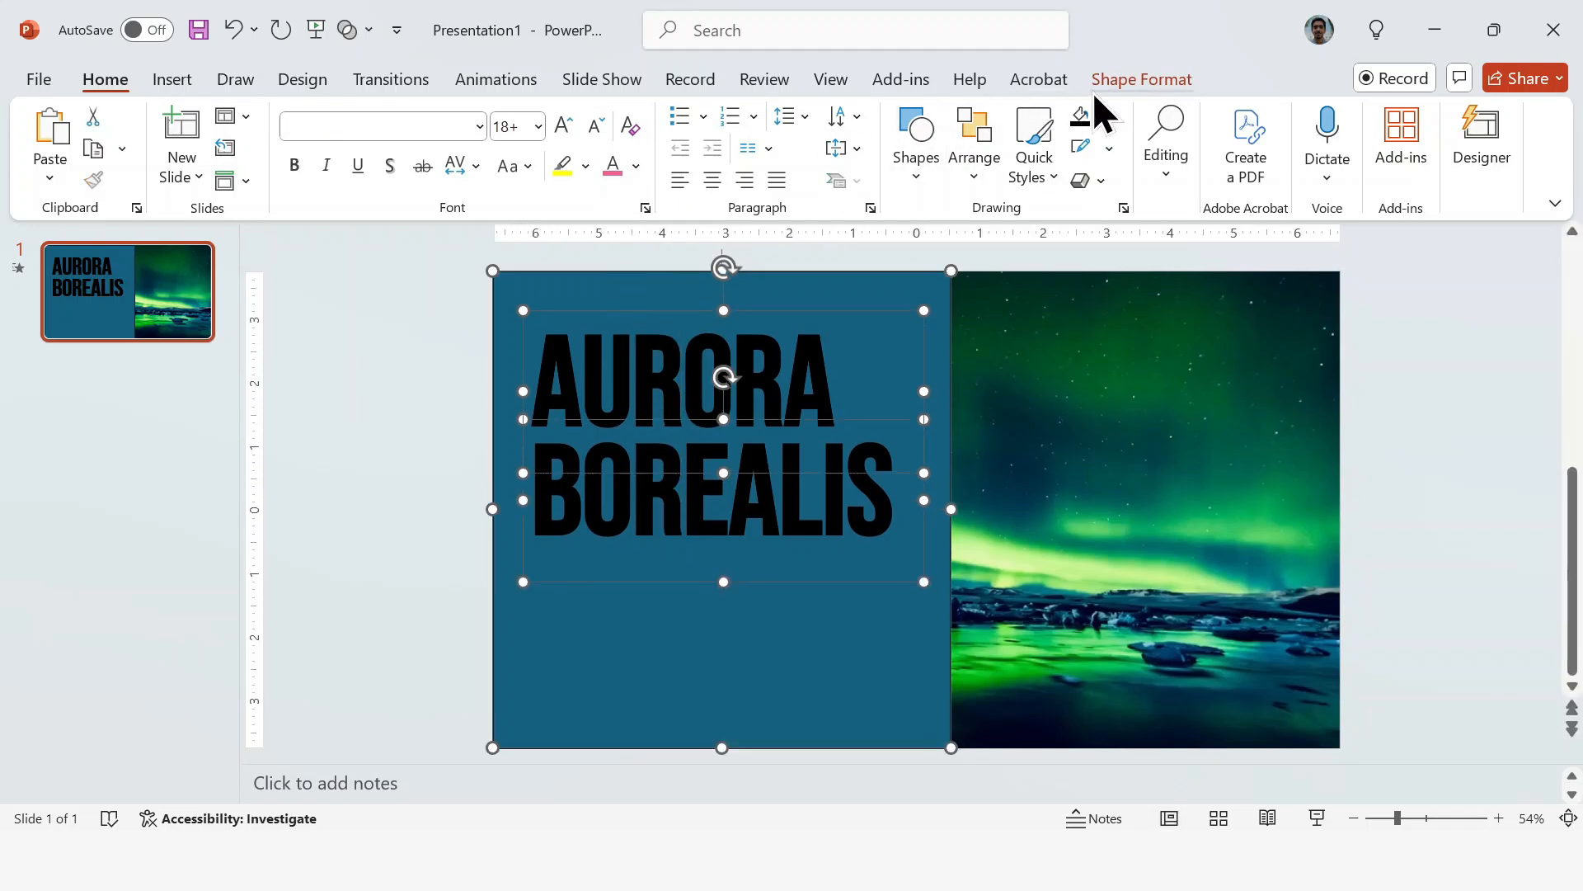
{"action": "left_click", "coordinate": [1141, 80]}
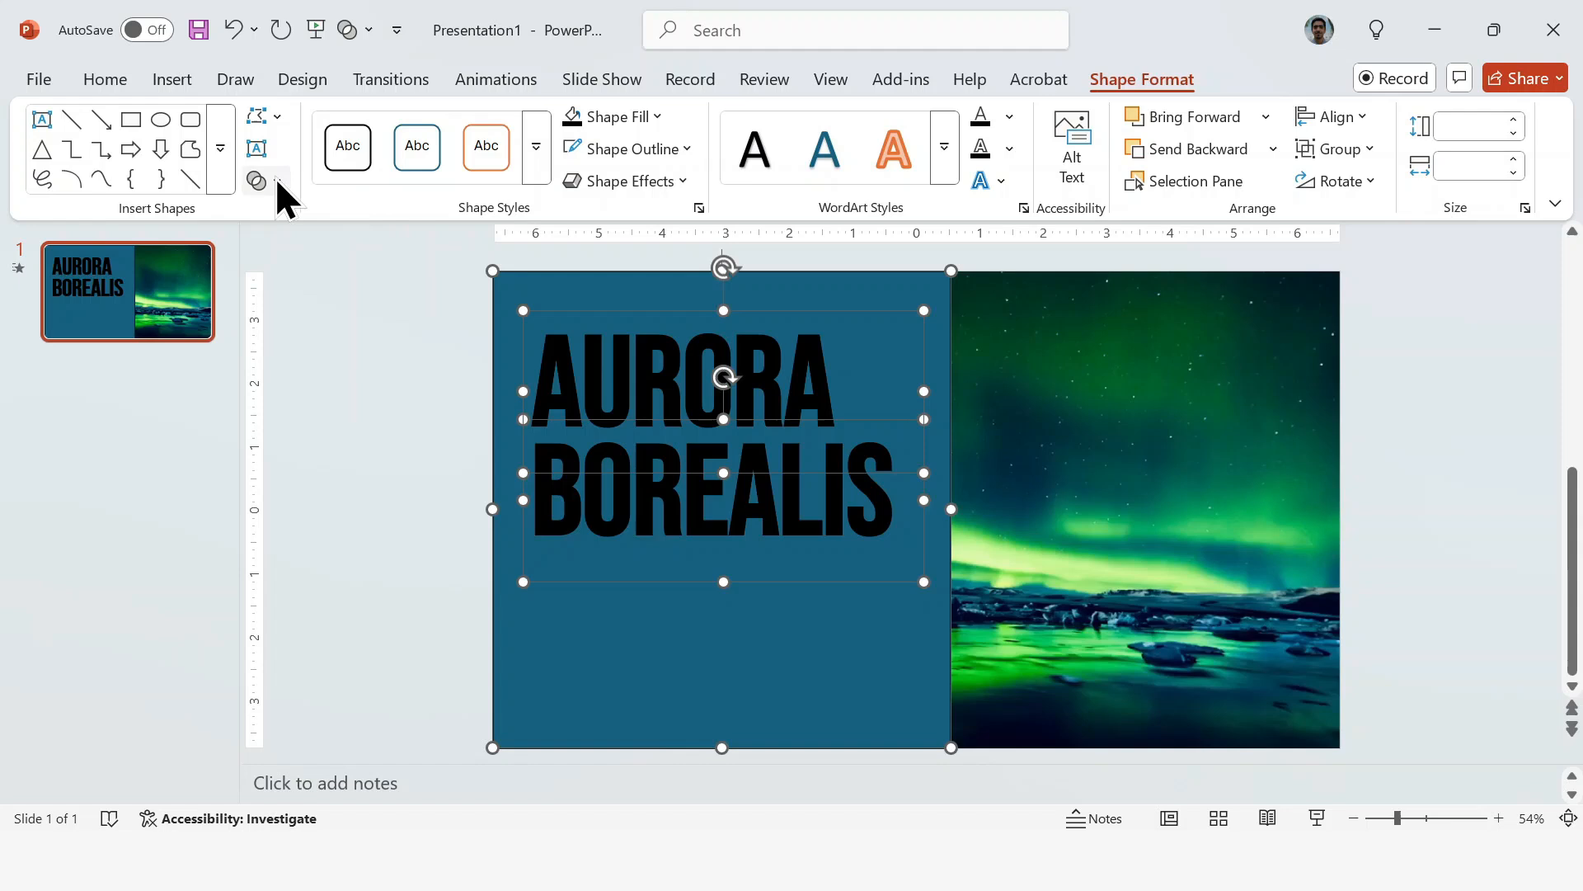
{"action": "left_click", "coordinate": [257, 180]}
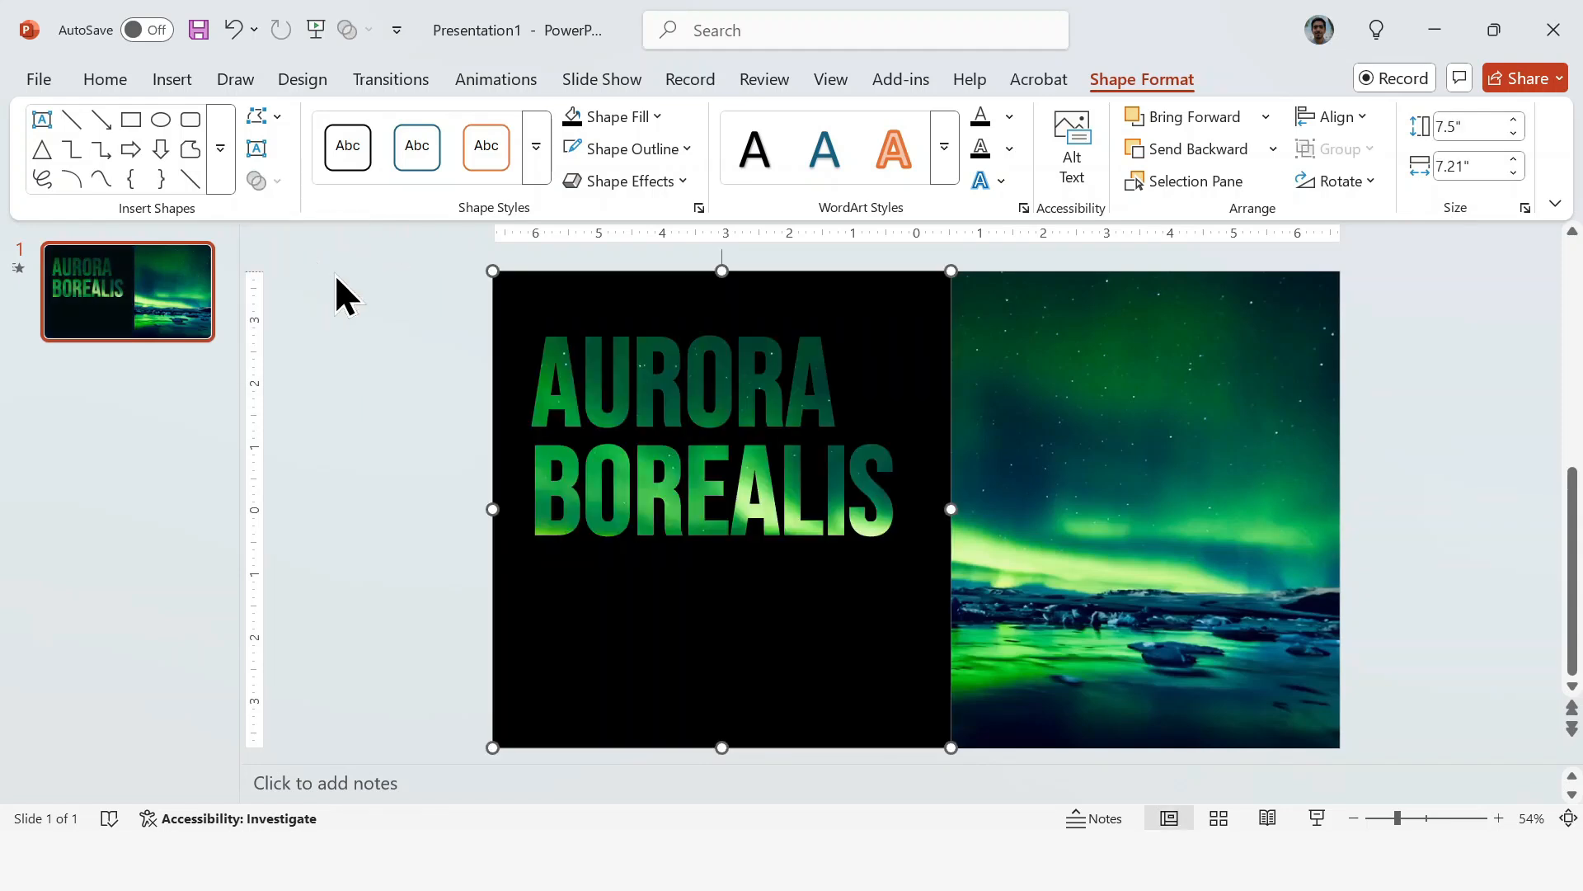
{"action": "left_click", "coordinate": [1413, 419]}
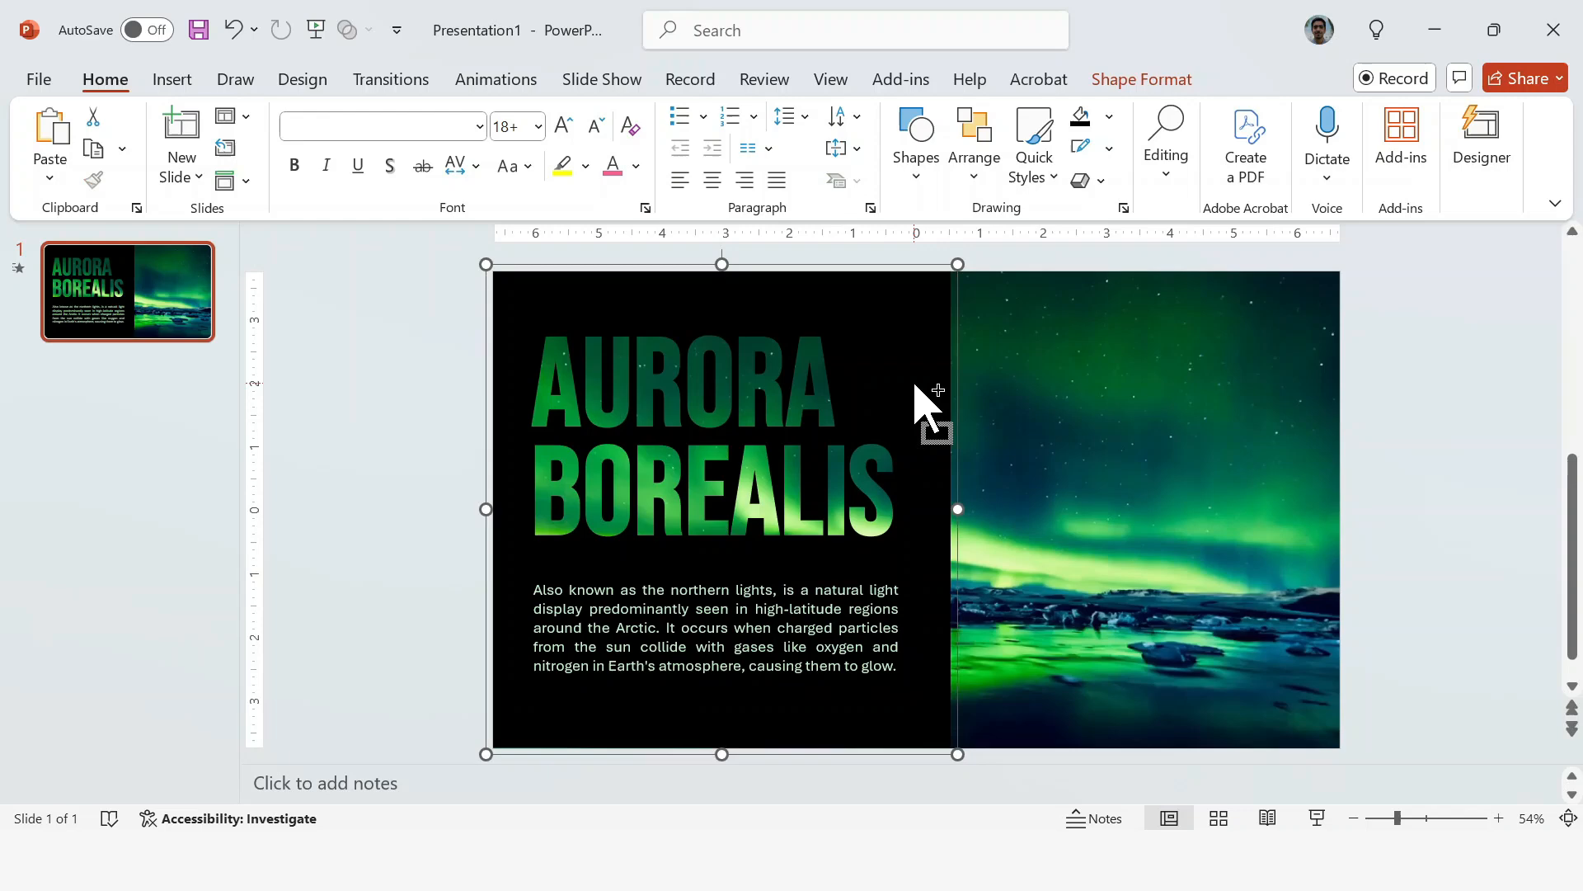
{"action": "mouse_move", "coordinate": [925, 404]}
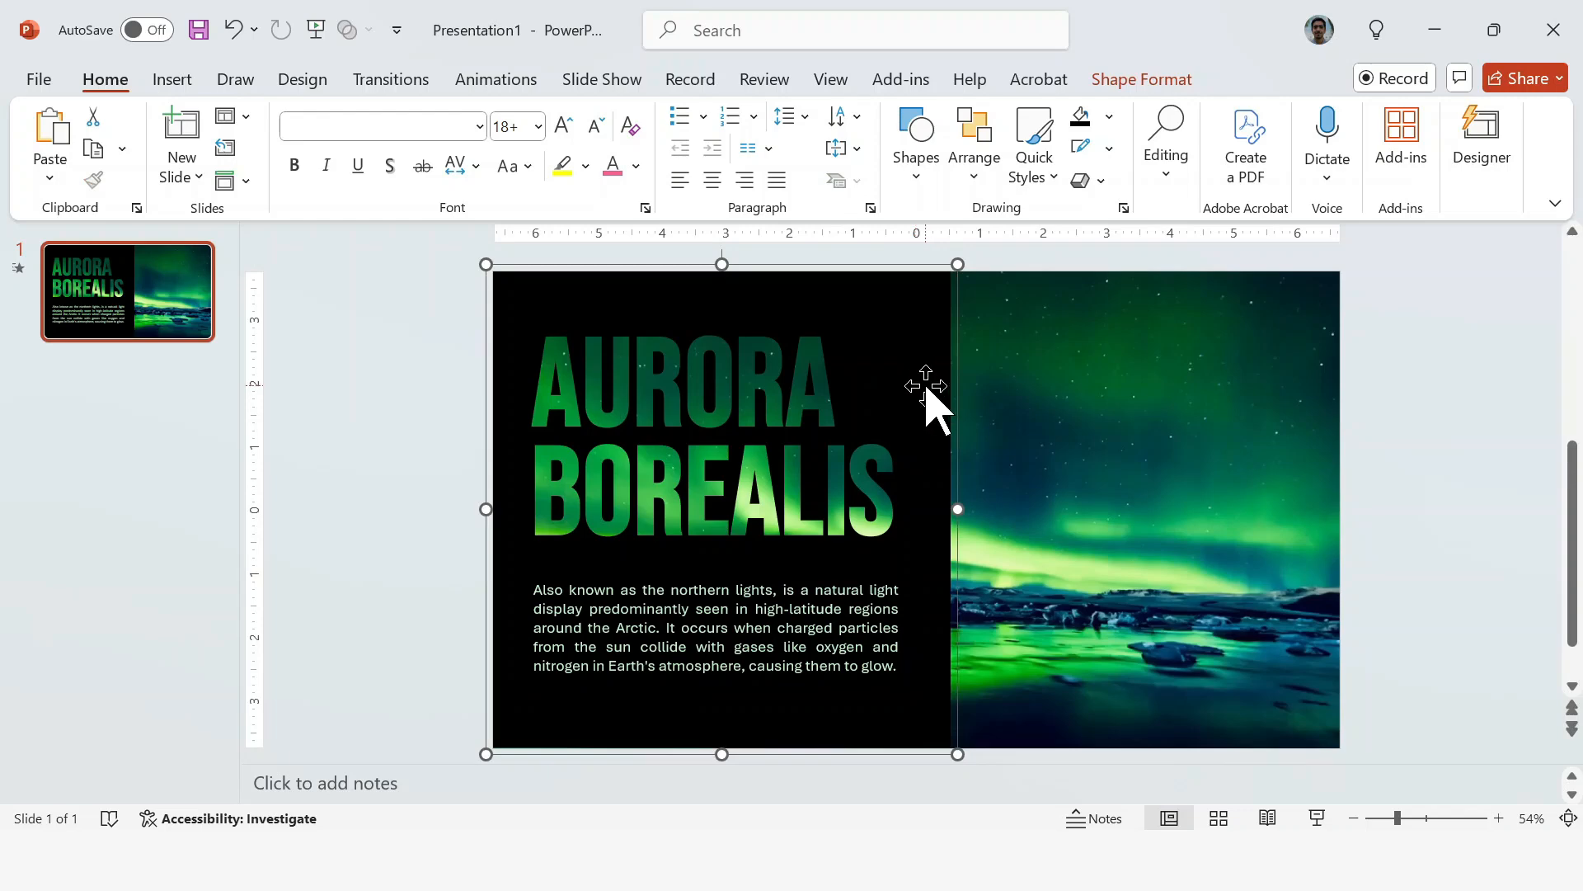
- Give the title panel a longer Fly In entrance with a Smooth end
{"action": "left_click", "coordinate": [495, 79]}
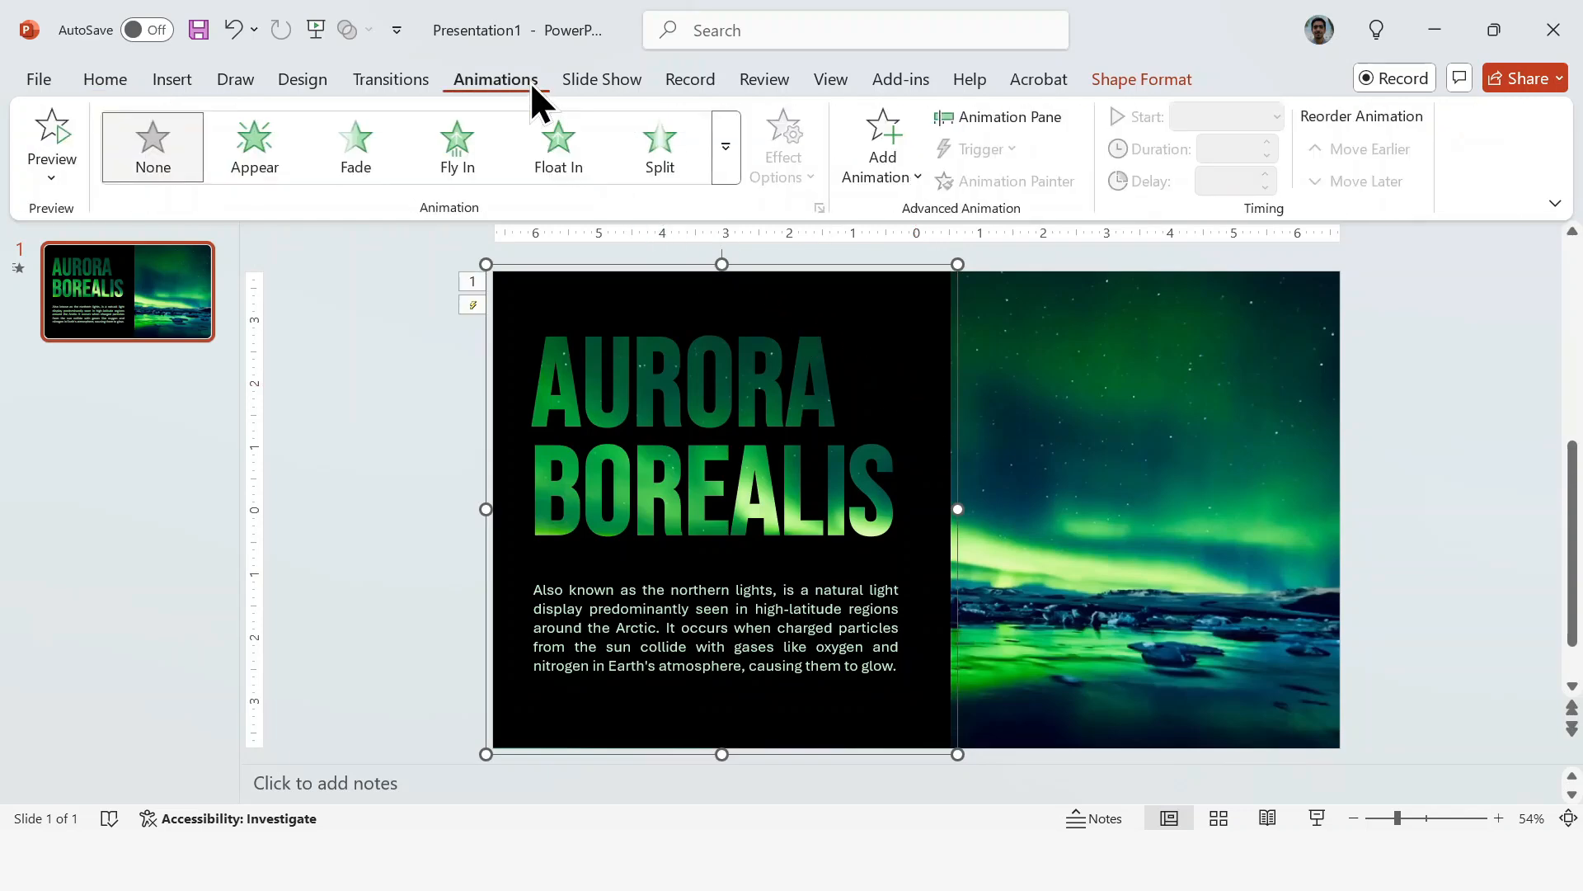
{"action": "left_click", "coordinate": [457, 145]}
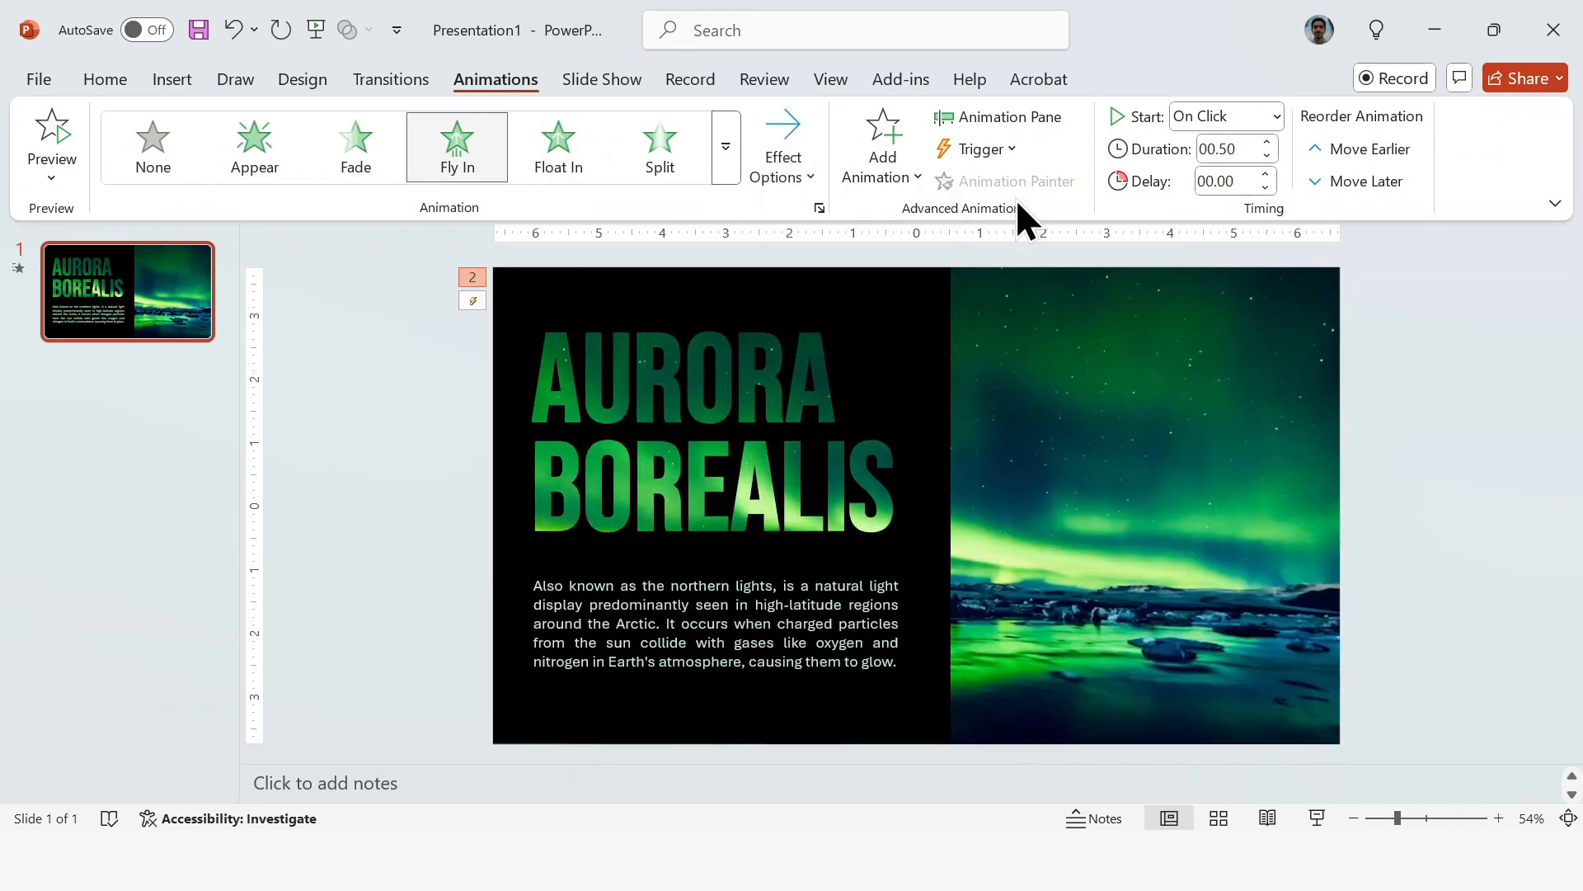
{"action": "left_click", "coordinate": [999, 115]}
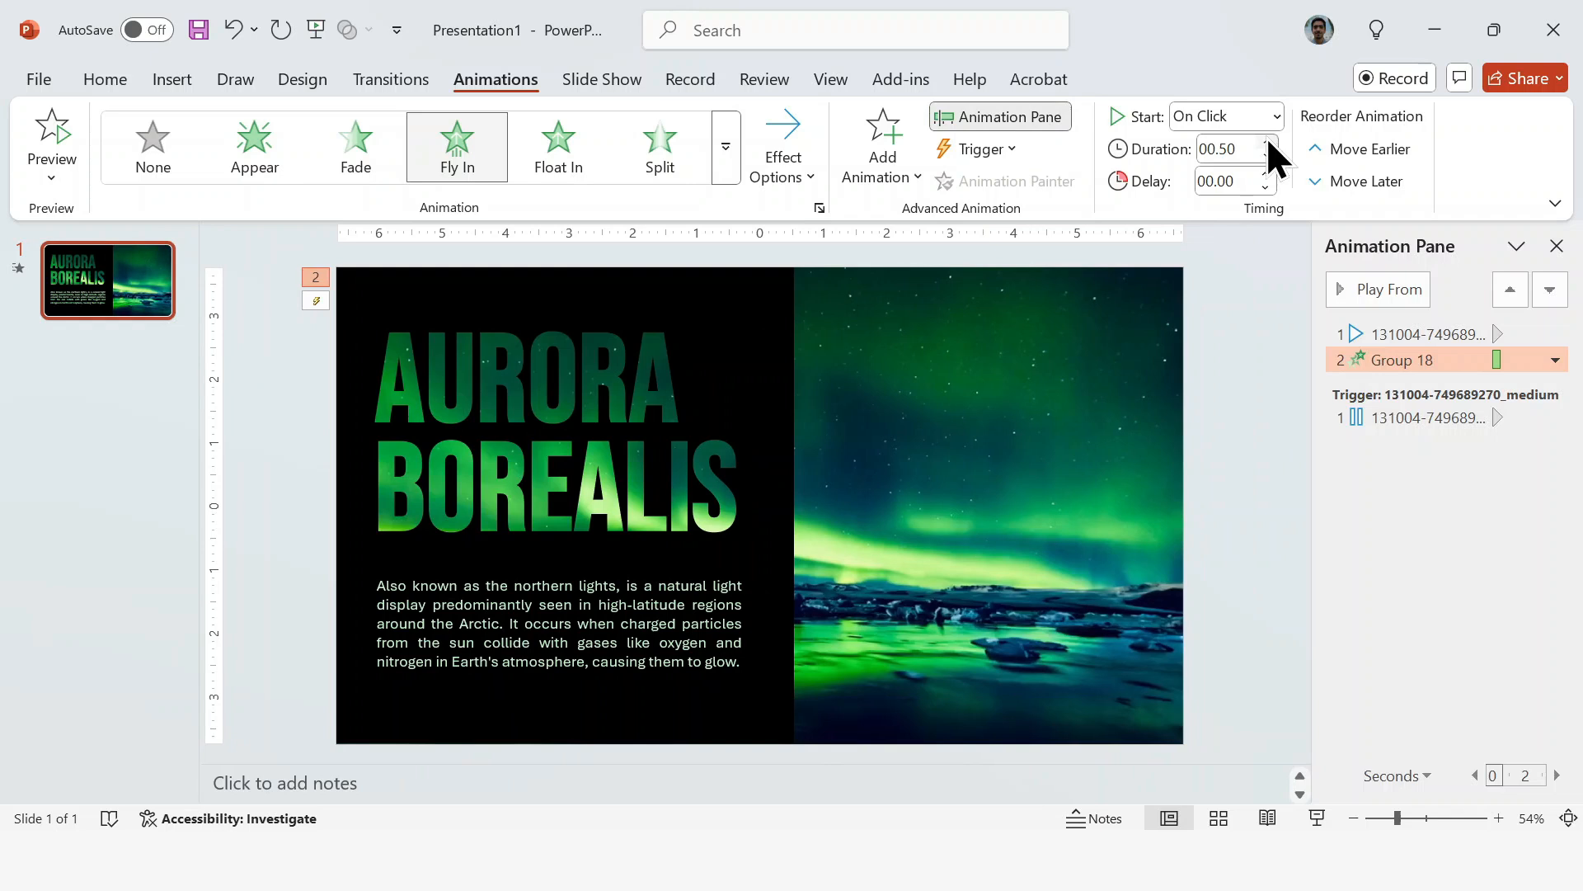
{"action": "left_click", "coordinate": [1265, 142]}
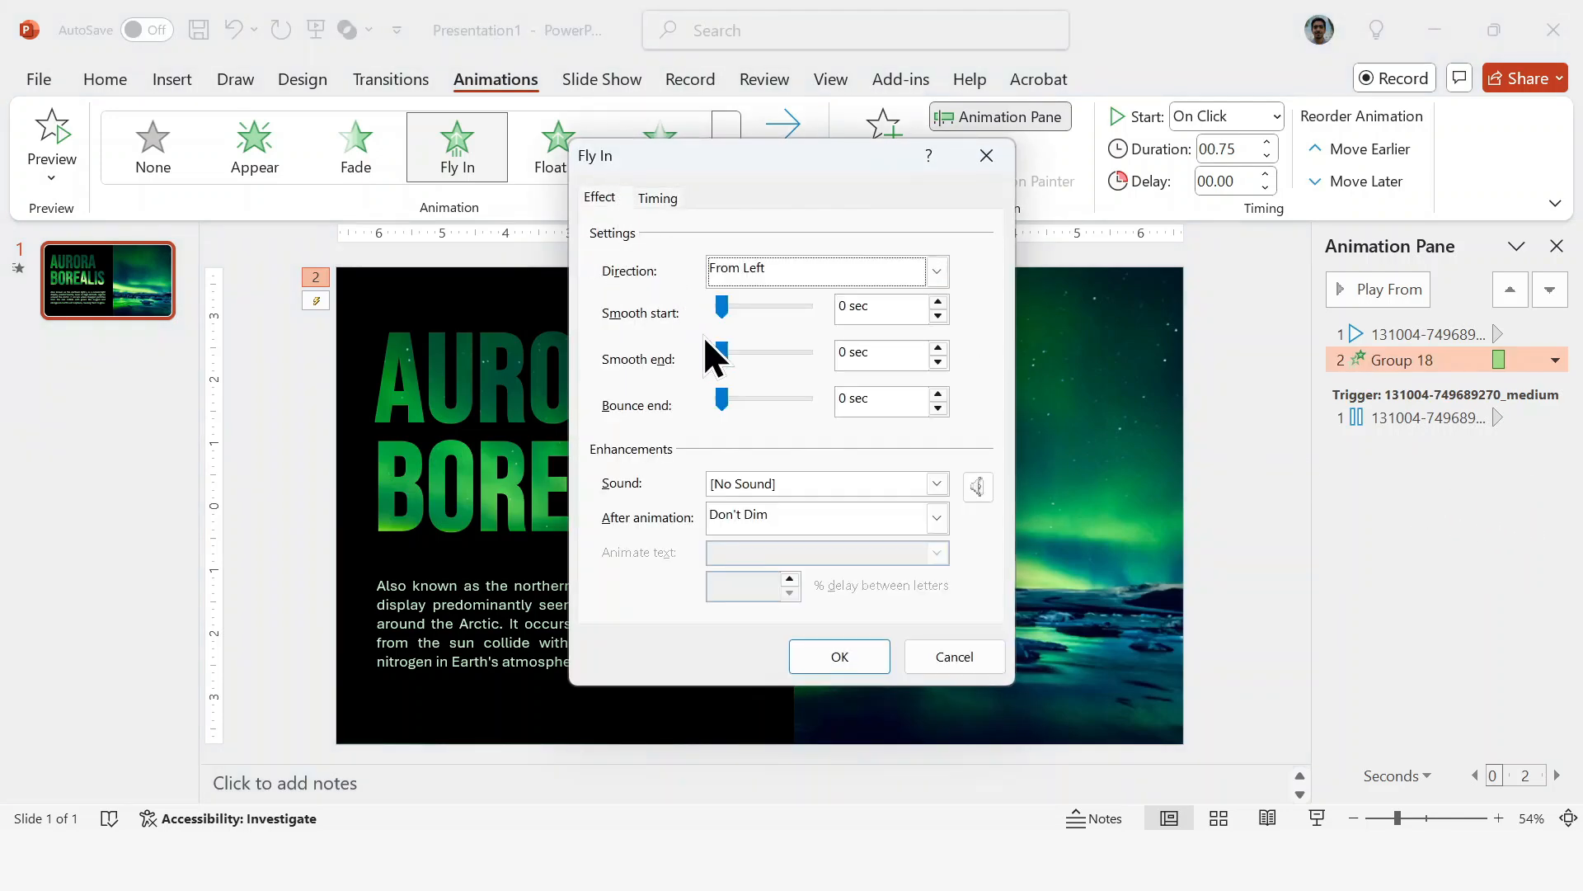
{"action": "left_click_drag", "start_coordinate": [720, 349], "coordinate": [775, 350]}
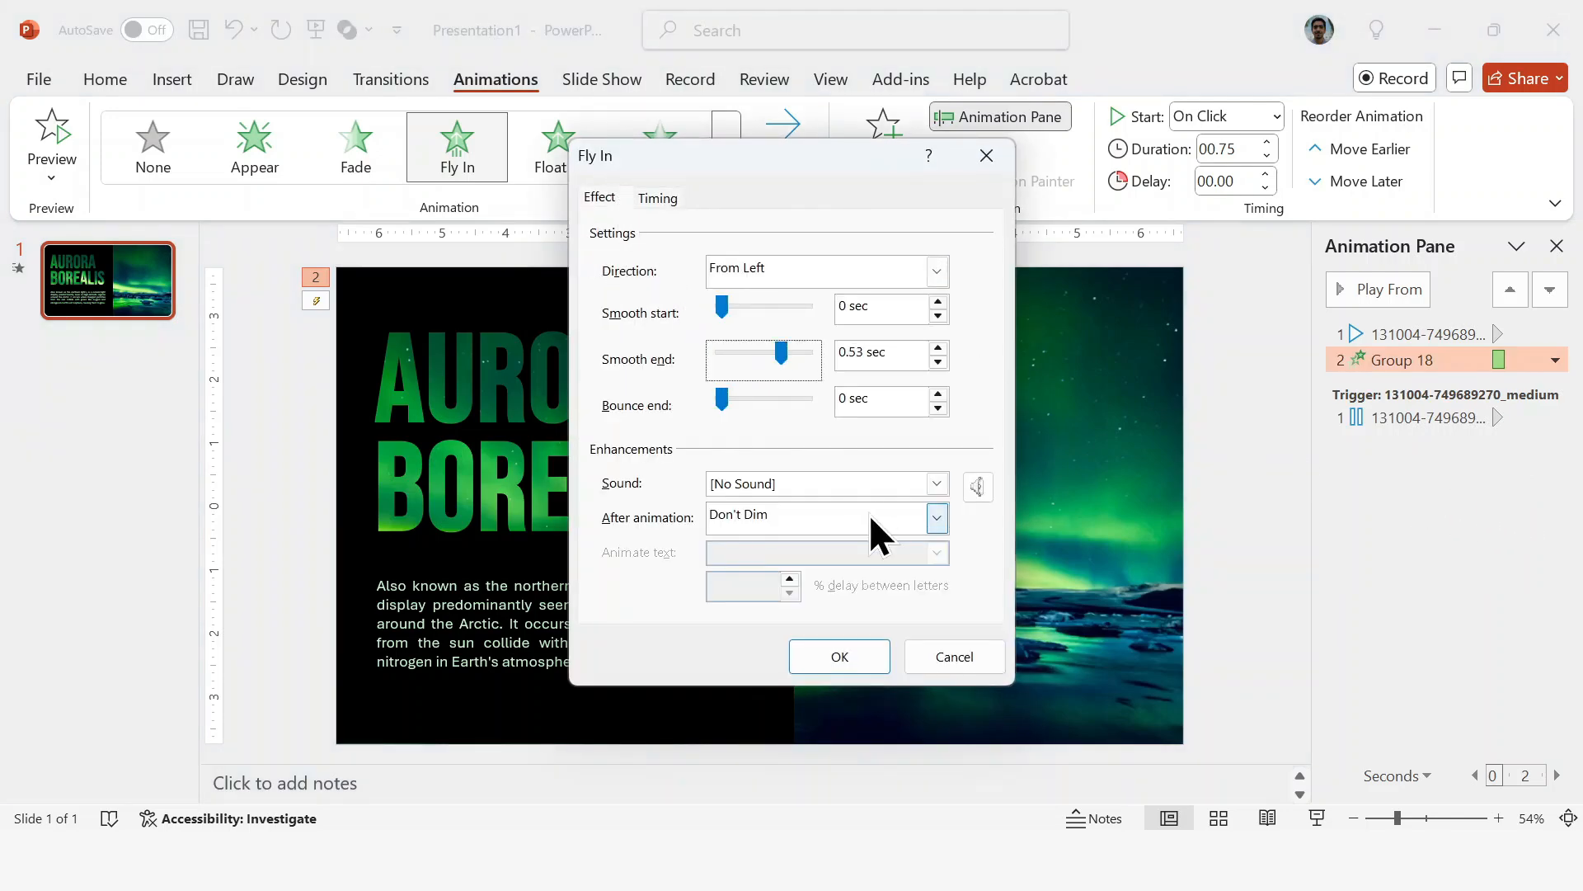
{"action": "left_click", "coordinate": [838, 657]}
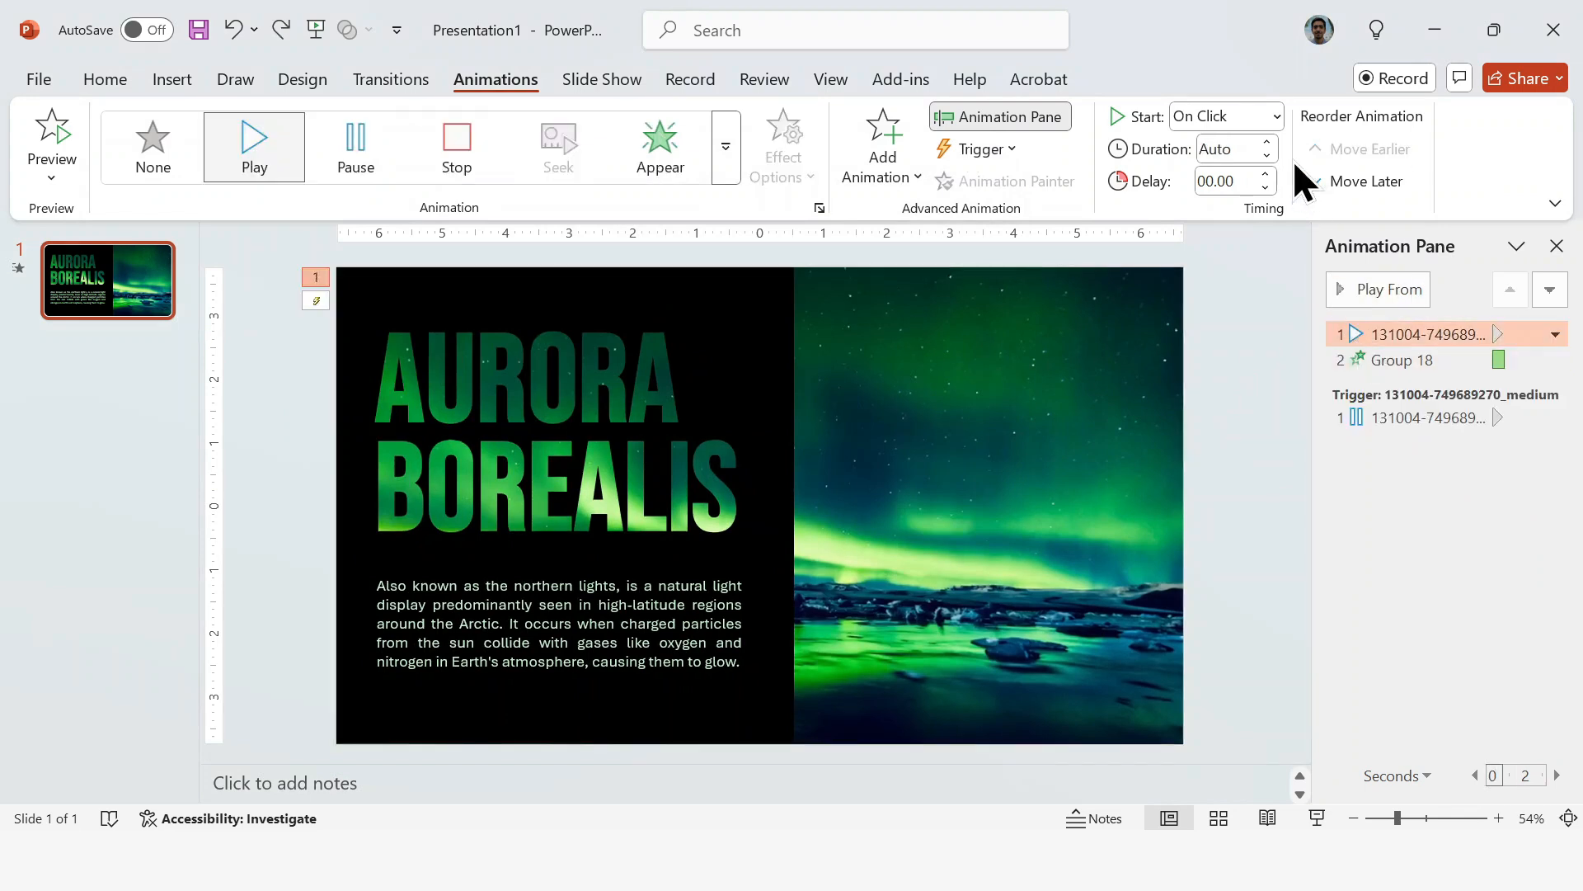
- Set the video's play animation to start With Previous alongside the group's entrance
{"action": "left_click", "coordinate": [1223, 116]}
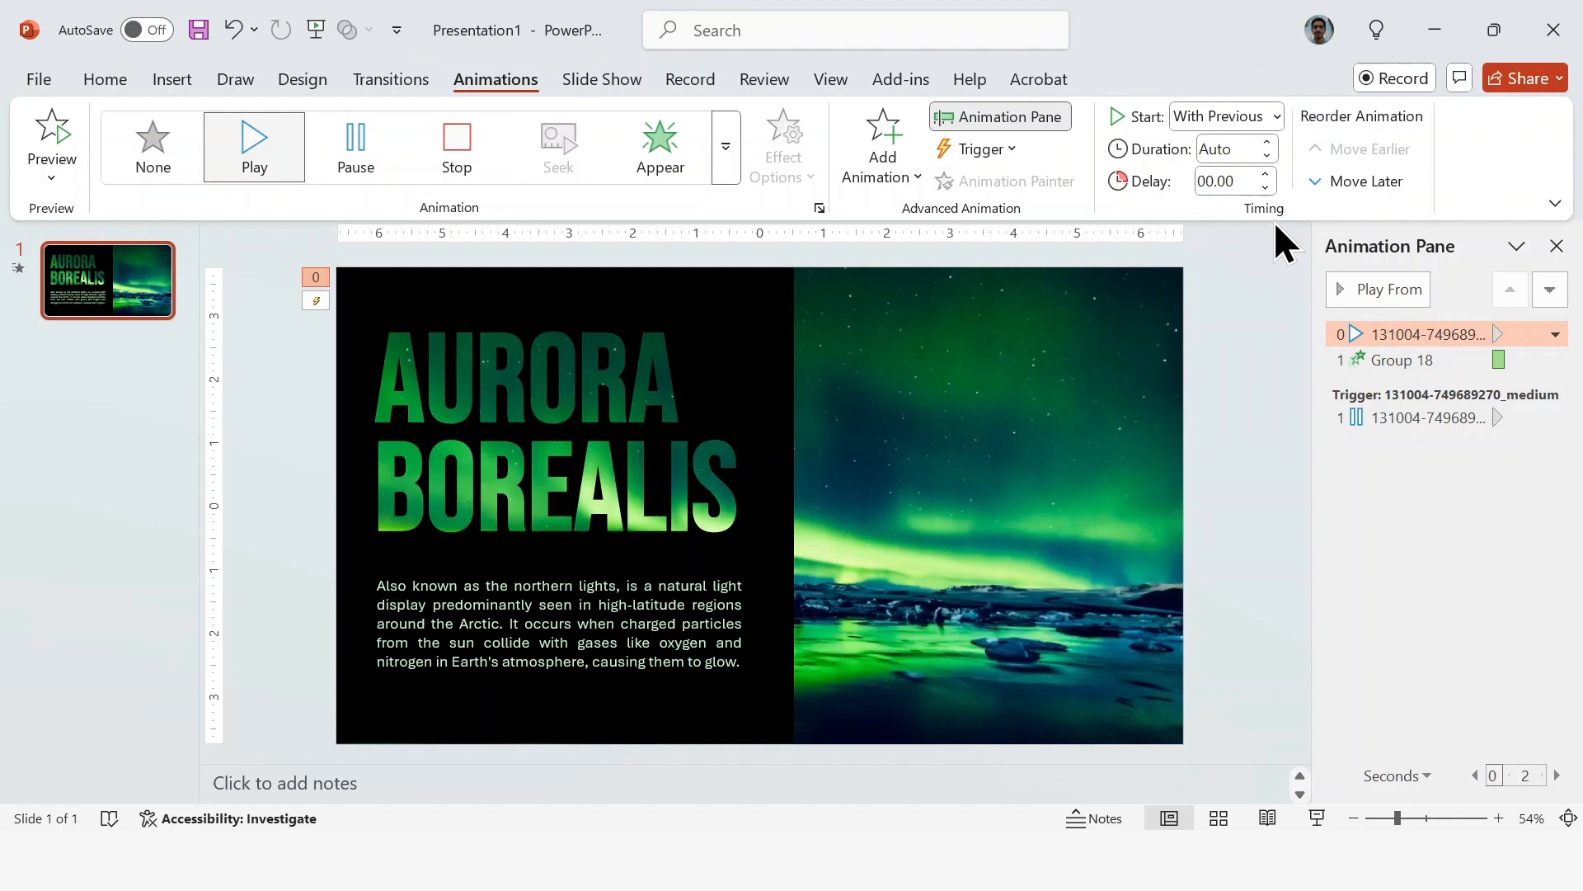
{"action": "left_click", "coordinate": [1275, 116]}
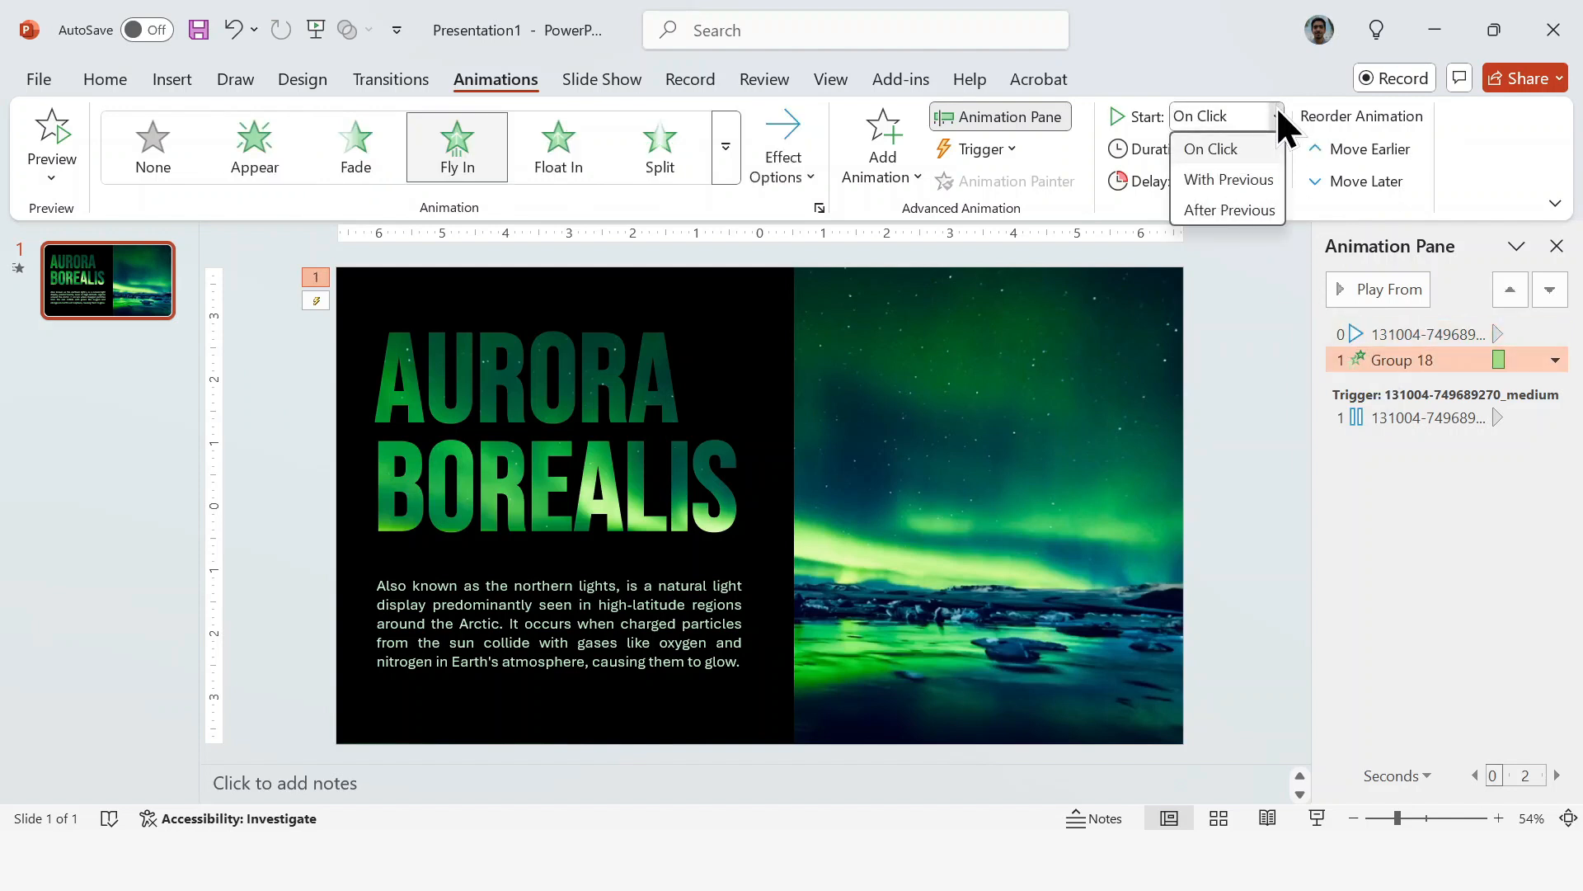
{"action": "left_click", "coordinate": [1228, 180]}
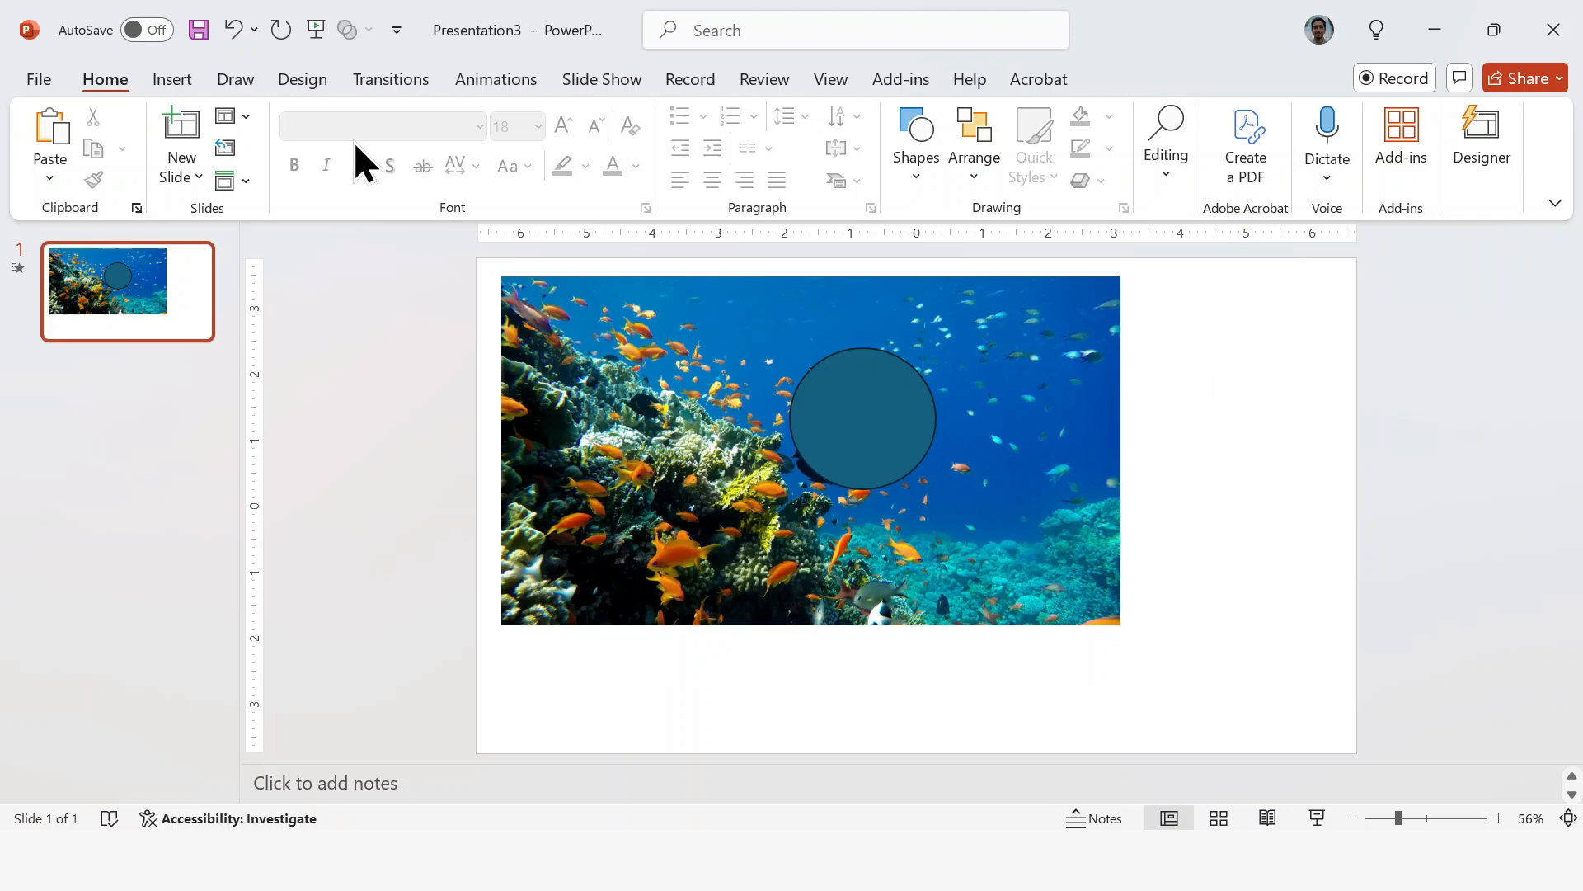
- Add Merge Shapes from the All Commands list to the Quick Access Toolbar
{"action": "left_click", "coordinate": [38, 79]}
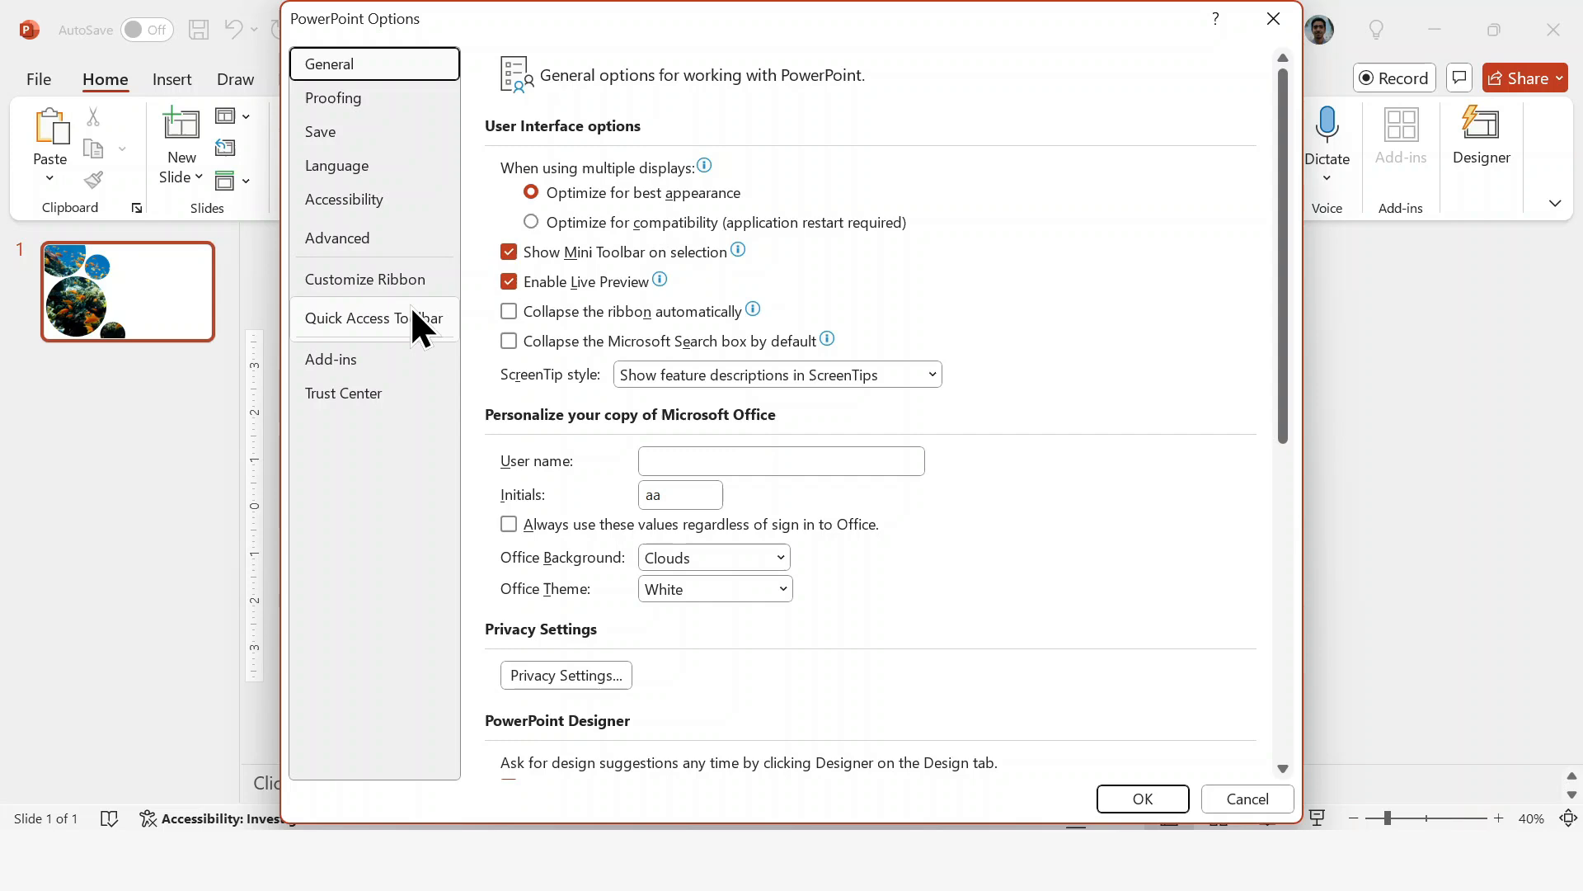
{"action": "left_click", "coordinate": [371, 318]}
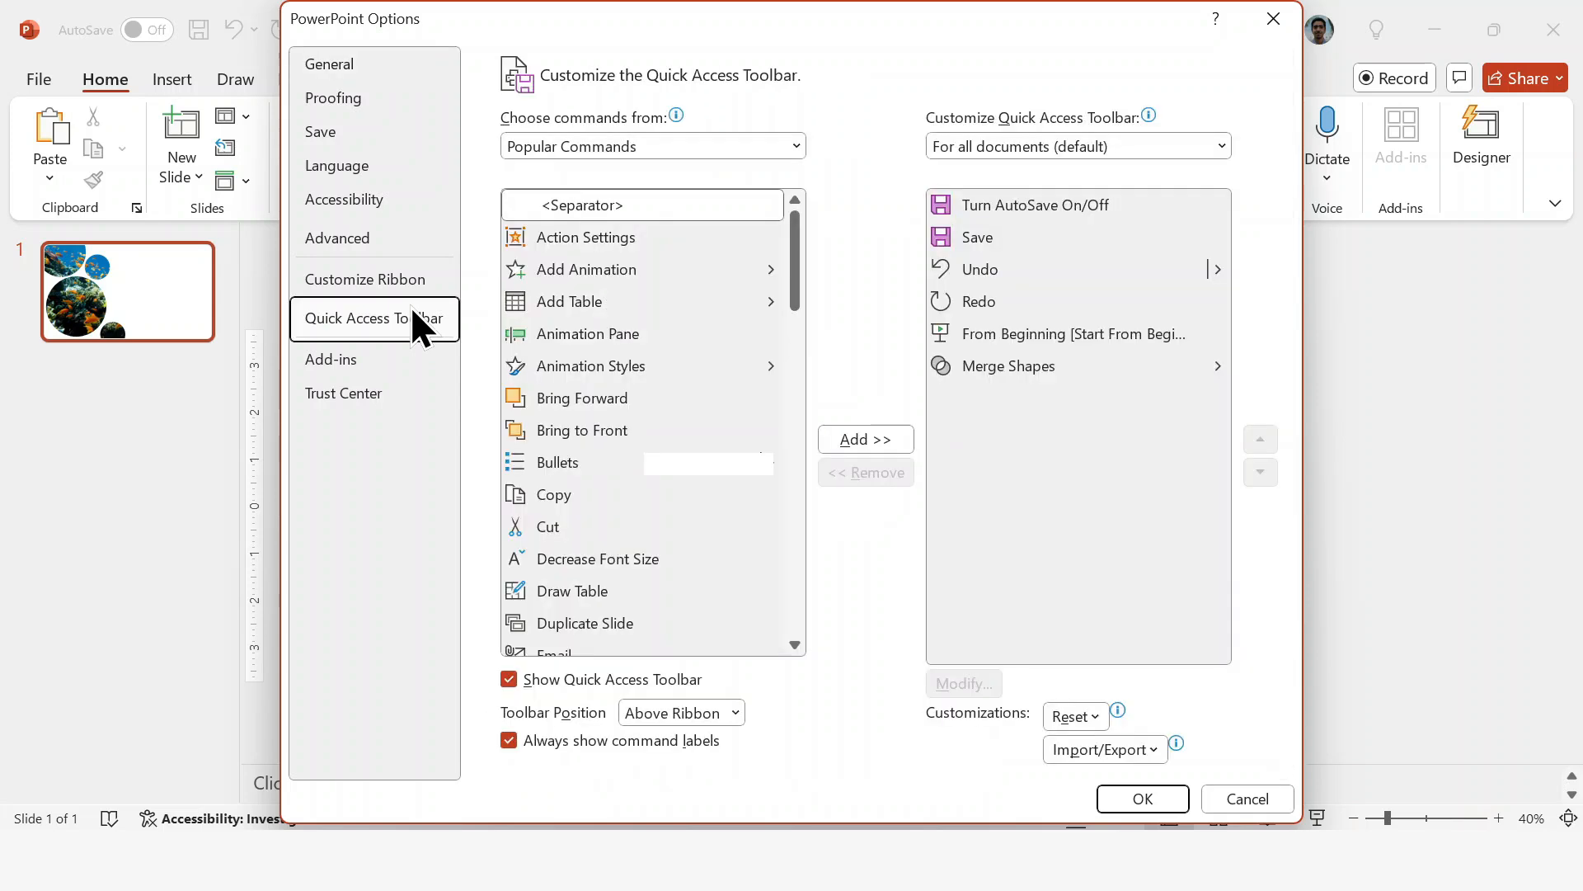
{"action": "left_click", "coordinate": [797, 145]}
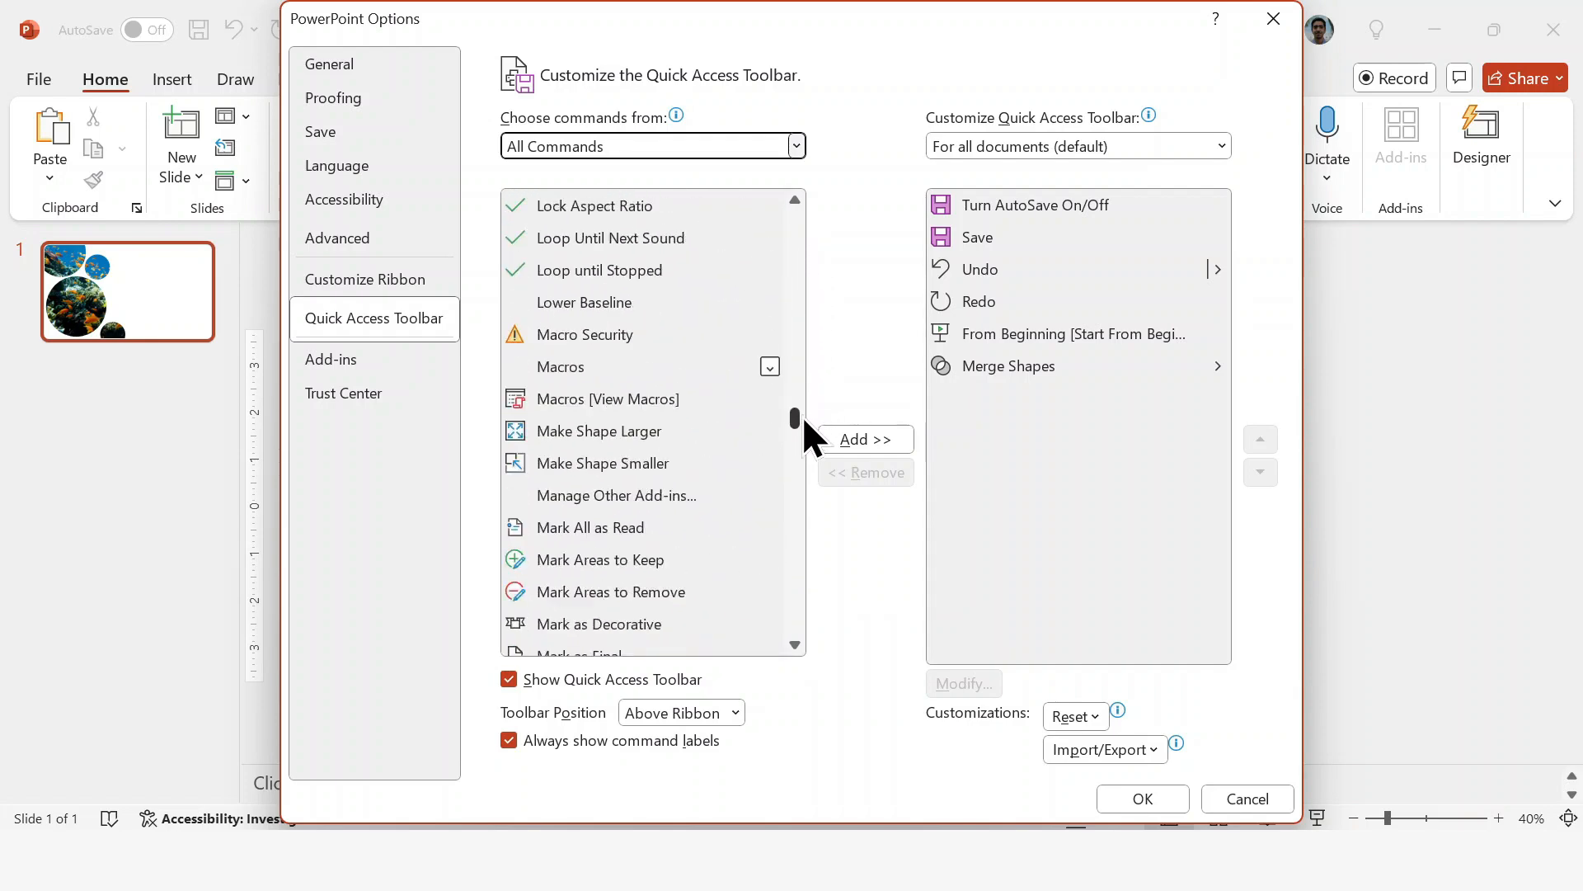
{"action": "scroll", "scroll_direction": "down", "scroll_amount": 3}
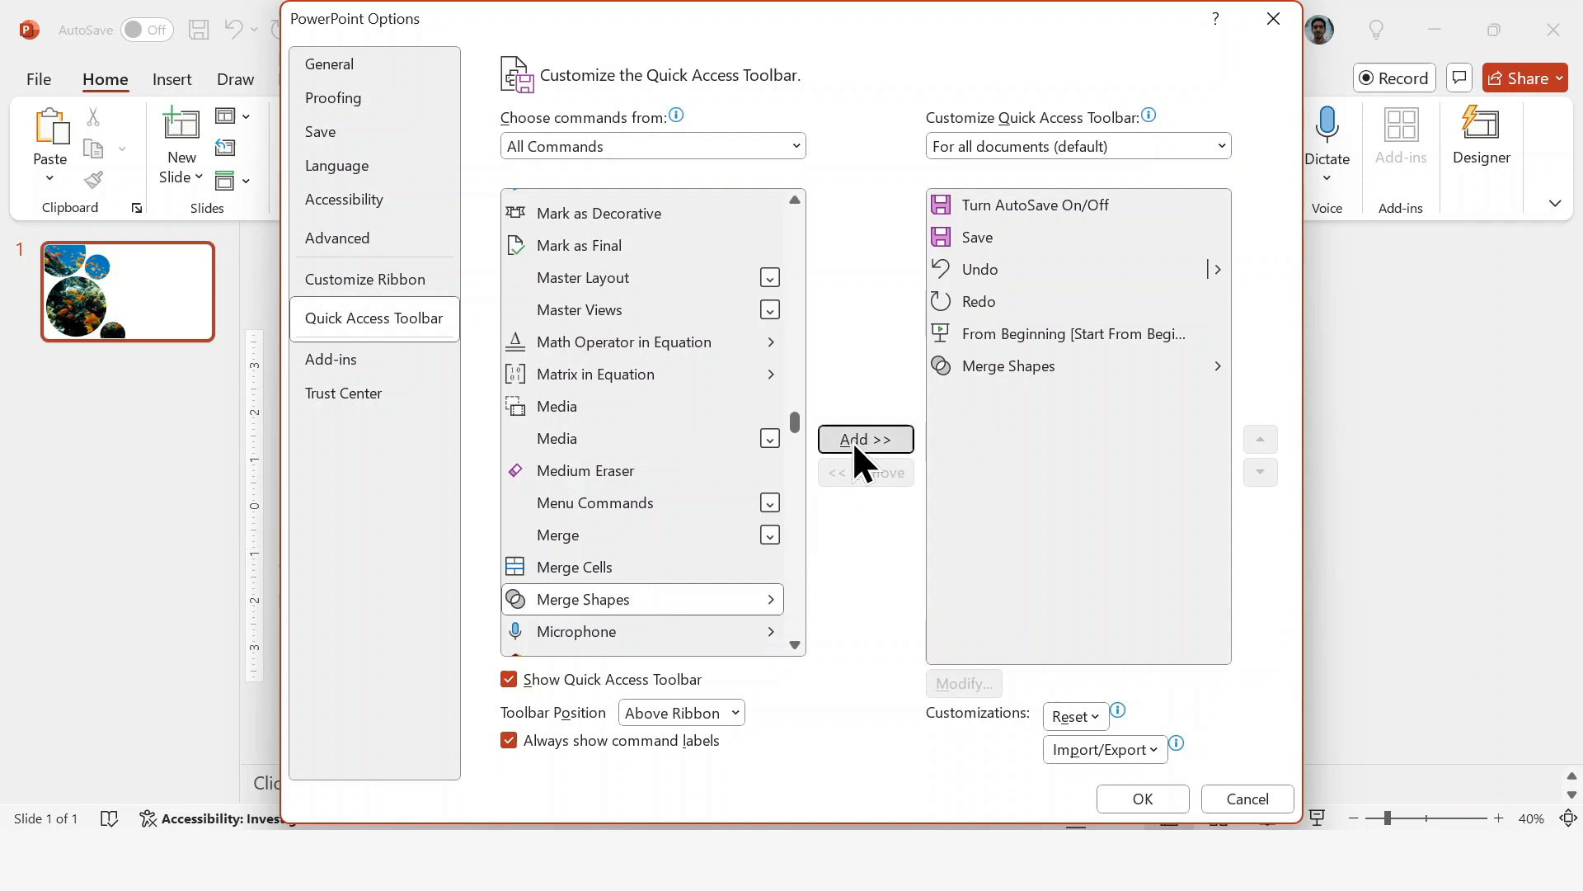
{"action": "left_click", "coordinate": [1142, 799]}
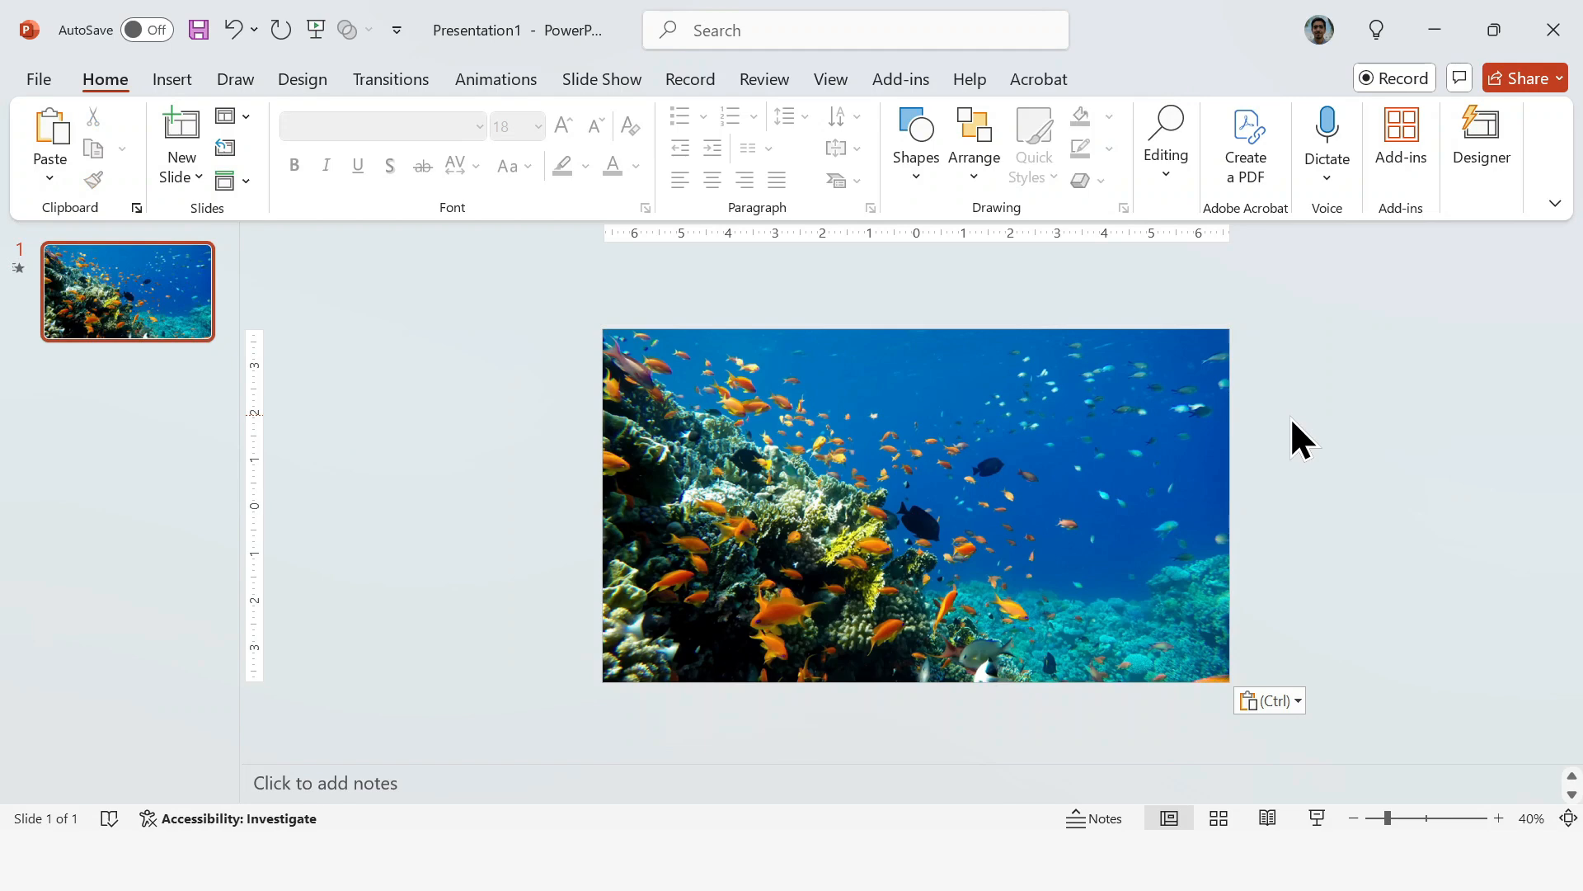
- Draw an oval circle over the left coral and duplicate it with Ctrl+D
{"action": "left_click", "coordinate": [915, 142]}
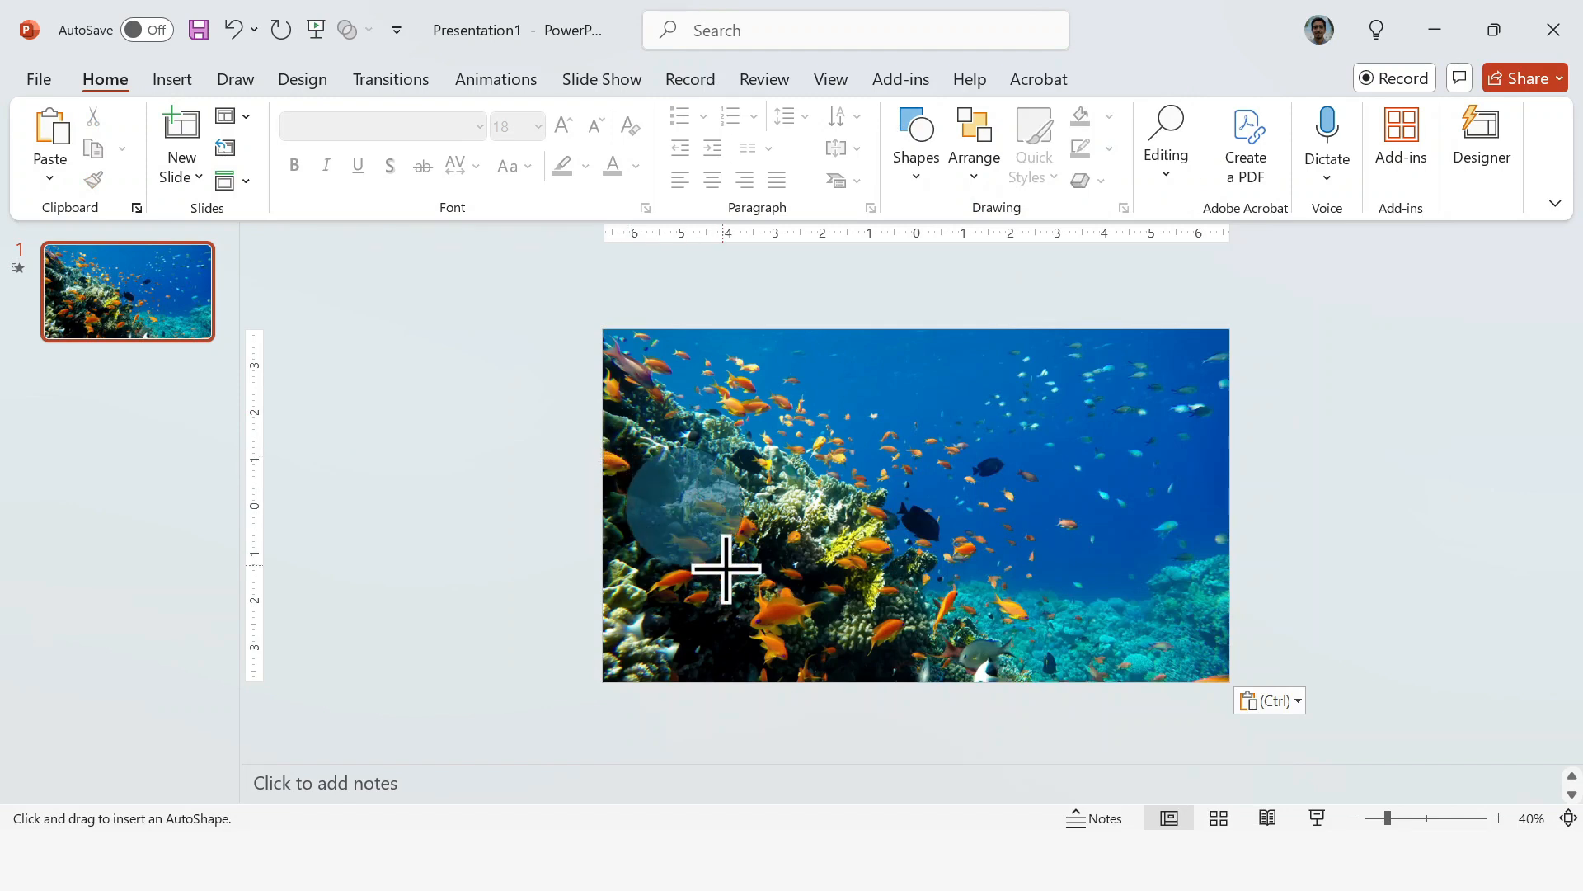
{"action": "left_click_drag", "start_coordinate": [636, 434], "coordinate": [808, 696]}
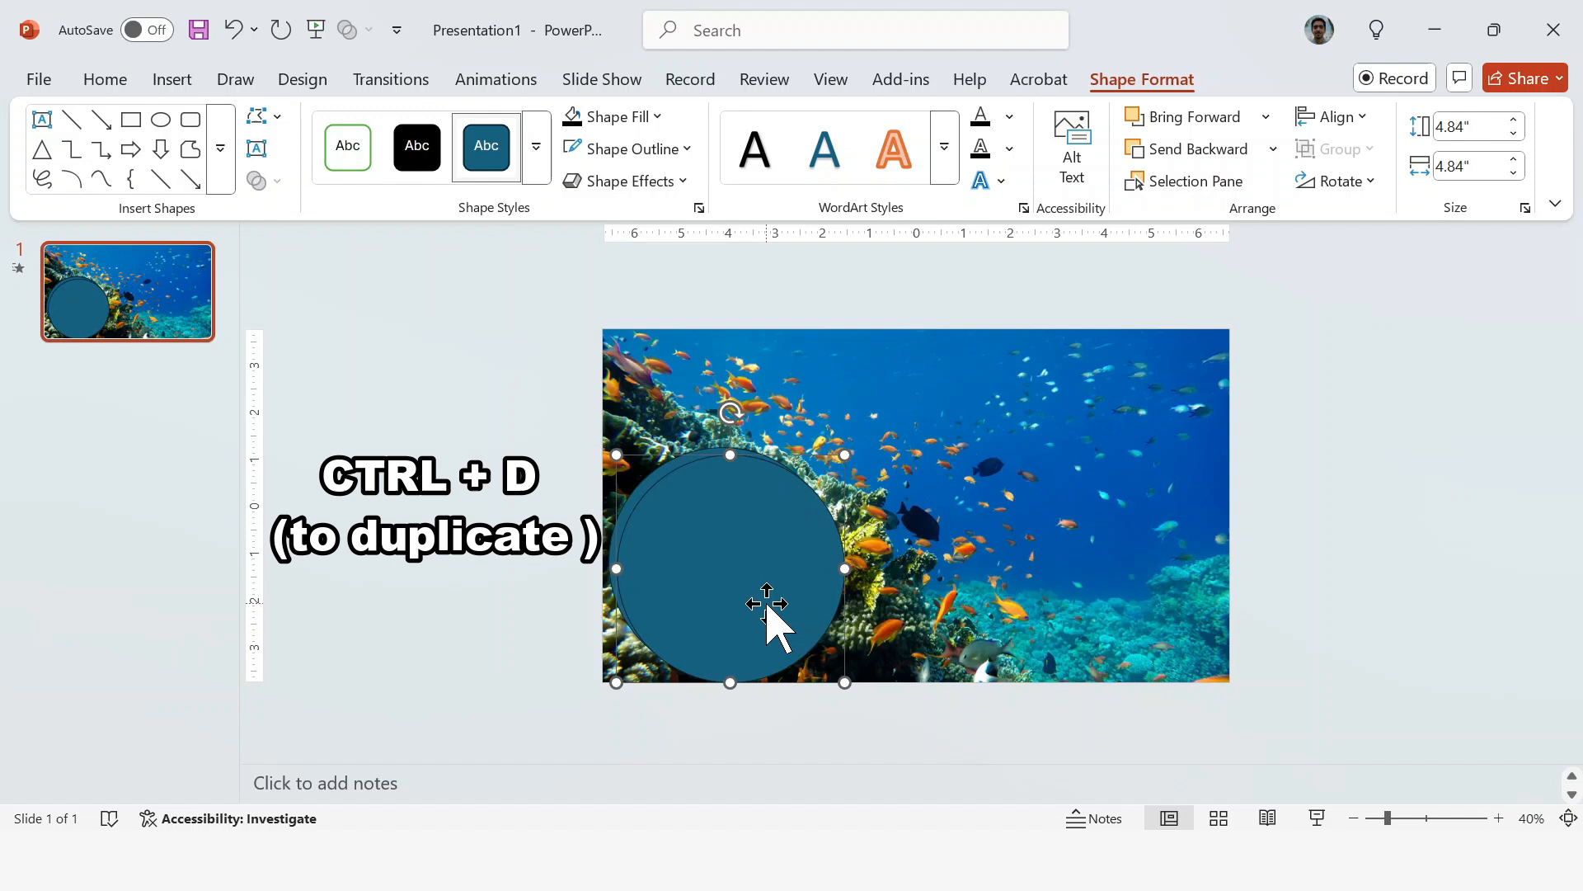
{"action": "key", "text": "ctrl+d"}
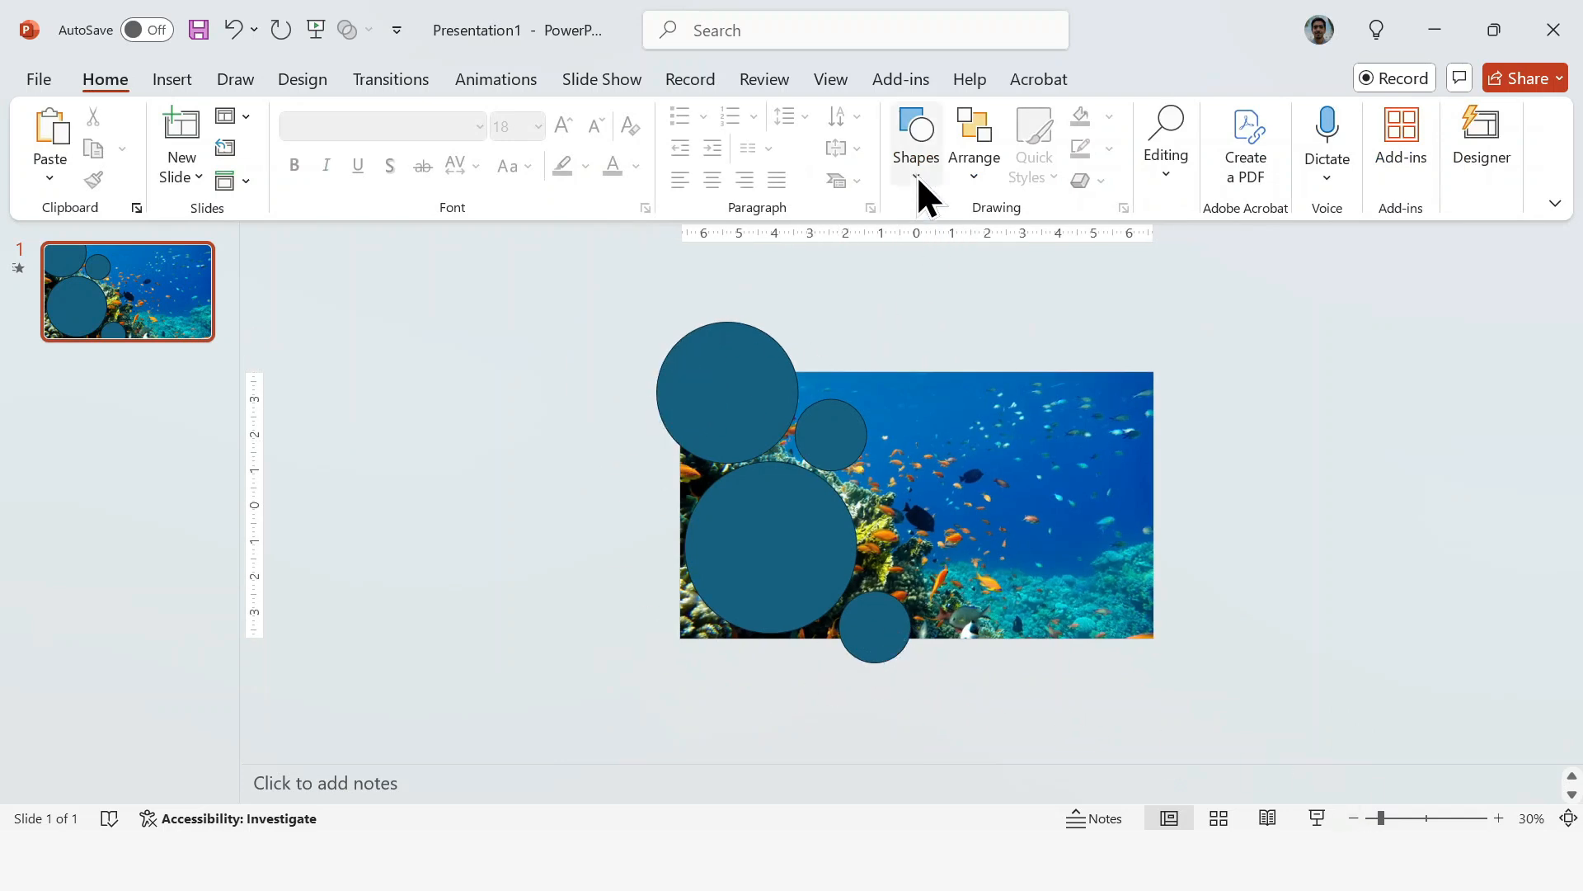
- Draw a wide rectangle above the picture, then select the circles with the surrounding rectangles
{"action": "left_click", "coordinate": [916, 142]}
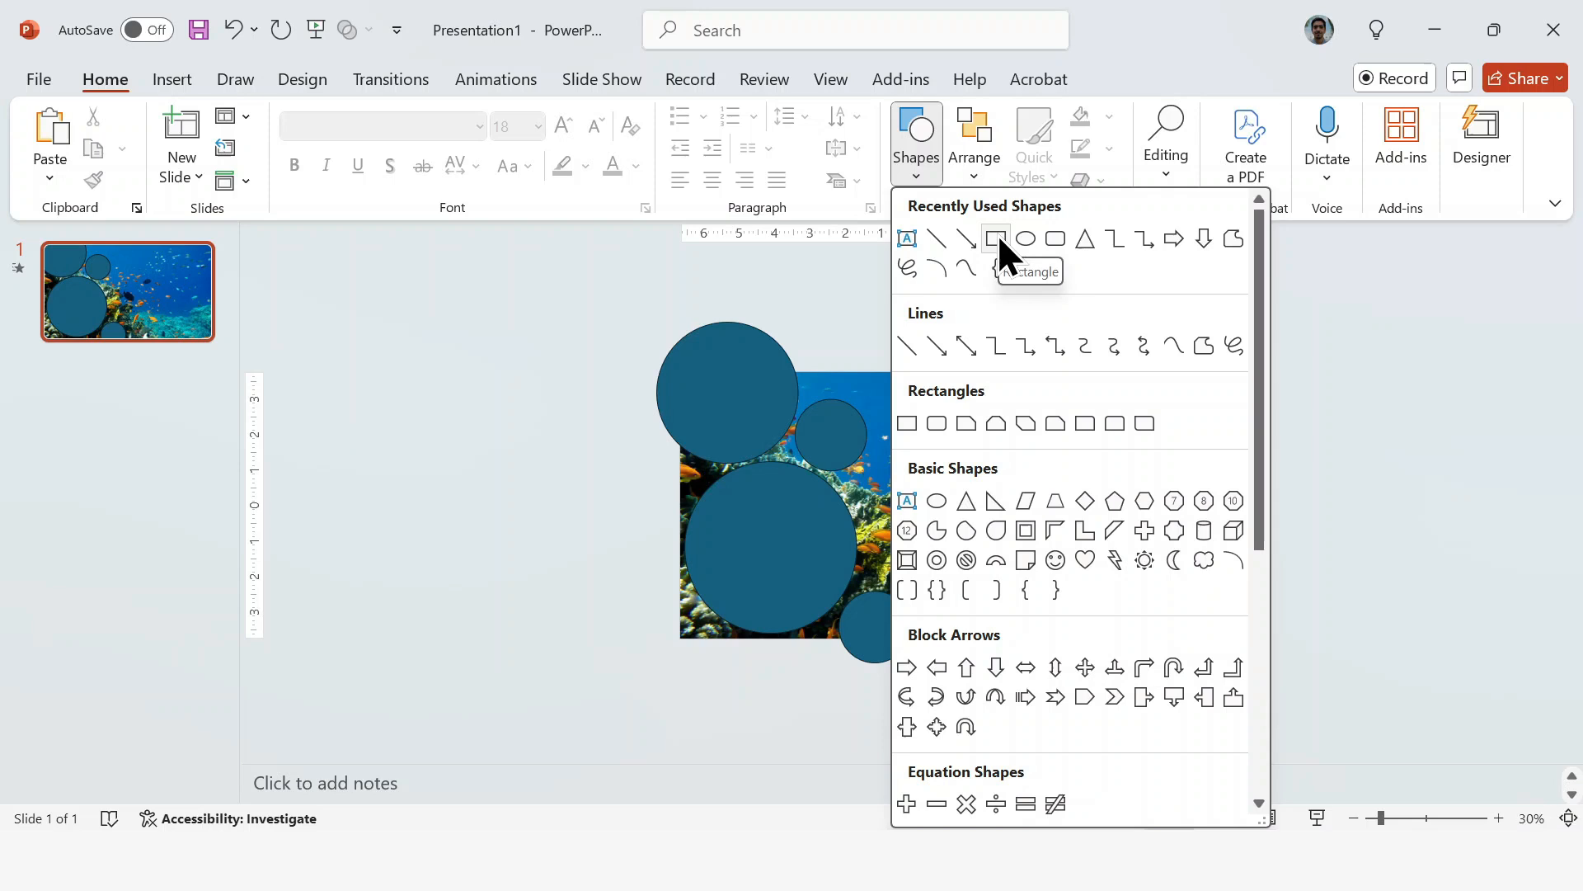
{"action": "left_click", "coordinate": [994, 239]}
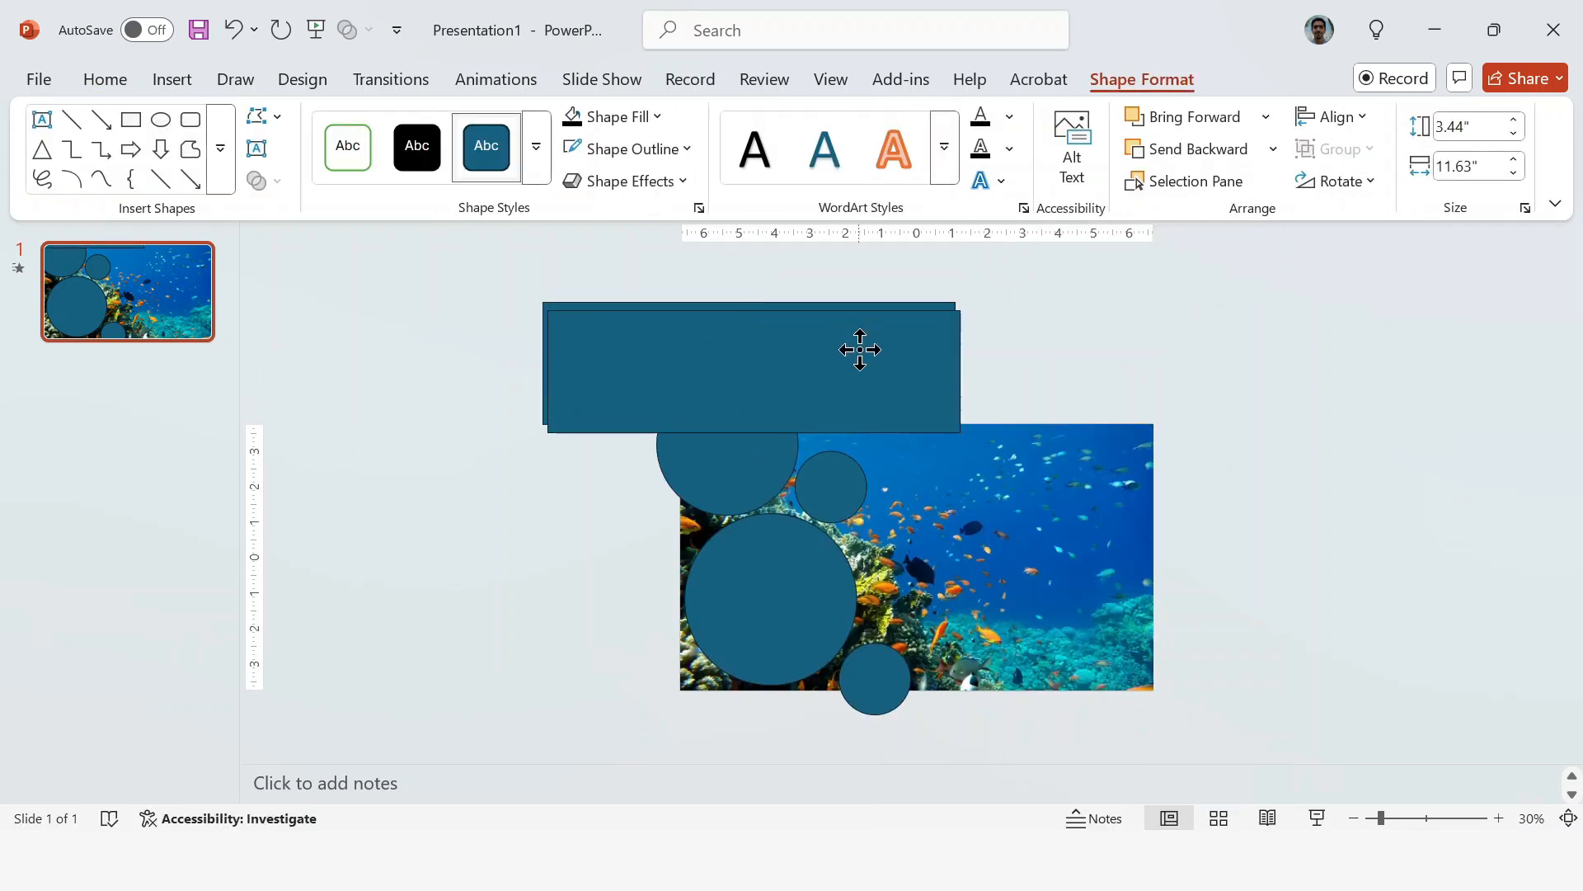
{"action": "left_click_drag", "start_coordinate": [857, 348], "coordinate": [914, 709]}
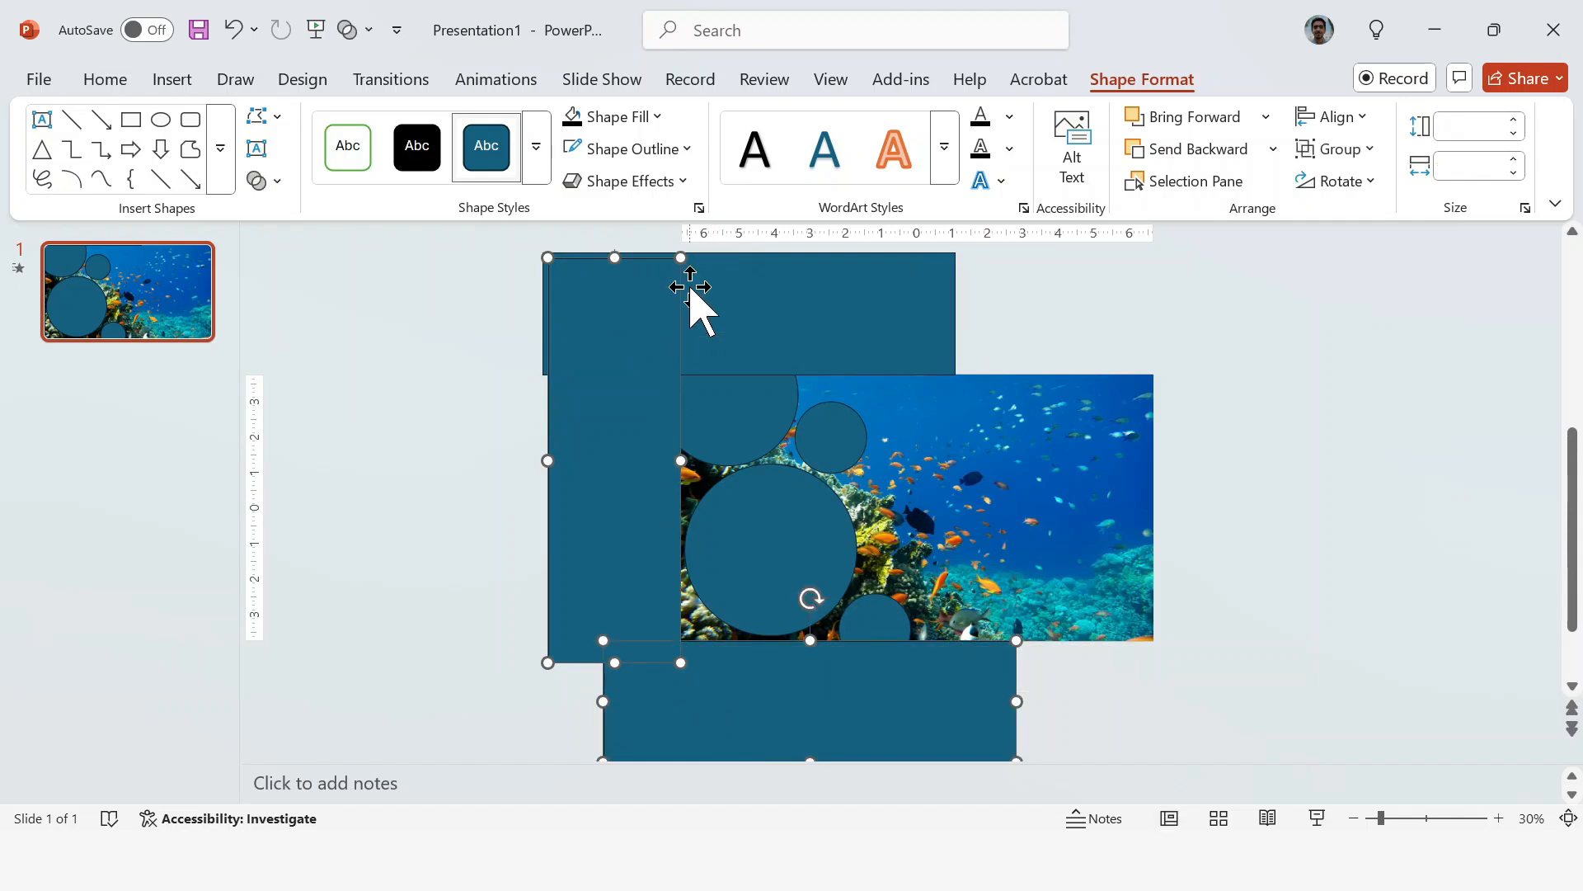
{"action": "left_click", "coordinate": [259, 180]}
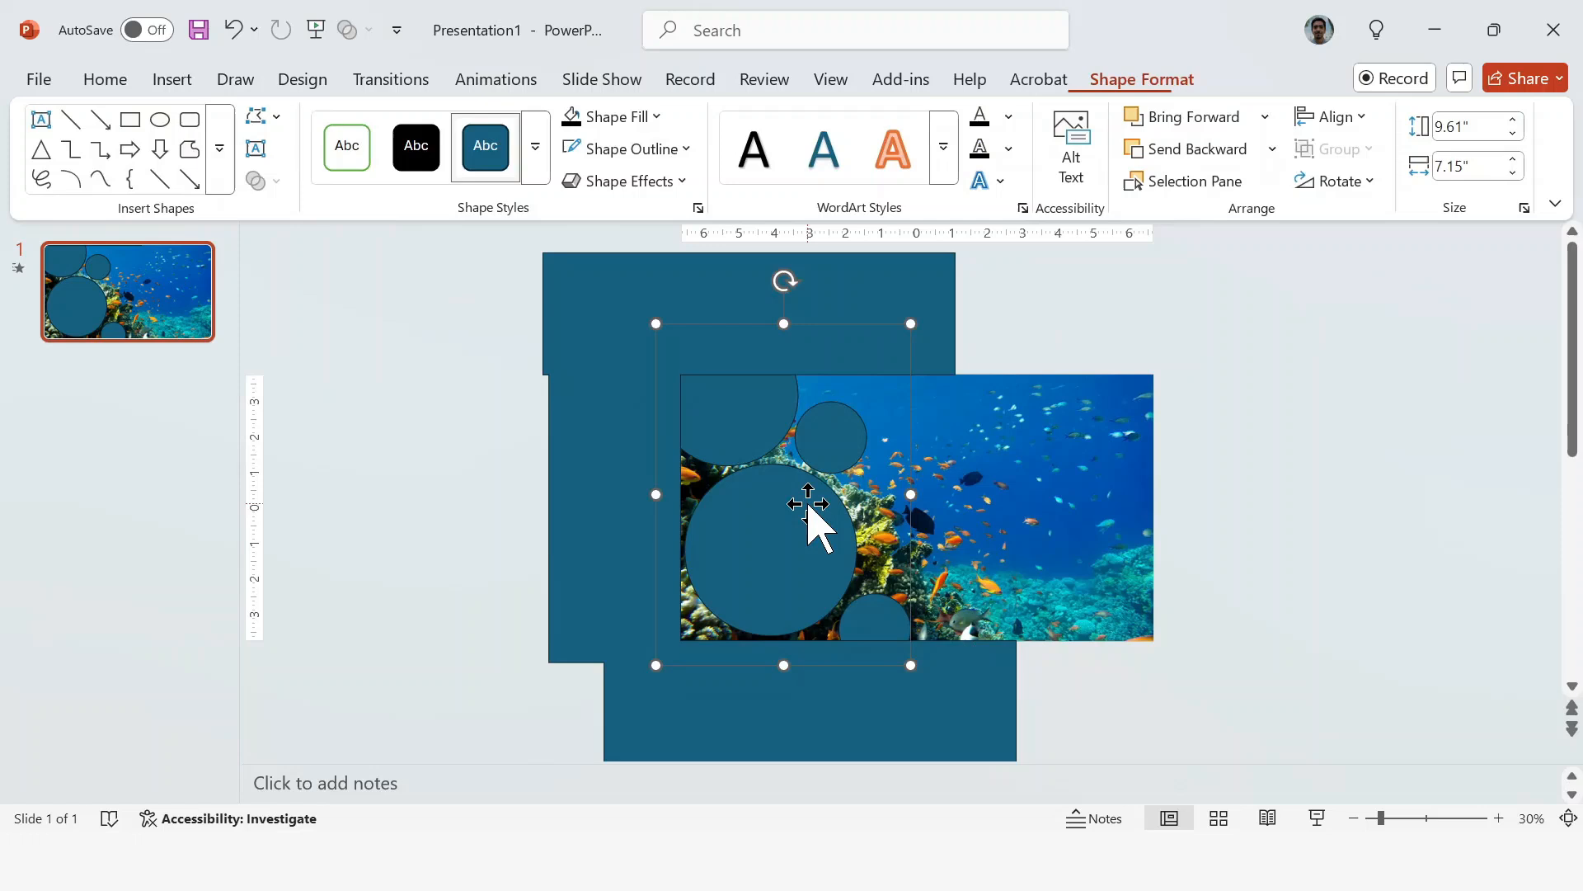
{"action": "mouse_move", "coordinate": [842, 298]}
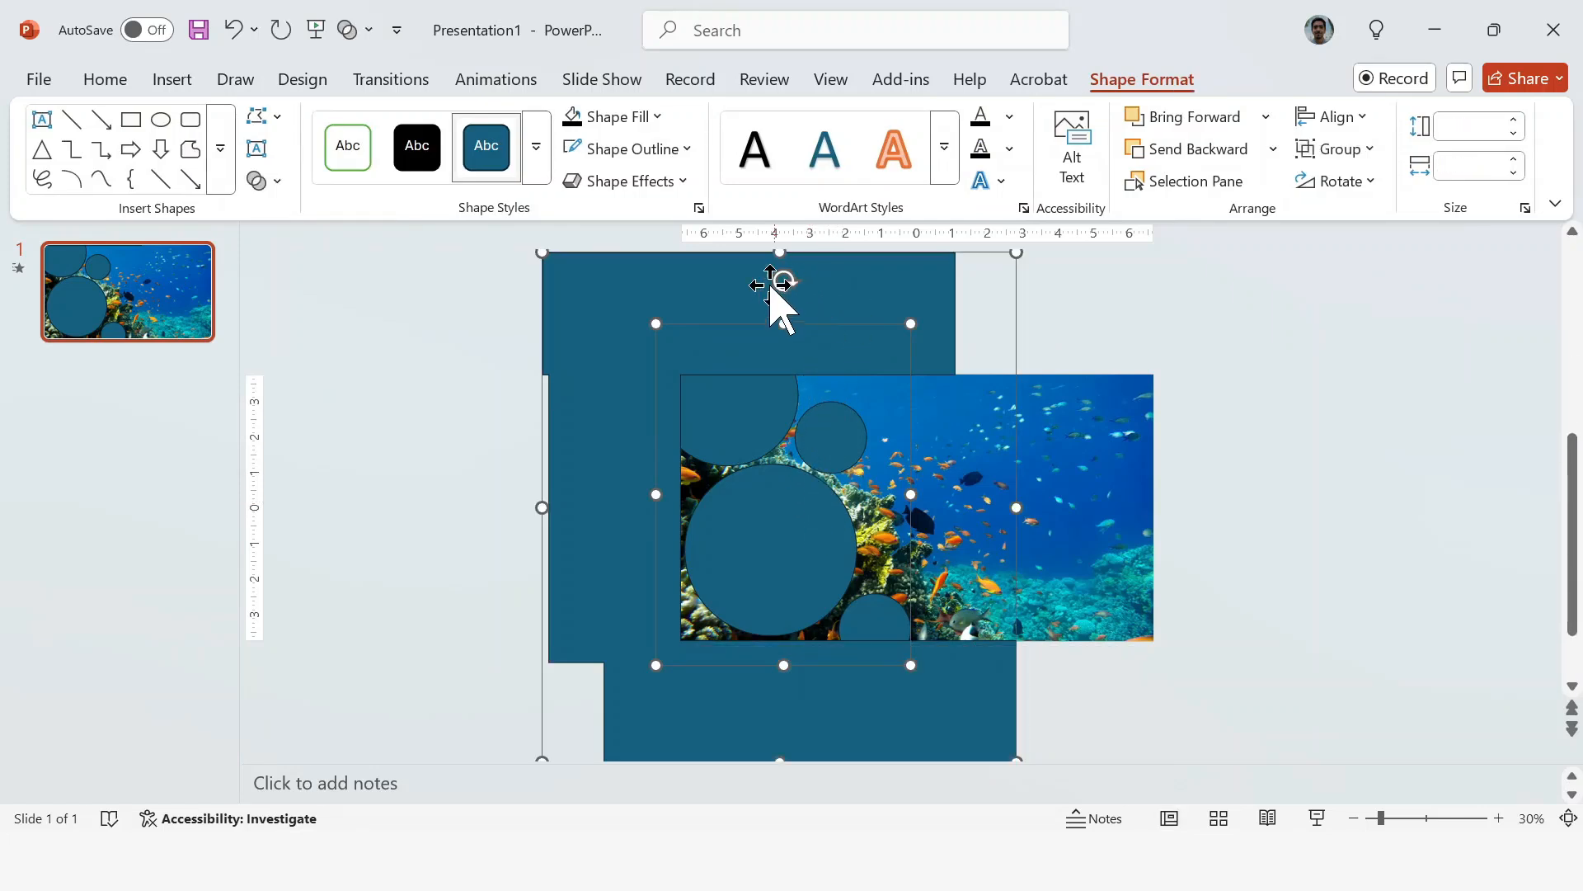
{"action": "left_click", "coordinate": [277, 180]}
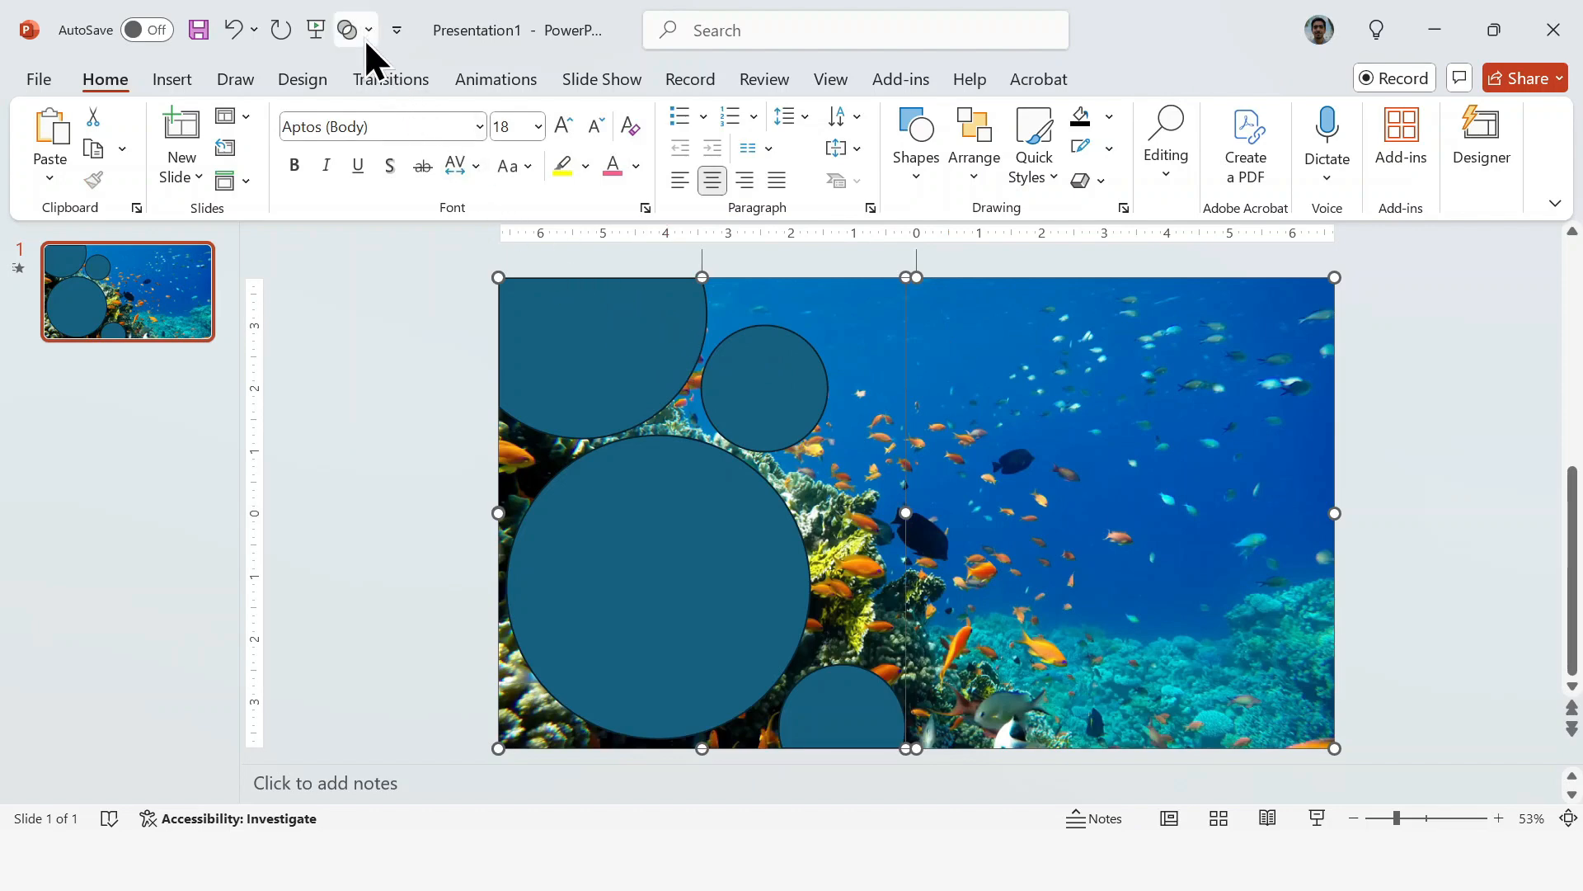
- Intersect the picture with the circles and set a pale blue solid slide background
{"action": "left_click", "coordinate": [348, 29]}
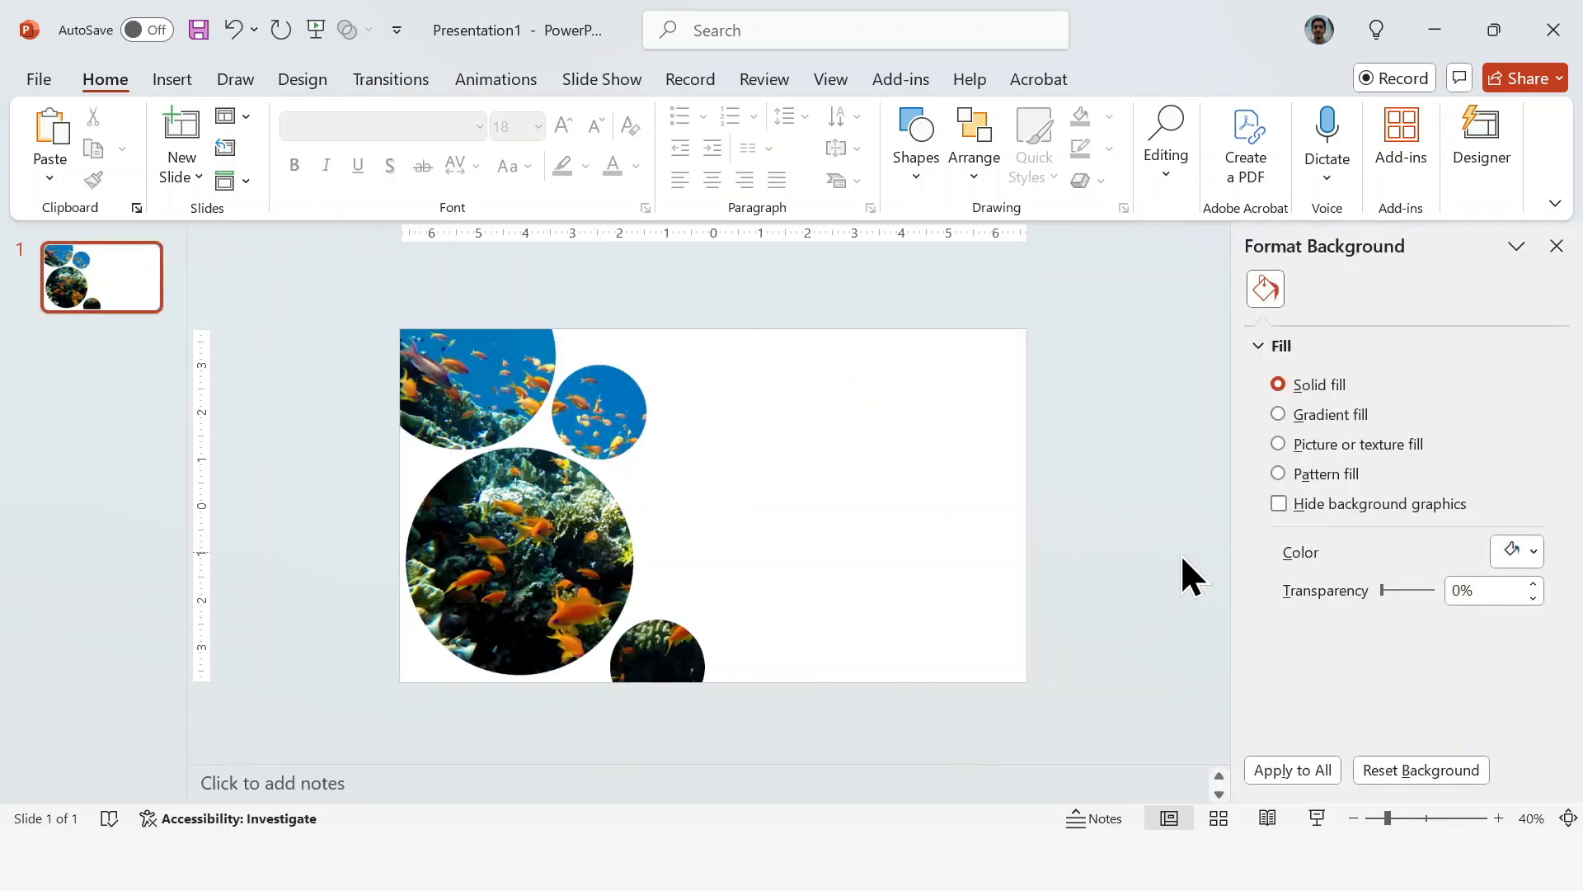
{"action": "left_click", "coordinate": [1534, 552]}
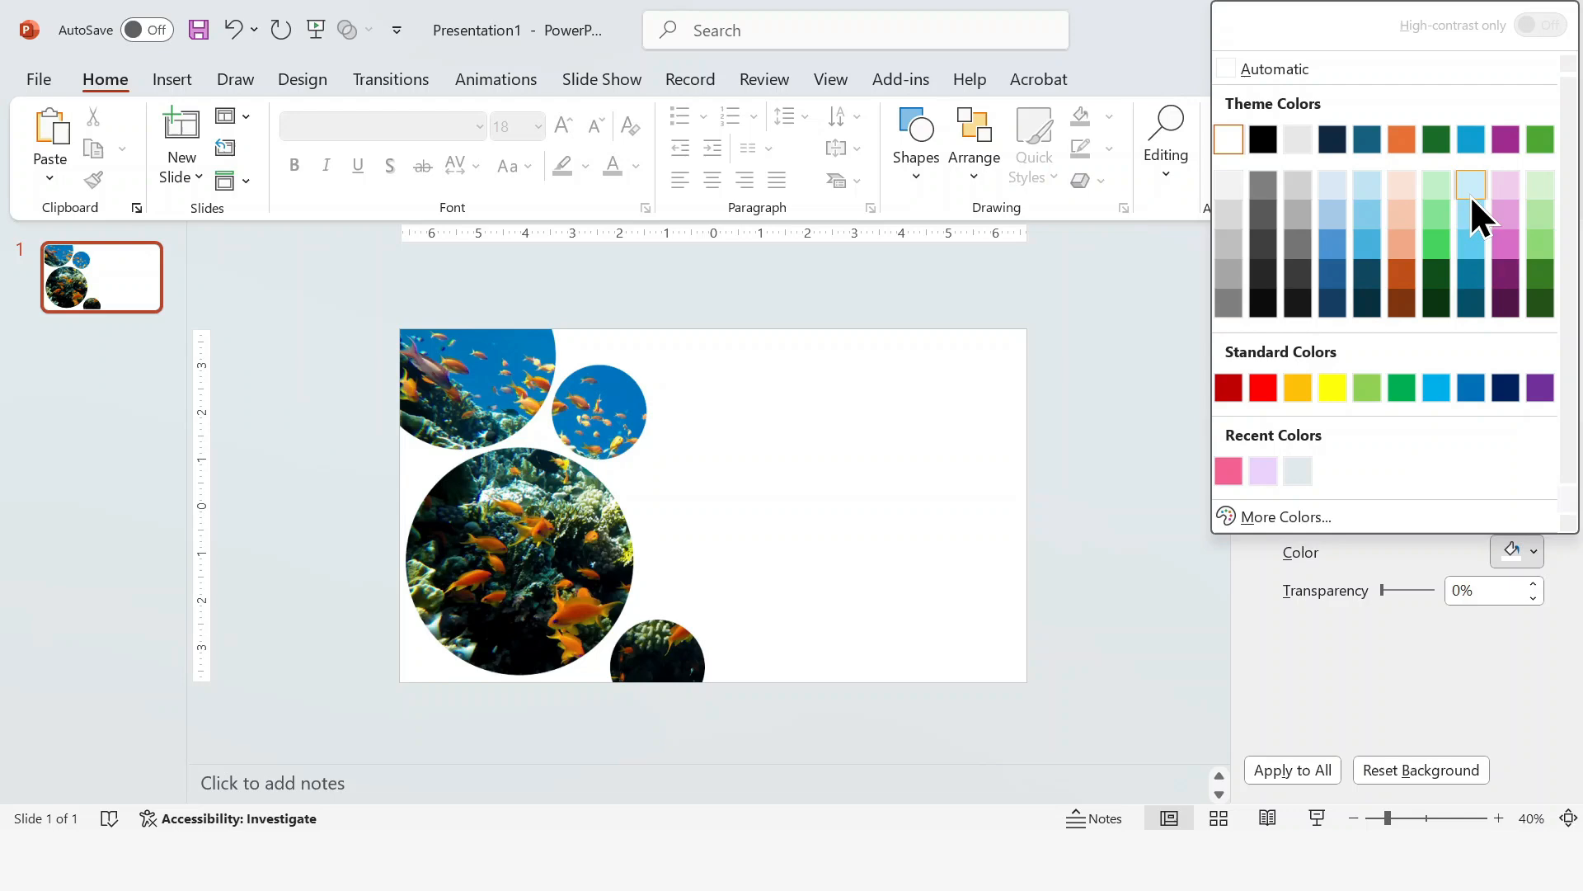
{"action": "left_click", "coordinate": [1469, 183]}
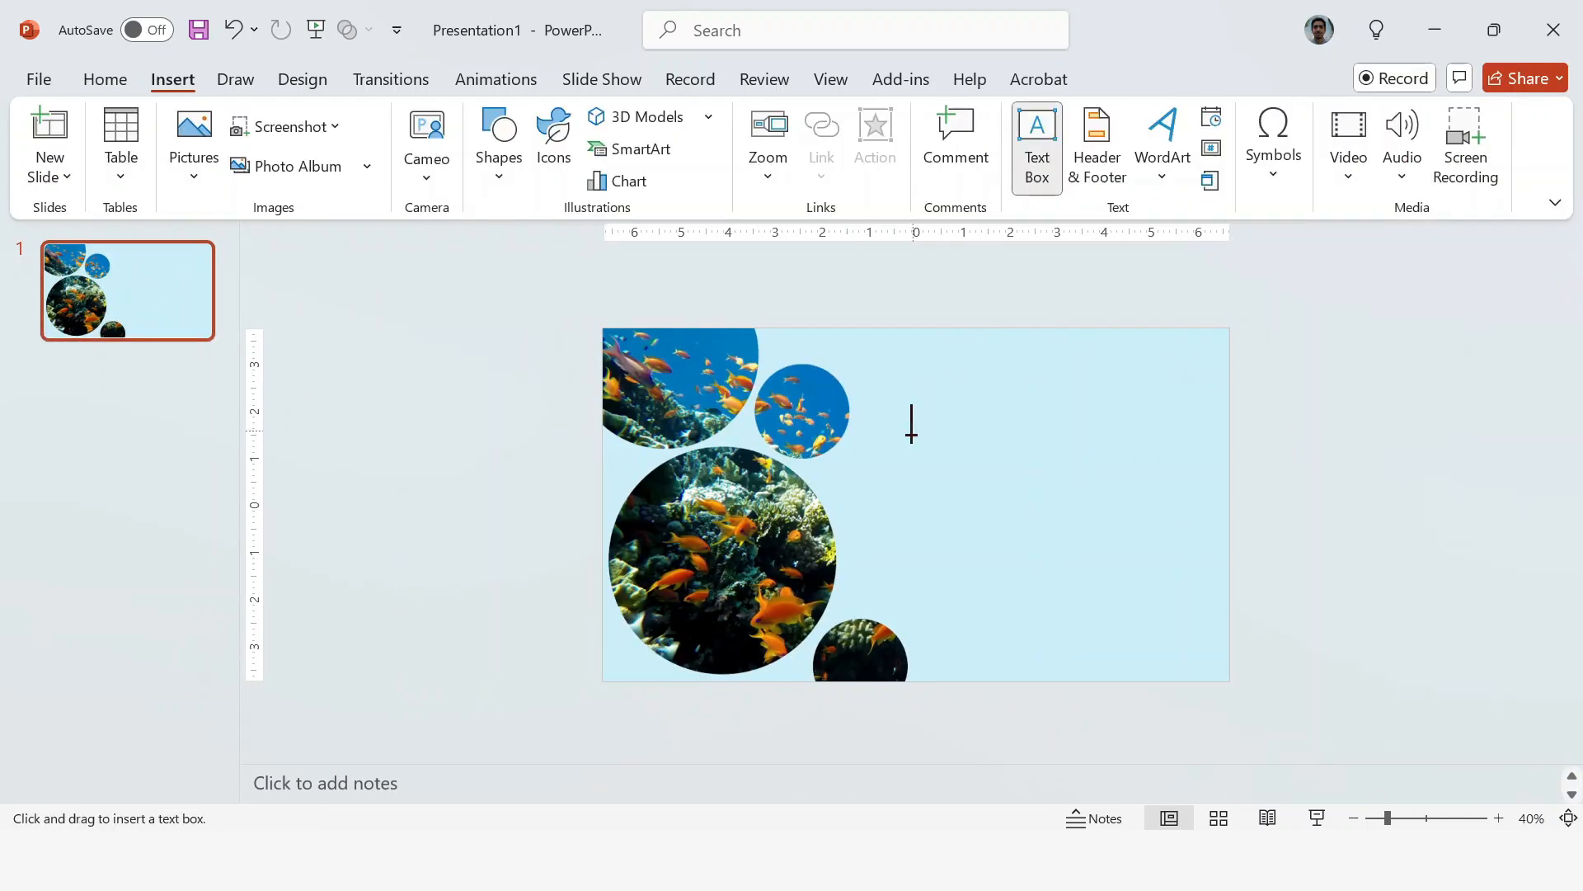
- Add a CORAL REEFS text box right of the circles and paste in content
{"action": "left_click_drag", "start_coordinate": [892, 430], "coordinate": [1216, 430]}
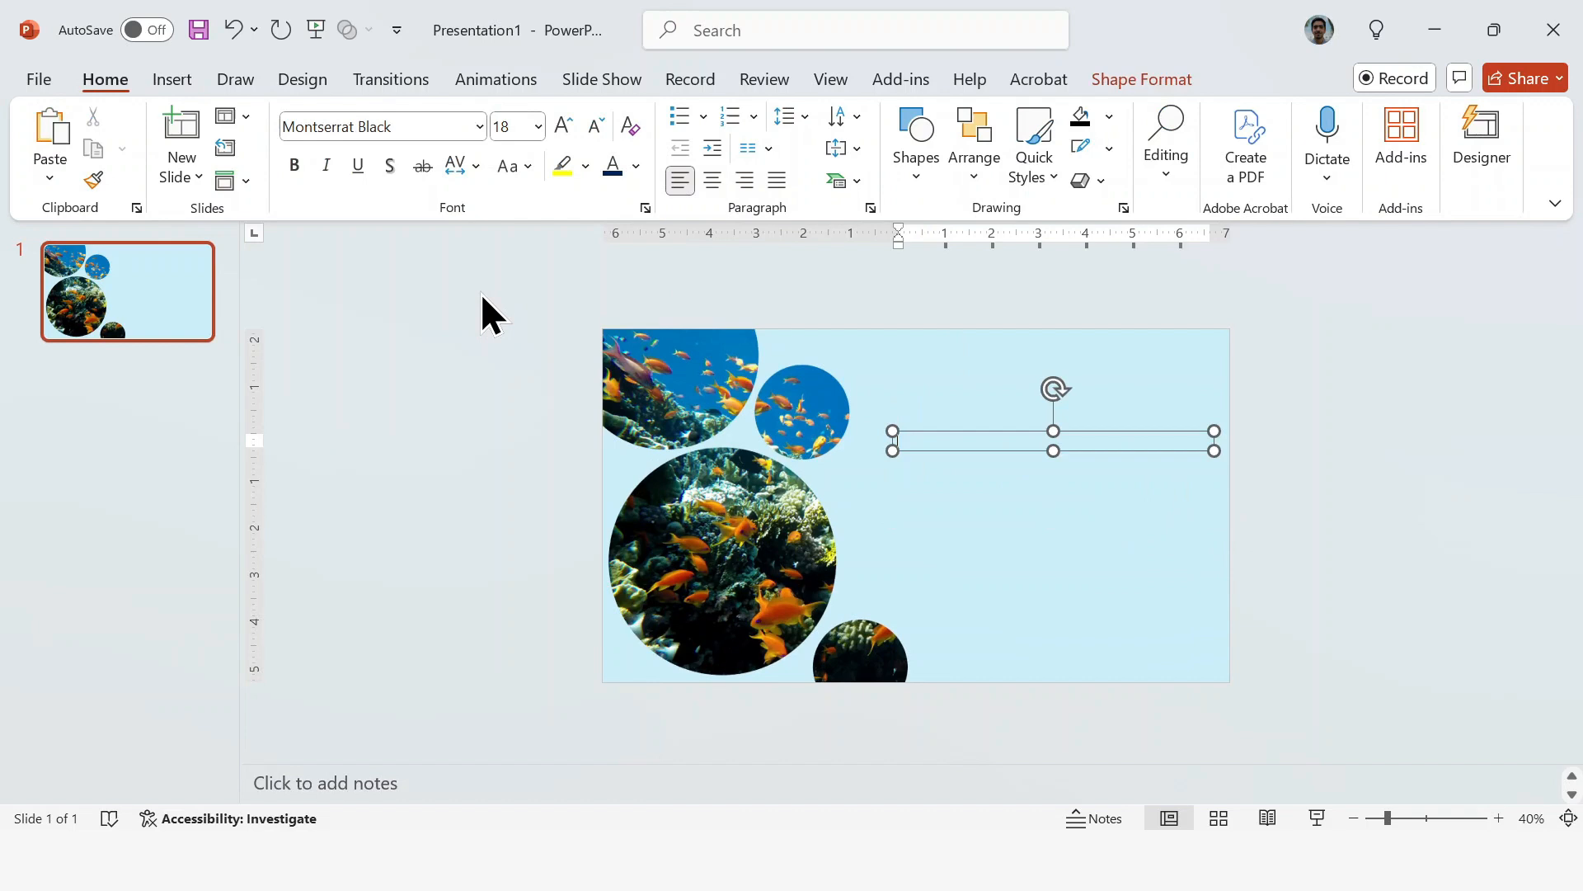
{"action": "type", "text": "CORAL RE"}
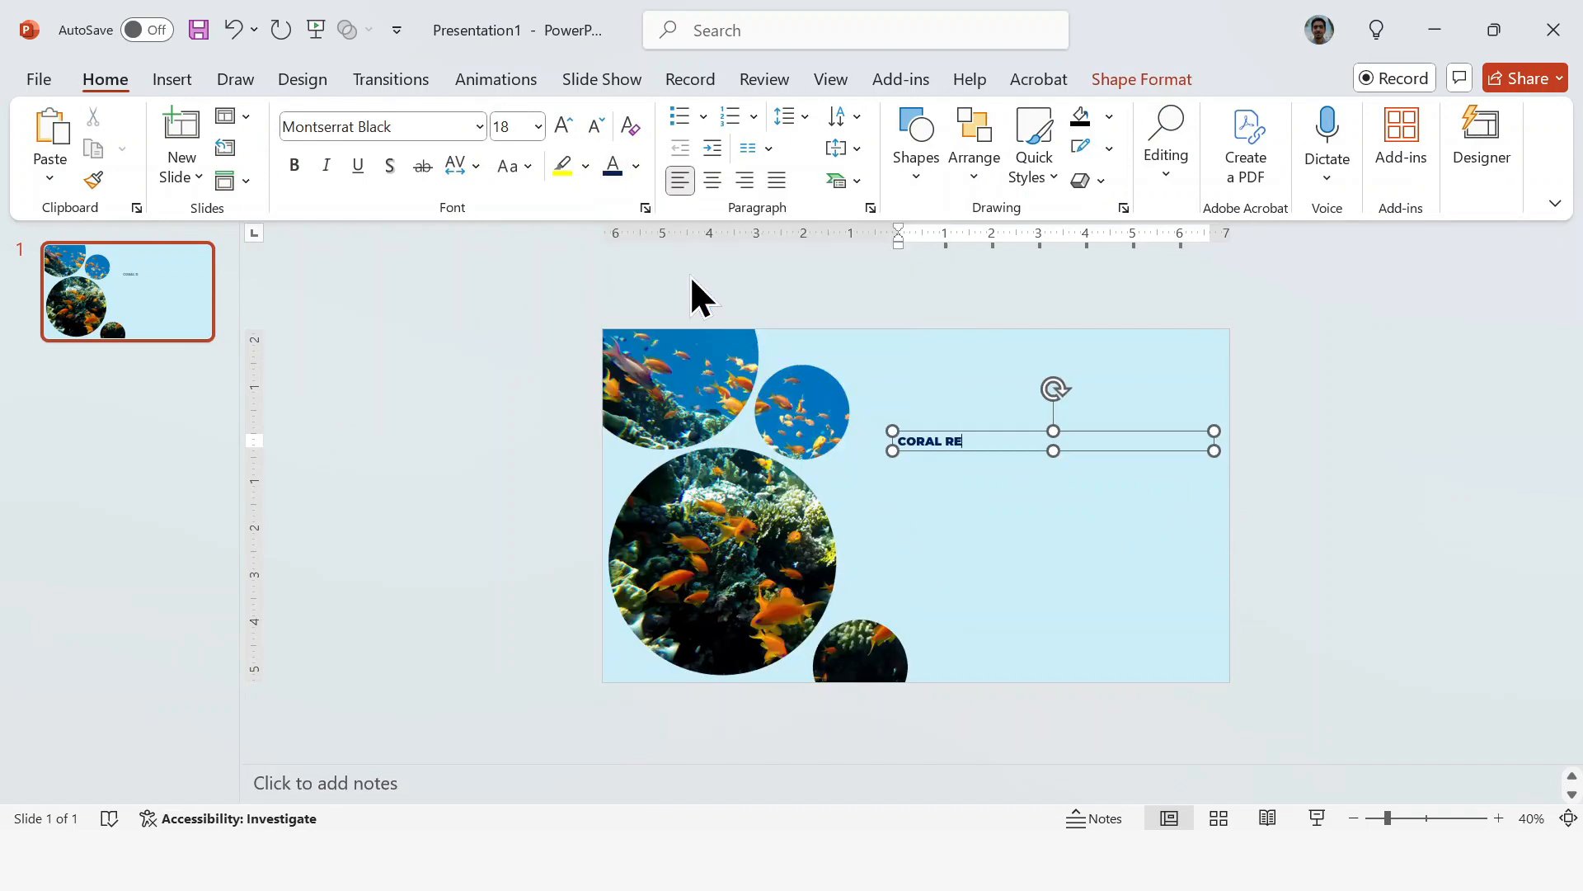
{"action": "left_click", "coordinate": [564, 126]}
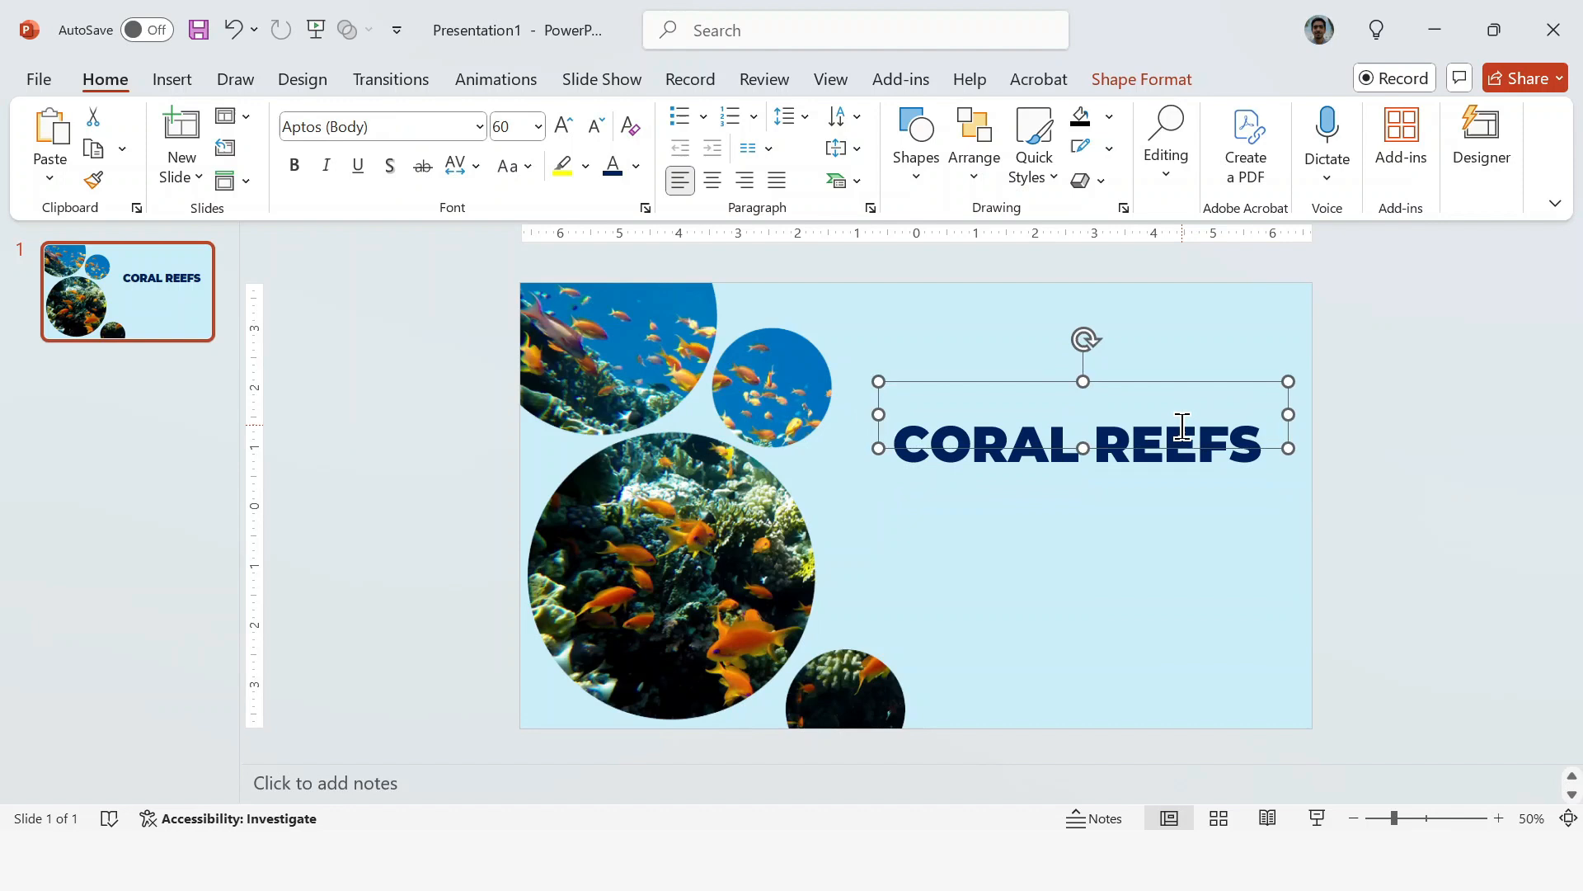
{"action": "key", "text": "ctrl+v"}
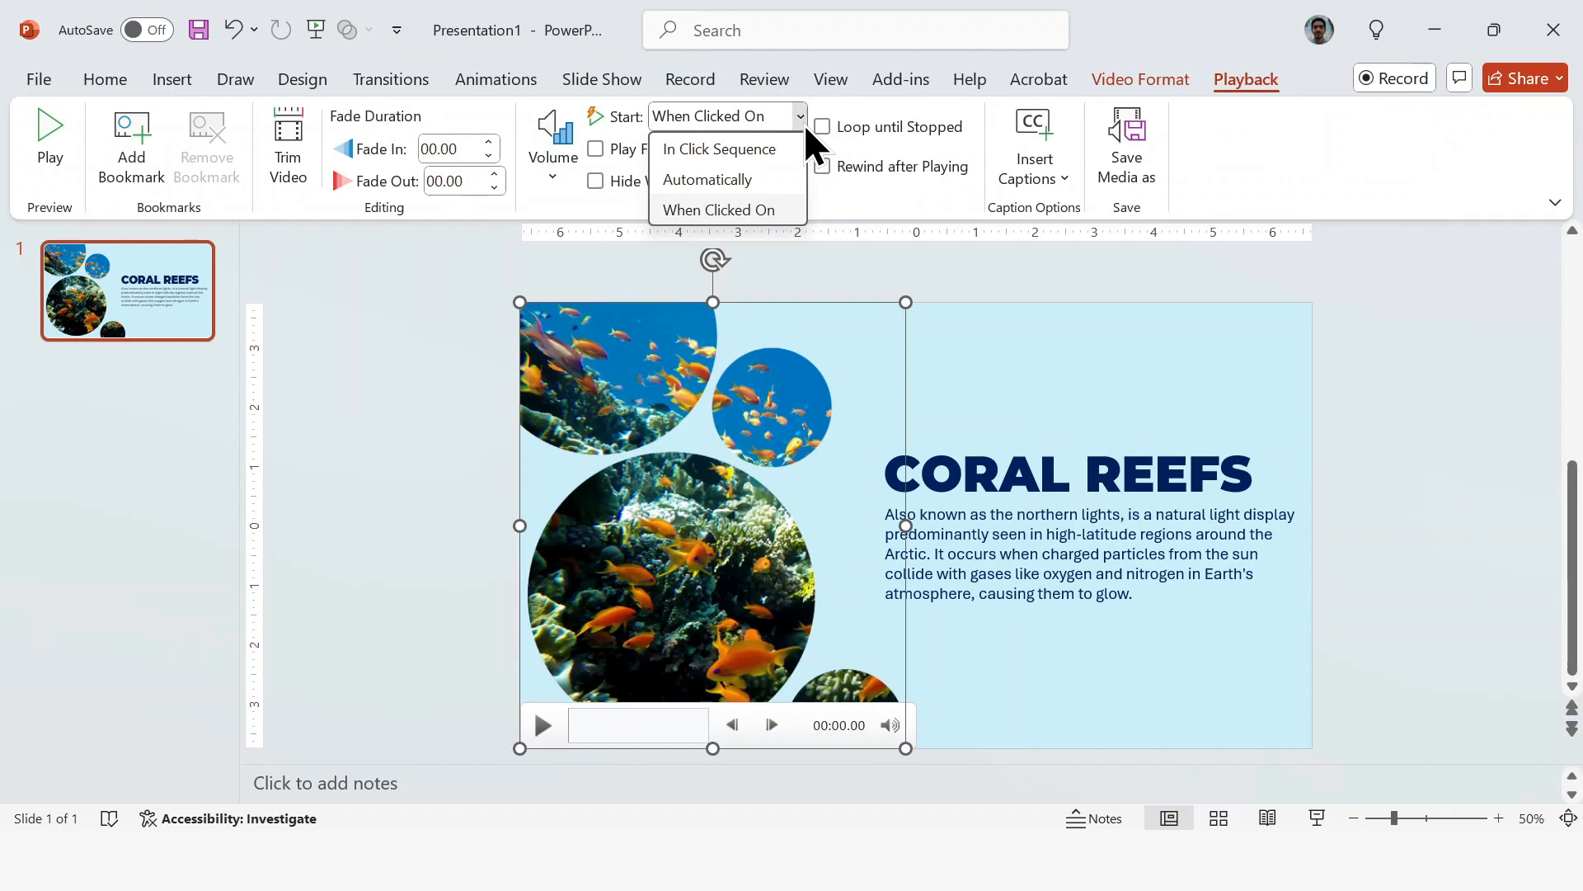
- Set how the reef video starts playing in Playback
{"action": "left_click", "coordinate": [104, 79]}
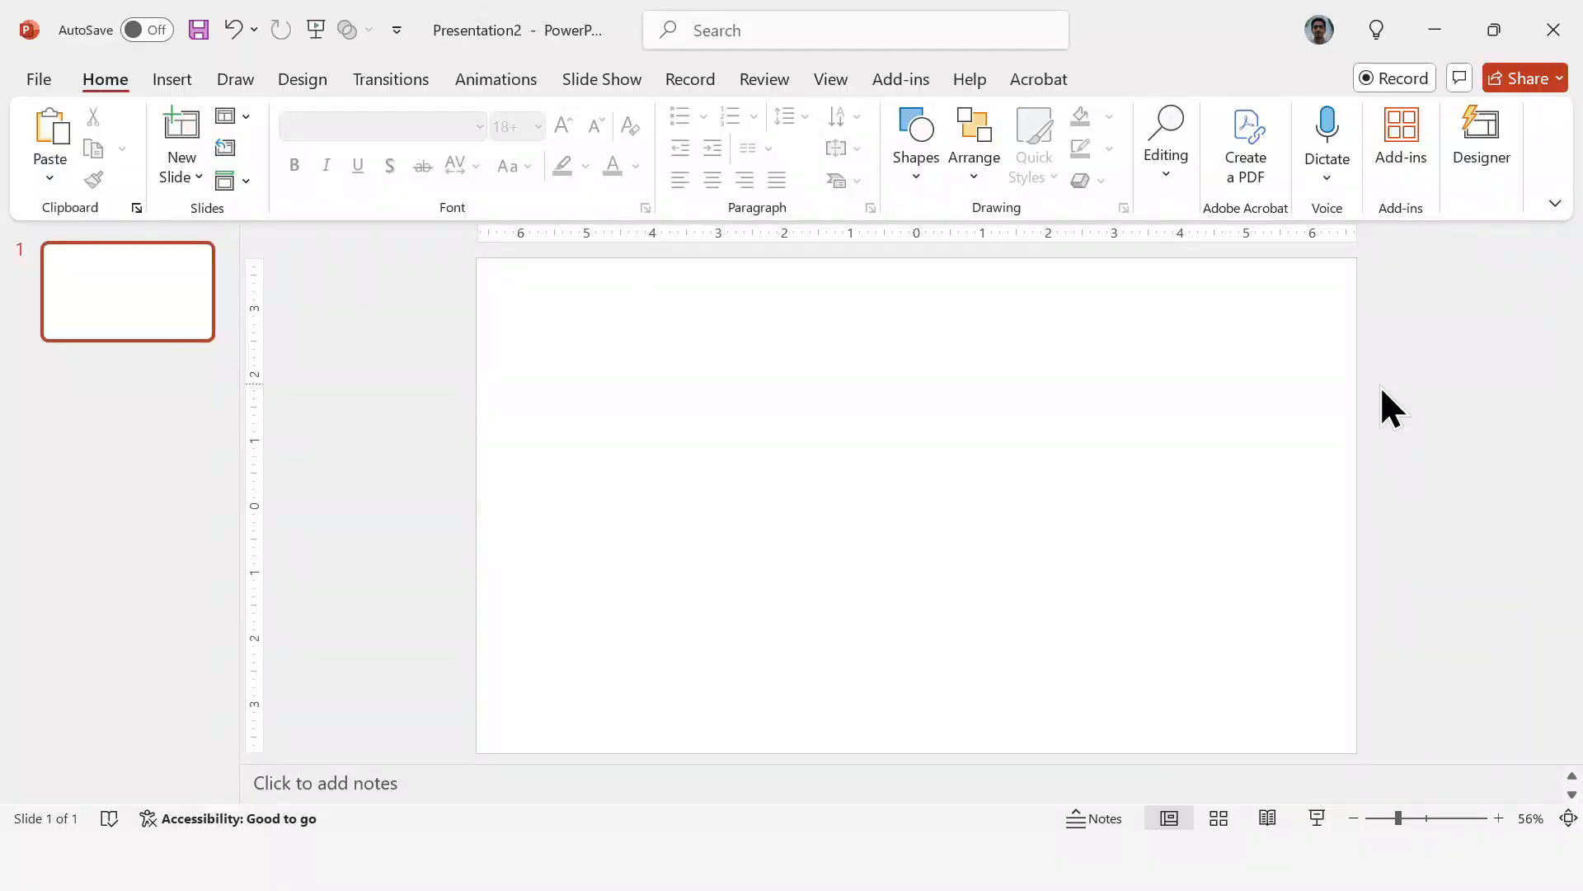
{"action": "mouse_move", "coordinate": [755, 394]}
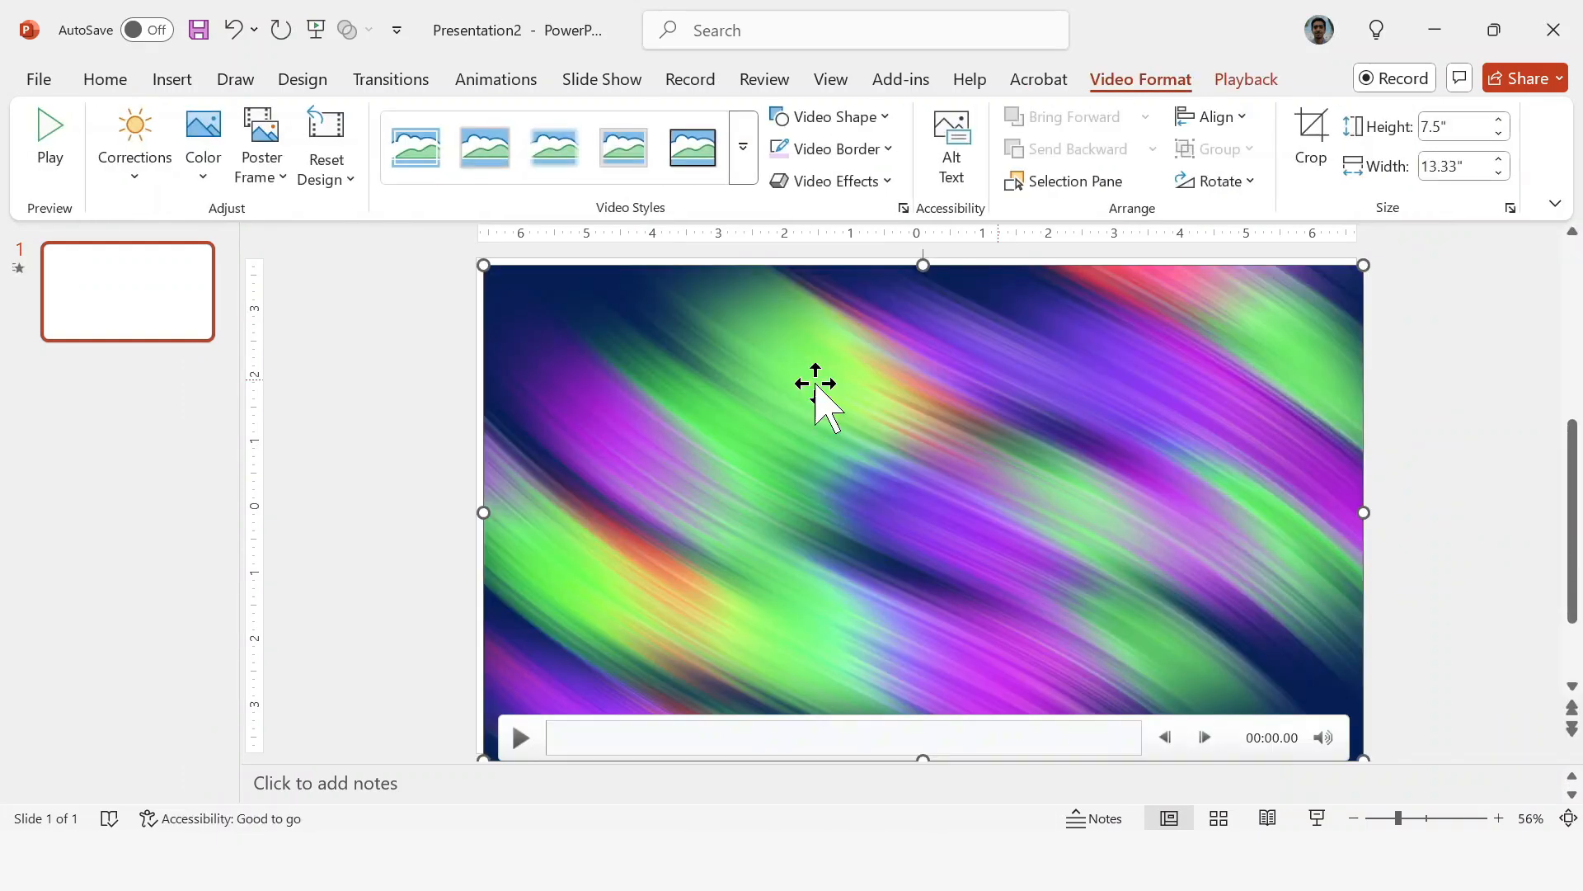
- Preview the colourful streaking-light video filling the slide
{"action": "left_click", "coordinate": [520, 738]}
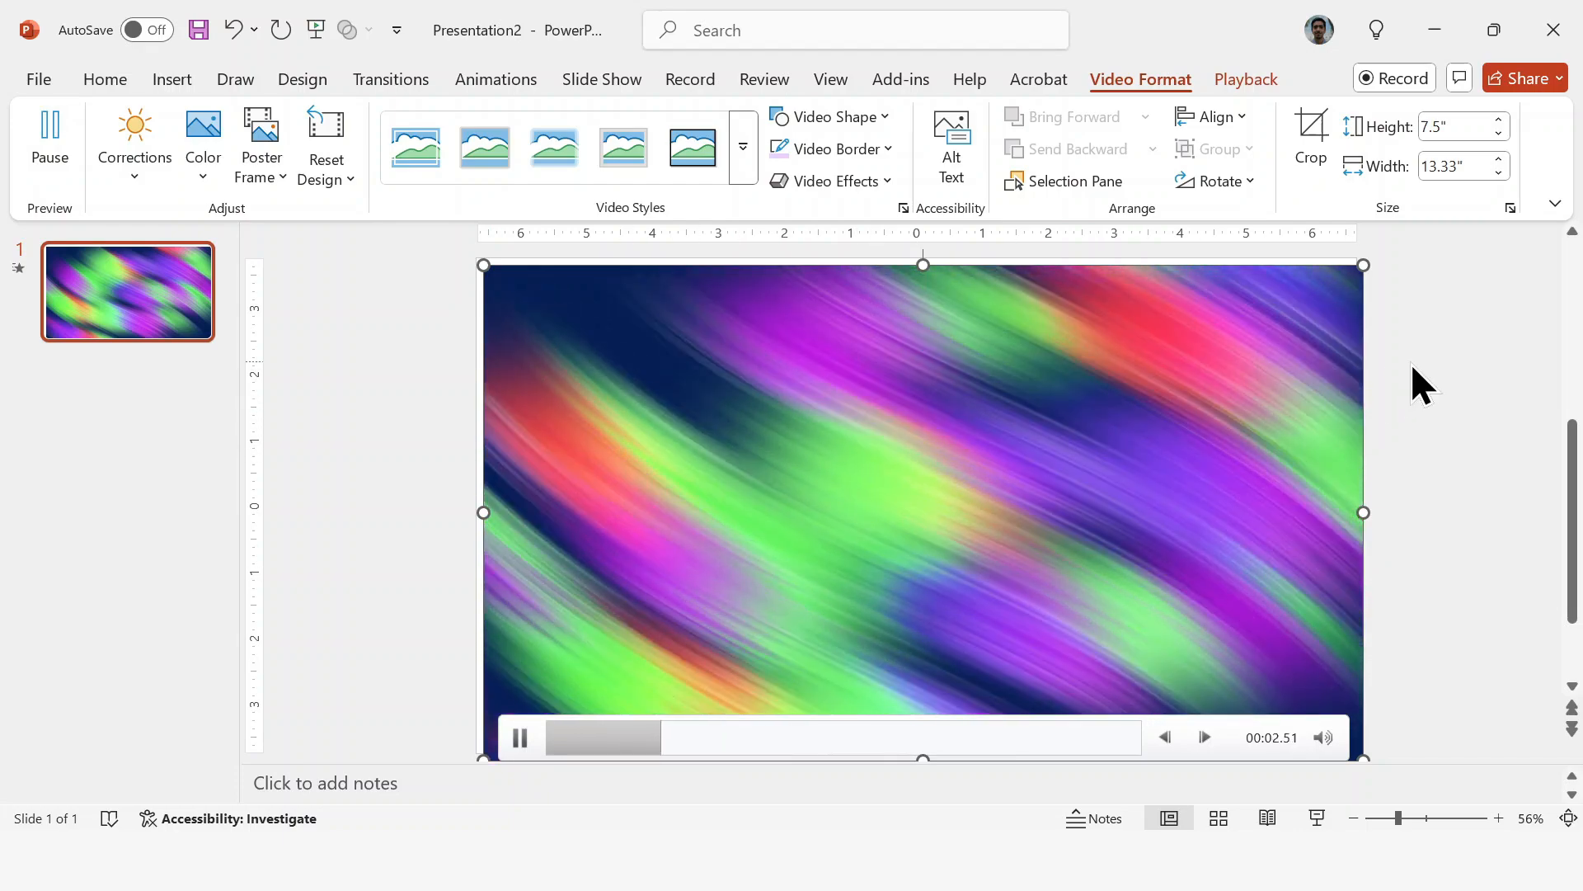
{"action": "left_click", "coordinate": [916, 142]}
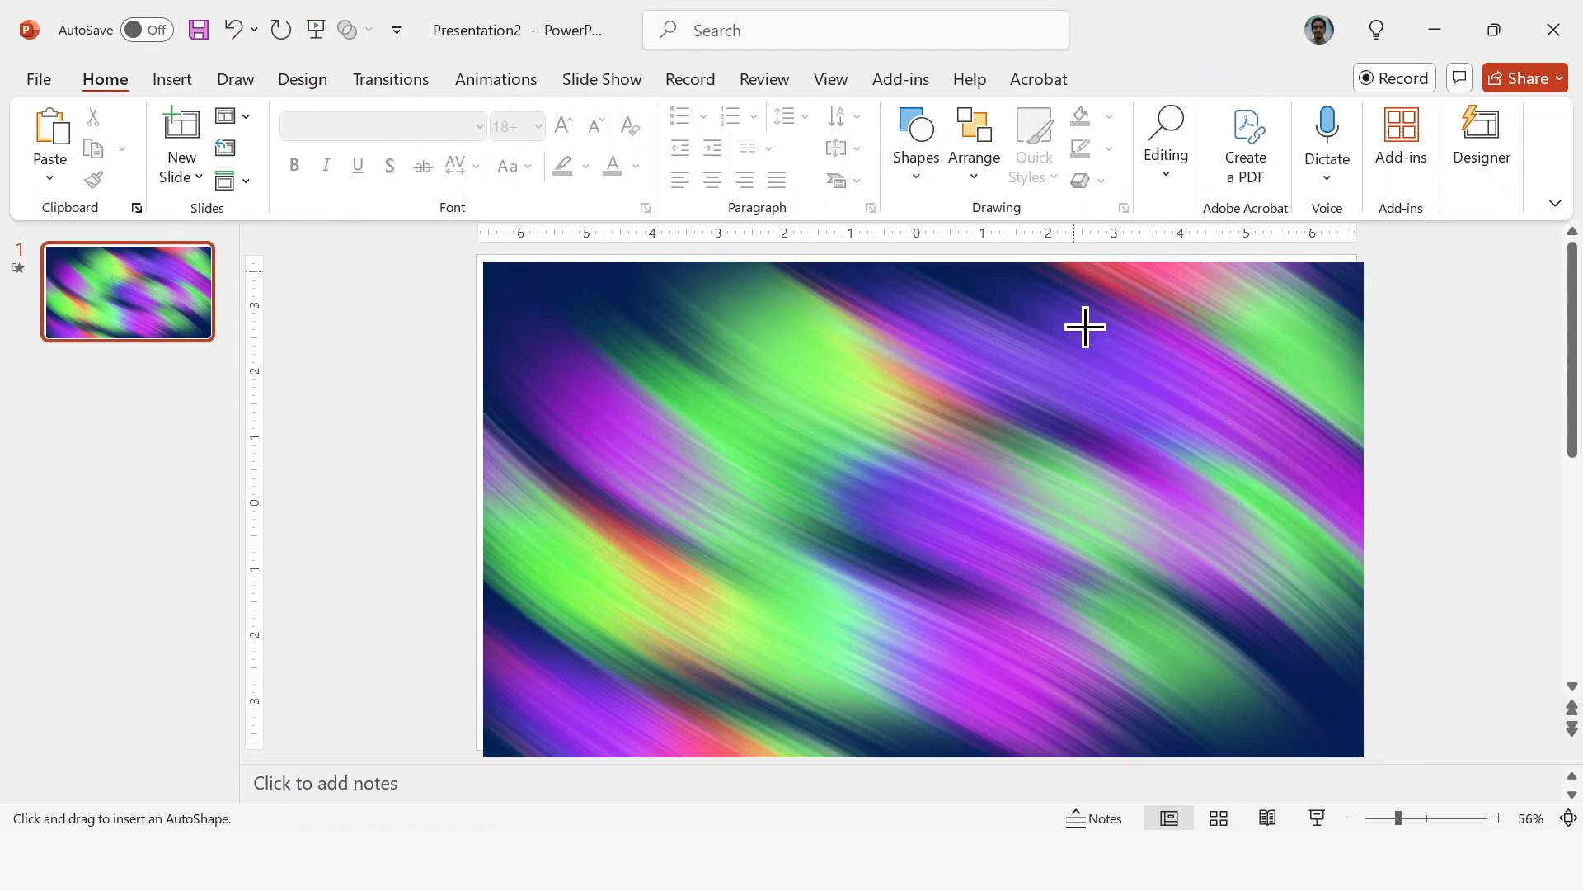
- Draw a tall teal rounded rectangle on the right and place a copy on the left half
{"action": "left_click_drag", "start_coordinate": [1085, 327], "coordinate": [1299, 692]}
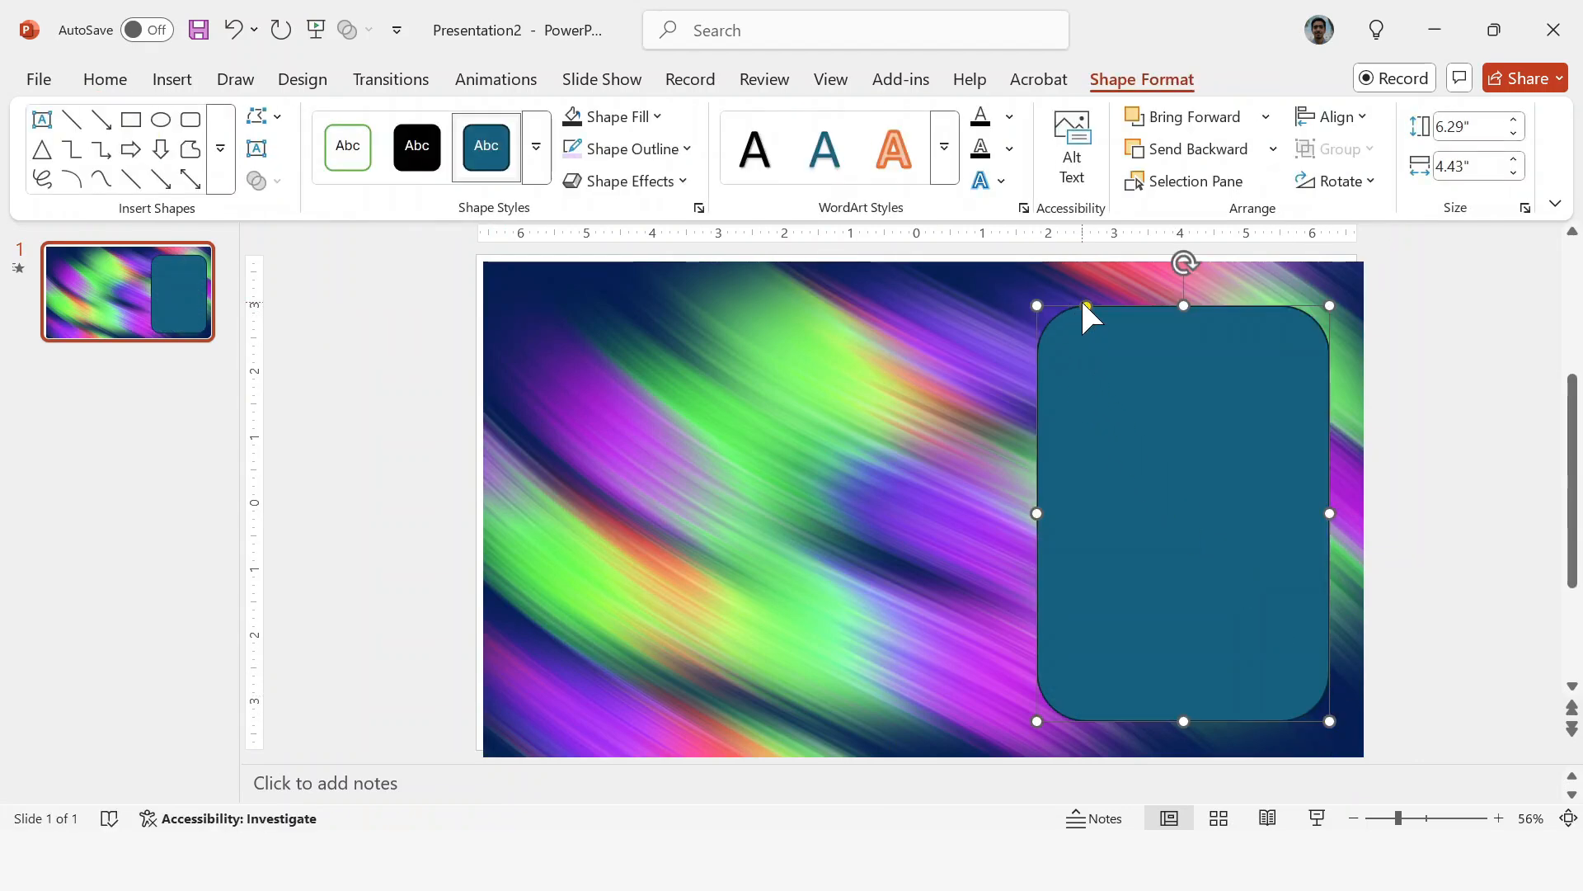
{"action": "left_click", "coordinate": [612, 115]}
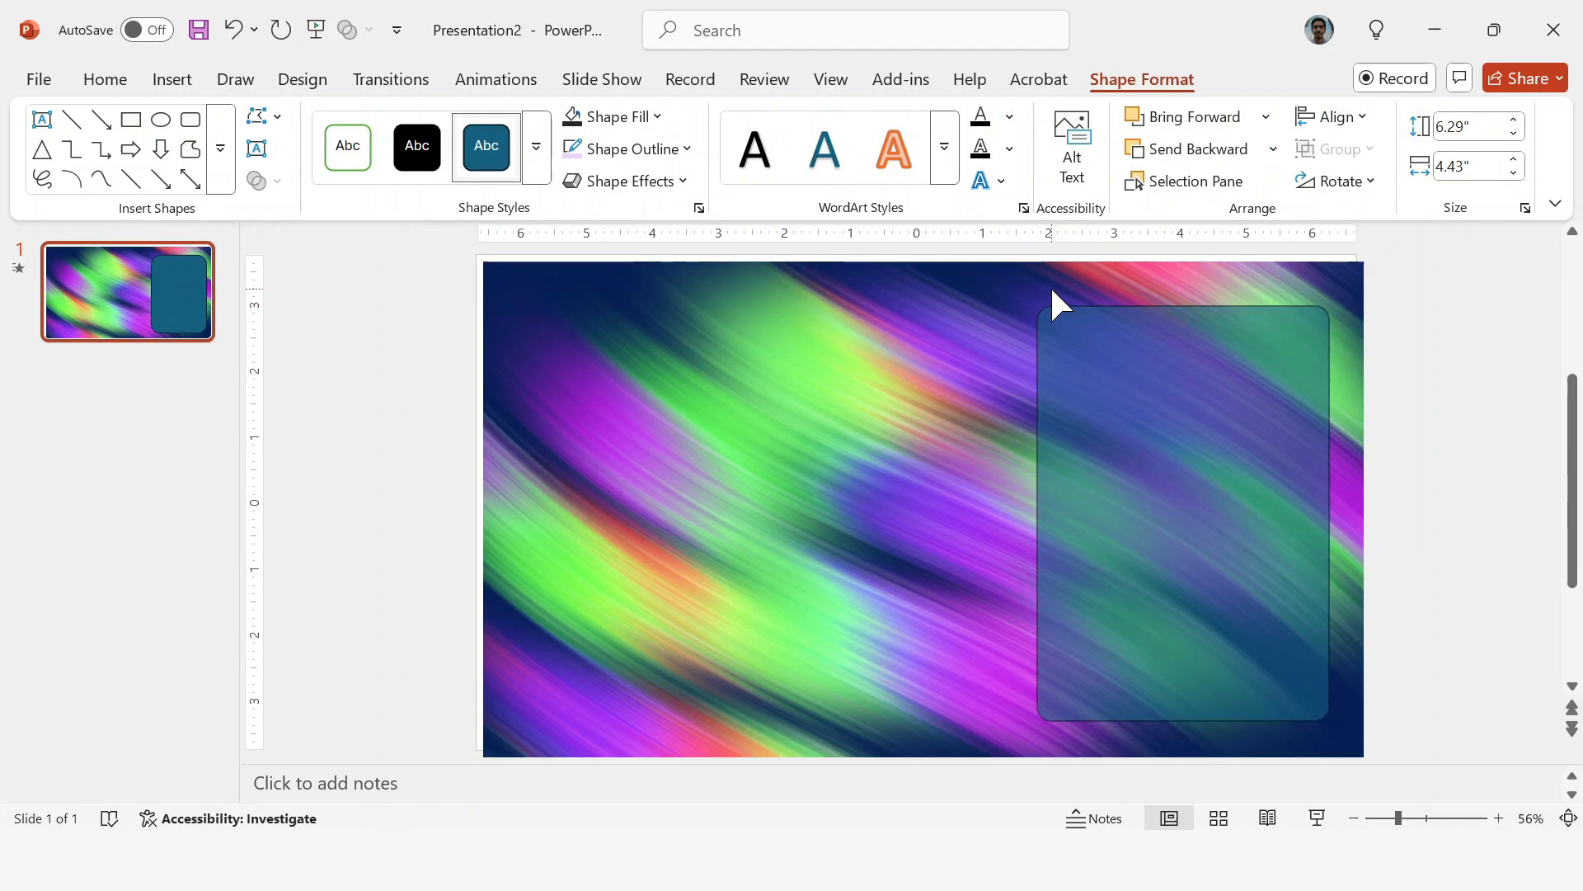
{"action": "left_click", "coordinate": [1171, 455]}
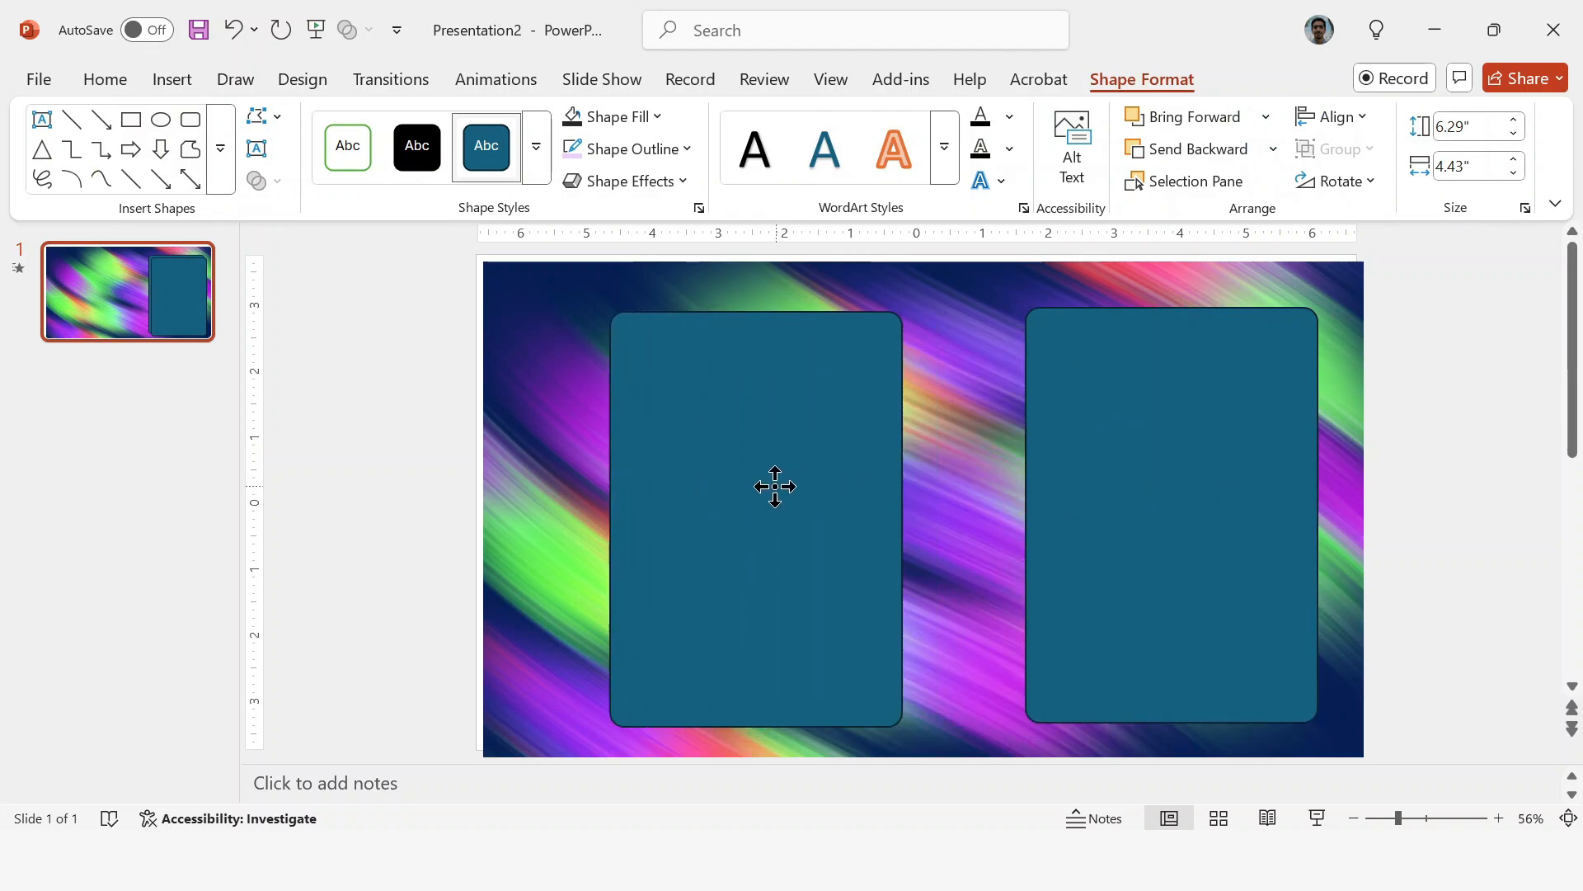
{"action": "left_click_drag", "start_coordinate": [775, 485], "coordinate": [759, 479]}
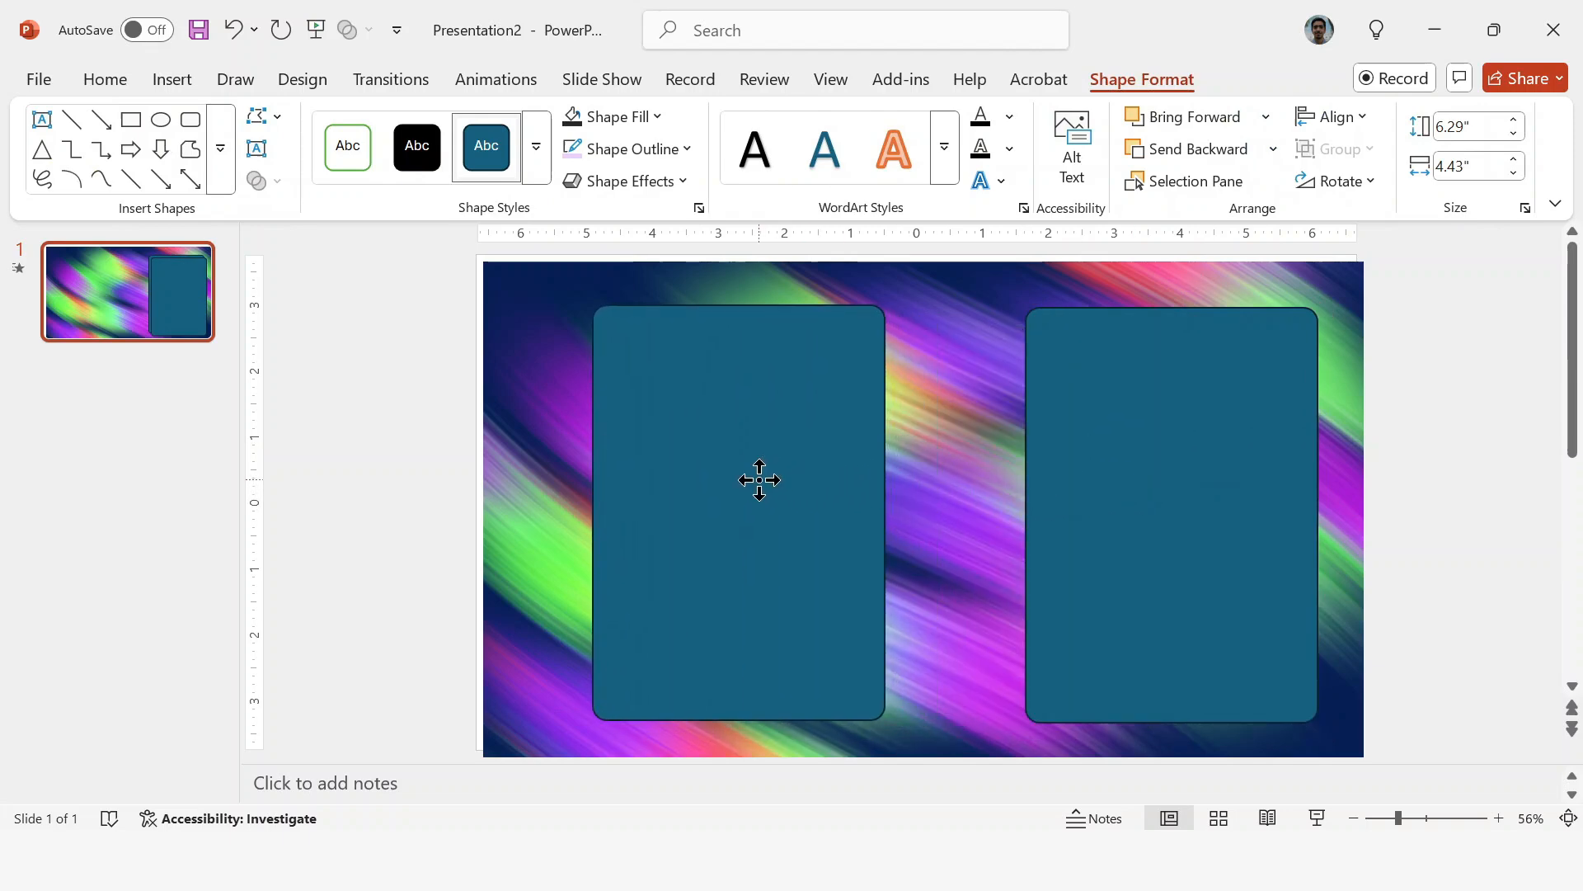
{"action": "left_click", "coordinate": [739, 505]}
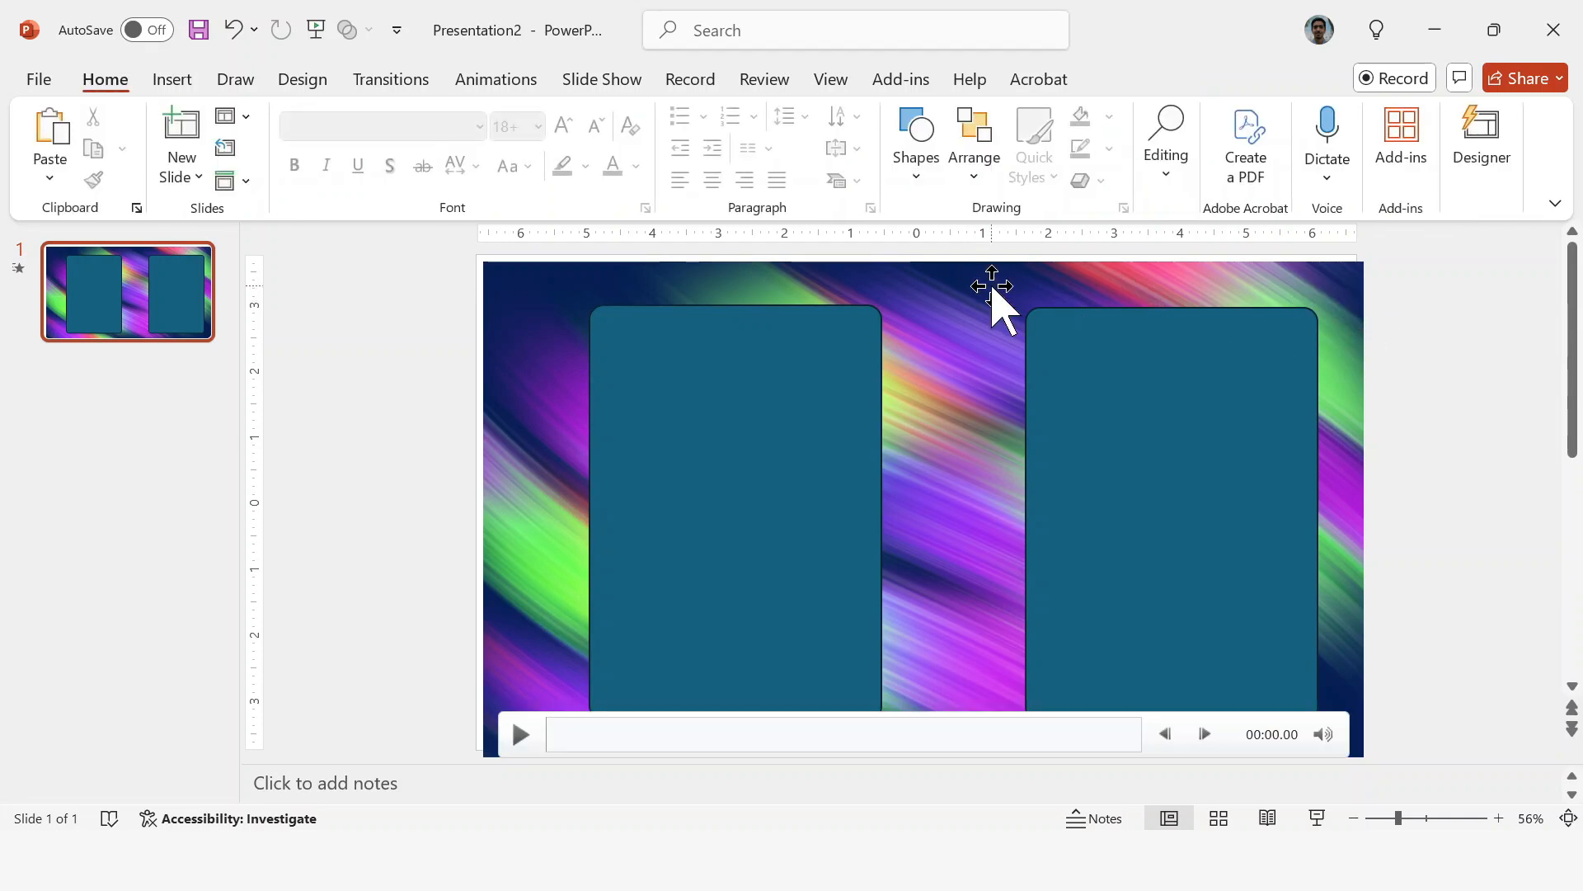
- Select the background video with the right-hand rectangle for intersecting
{"action": "left_click", "coordinate": [1171, 504]}
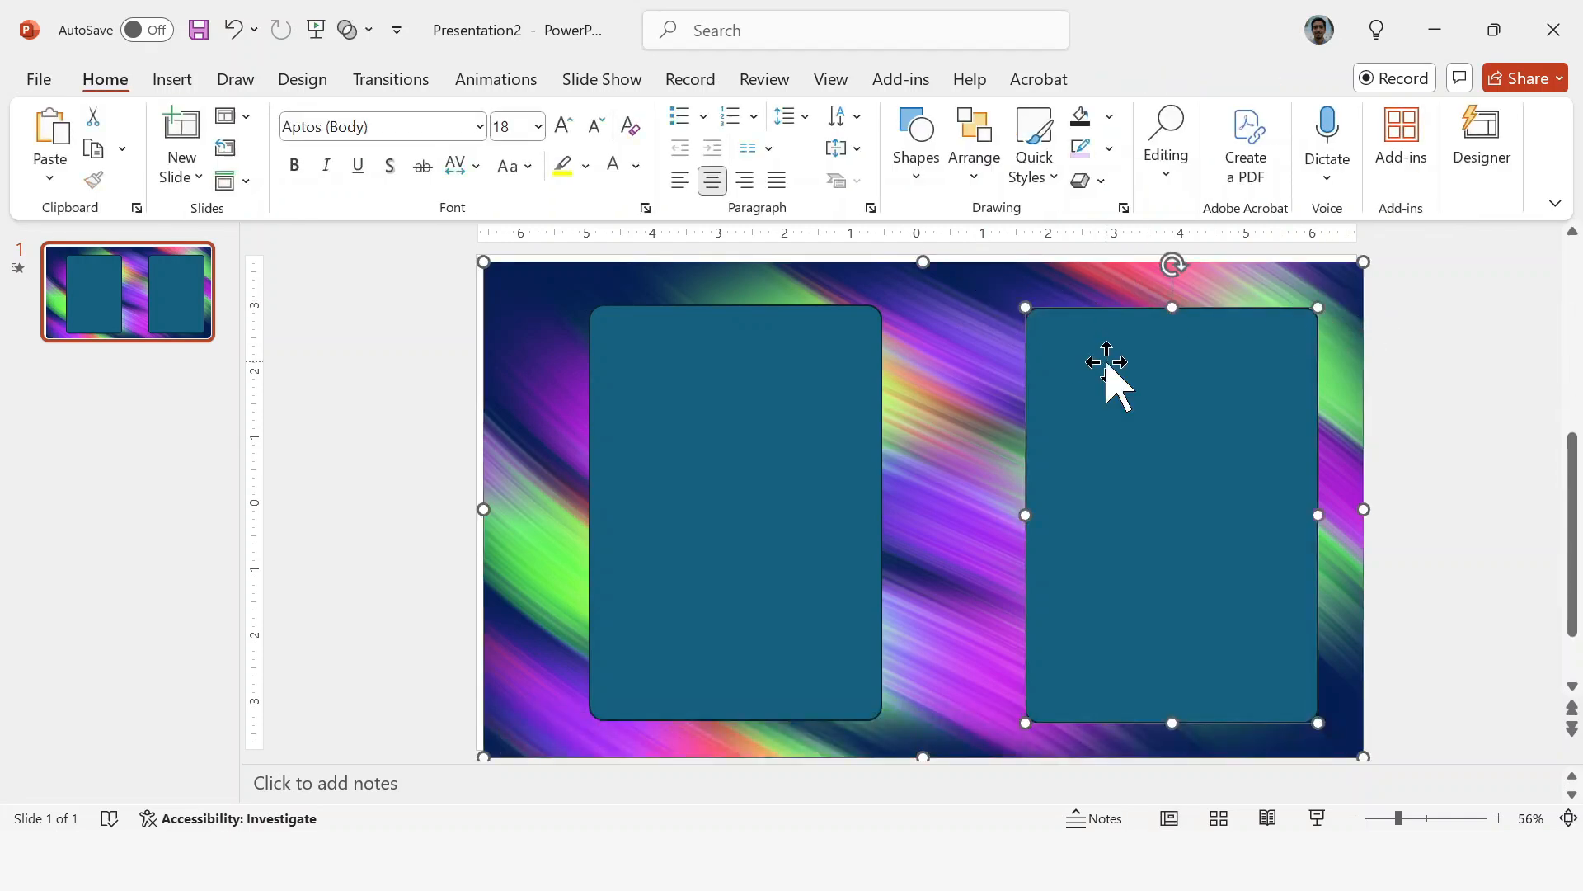
{"action": "left_click", "coordinate": [370, 30]}
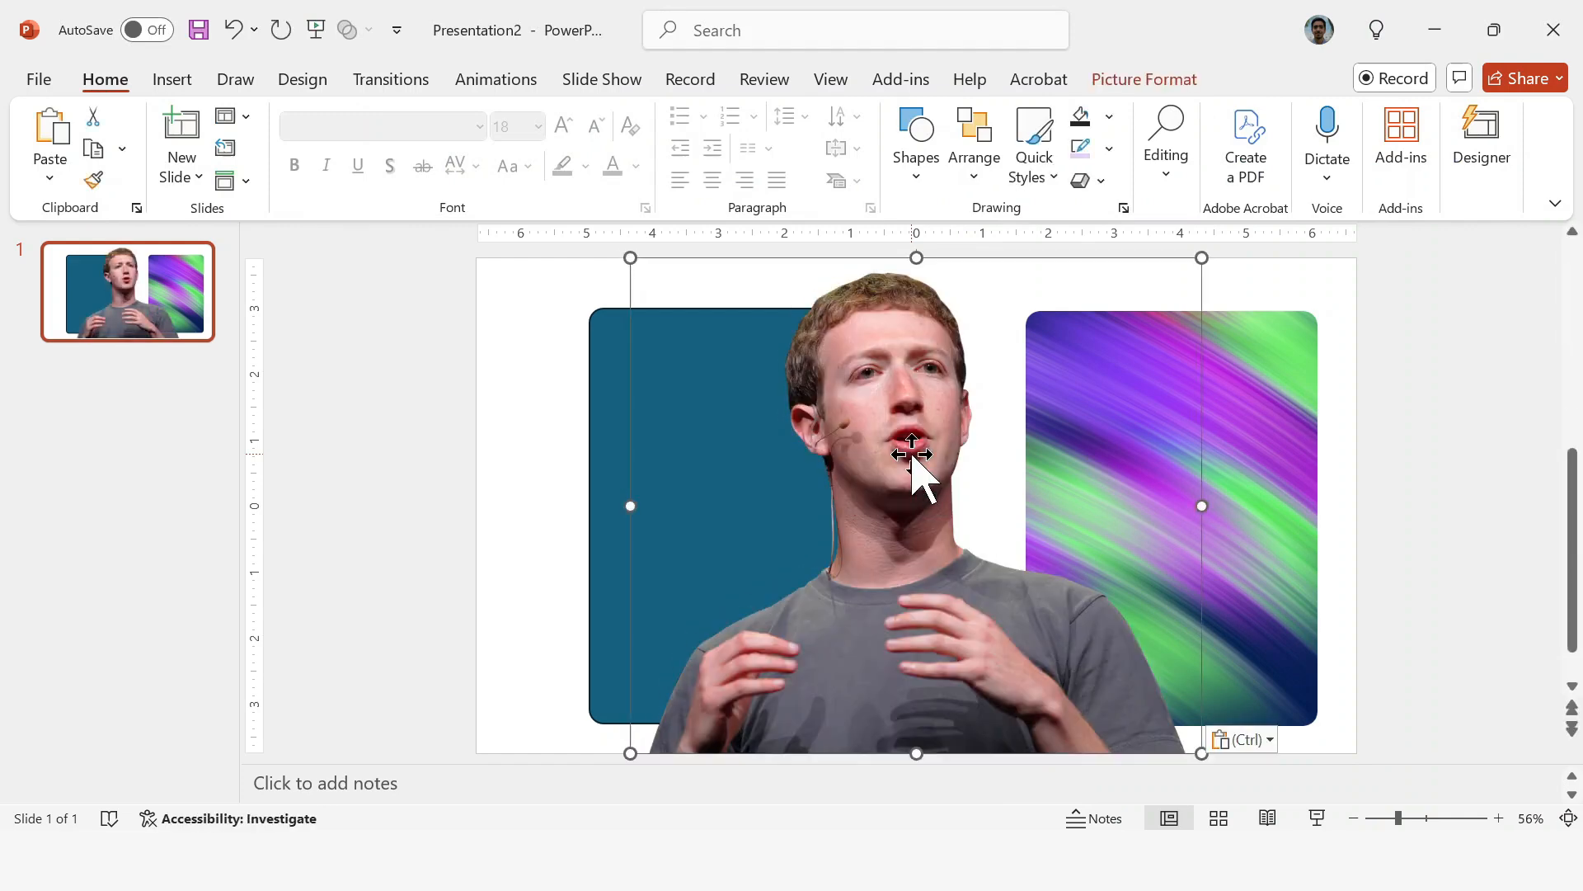
- Shrink the man's cutout photo, position it inside the teal rectangle, and select both
{"action": "left_click_drag", "start_coordinate": [917, 455], "coordinate": [998, 353]}
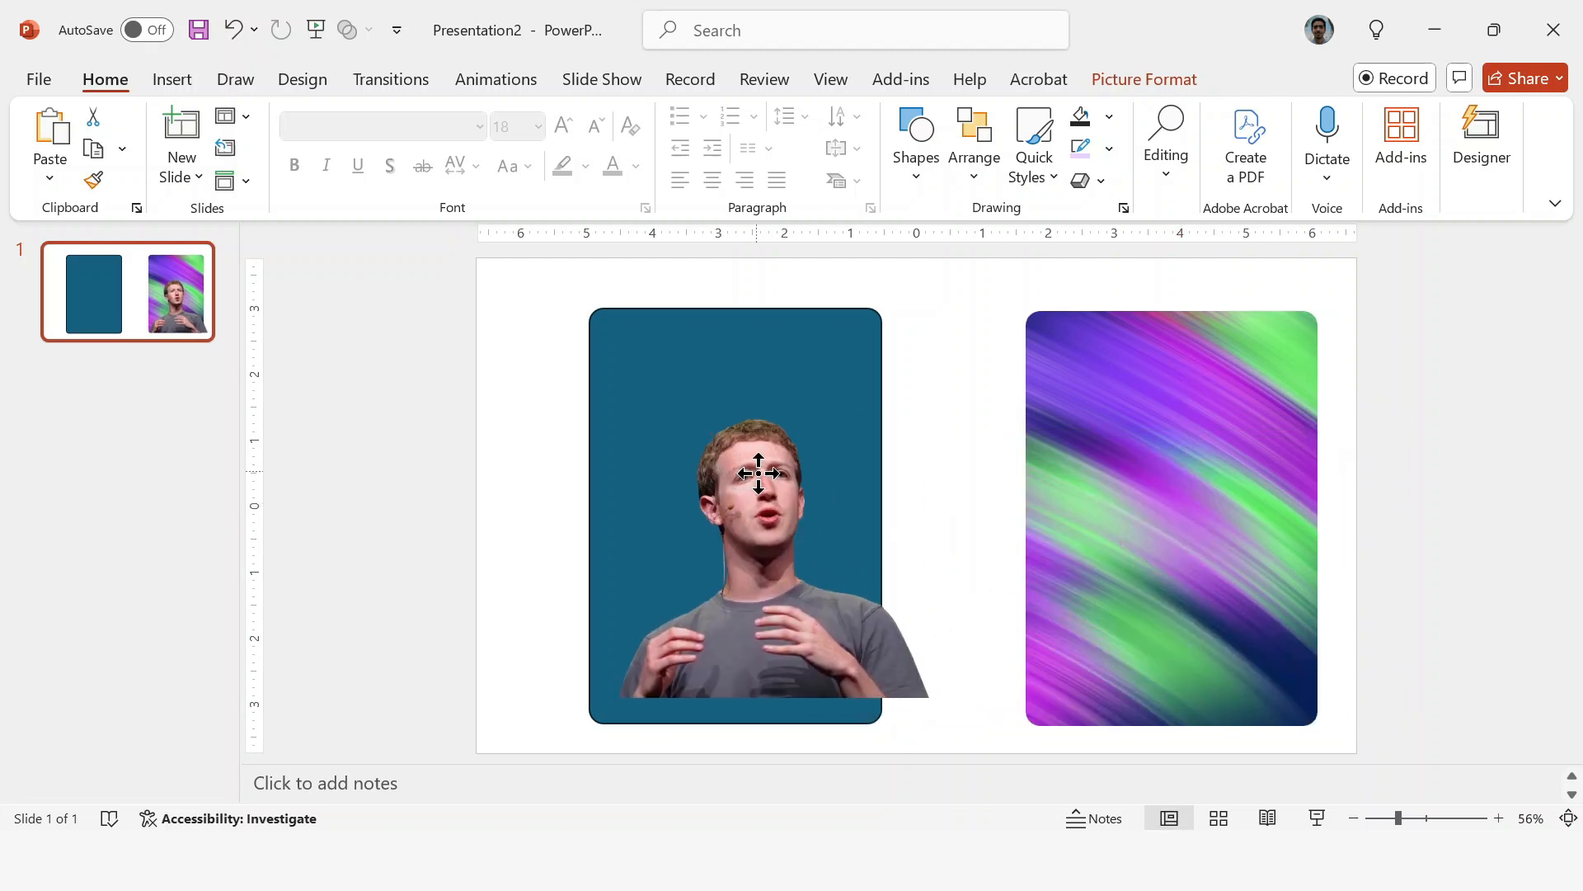
{"action": "left_click_drag", "start_coordinate": [755, 473], "coordinate": [745, 495]}
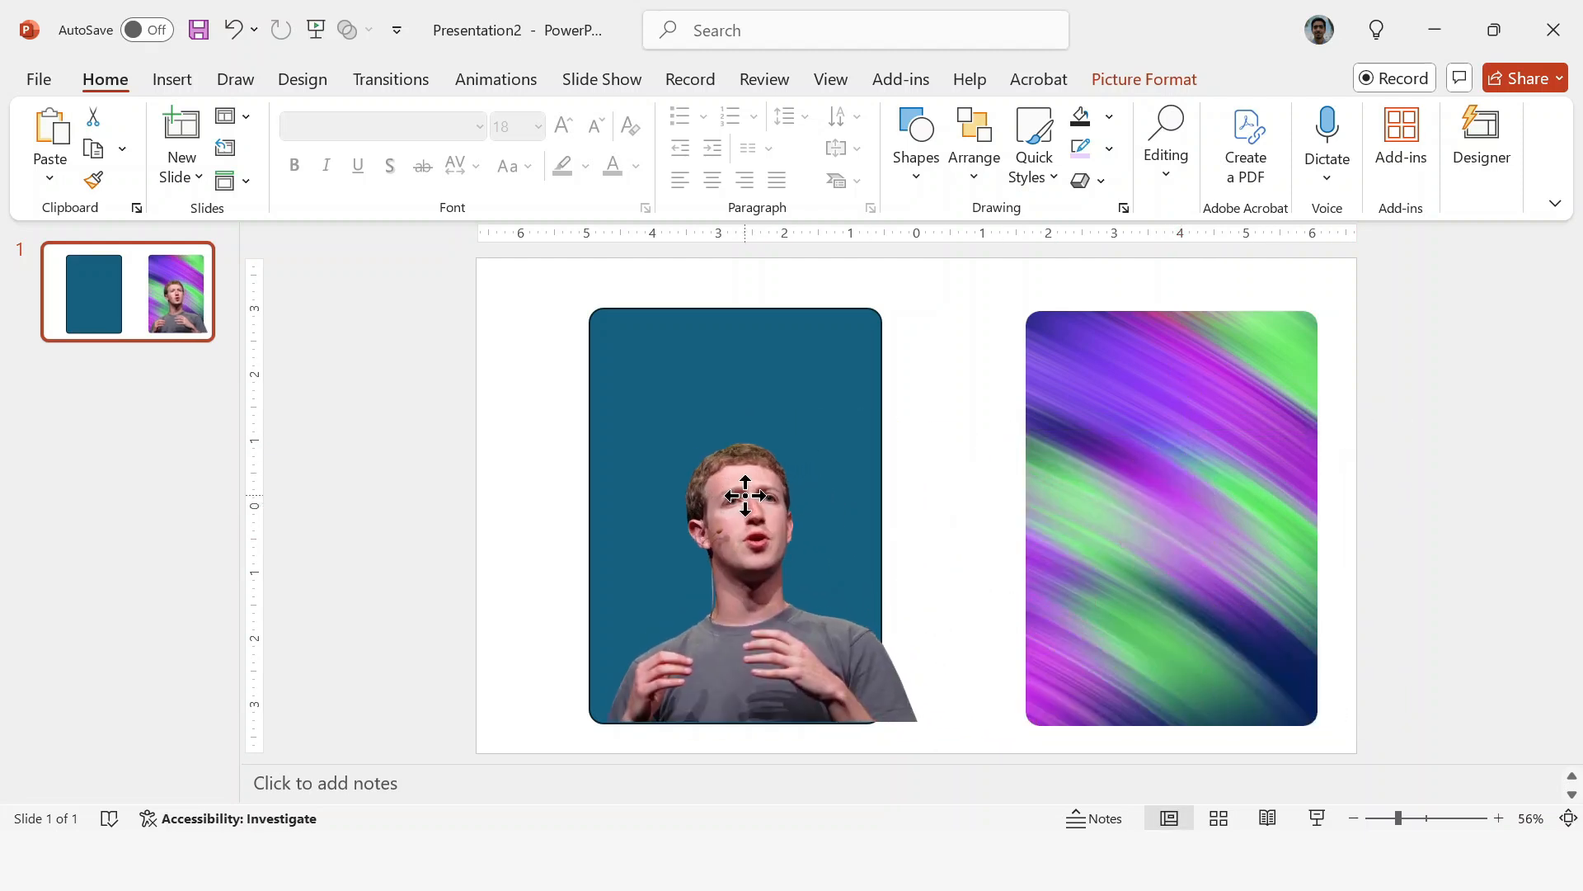
{"action": "left_click", "coordinate": [747, 495]}
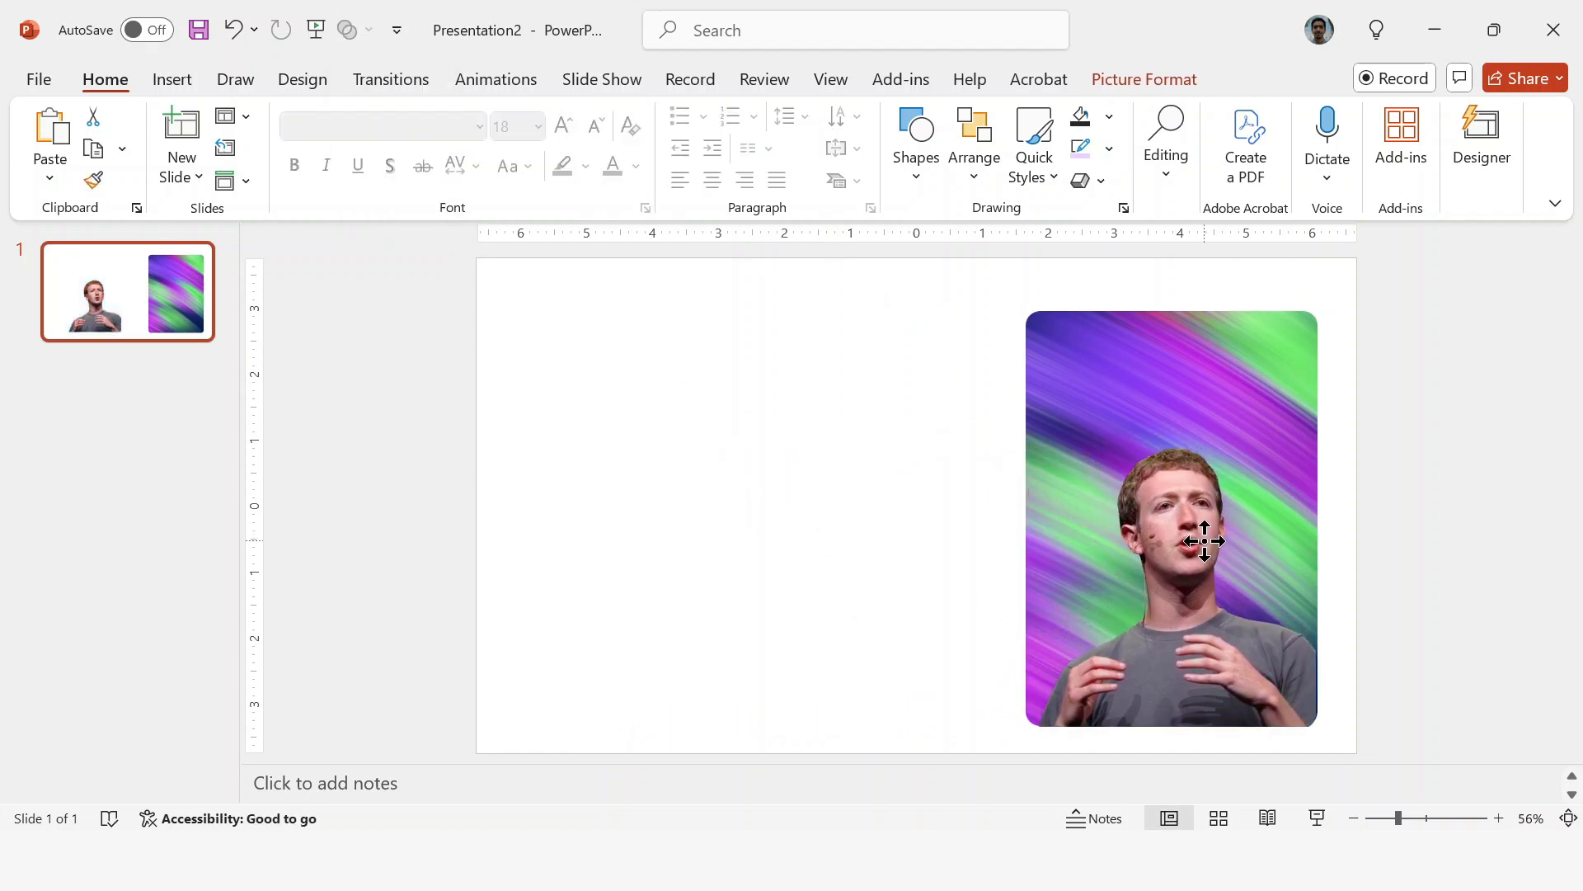
- Set the man's photo to 0% saturation (black and white) and position the white infinity logo above his head
{"action": "left_click", "coordinate": [1171, 520]}
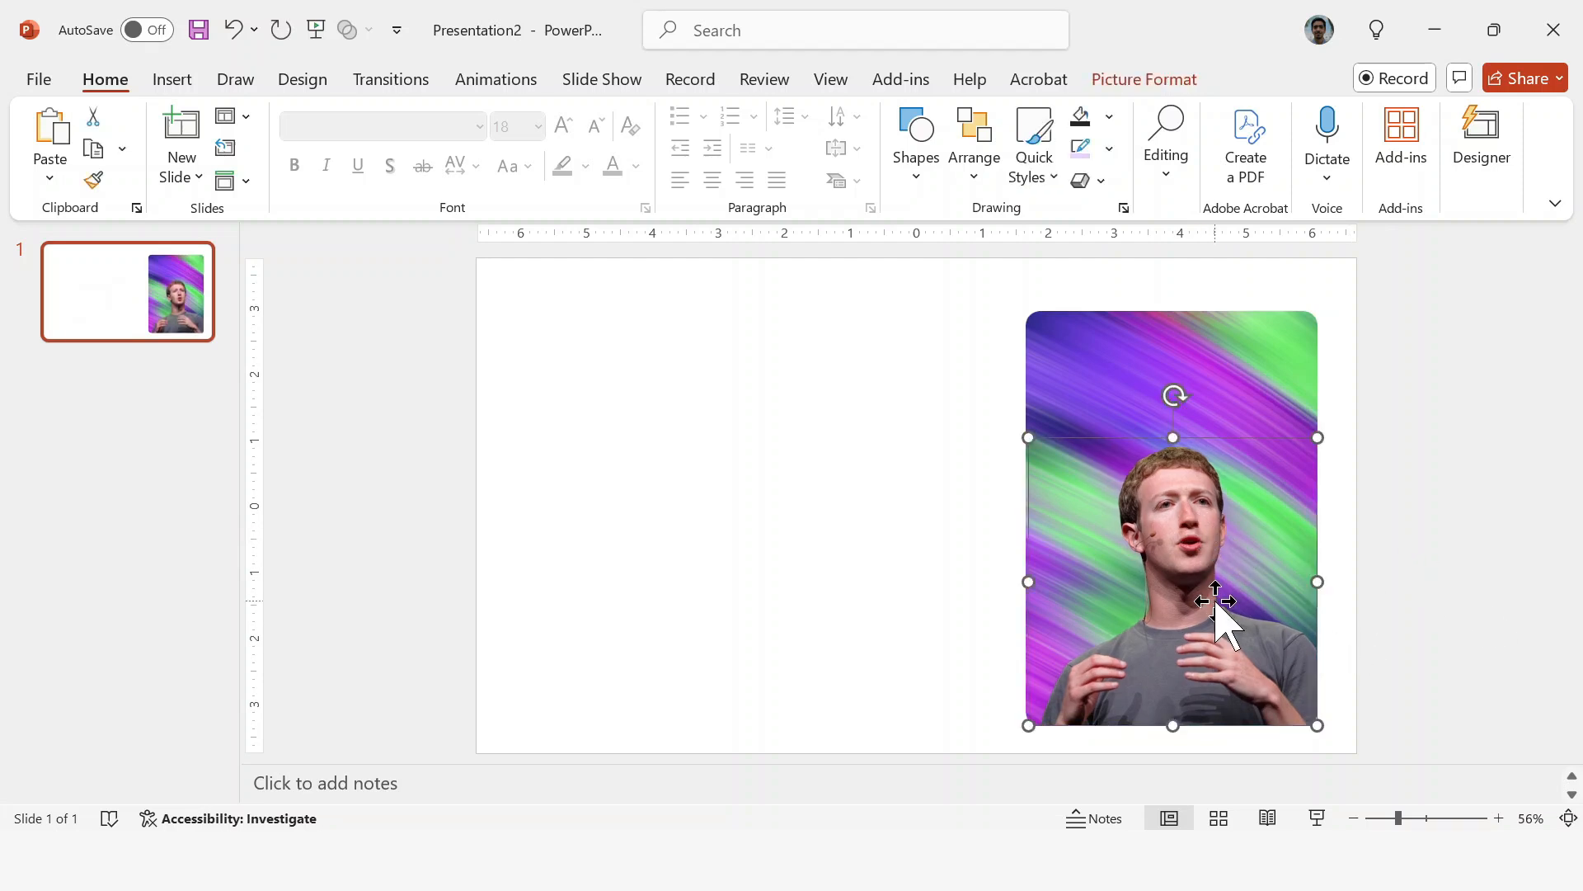
{"action": "left_click", "coordinate": [1144, 79]}
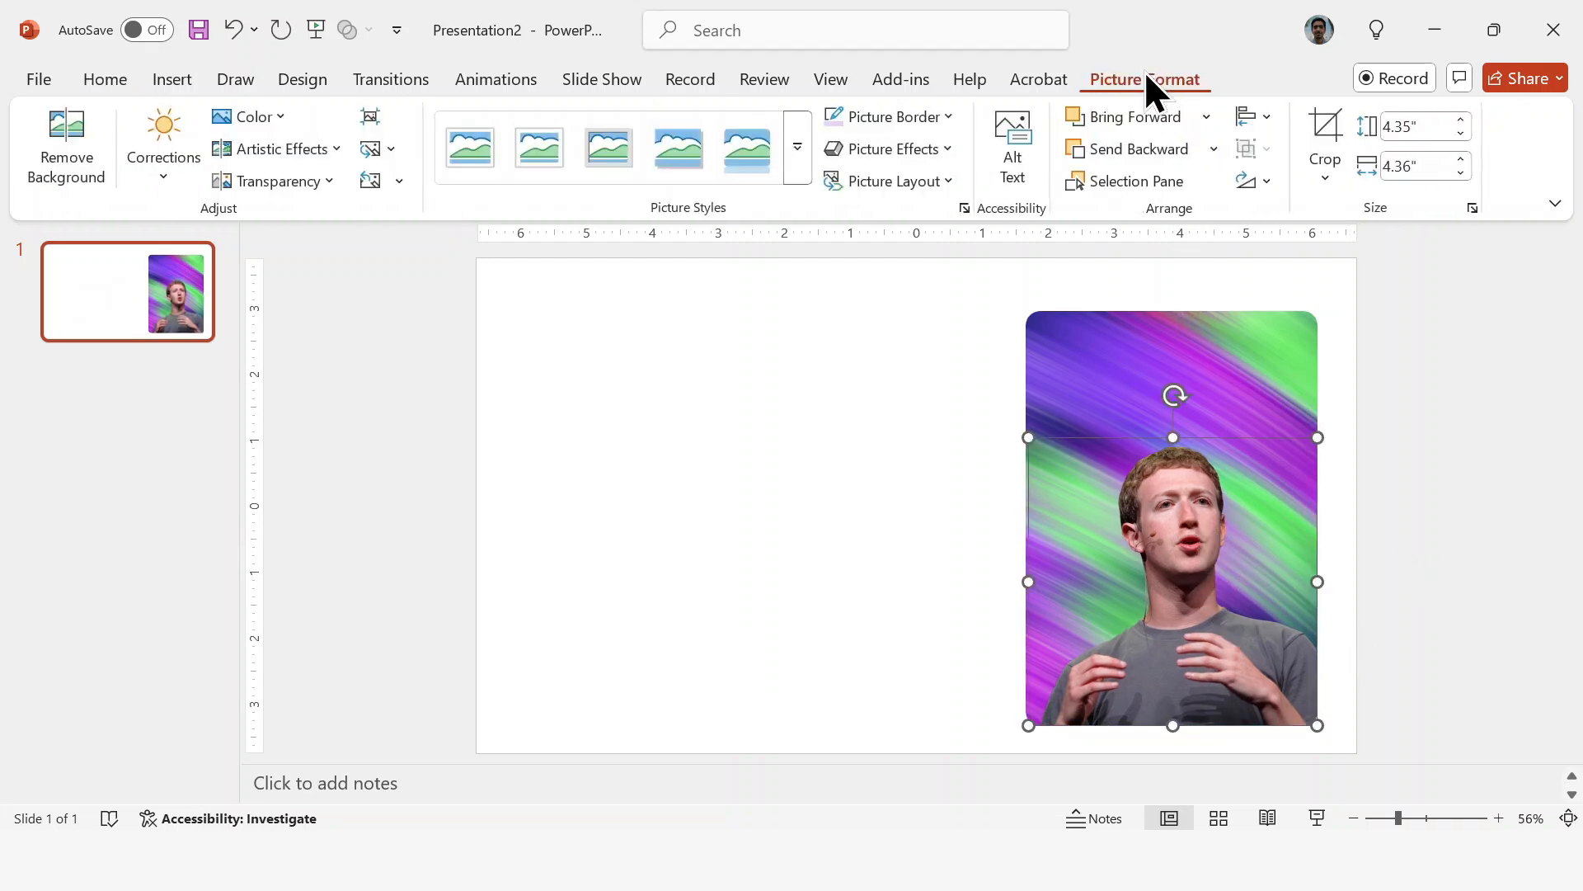
{"action": "left_click", "coordinate": [251, 115]}
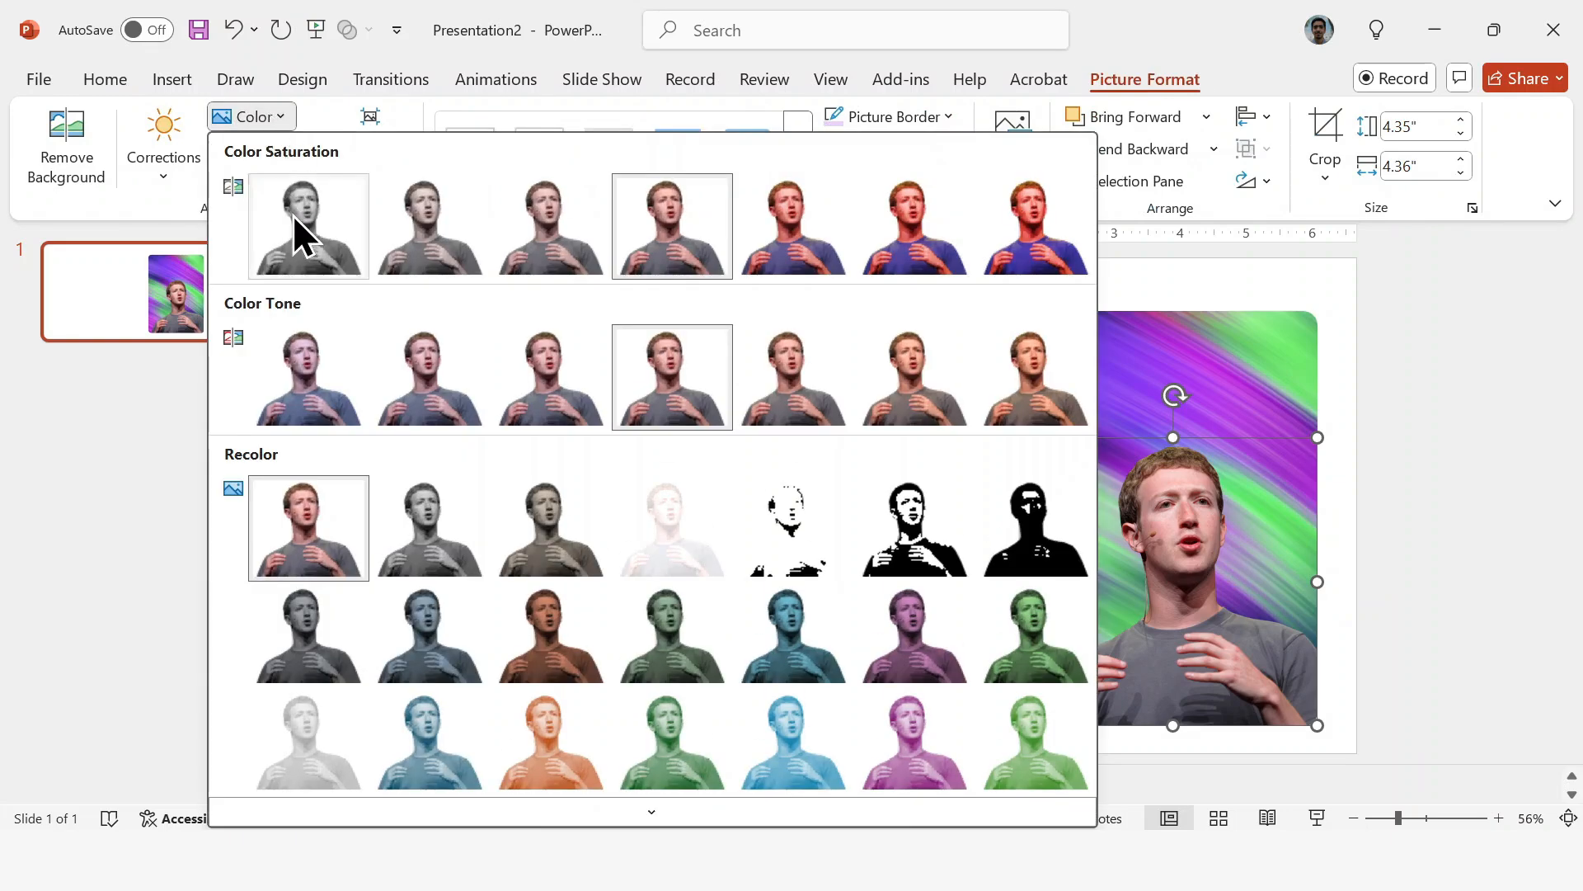
{"action": "left_click", "coordinate": [309, 528]}
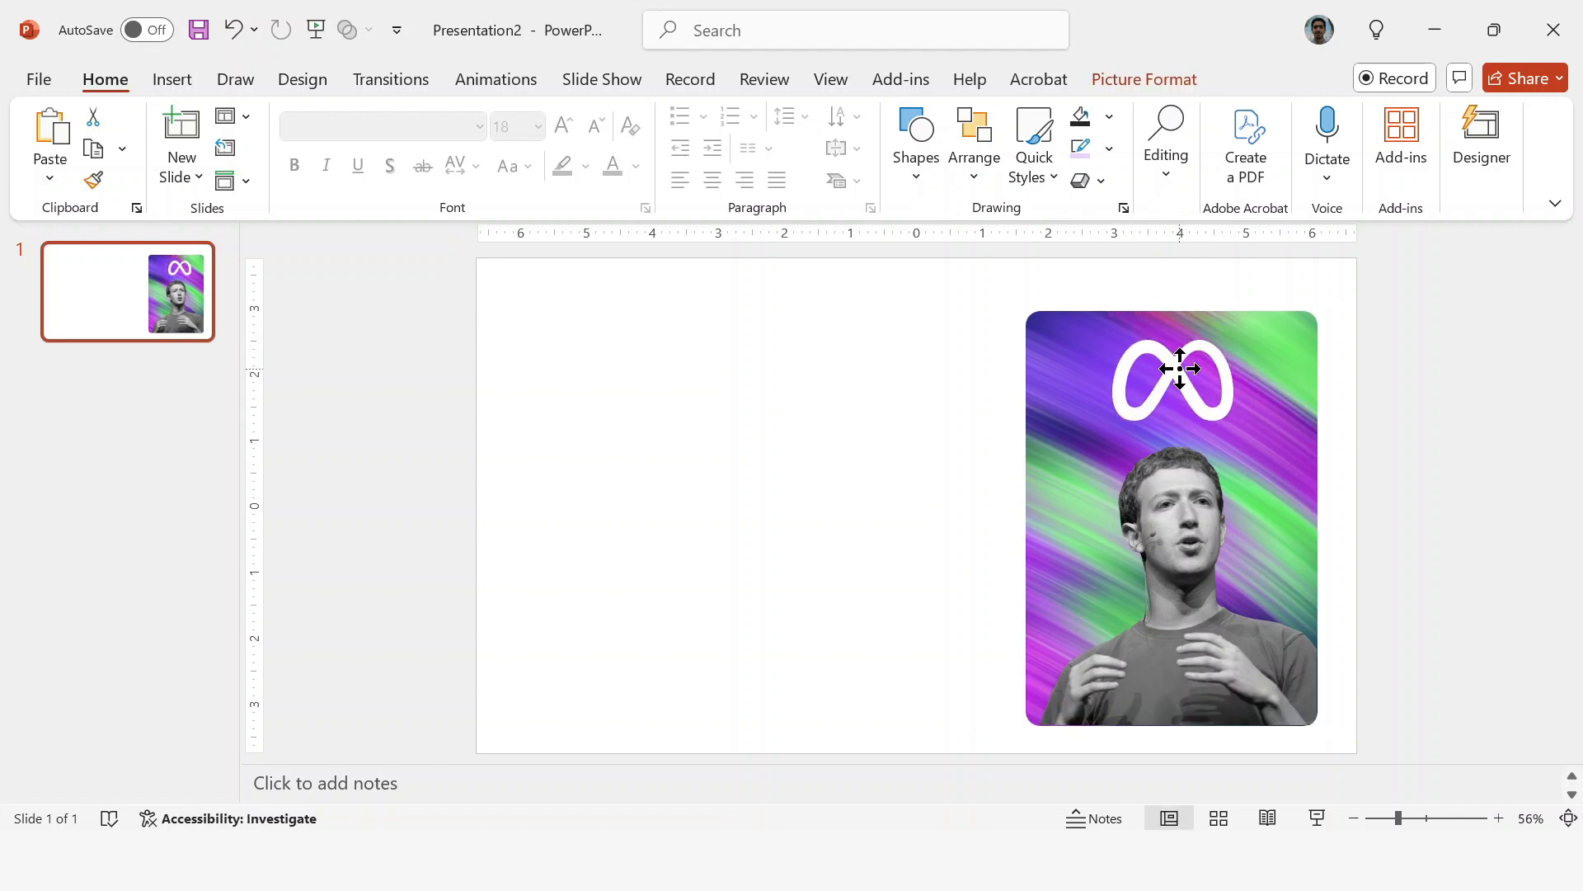
{"action": "left_click_drag", "start_coordinate": [1179, 368], "coordinate": [1186, 373]}
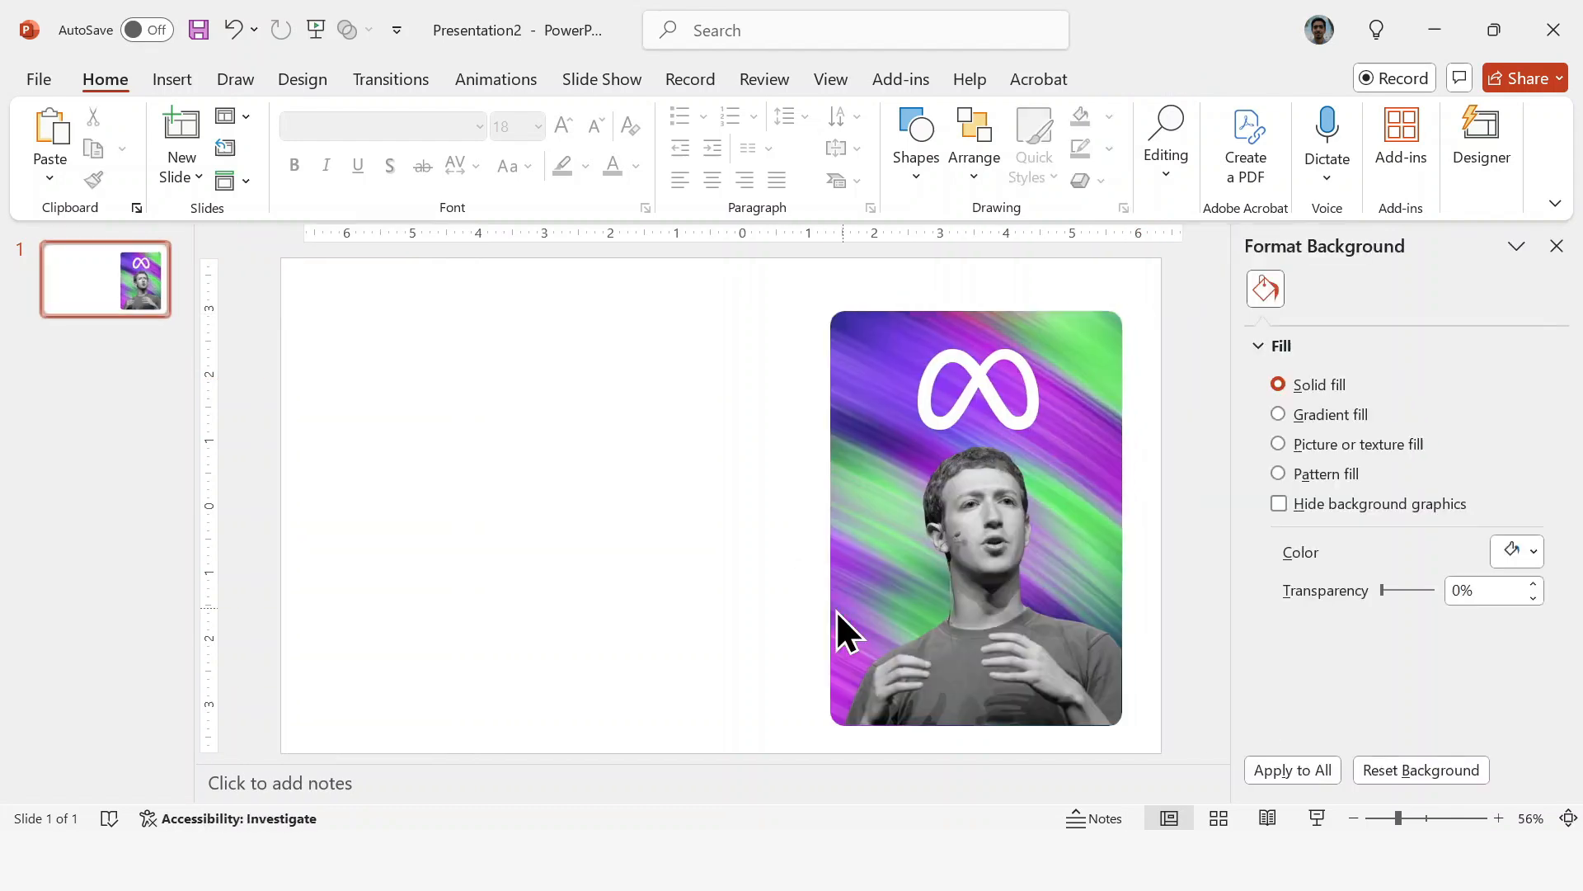
- Fill the slide background with solid dark charcoal and select the gradient card video
{"action": "left_click", "coordinate": [1532, 551]}
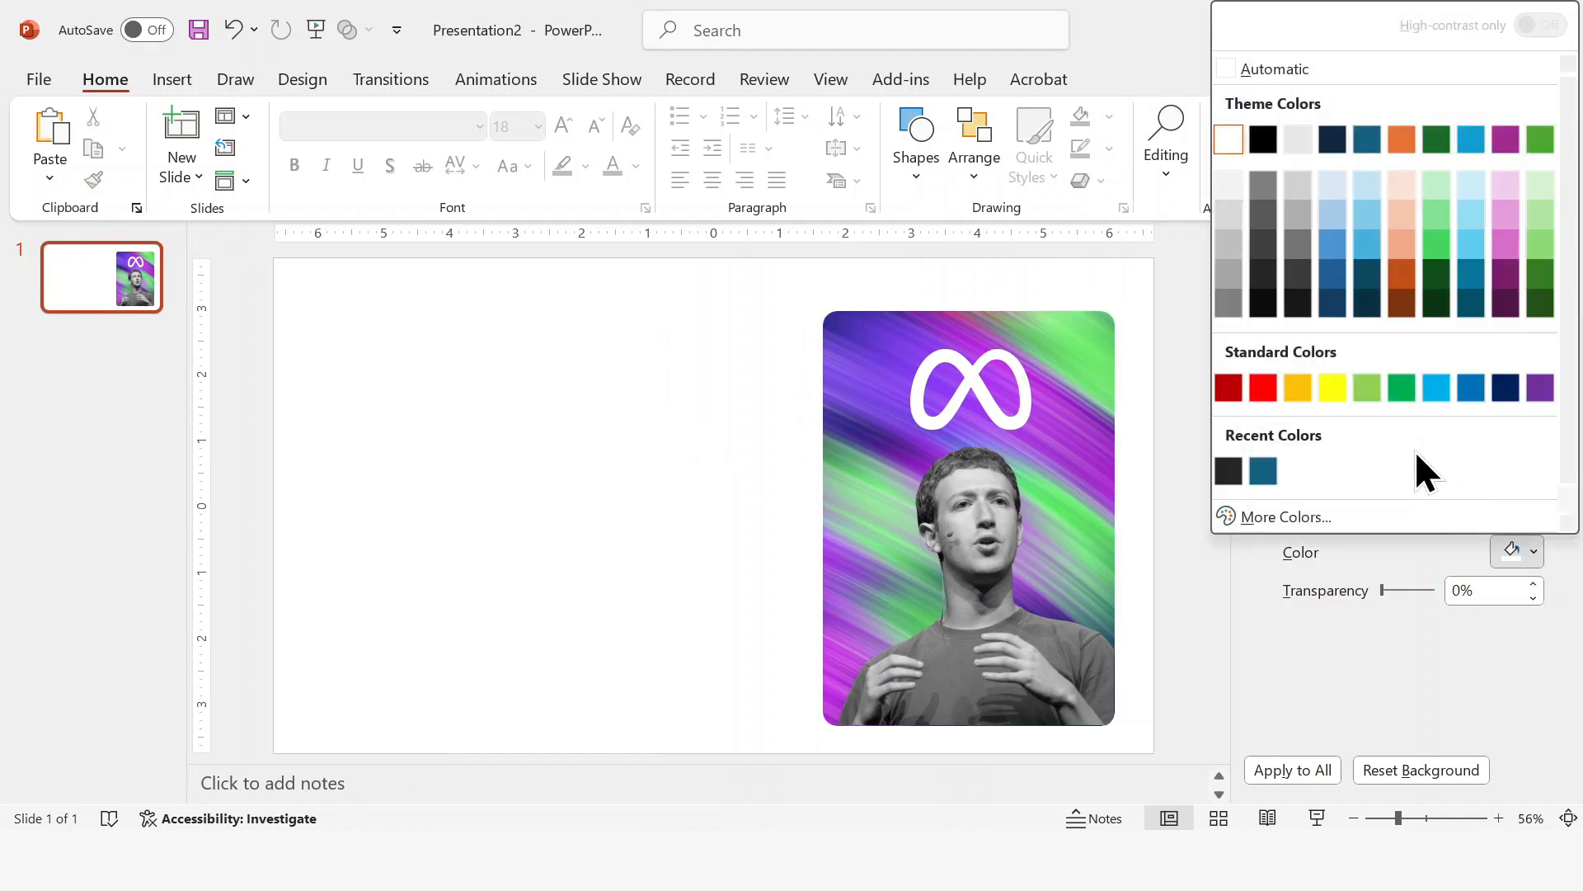
{"action": "left_click", "coordinate": [1261, 139]}
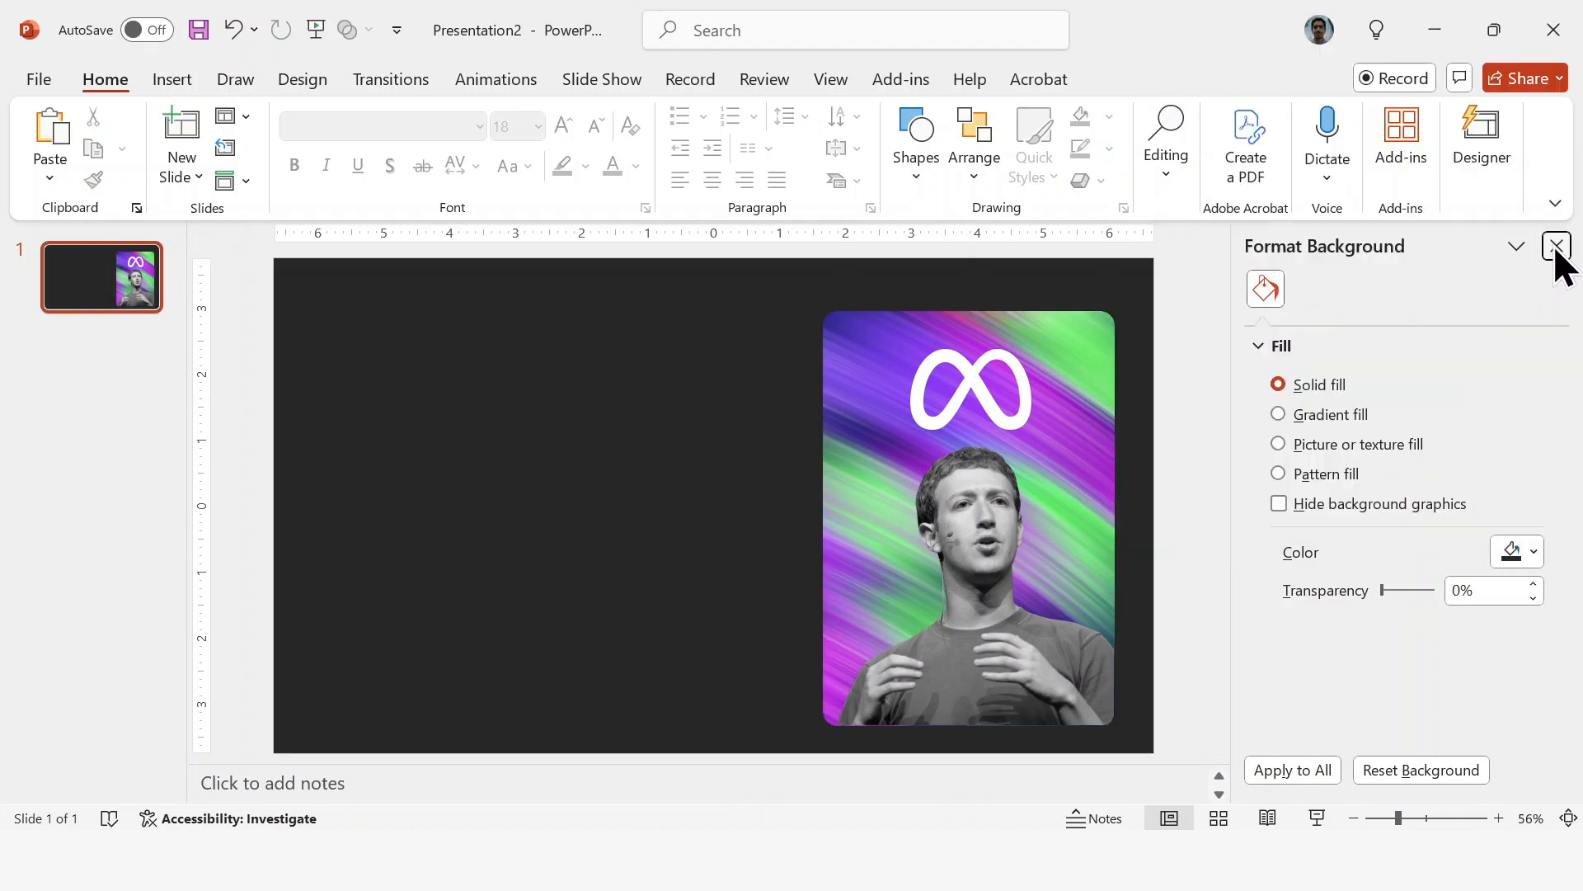
{"action": "left_click", "coordinate": [1553, 246]}
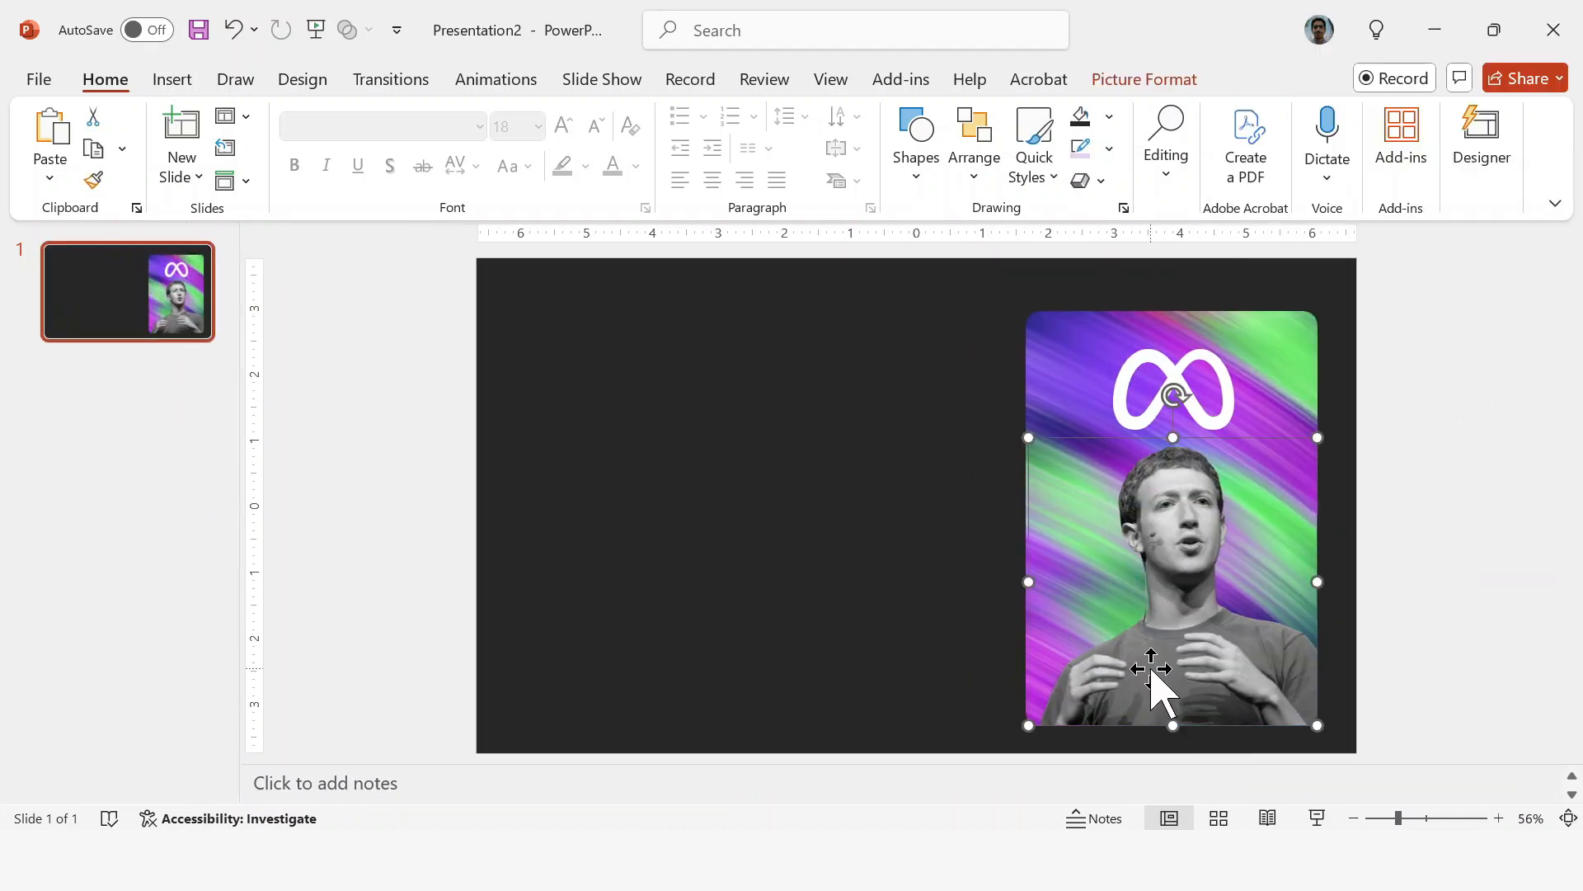
{"action": "left_click", "coordinate": [521, 457]}
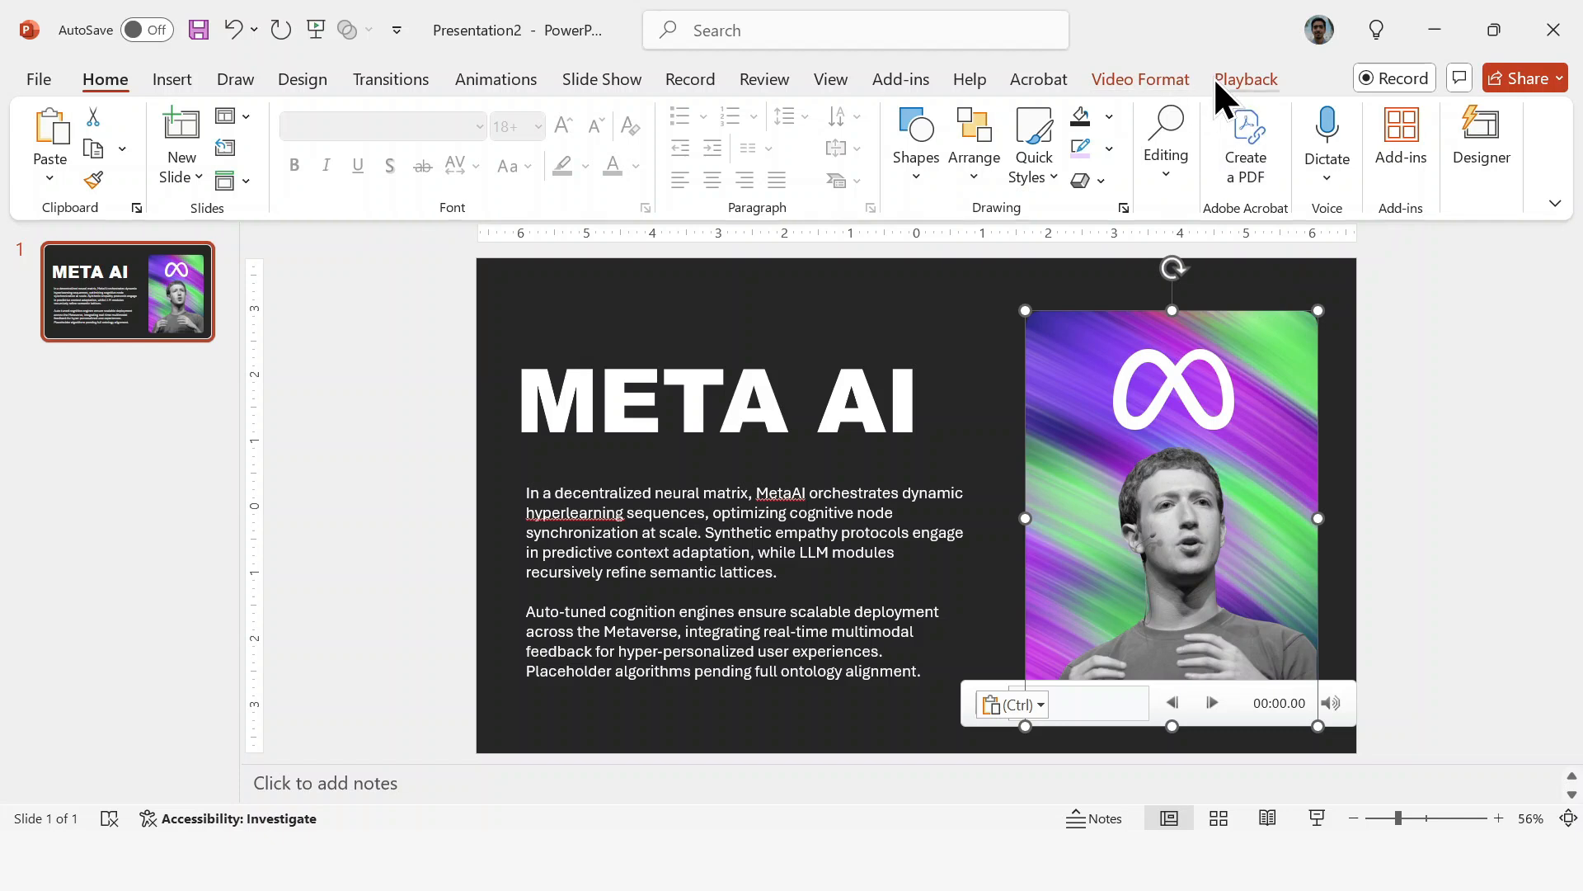
- Set the card video's Playback Start option to Automatically
{"action": "left_click", "coordinate": [1247, 79]}
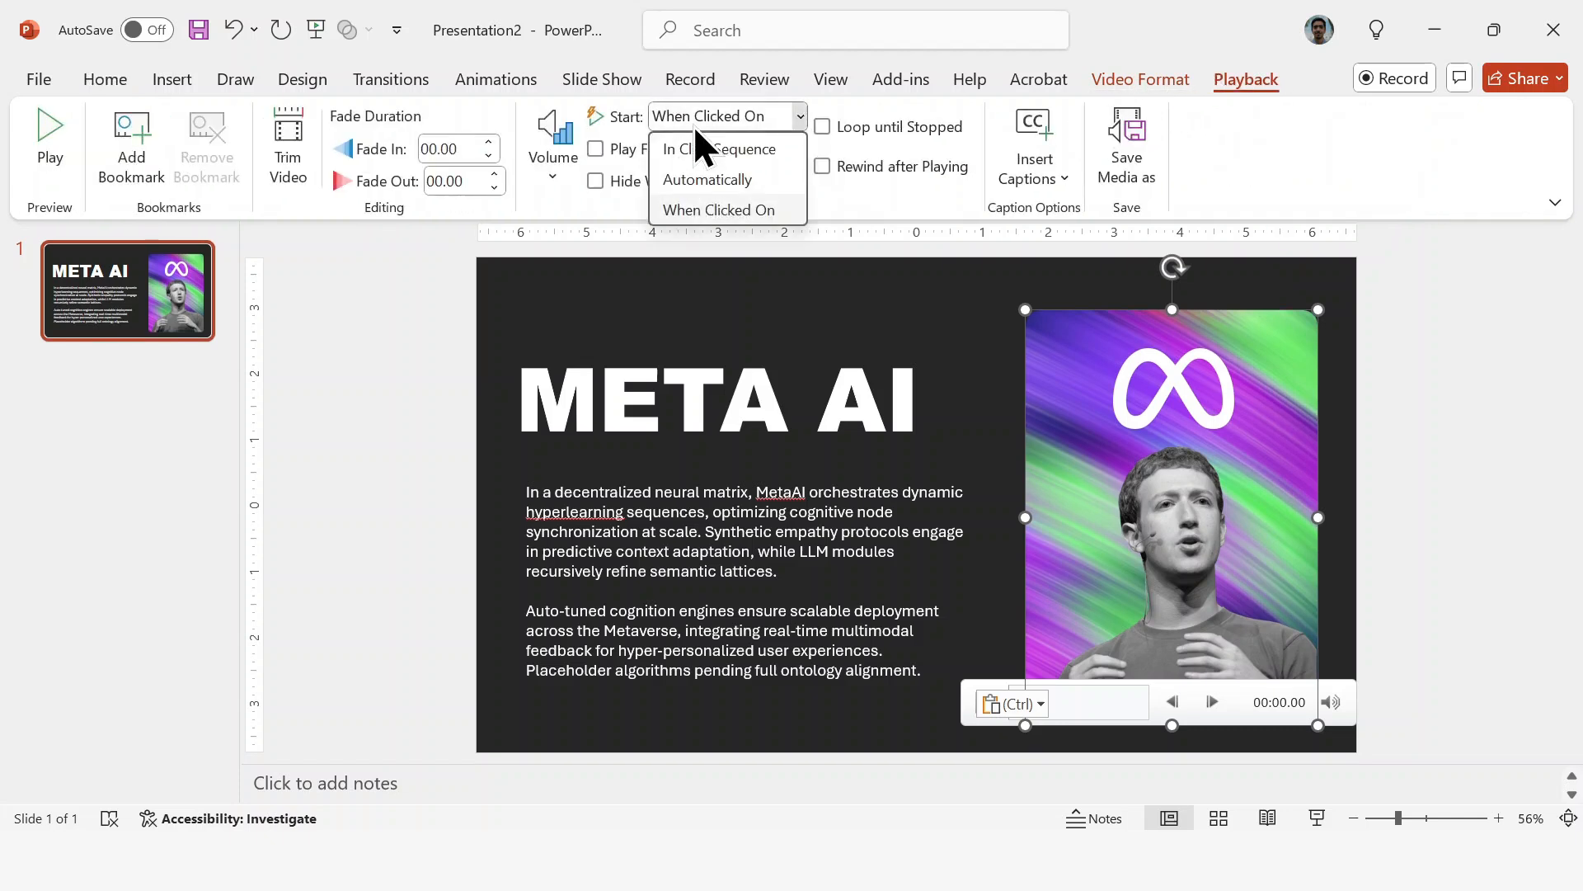
{"action": "left_click", "coordinate": [707, 179]}
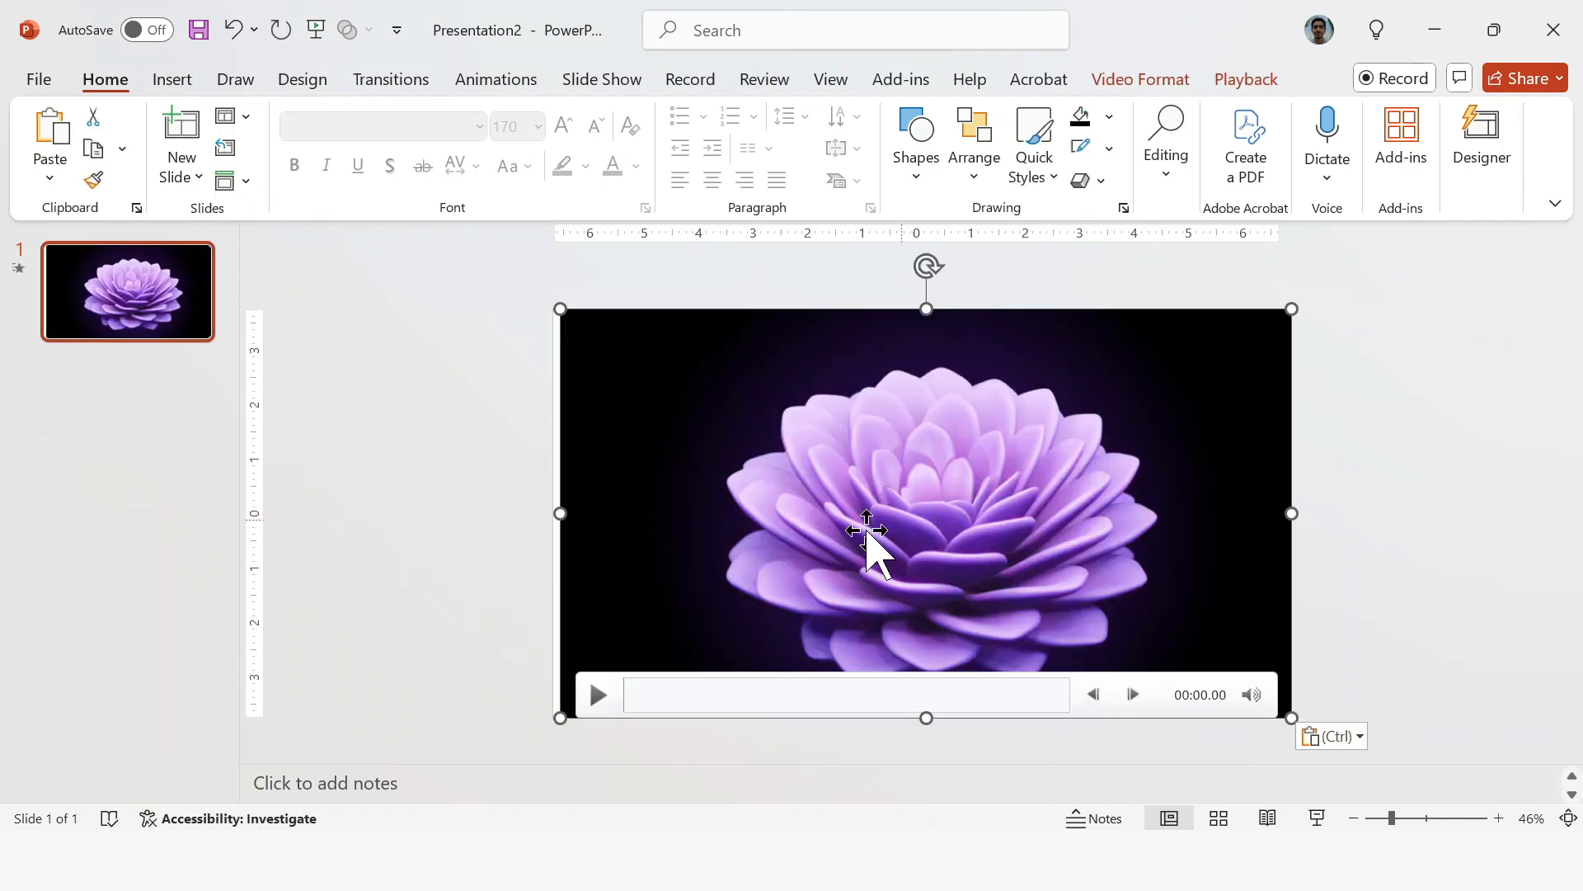
- Preview the lotus video, crop off its top portion and align it to the horizontal centre of the slide
{"action": "left_click", "coordinate": [597, 694]}
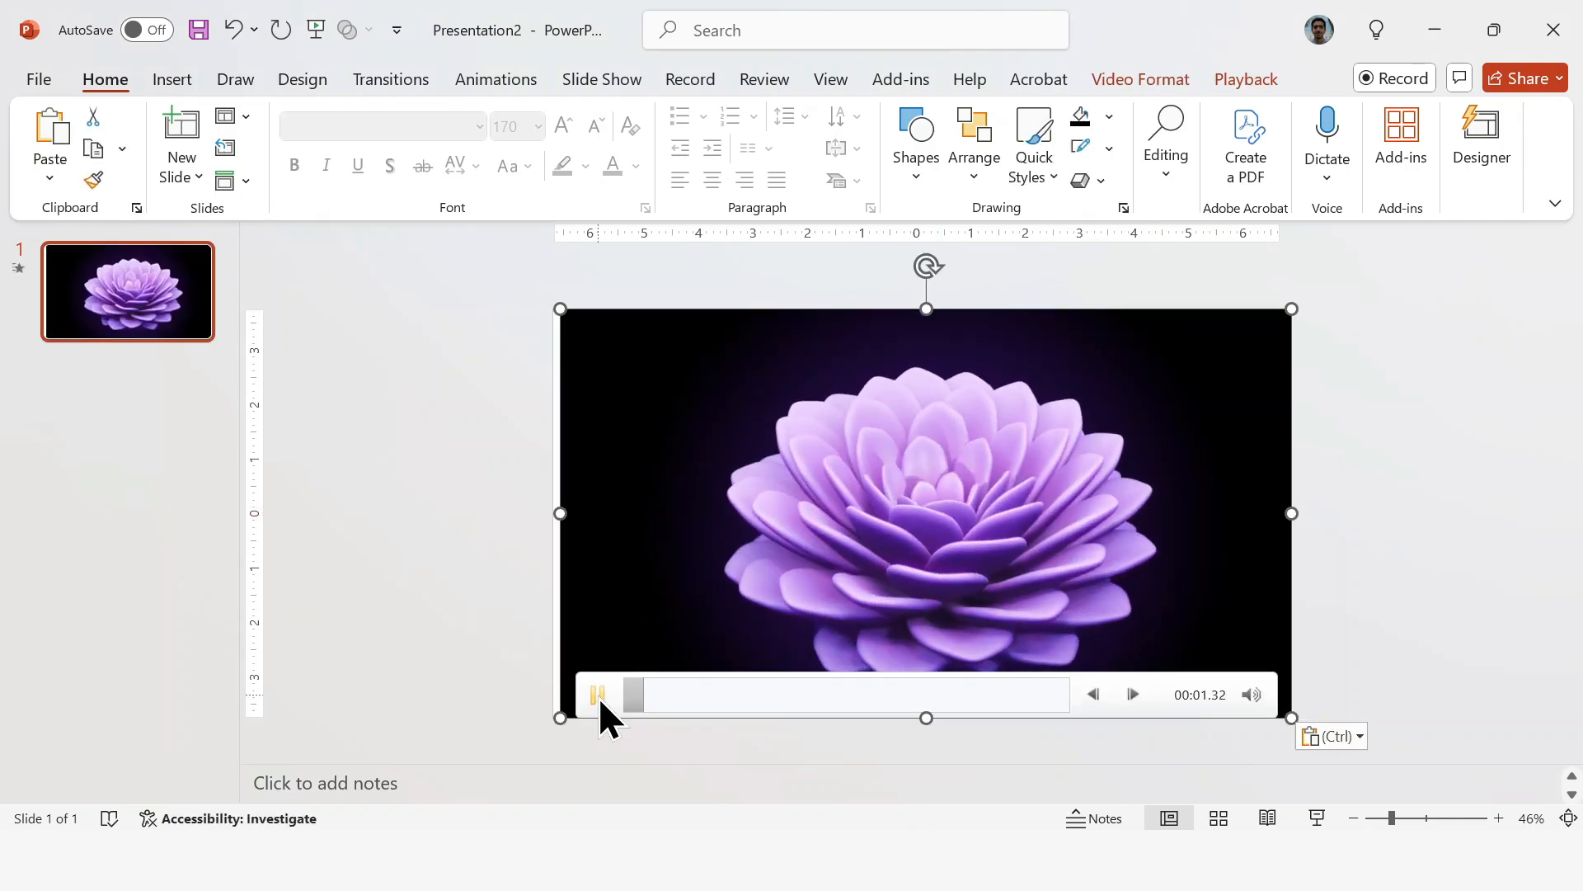
{"action": "left_click", "coordinate": [597, 695]}
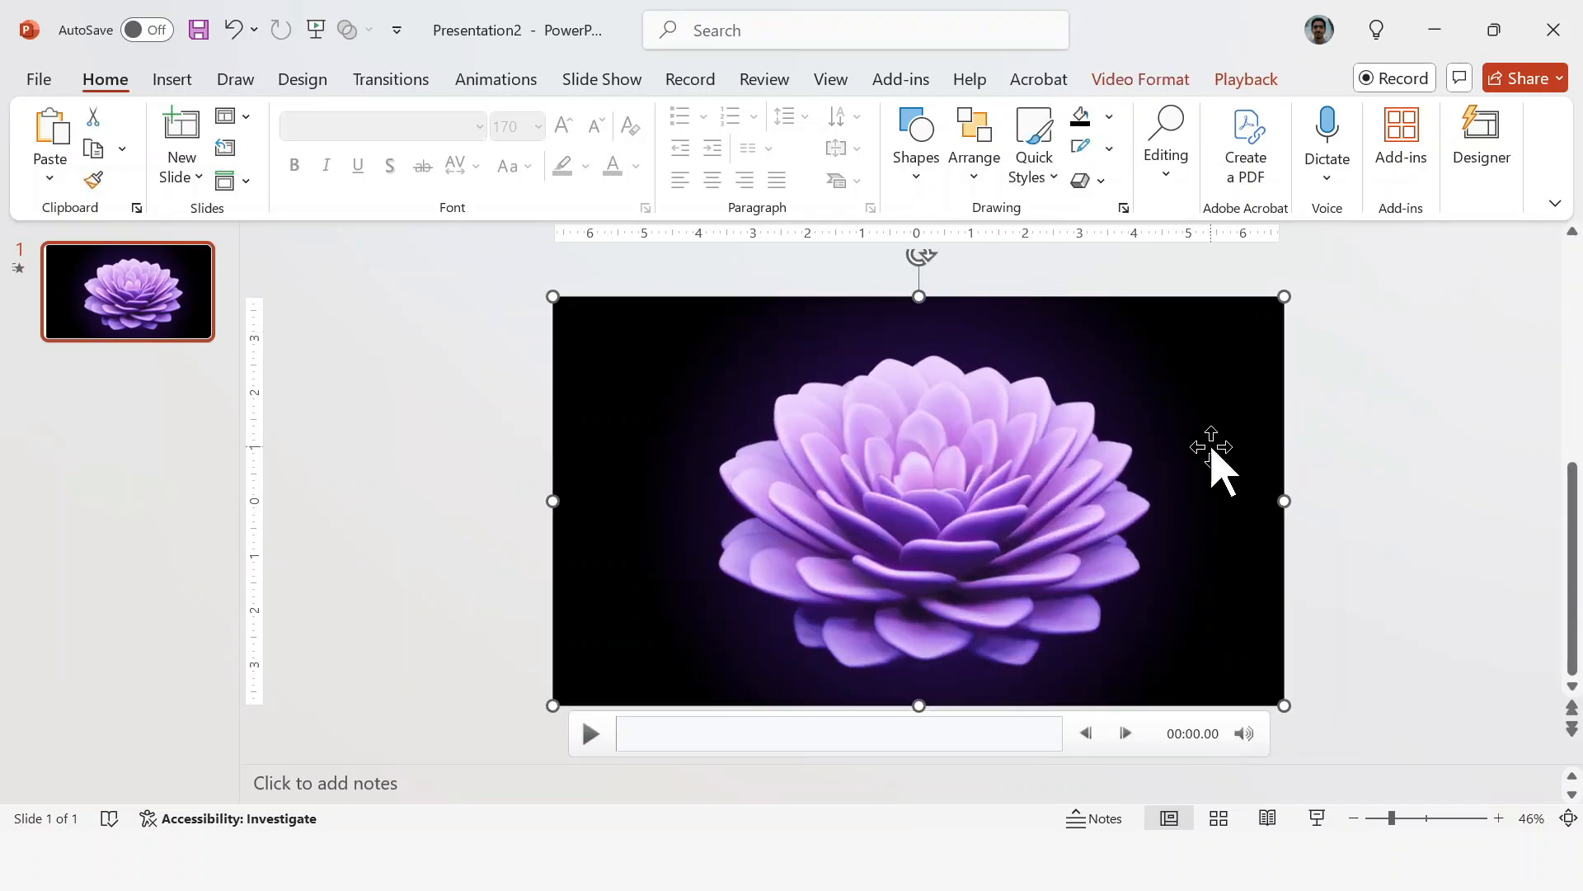
{"action": "mouse_move", "coordinate": [1141, 475]}
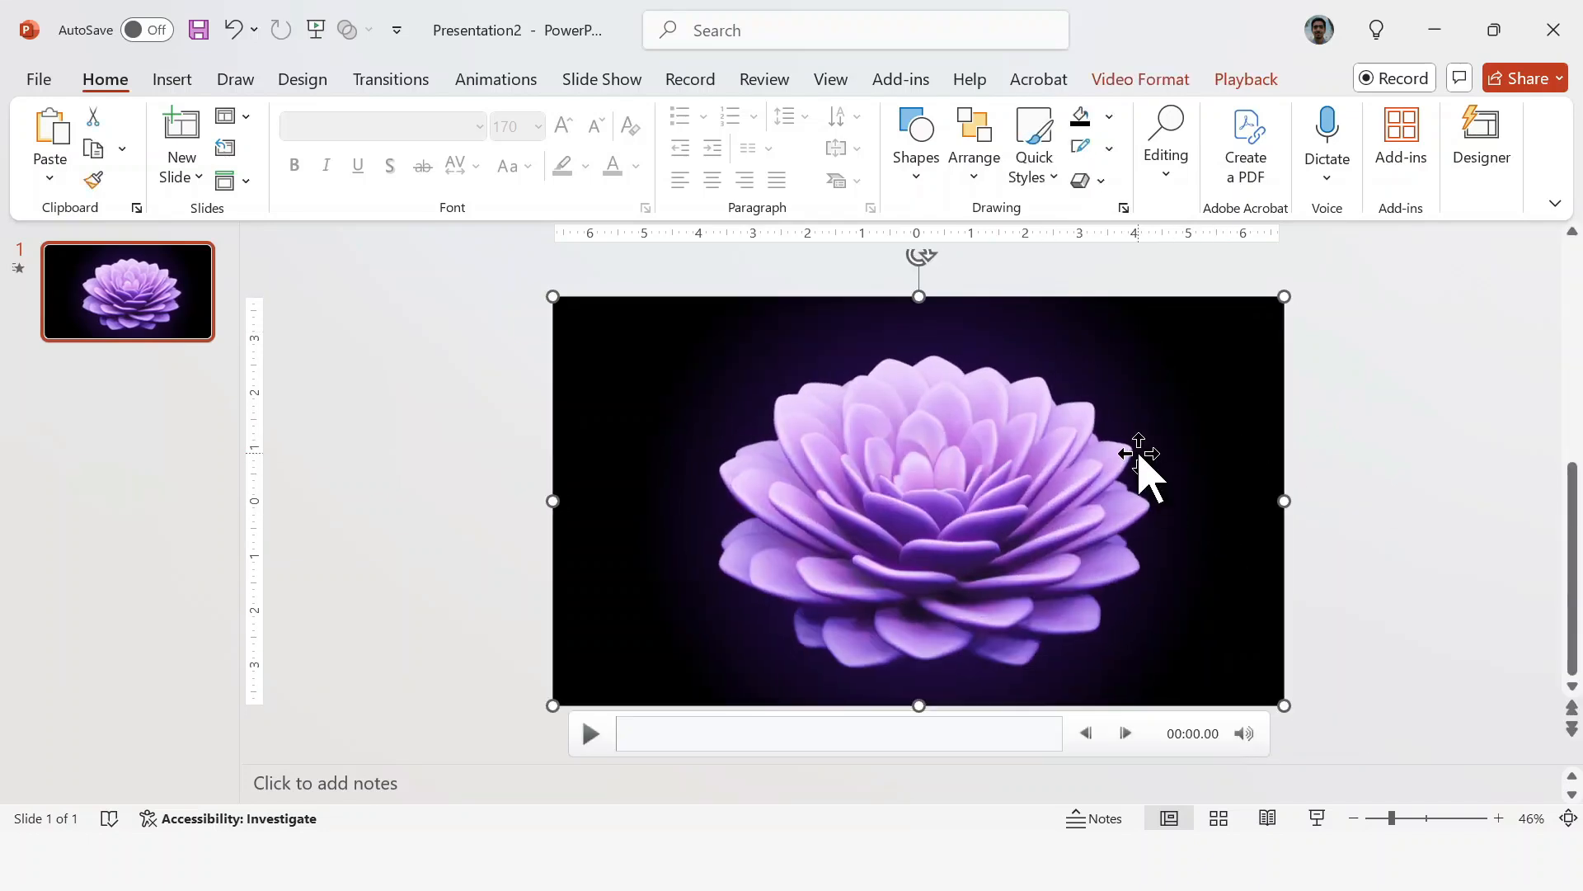
{"action": "left_click", "coordinate": [1139, 79]}
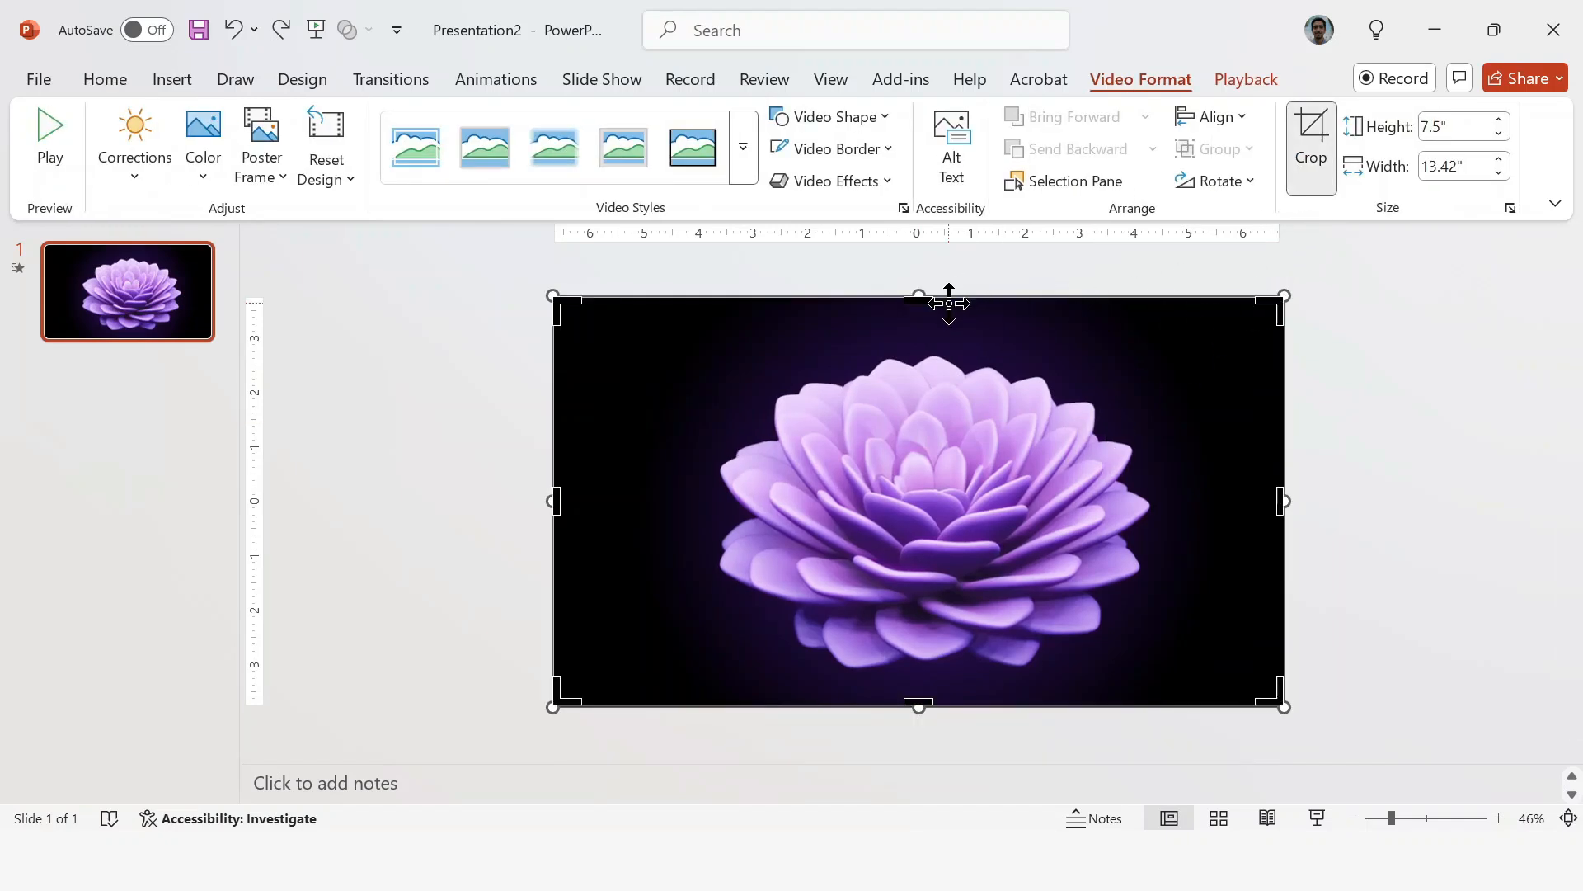
{"action": "mouse_move", "coordinate": [1209, 318]}
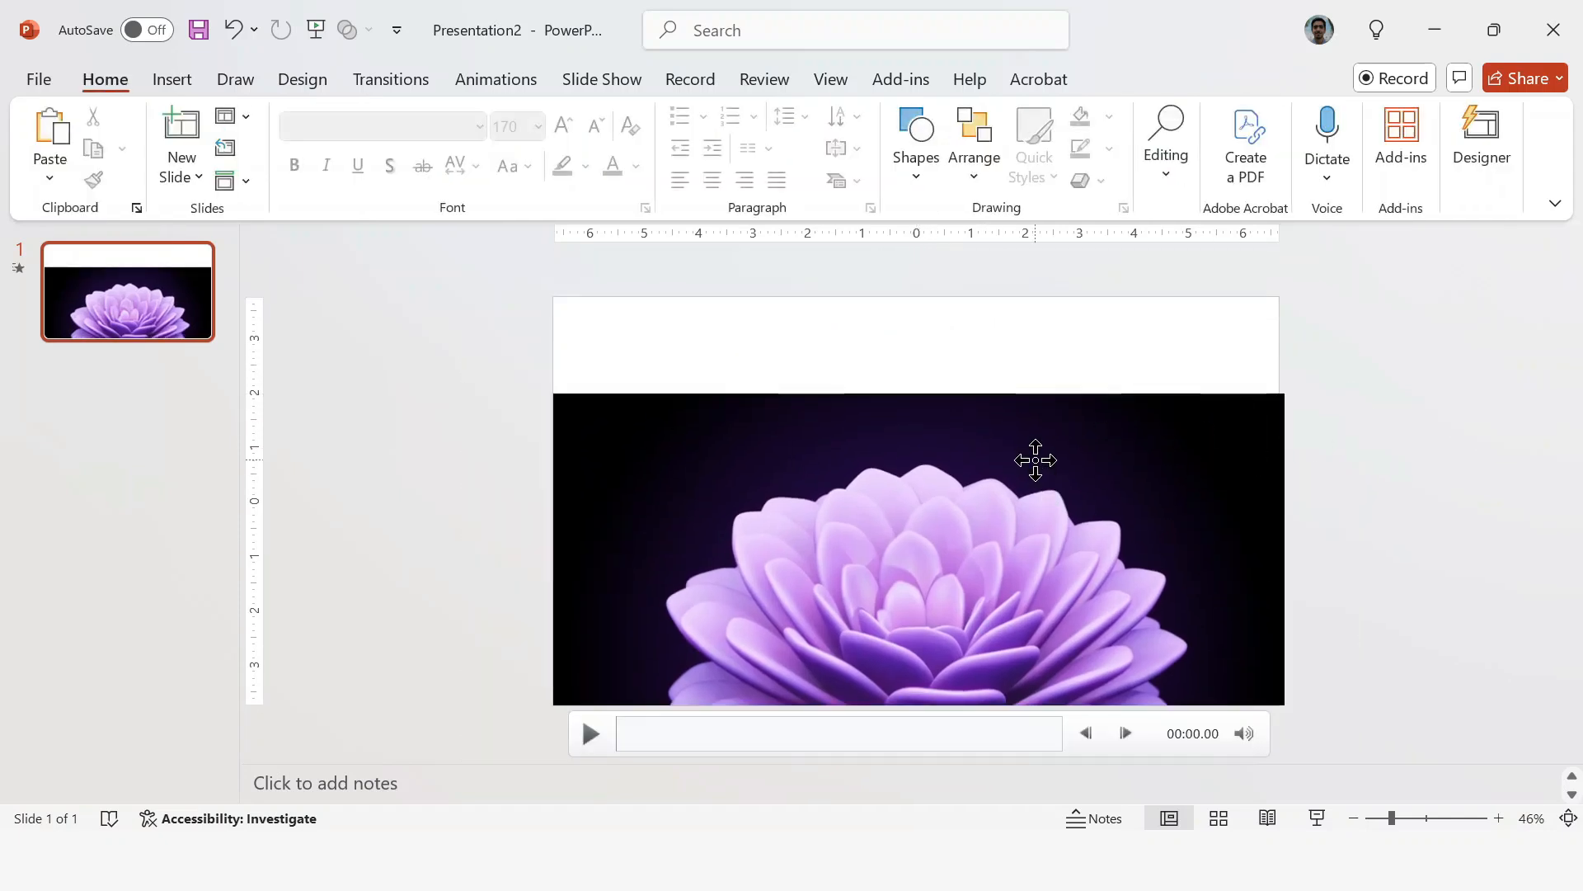
{"action": "left_click", "coordinate": [919, 549]}
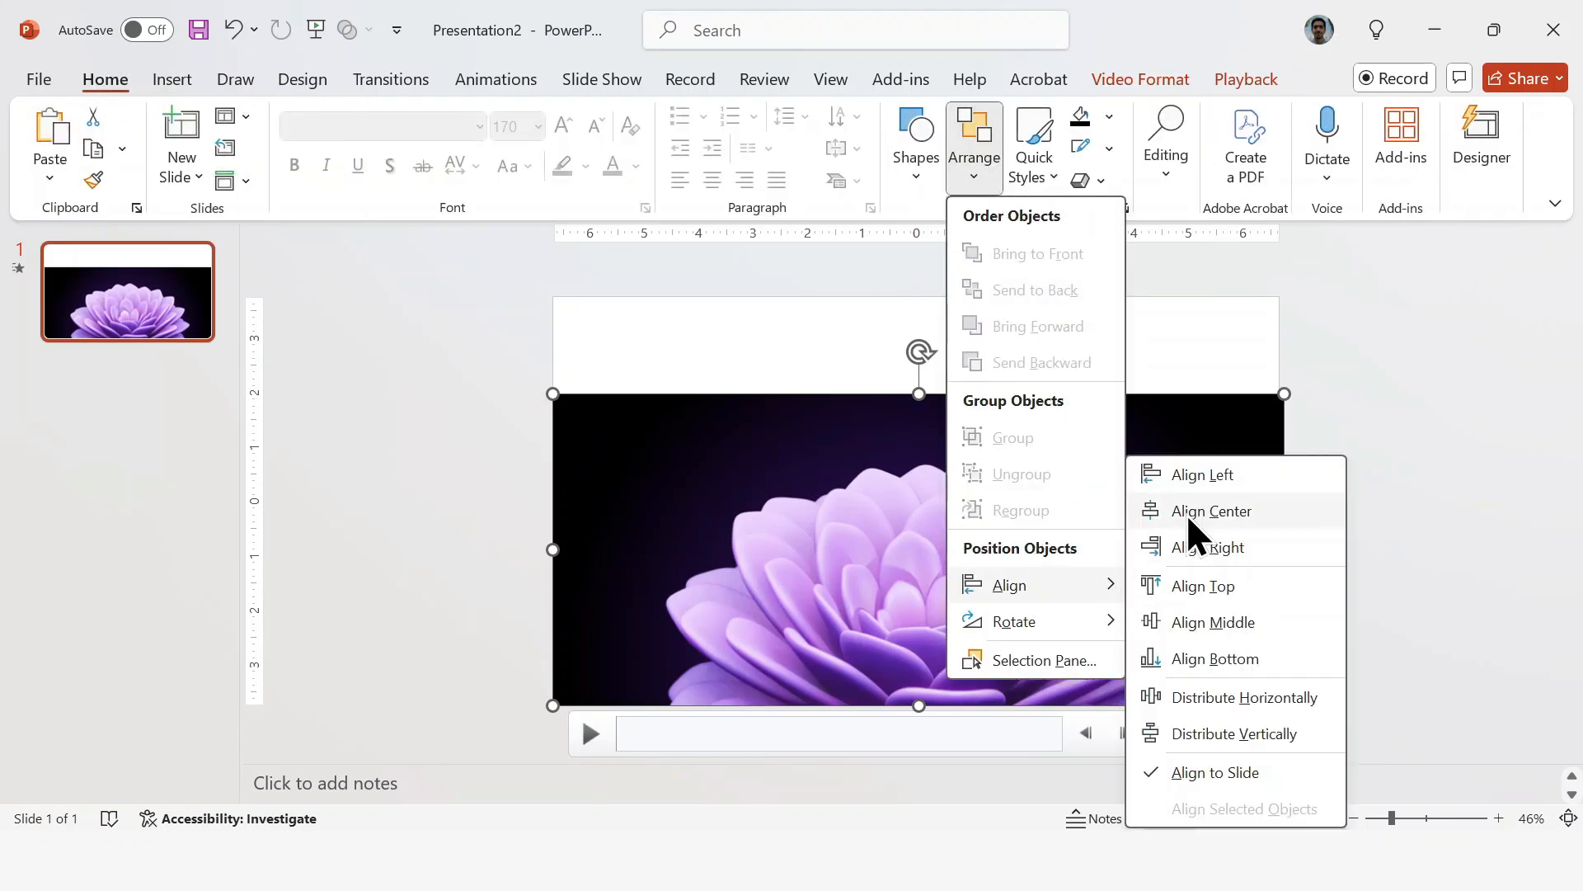
{"action": "left_click", "coordinate": [1211, 511]}
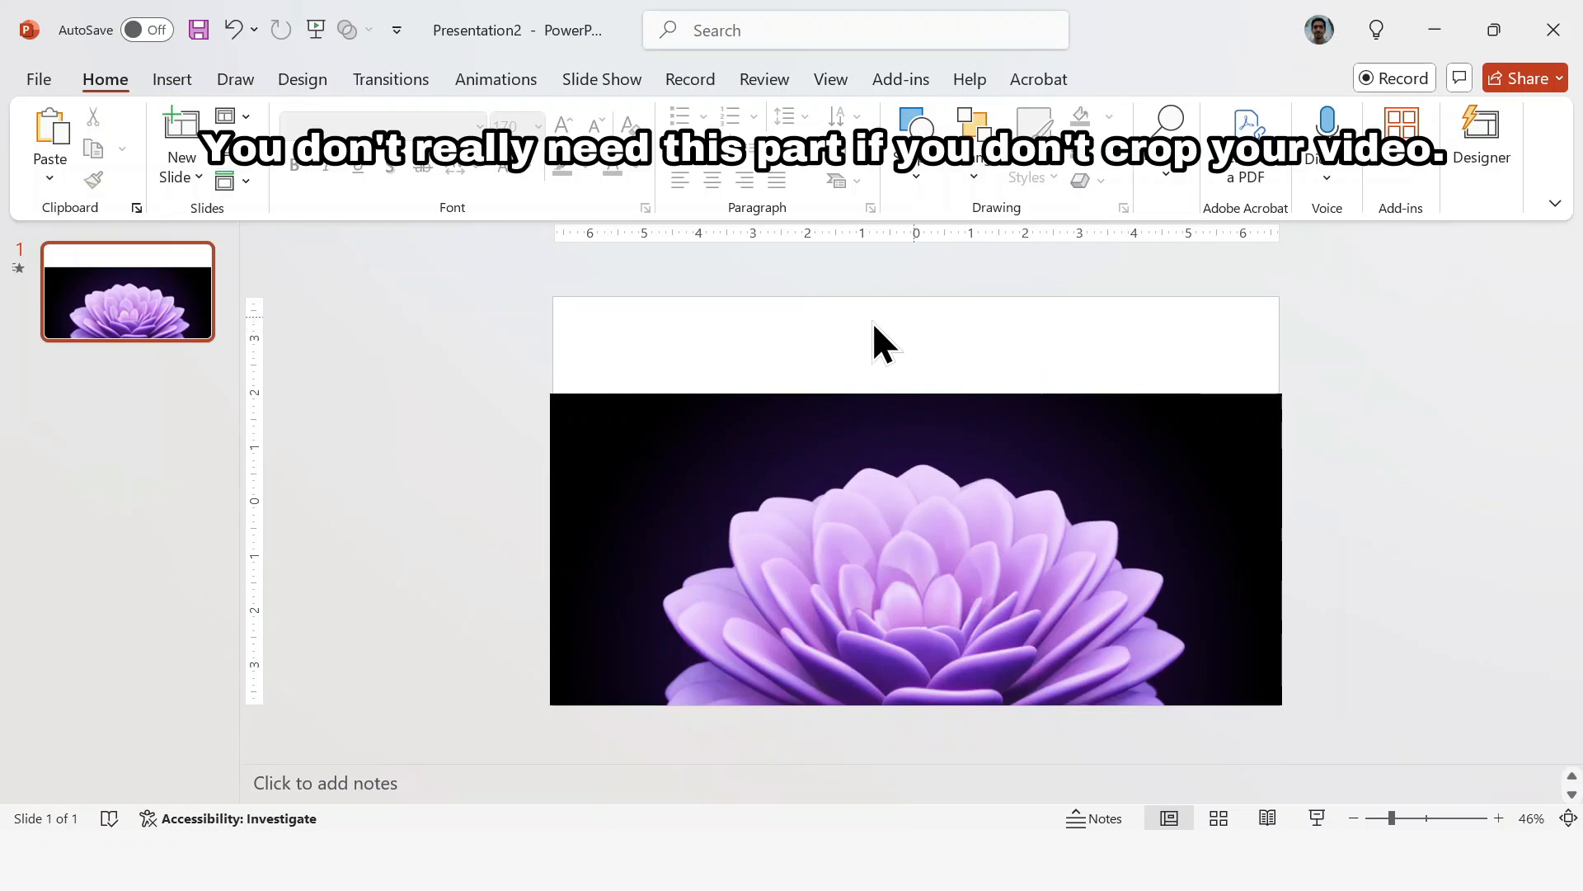
- Set the slide background to a Radial gradient fill radiating from the centre
{"action": "left_click", "coordinate": [909, 551]}
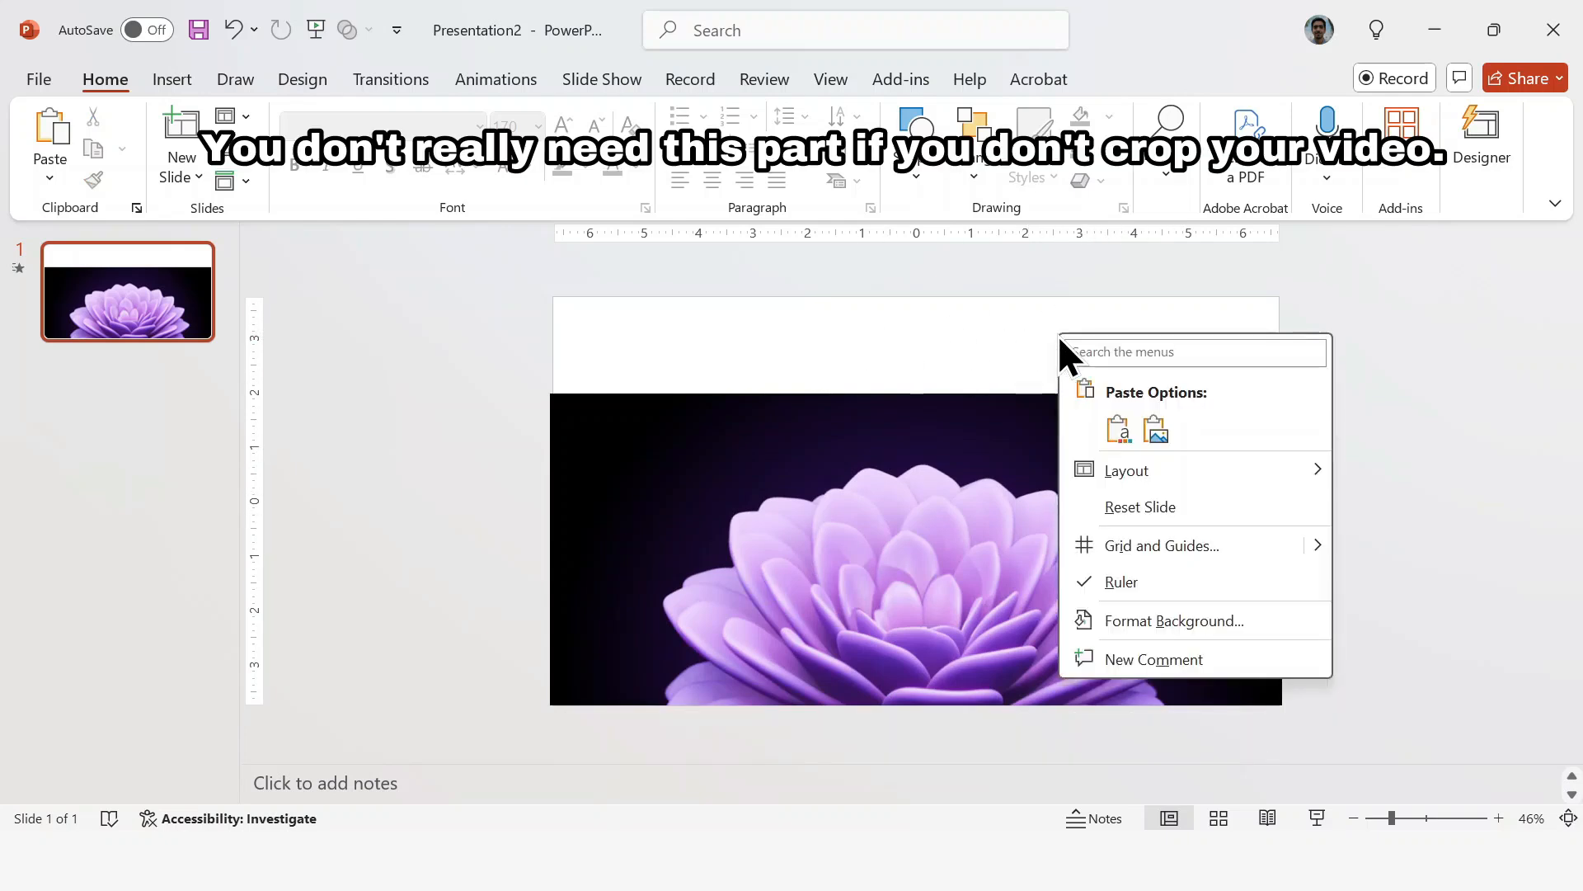
{"action": "left_click", "coordinate": [1174, 620]}
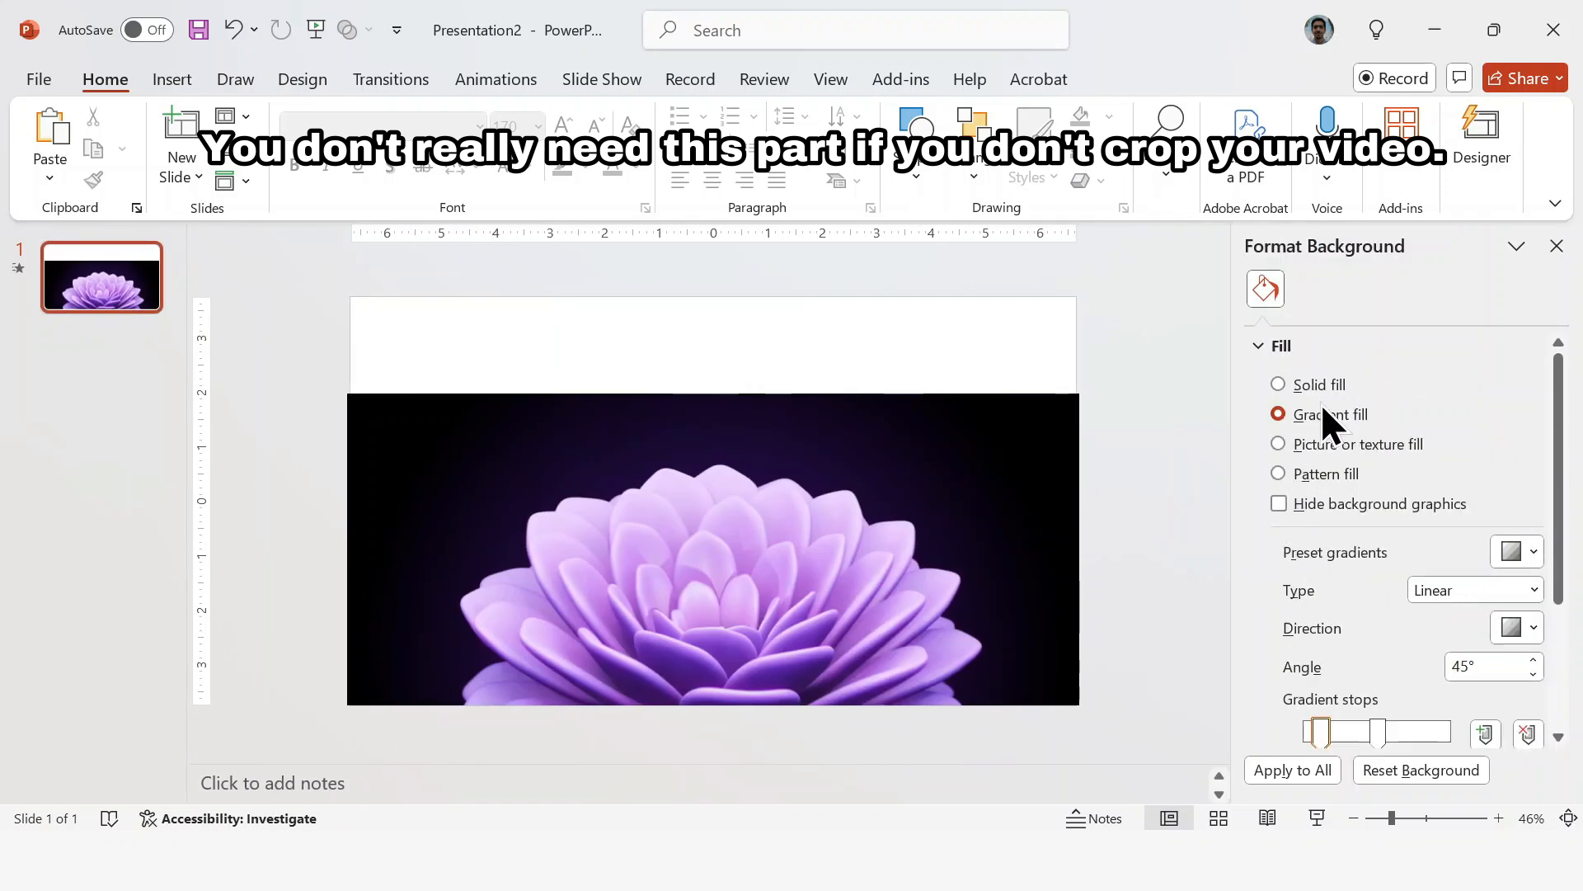
{"action": "scroll", "scroll_direction": "down", "scroll_amount": 3}
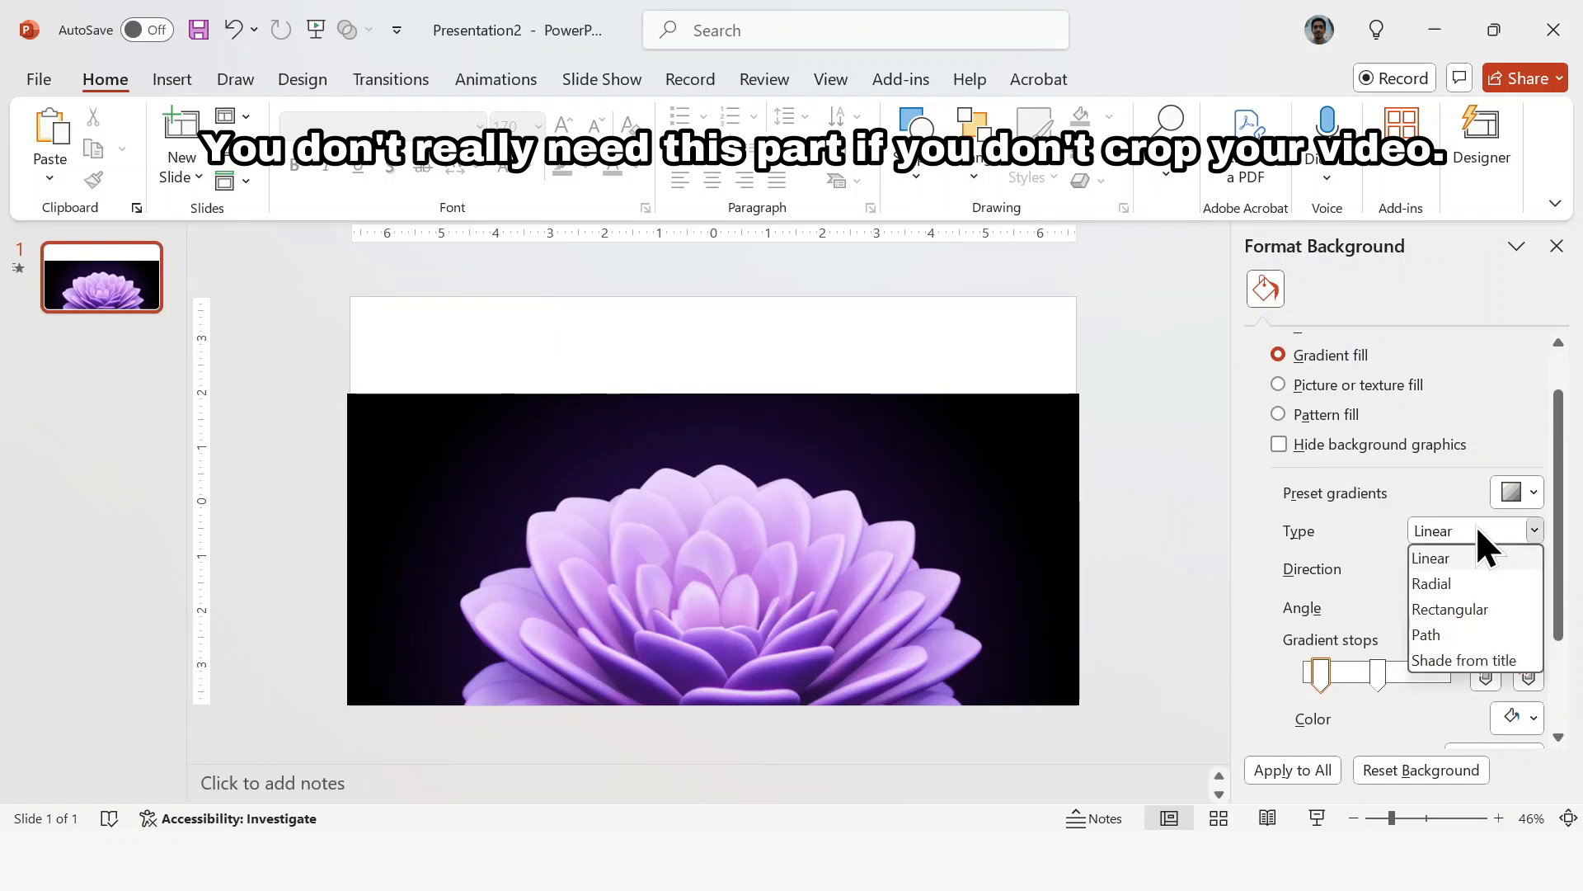
{"action": "left_click", "coordinate": [1431, 583]}
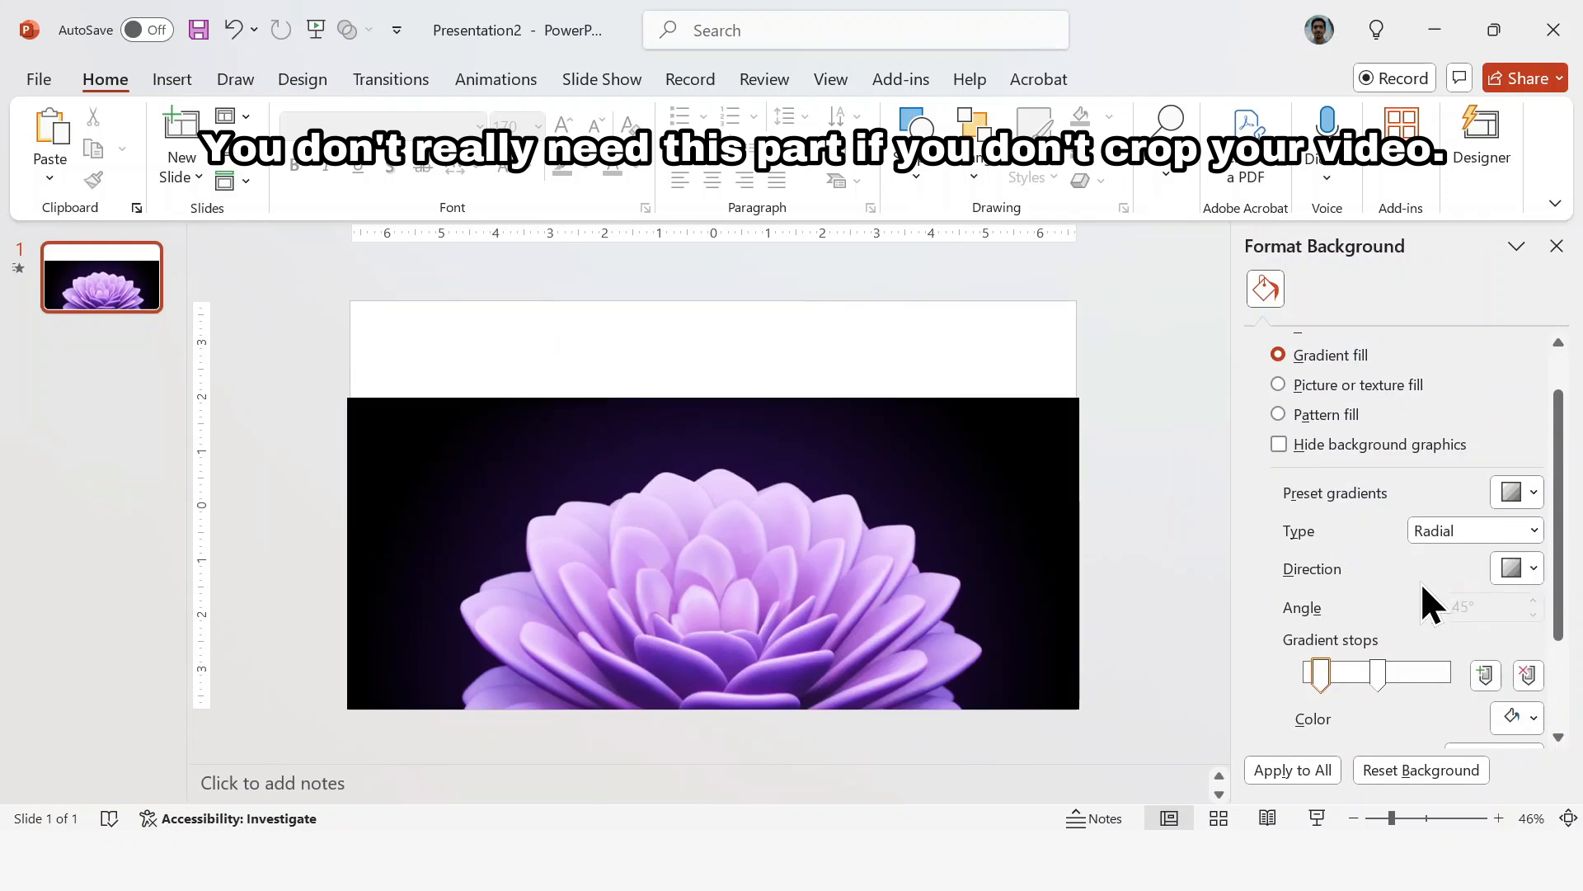
{"action": "left_click", "coordinate": [1517, 568]}
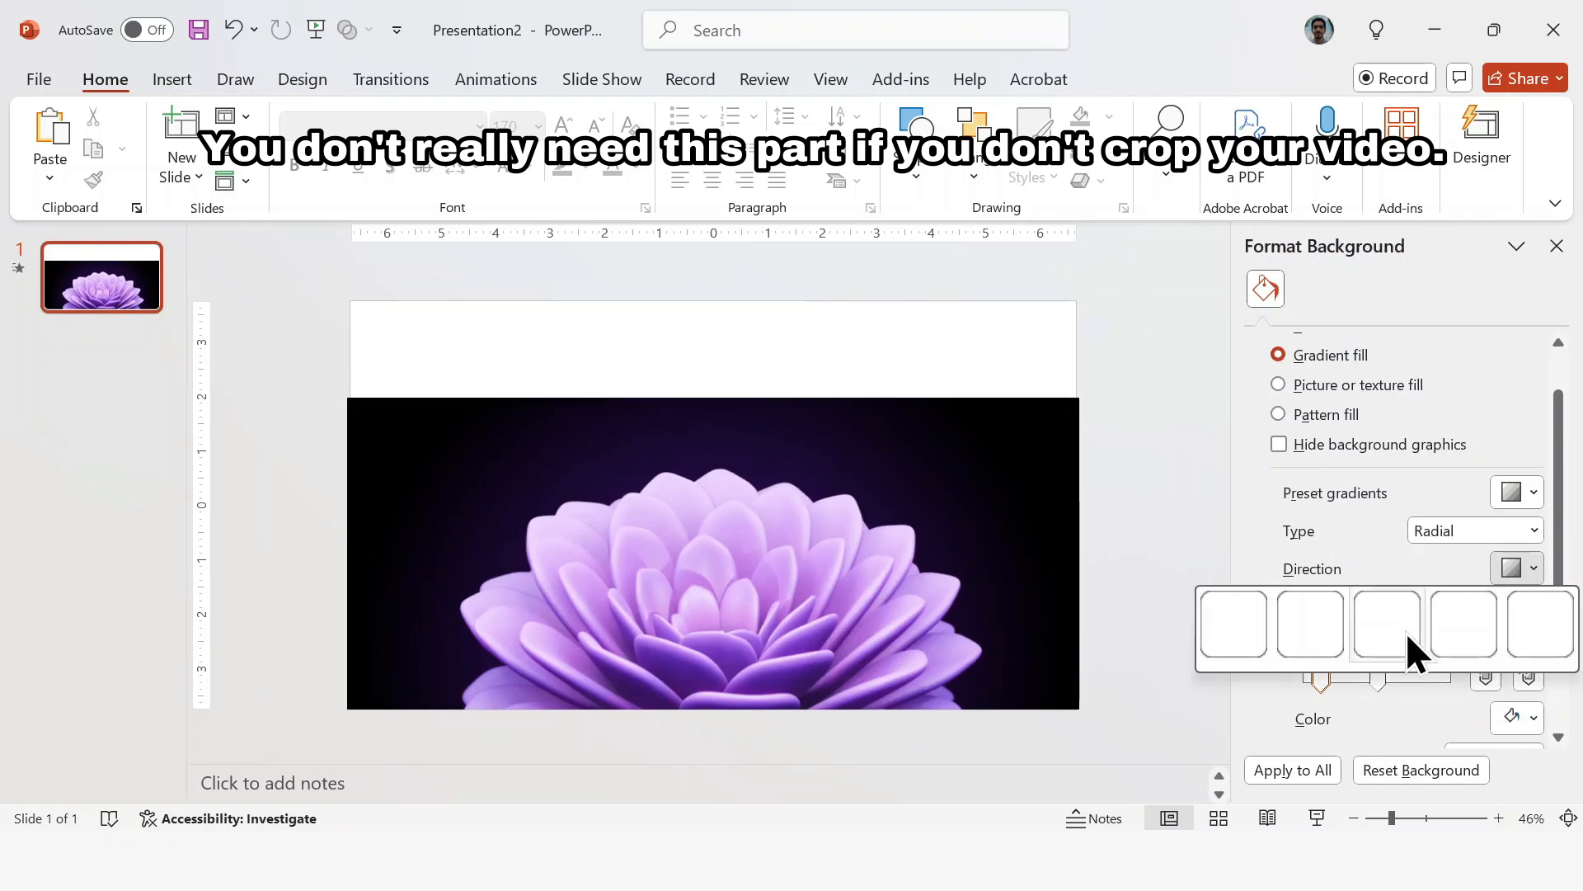
{"action": "left_click", "coordinate": [1387, 623]}
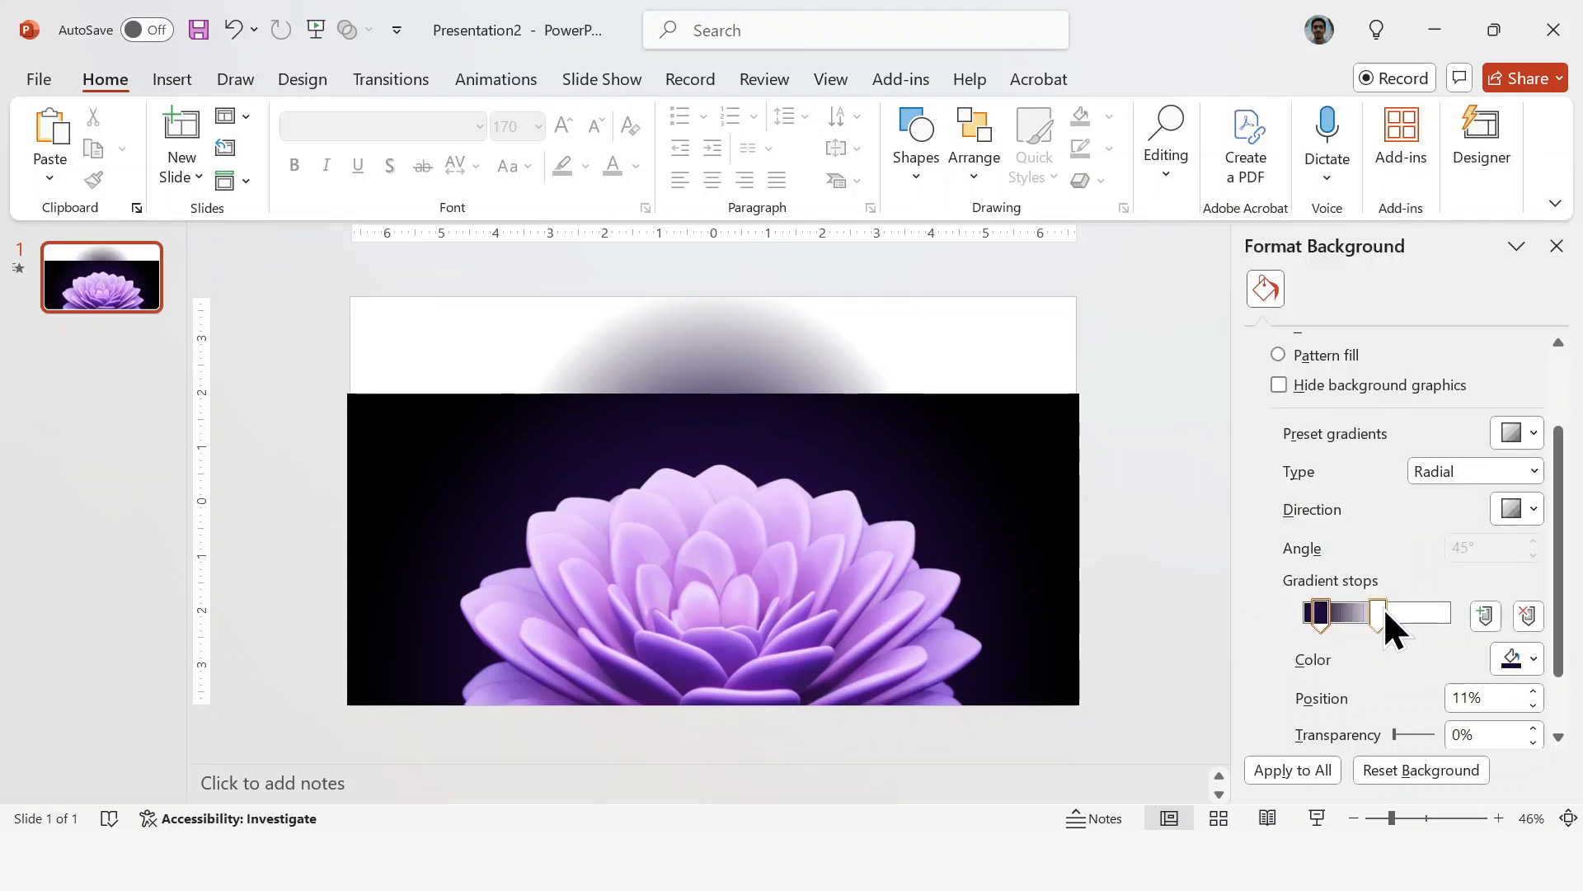
- Eyedropper the video's dark purple onto a gradient stop, set the stop near 58%, and close the pane
{"action": "left_click", "coordinate": [1531, 658]}
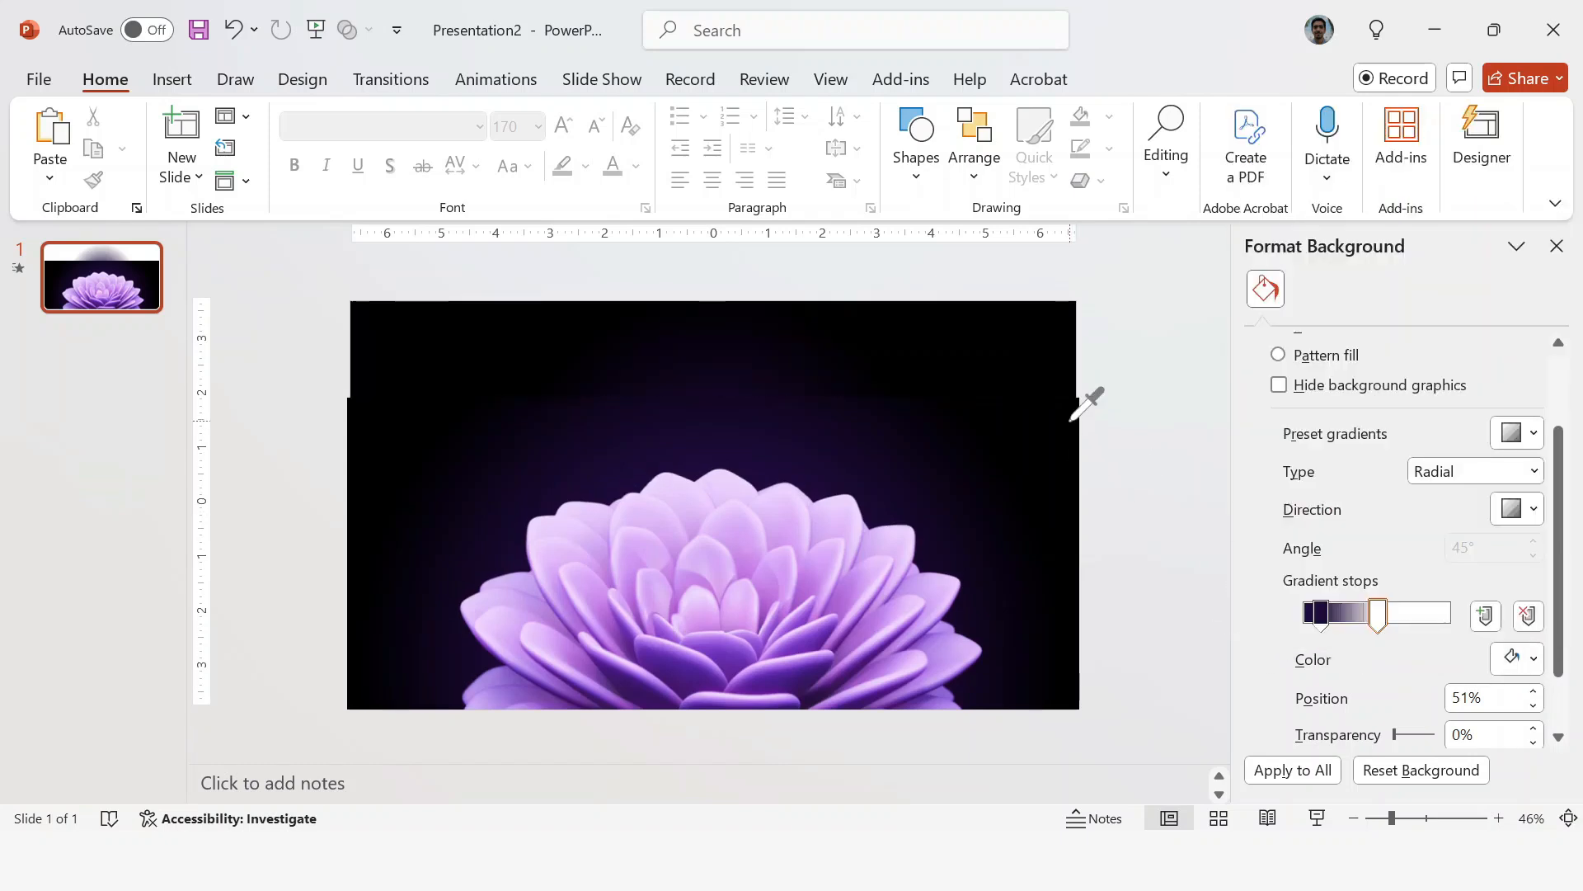
{"action": "left_click_drag", "start_coordinate": [1379, 614], "coordinate": [1414, 614]}
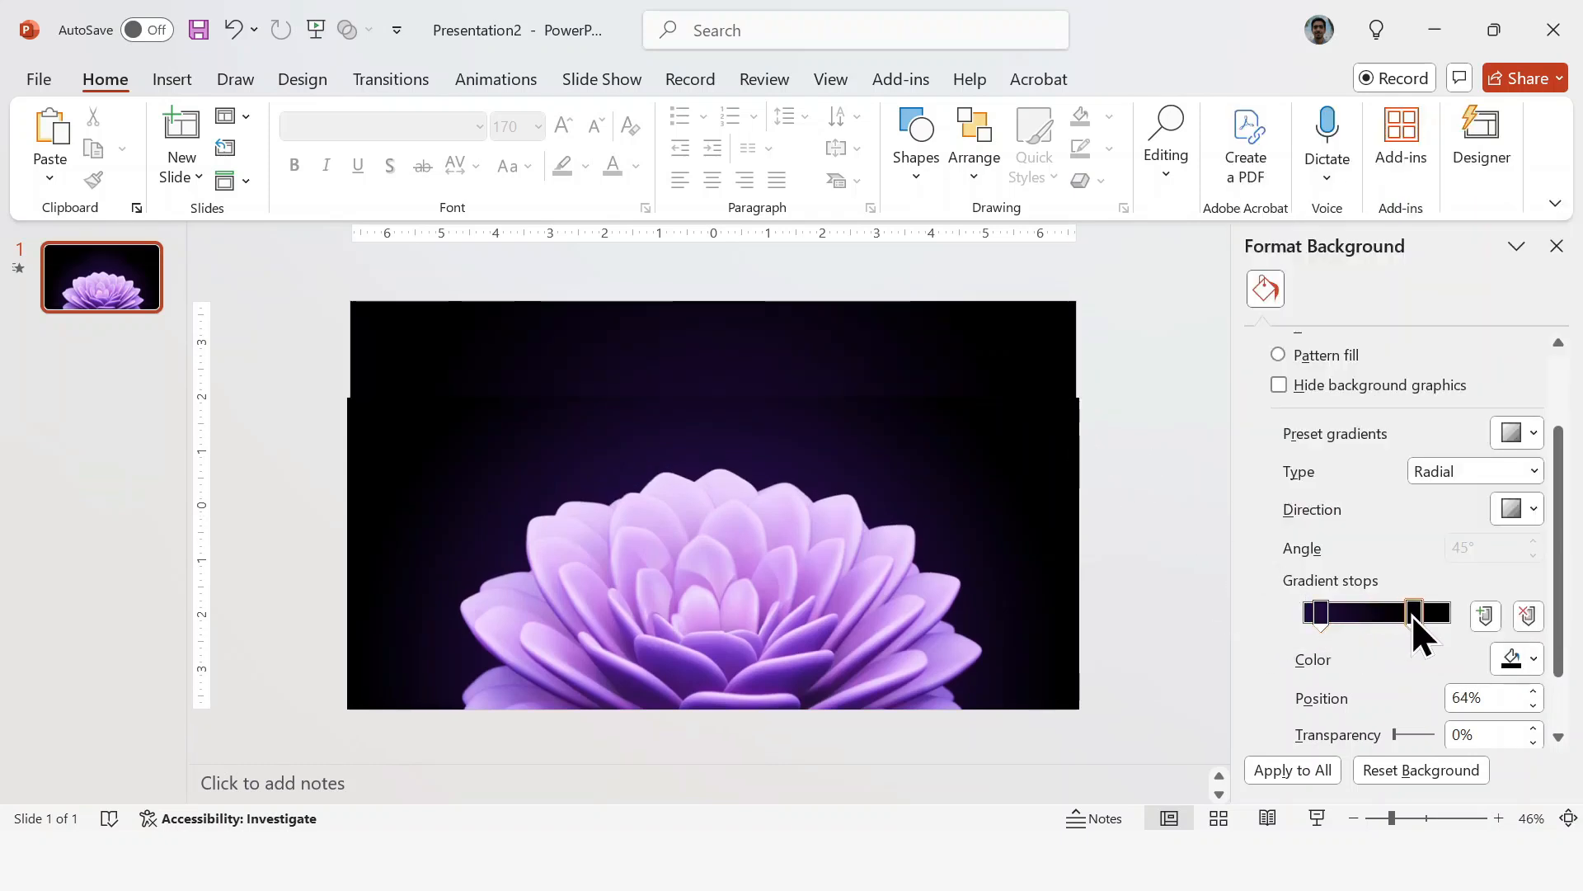
{"action": "left_click_drag", "start_coordinate": [1413, 614], "coordinate": [1388, 614]}
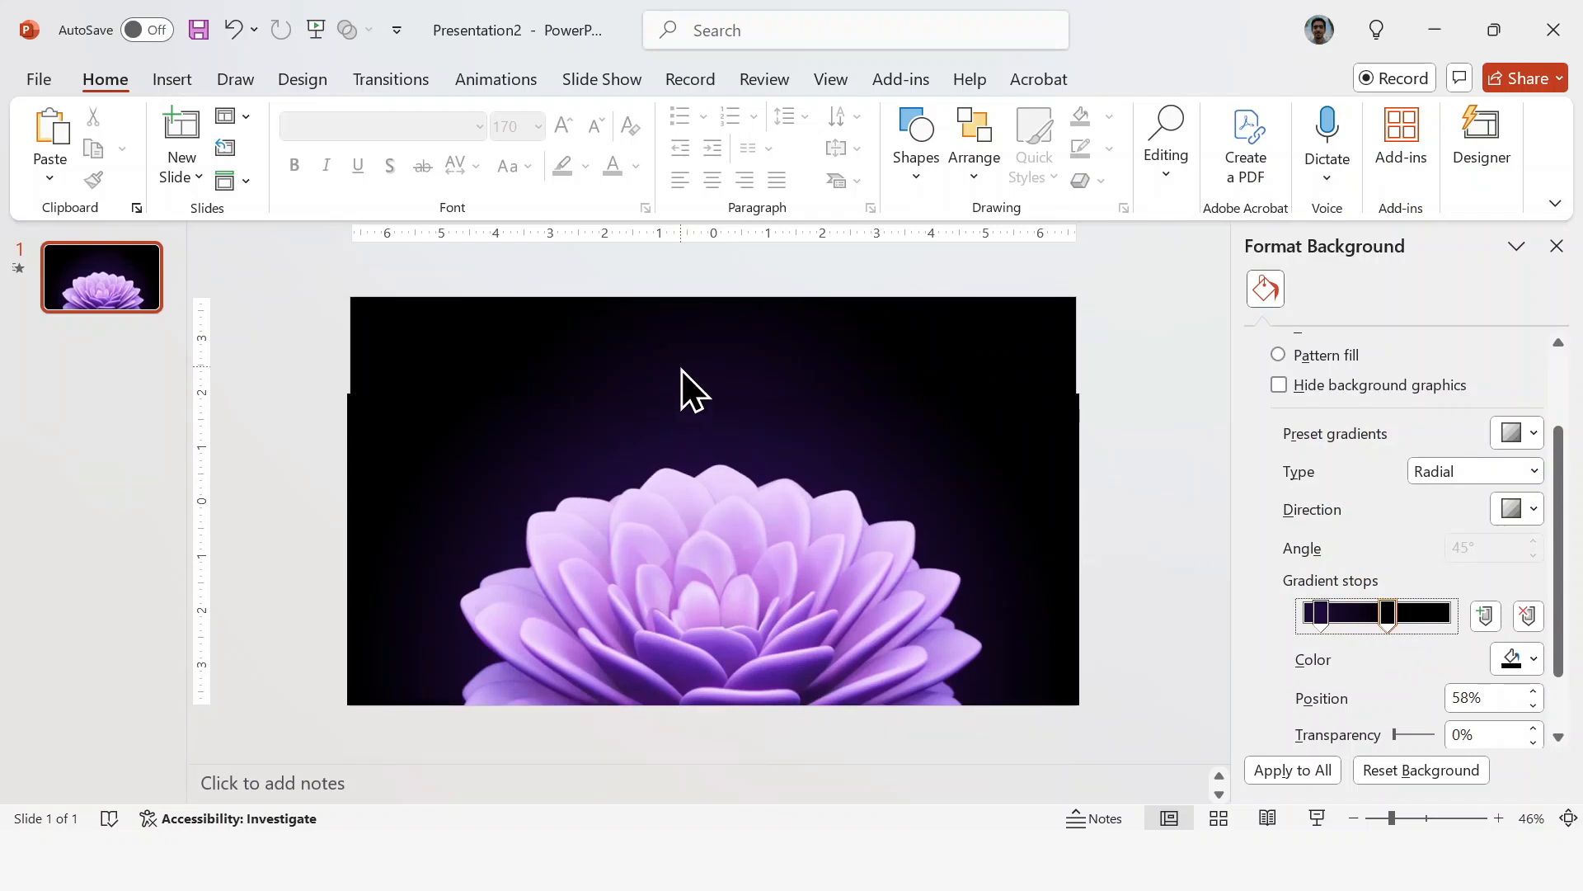
{"action": "mouse_move", "coordinate": [1110, 404]}
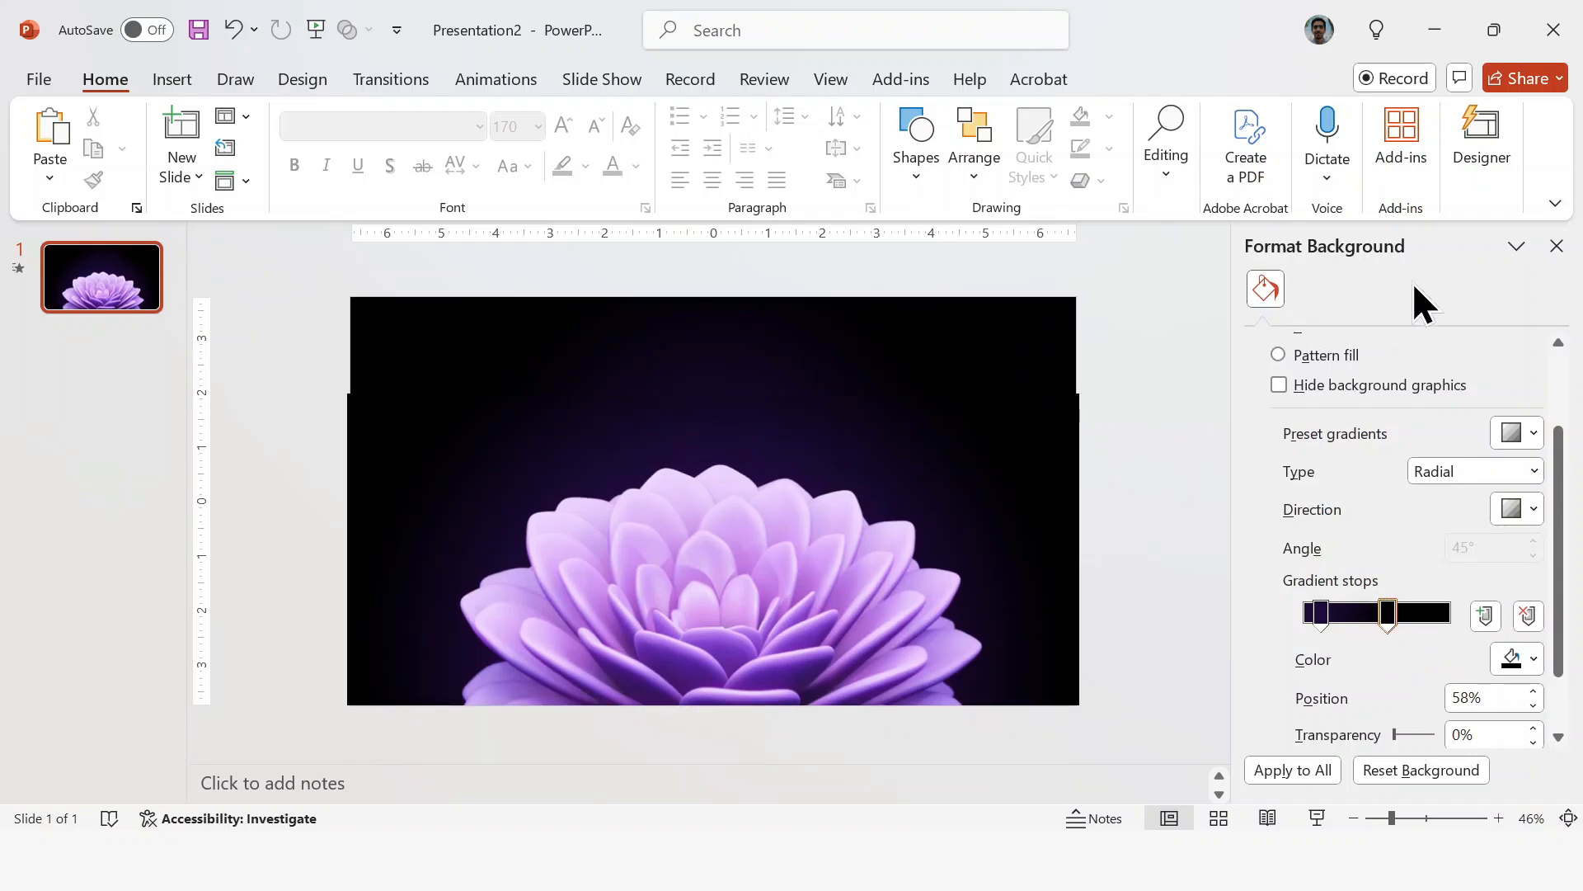
{"action": "left_click", "coordinate": [1557, 246]}
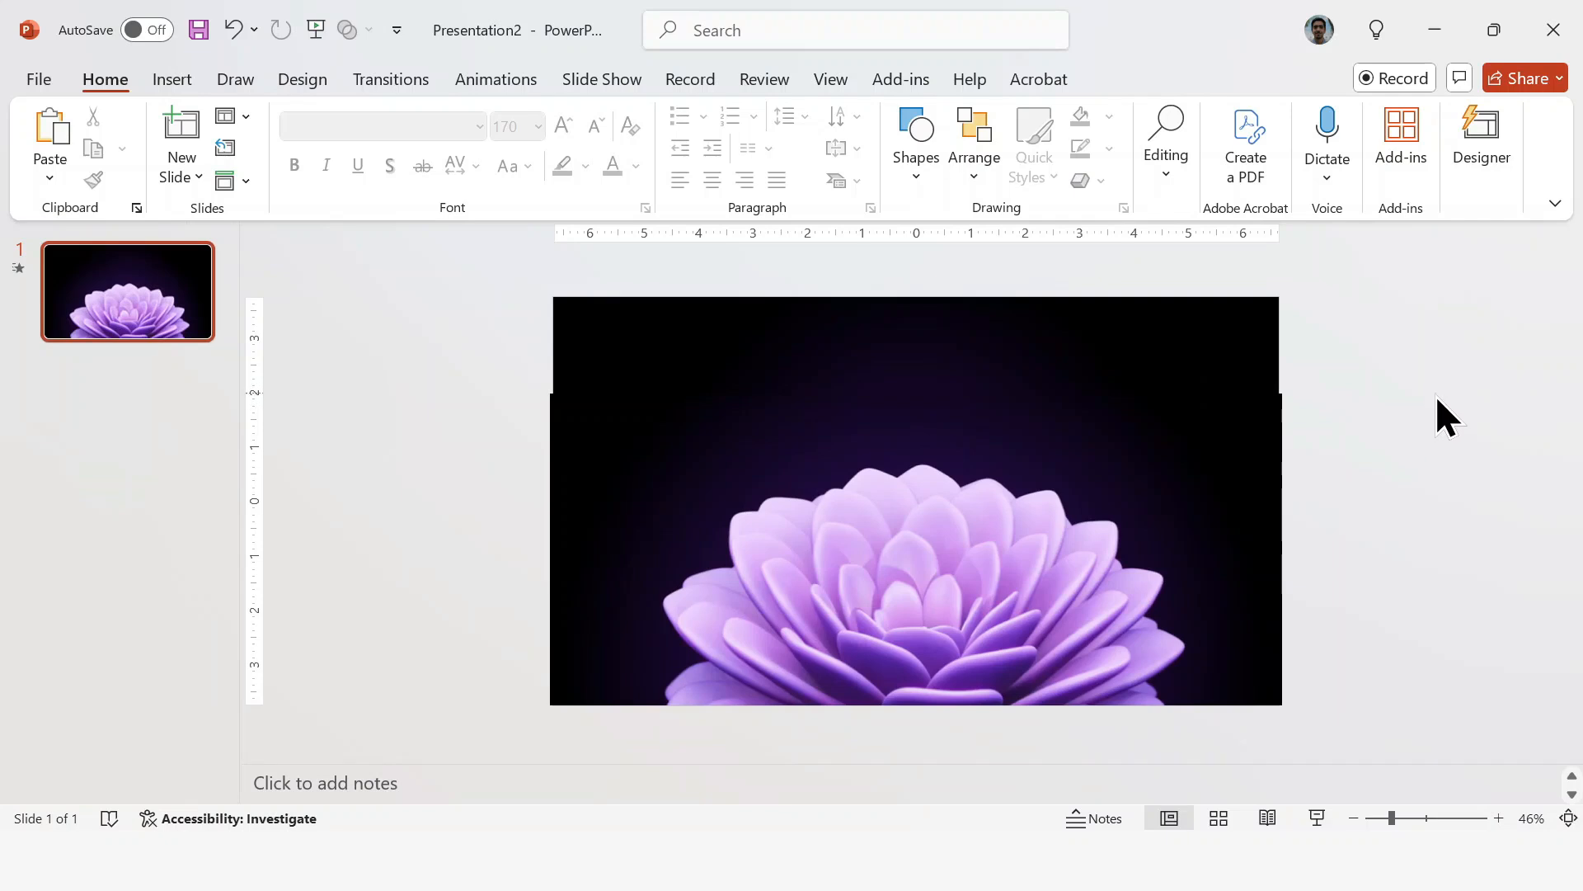
- Add a centred text box reading LOTUS in Impact at size 170 over the flower video
{"action": "left_click", "coordinate": [172, 79]}
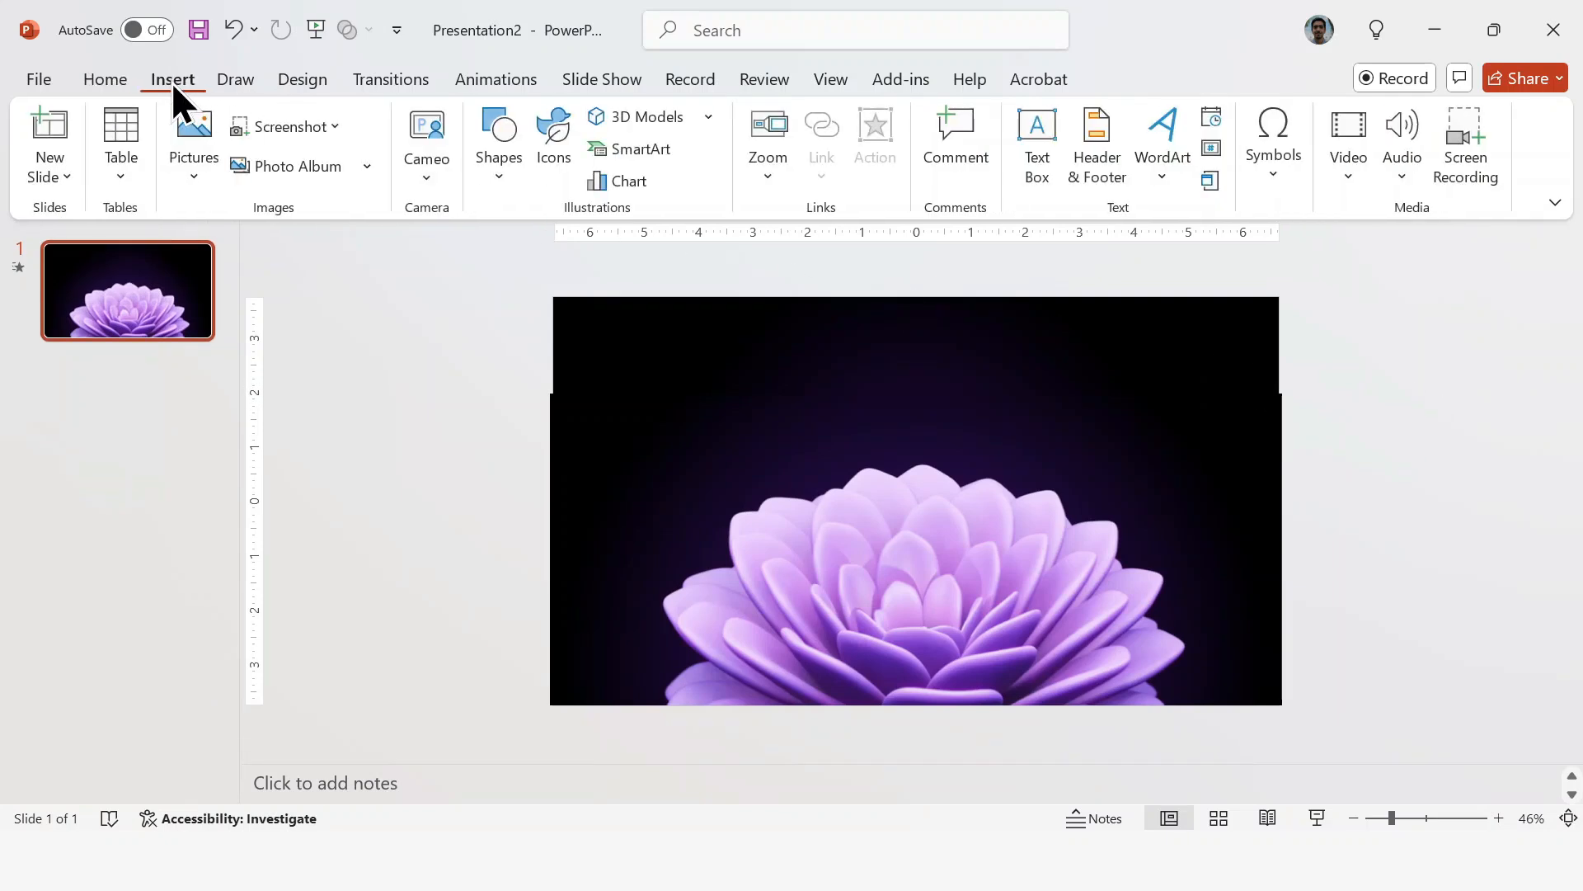
{"action": "mouse_move", "coordinate": [1036, 147]}
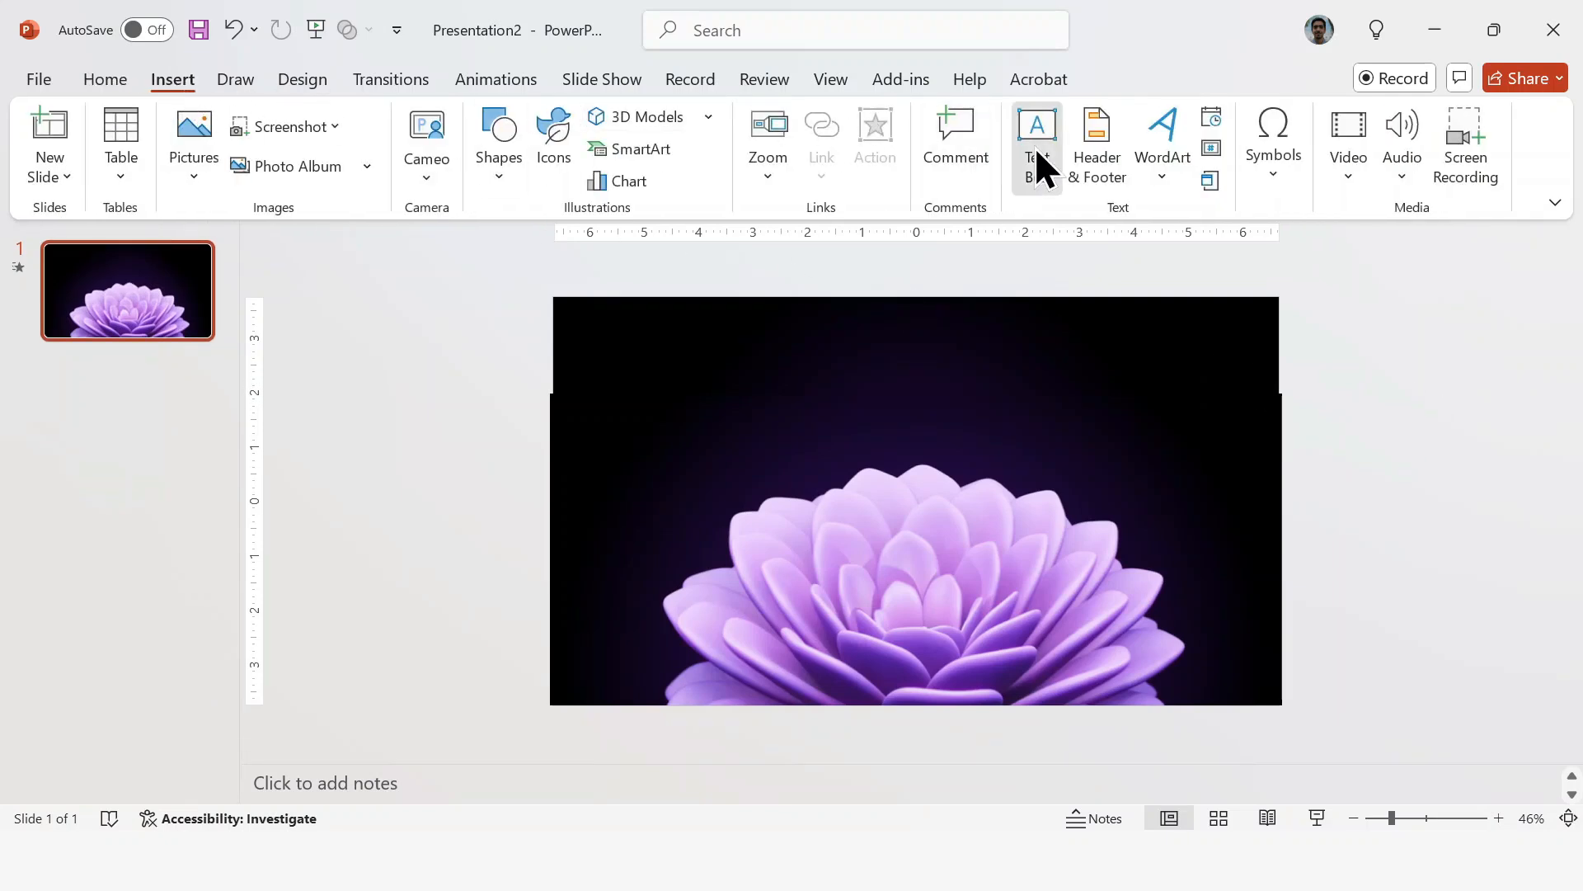
{"action": "left_click", "coordinate": [1036, 145]}
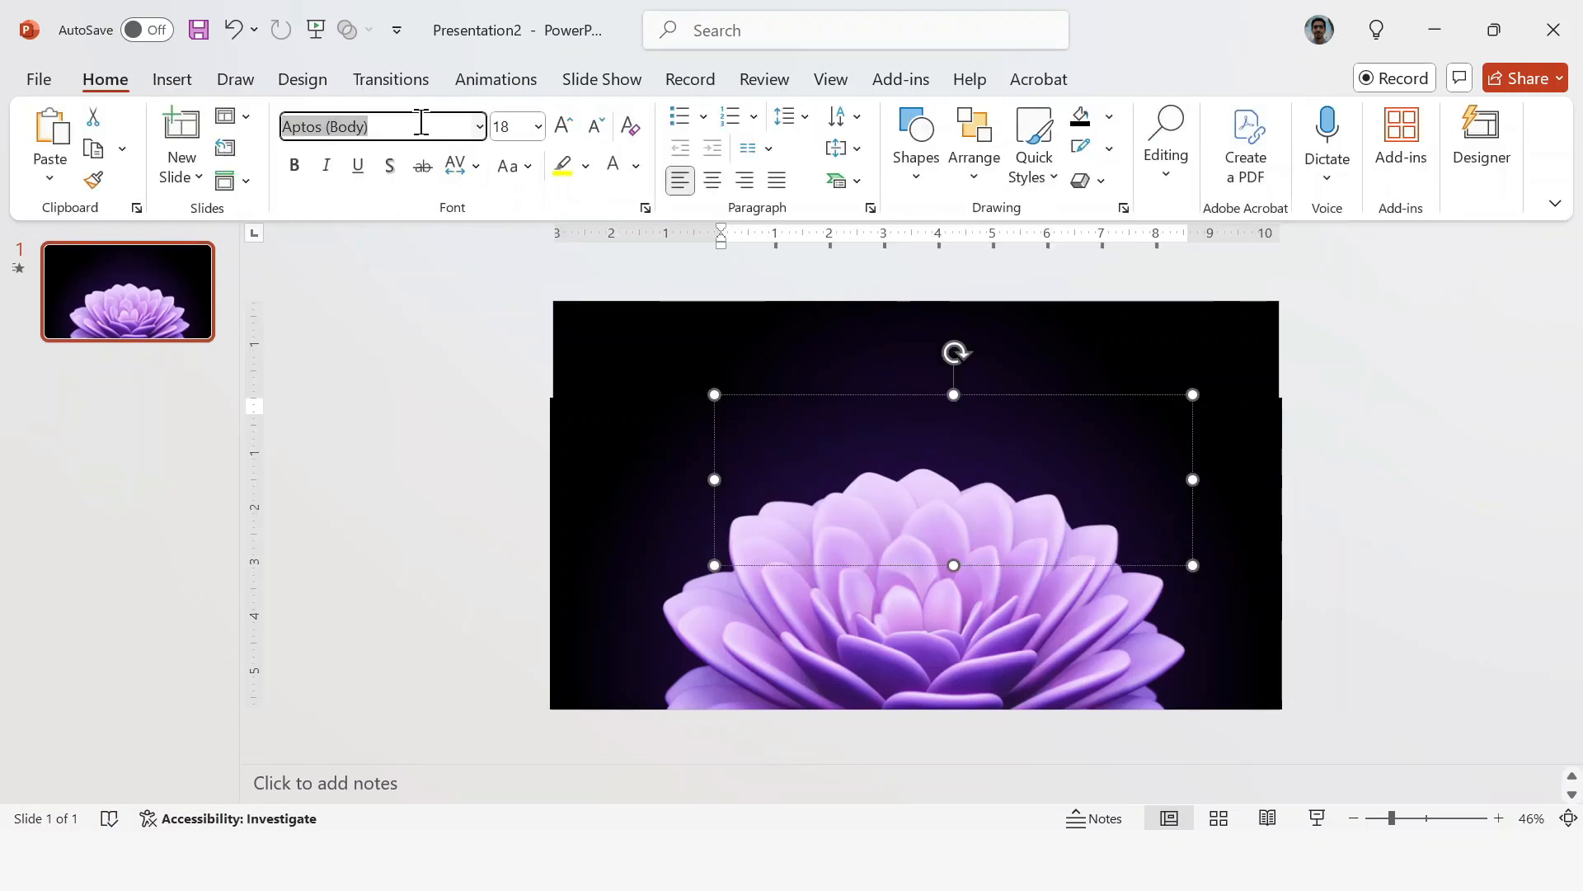
{"action": "type", "text": "Impact"}
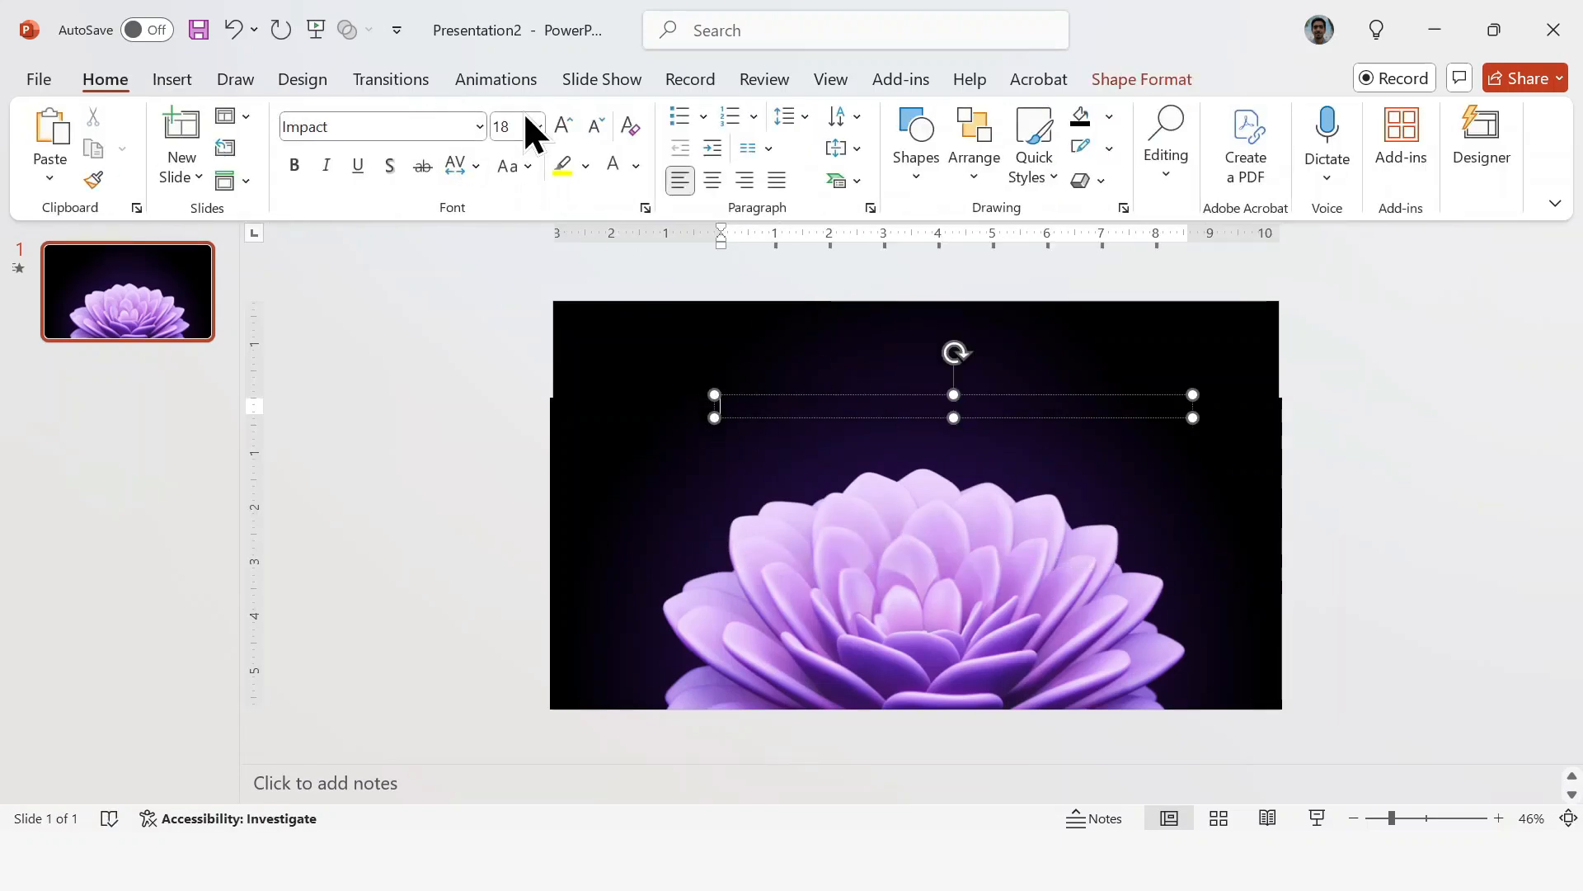
{"action": "type", "text": "170"}
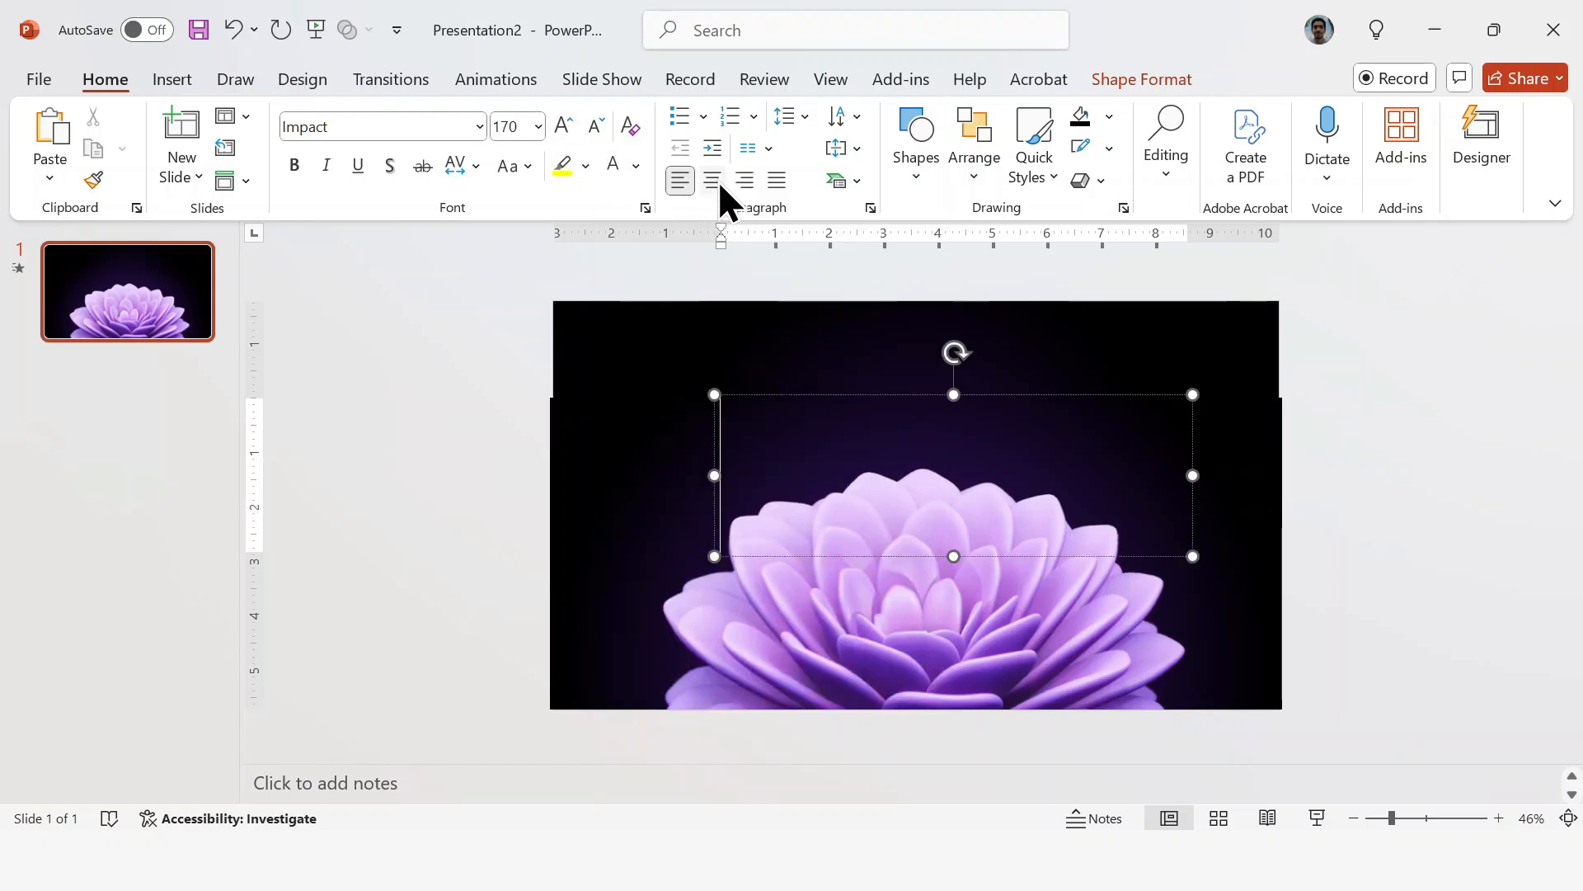
{"action": "left_click", "coordinate": [712, 182]}
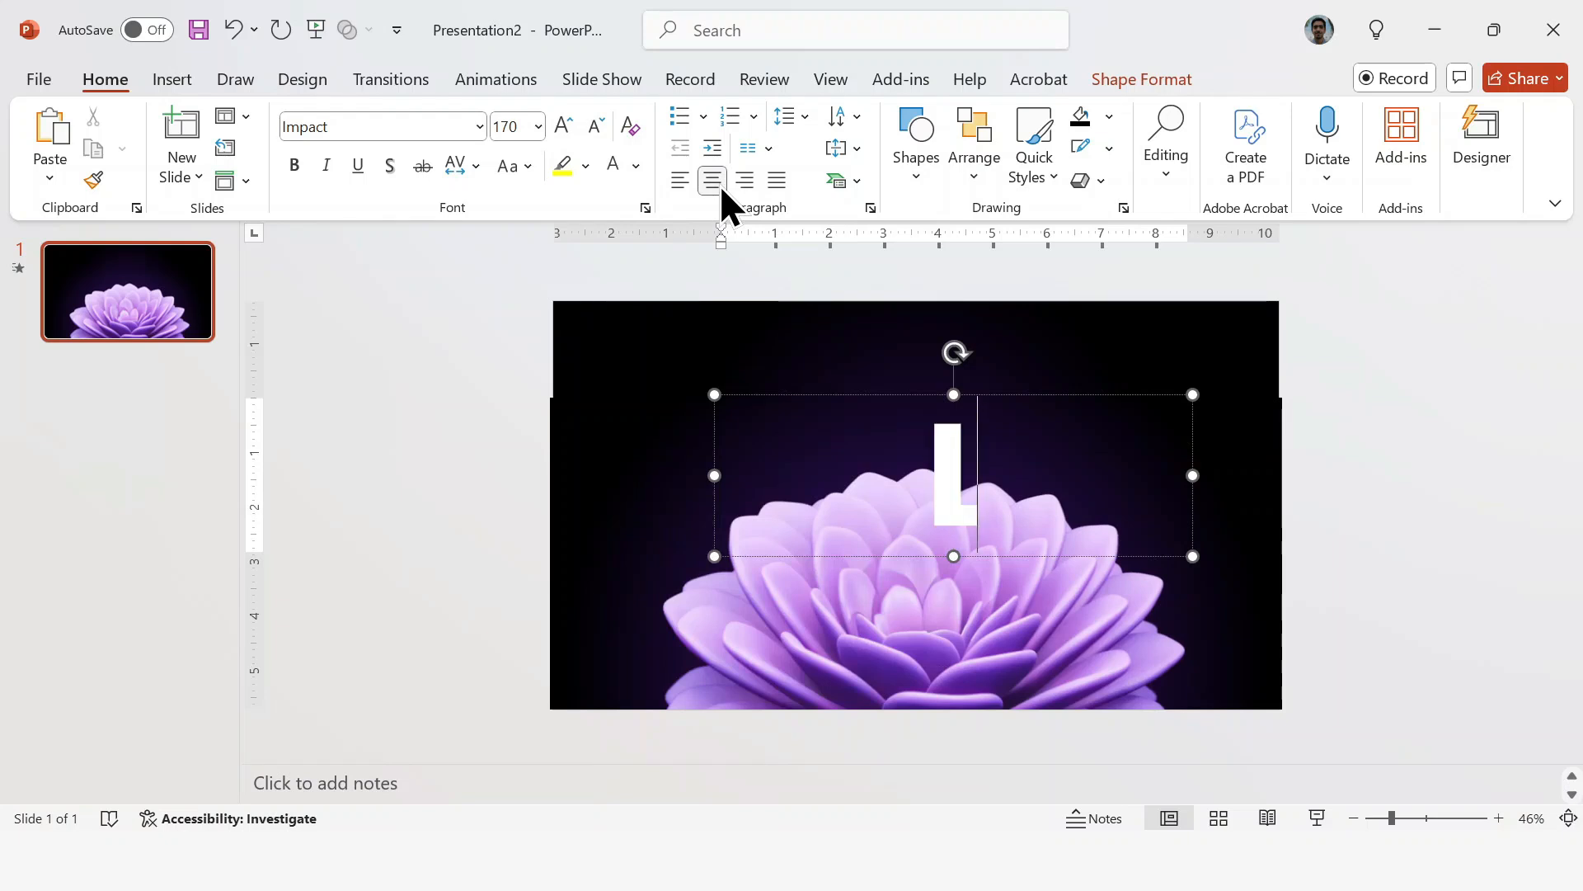
{"action": "type", "text": "OTUS"}
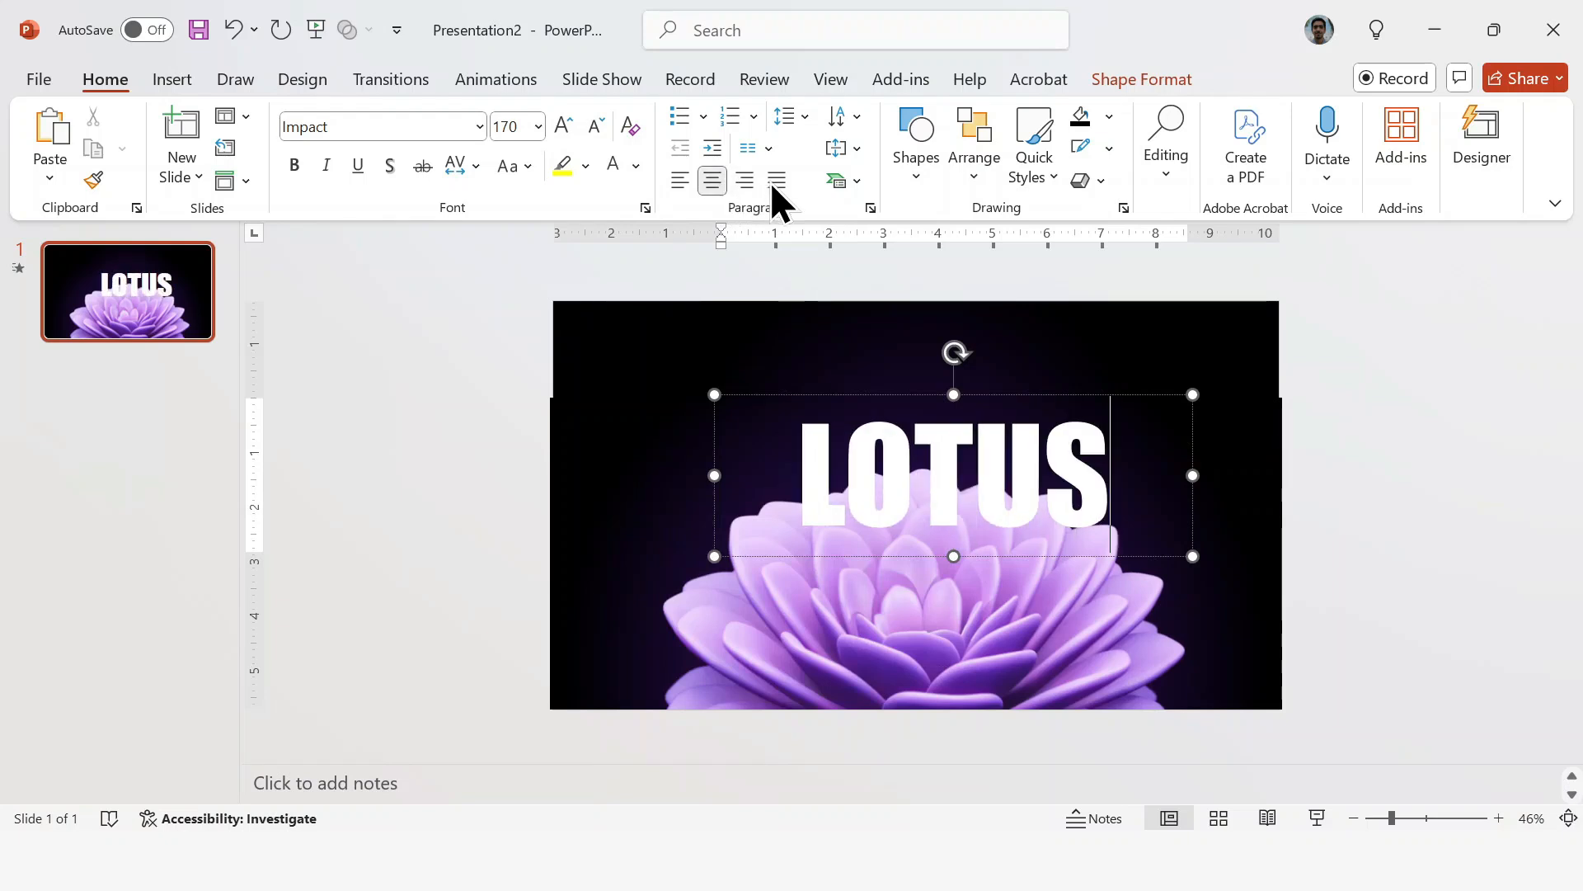
{"action": "left_click", "coordinate": [973, 141]}
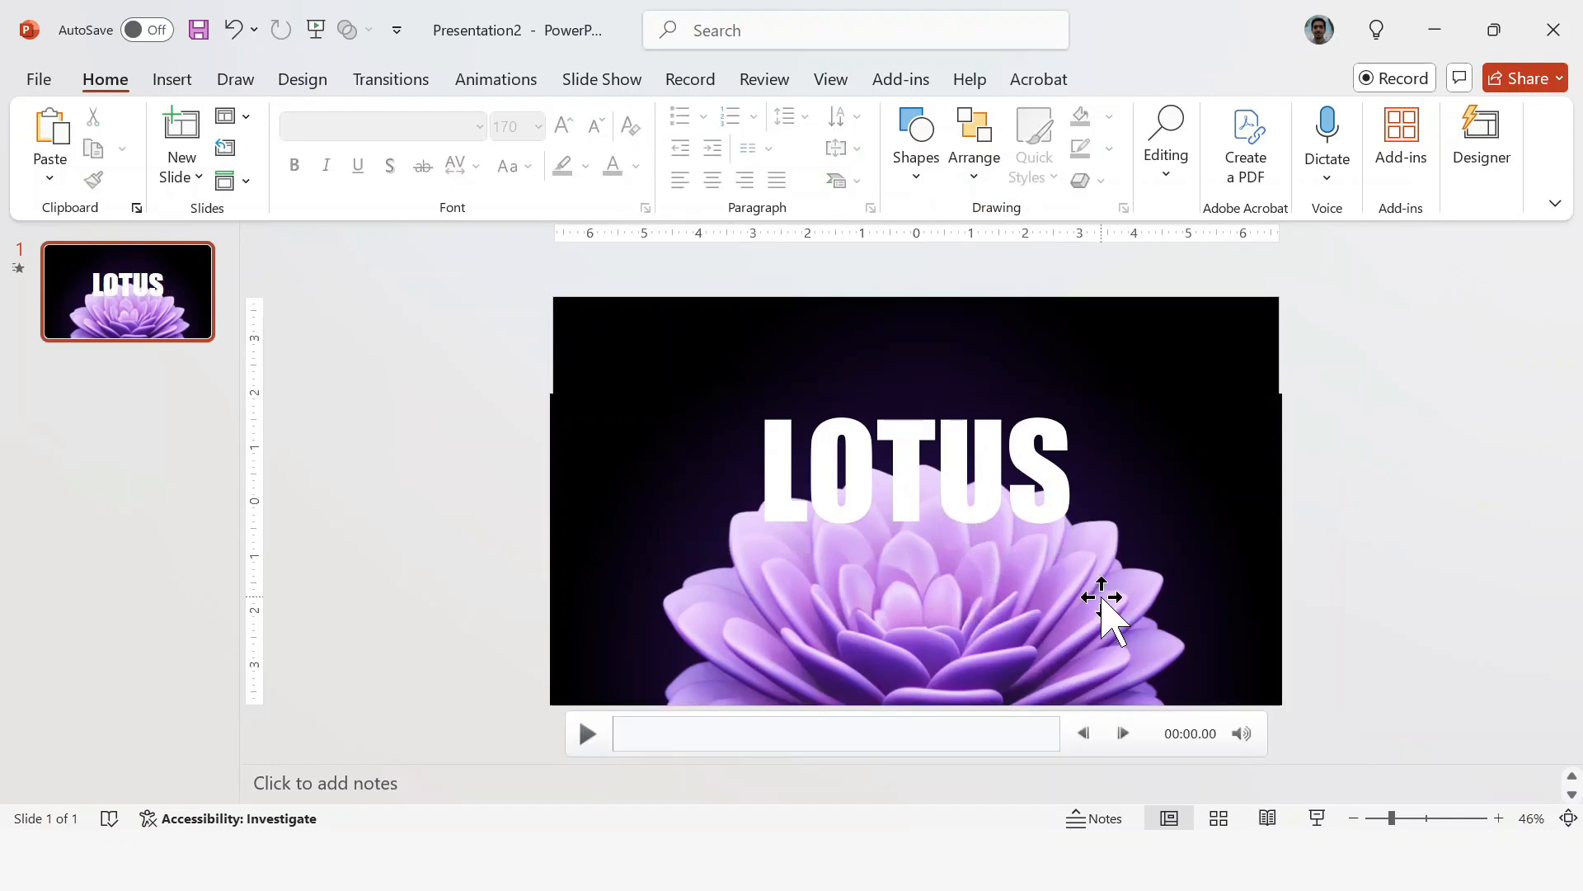
- Duplicate the slide, then Merge Shapes > Intersect the flower video with the LOTUS letters on slide one
{"action": "left_click", "coordinate": [181, 141]}
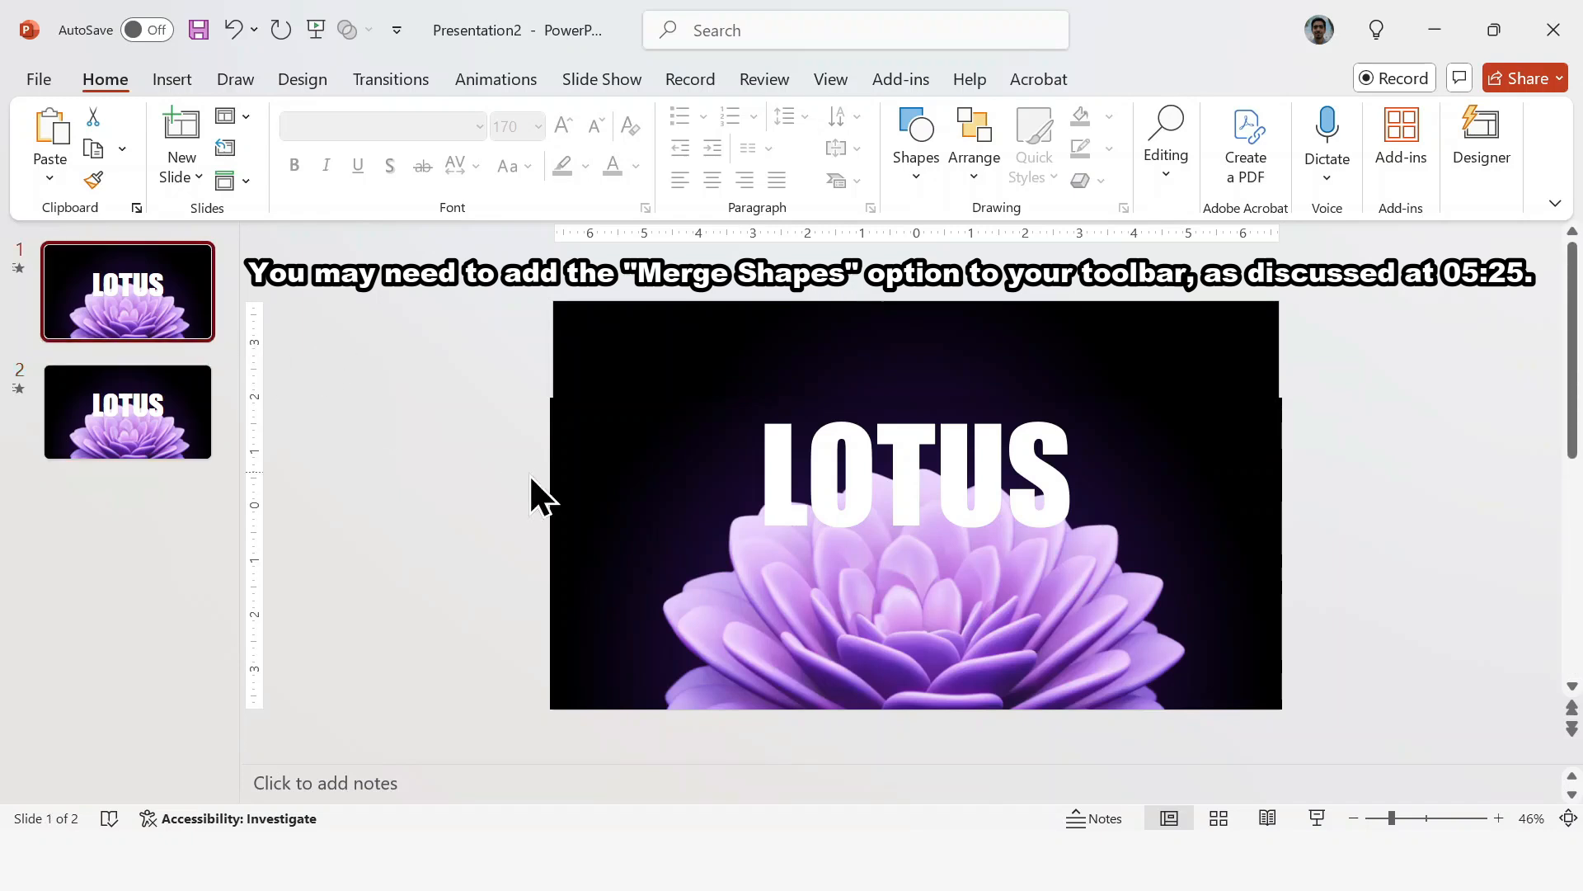
{"action": "left_click", "coordinate": [914, 504]}
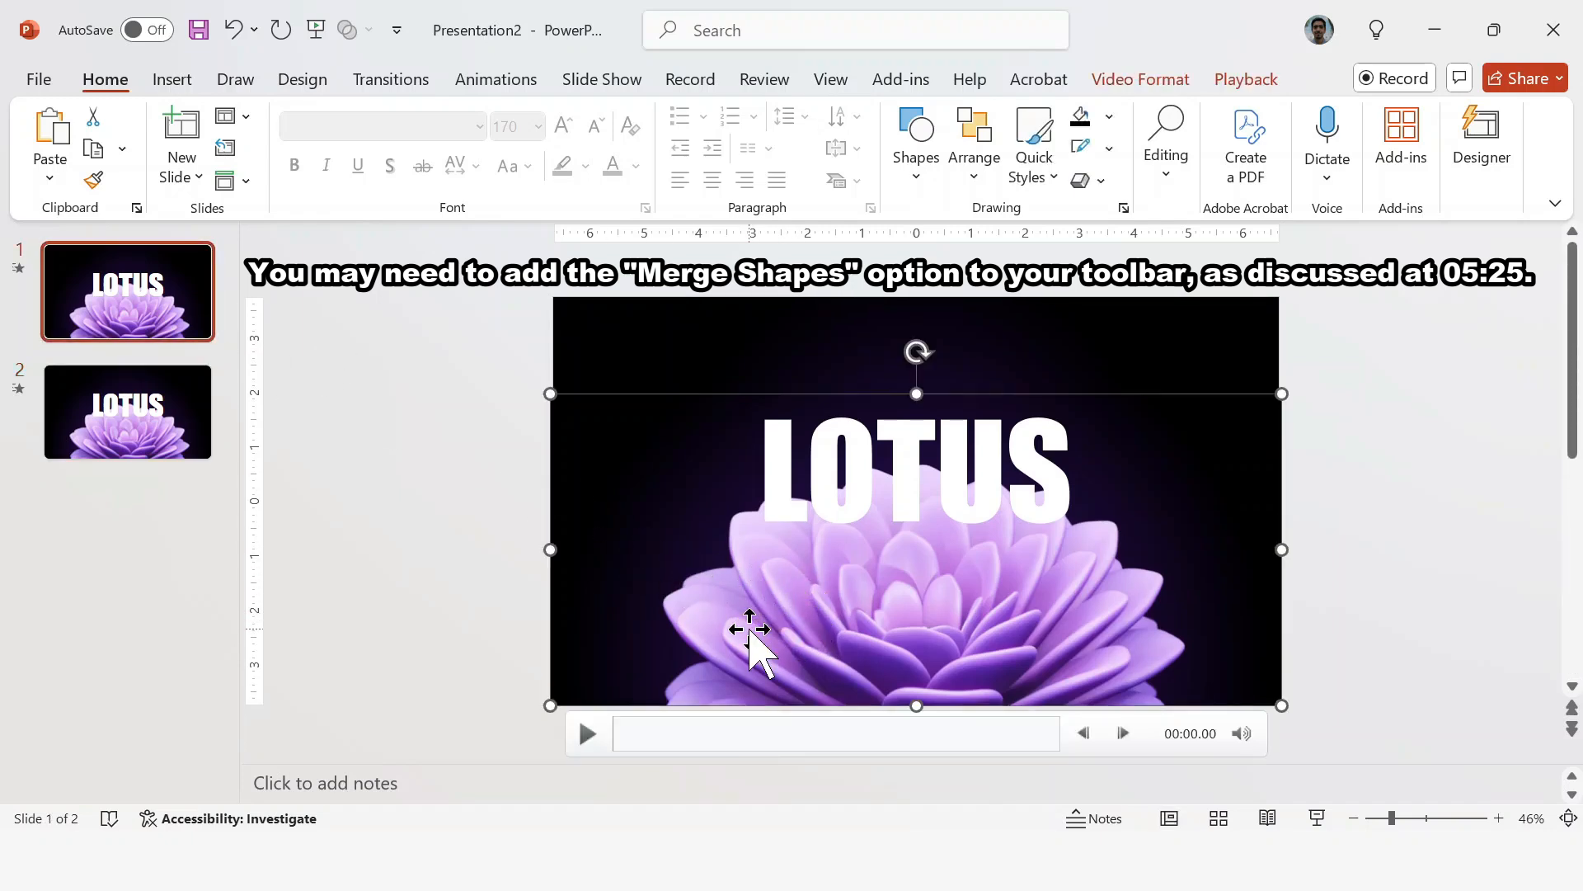
{"action": "double_click", "coordinate": [916, 470]}
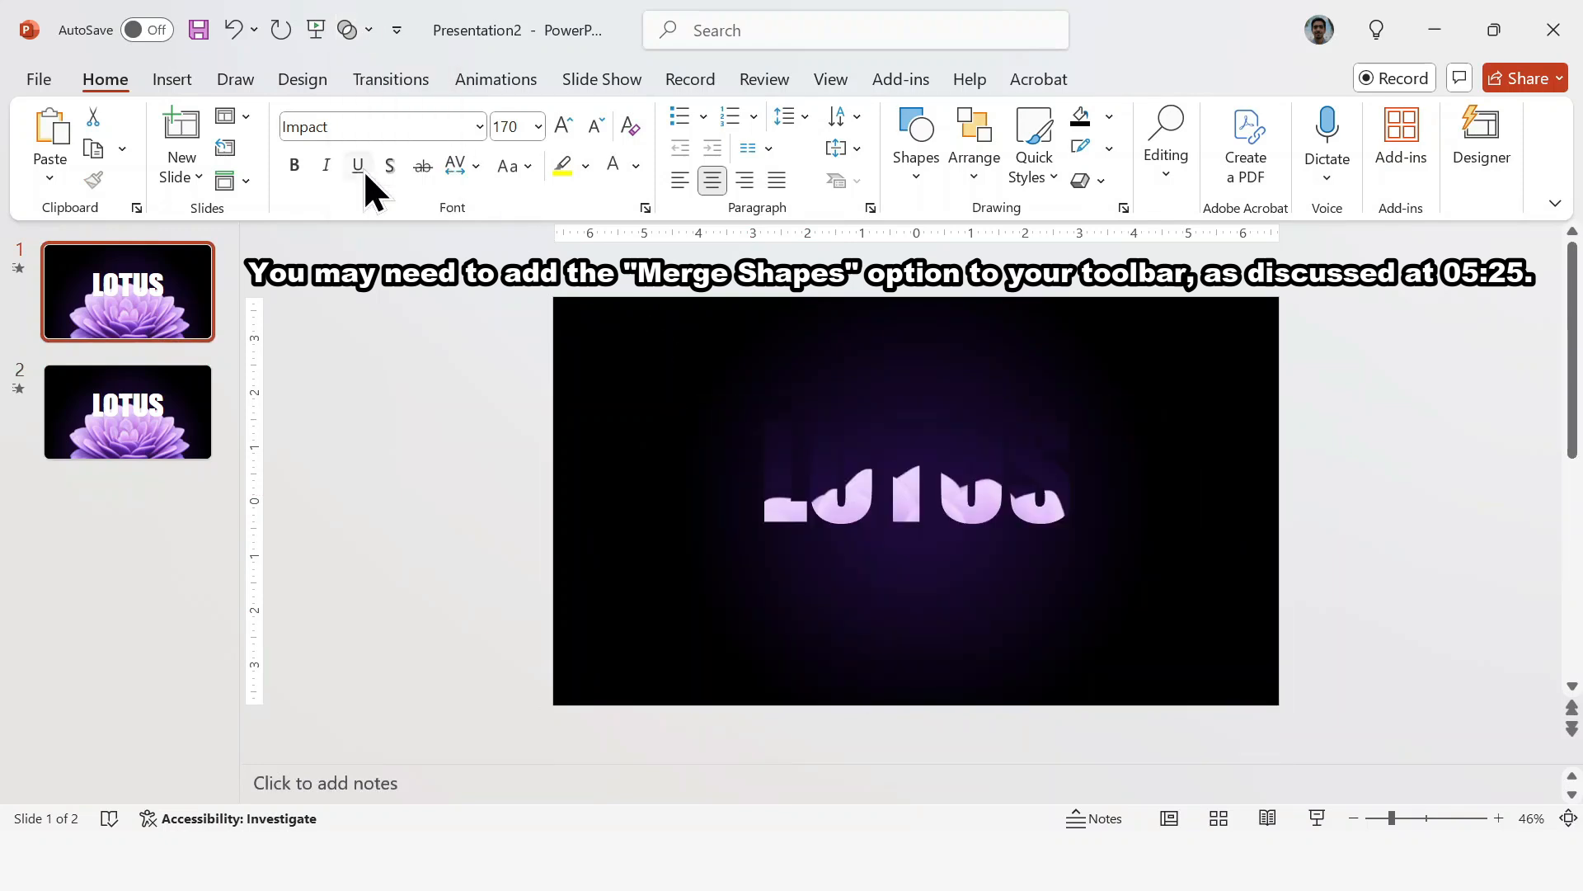
{"action": "left_click", "coordinate": [913, 499]}
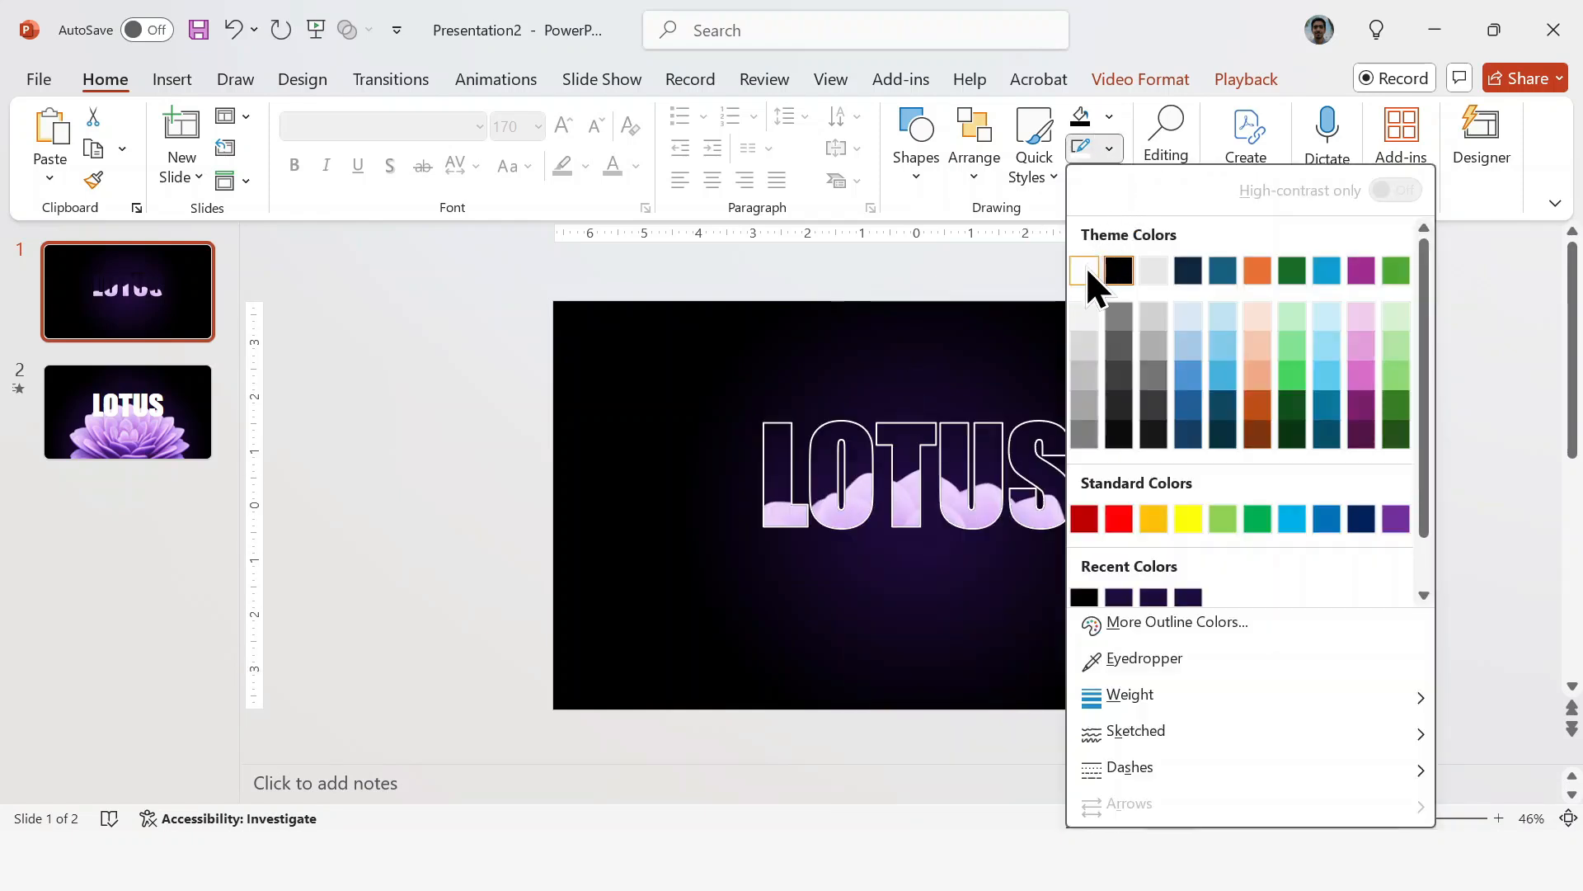
- Give the video-filled LOTUS letters a white Shape Outline, copy them and move to slide two
{"action": "left_click", "coordinate": [1083, 269]}
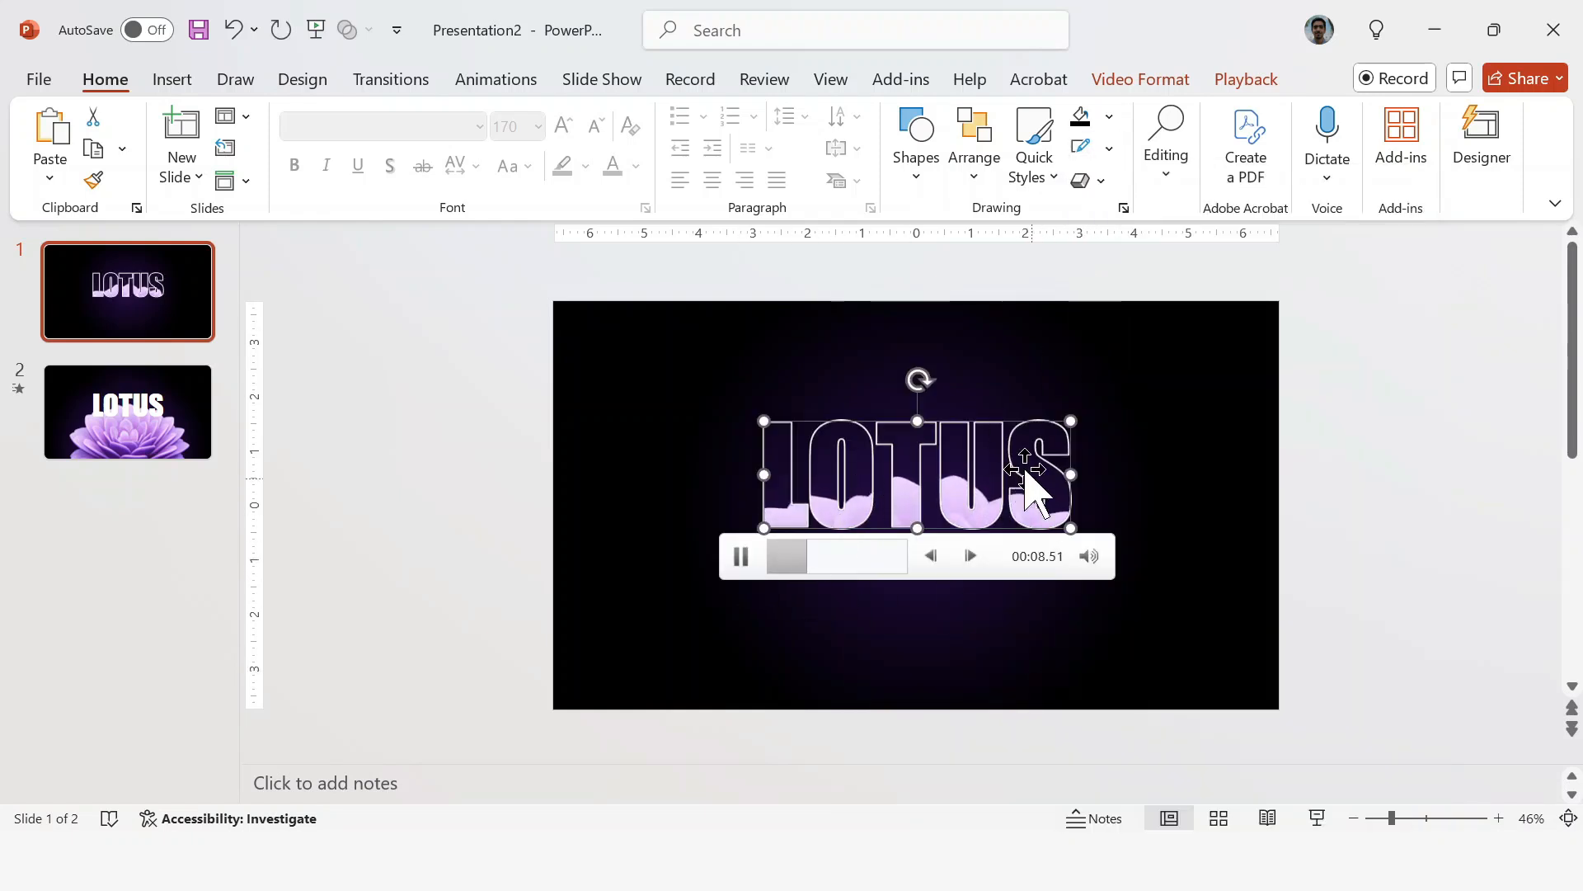
{"action": "left_click", "coordinate": [739, 556]}
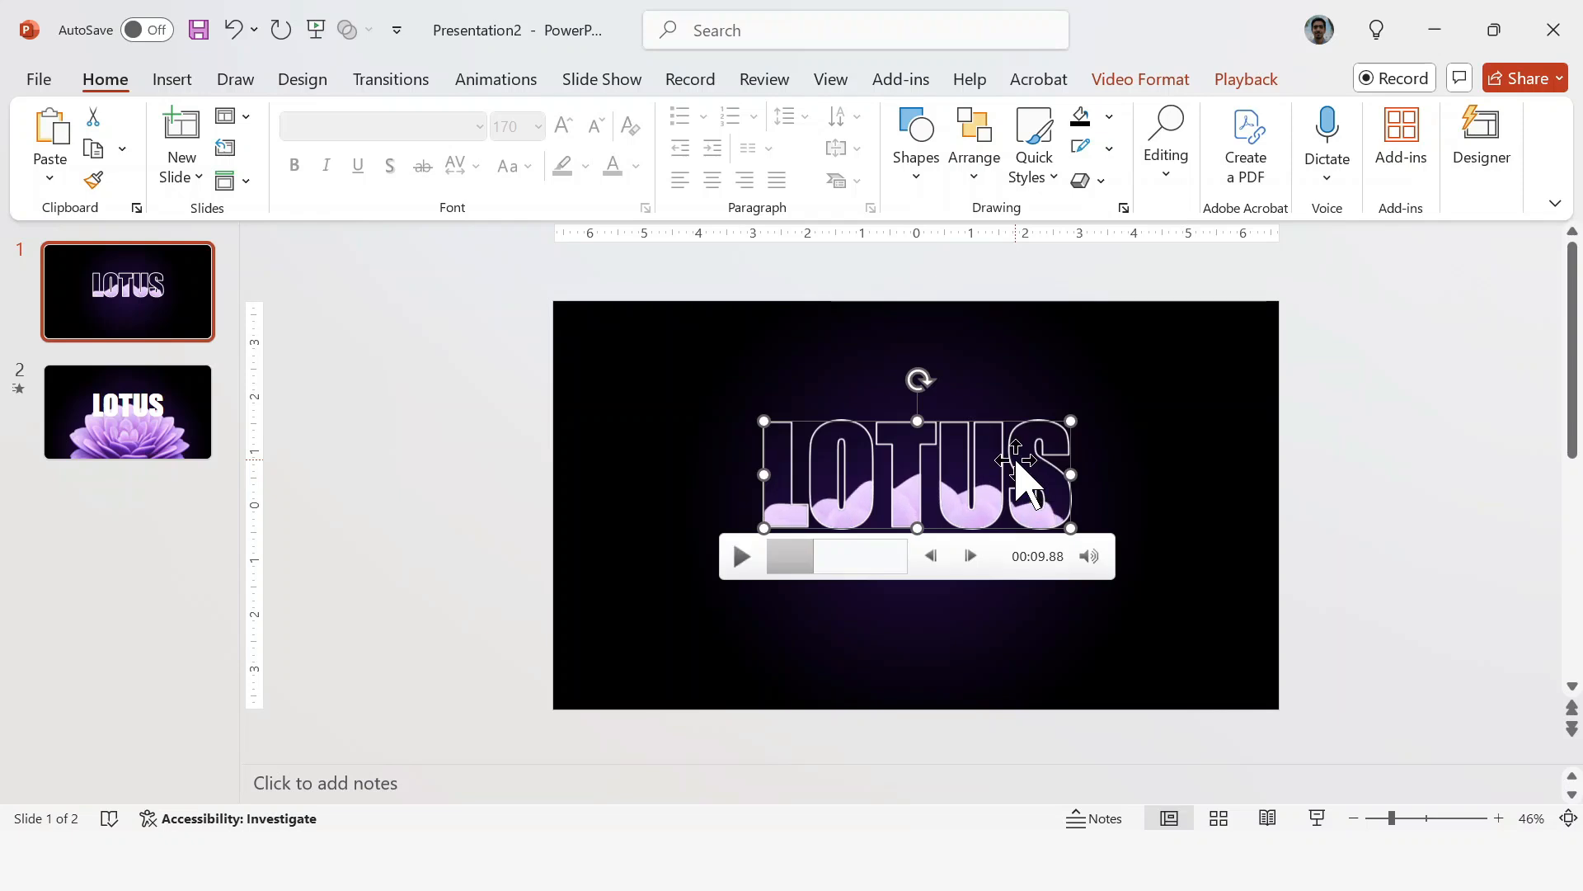
{"action": "left_click", "coordinate": [127, 411]}
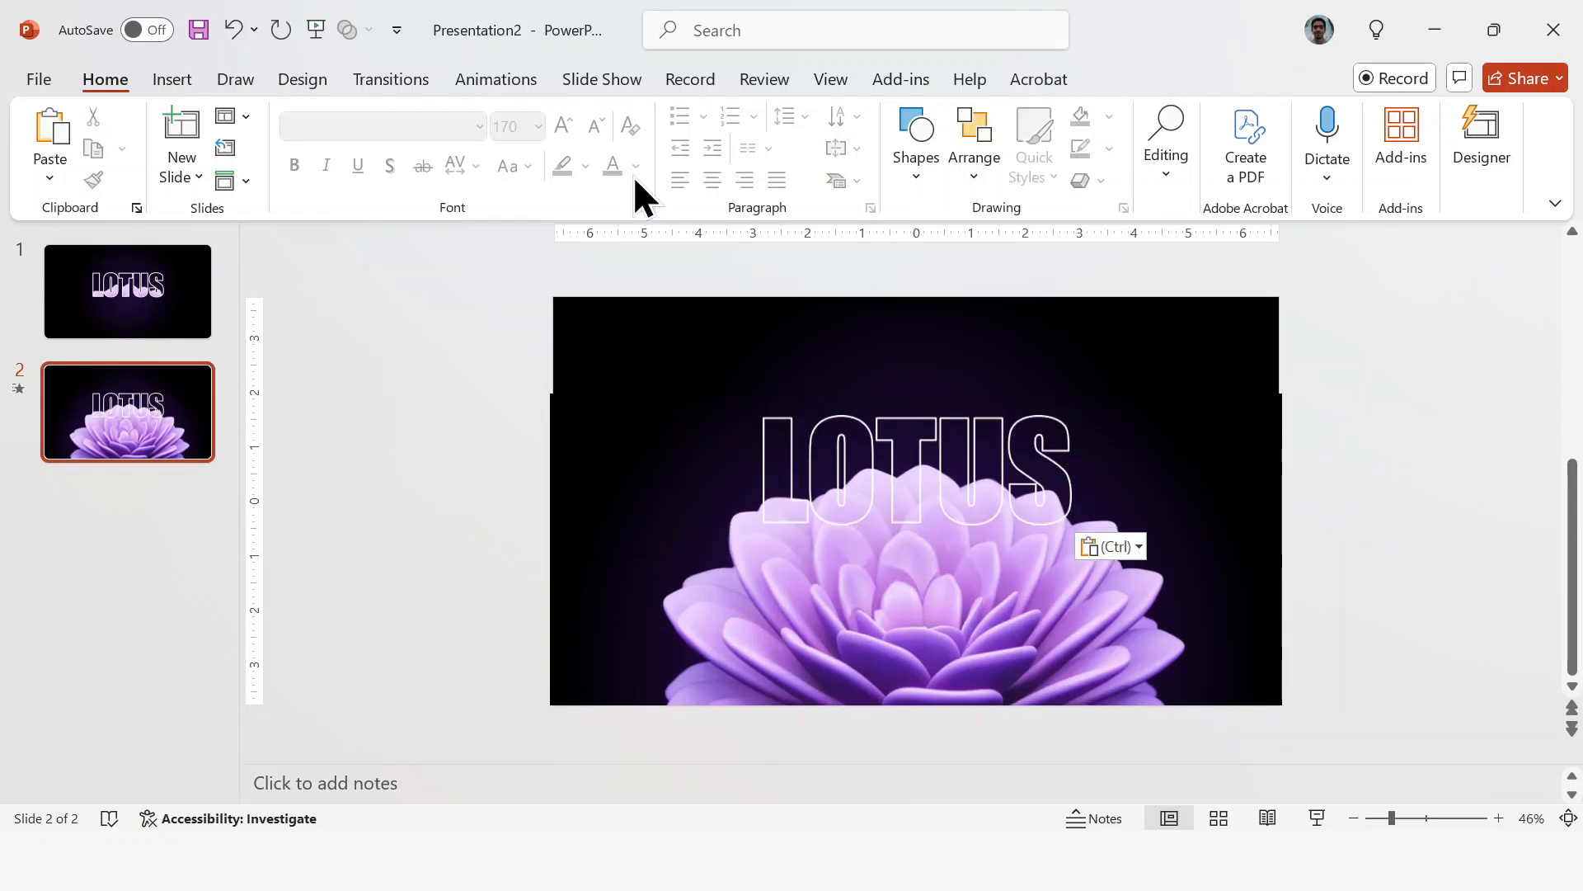
- Show the Animation Pane and inspect slide two's flower video Play animation and its start timing
{"action": "left_click", "coordinate": [495, 80]}
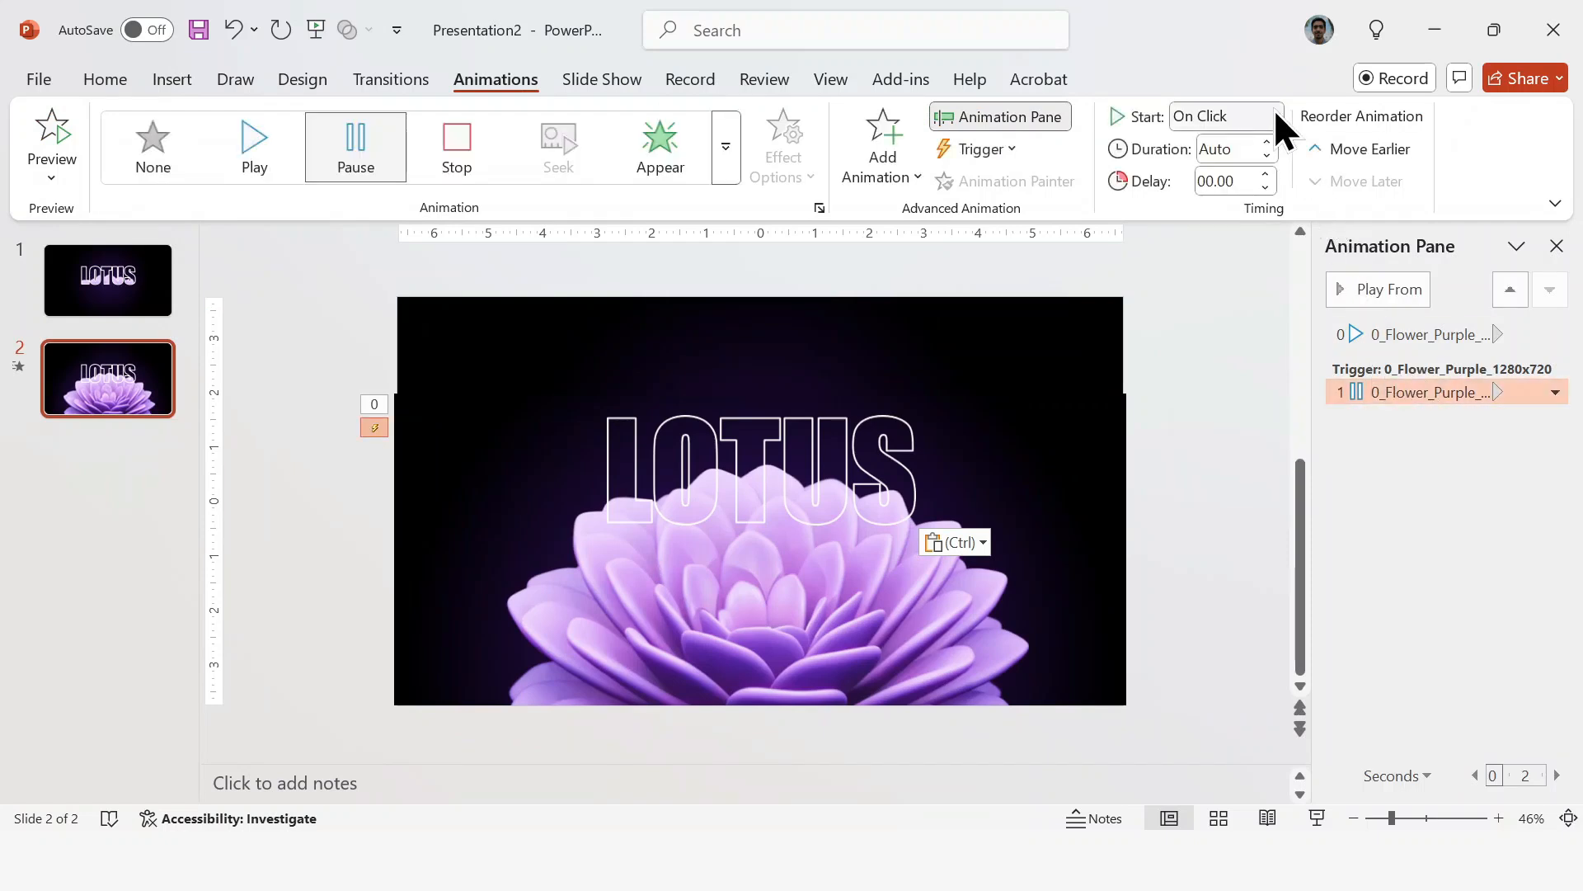
{"action": "left_click", "coordinate": [1222, 116]}
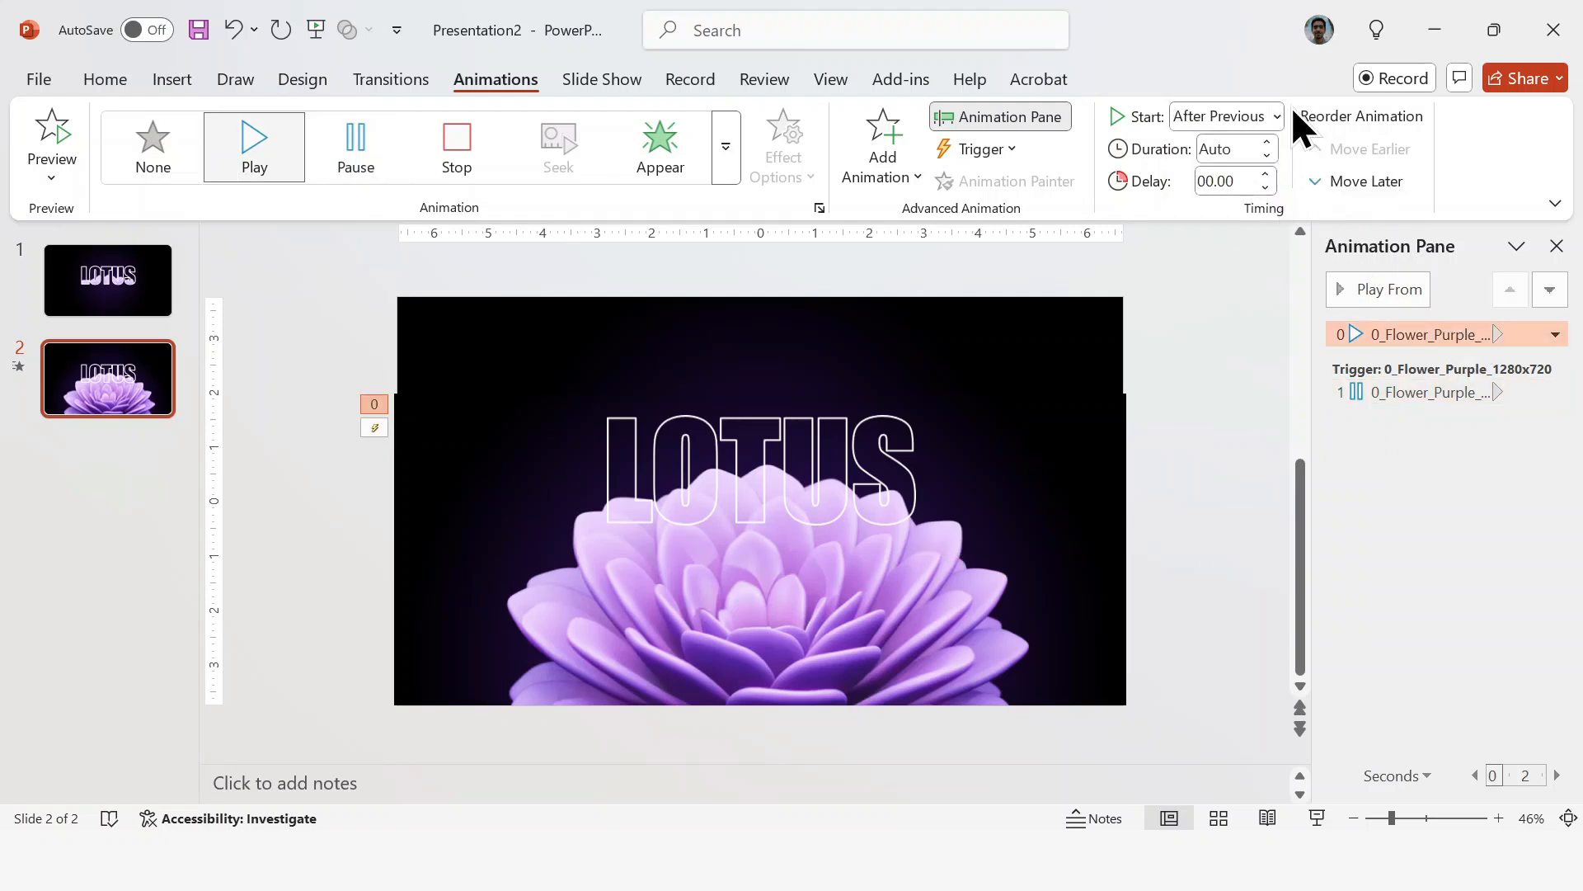
{"action": "left_click", "coordinate": [1219, 115]}
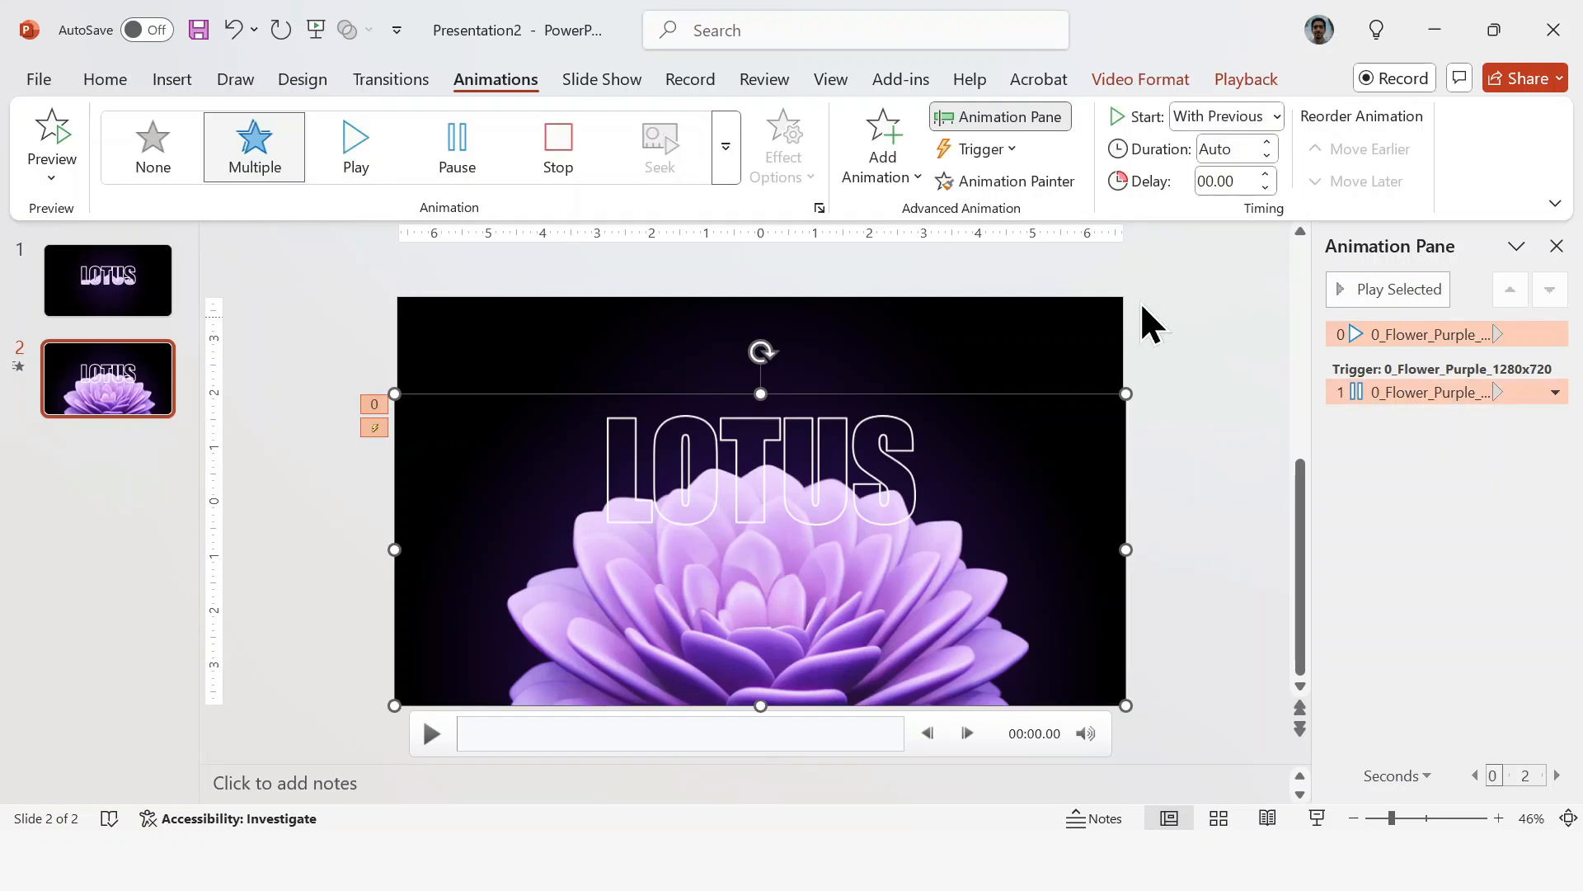
- Set the outlined LOTUS video on slide two to start Automatically and Loop until Stopped
{"action": "left_click", "coordinate": [1247, 80]}
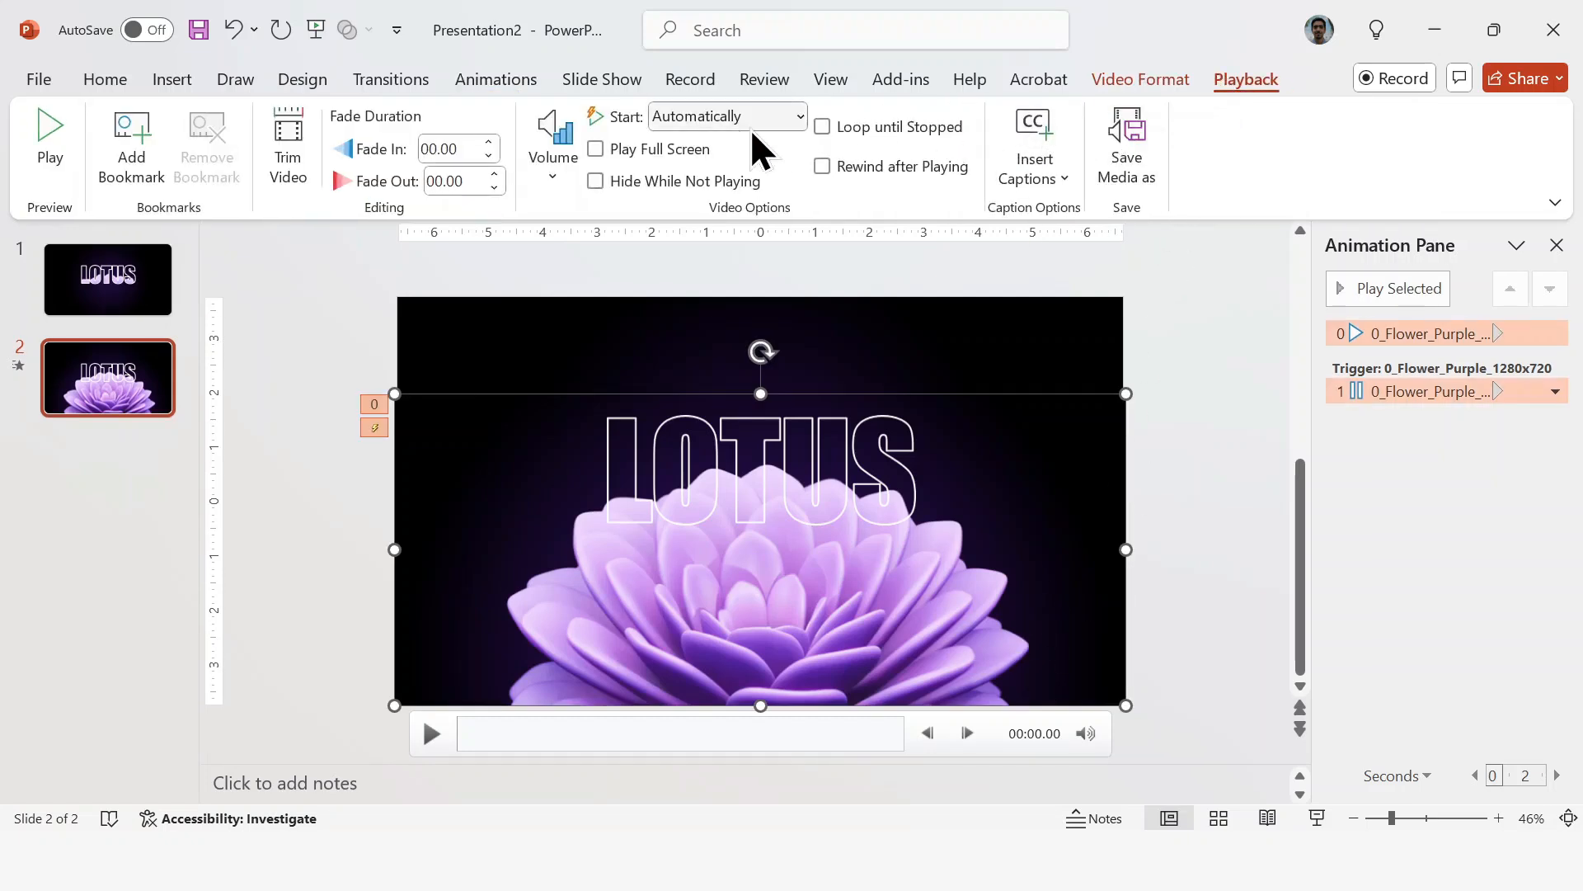
{"action": "mouse_move", "coordinate": [794, 142]}
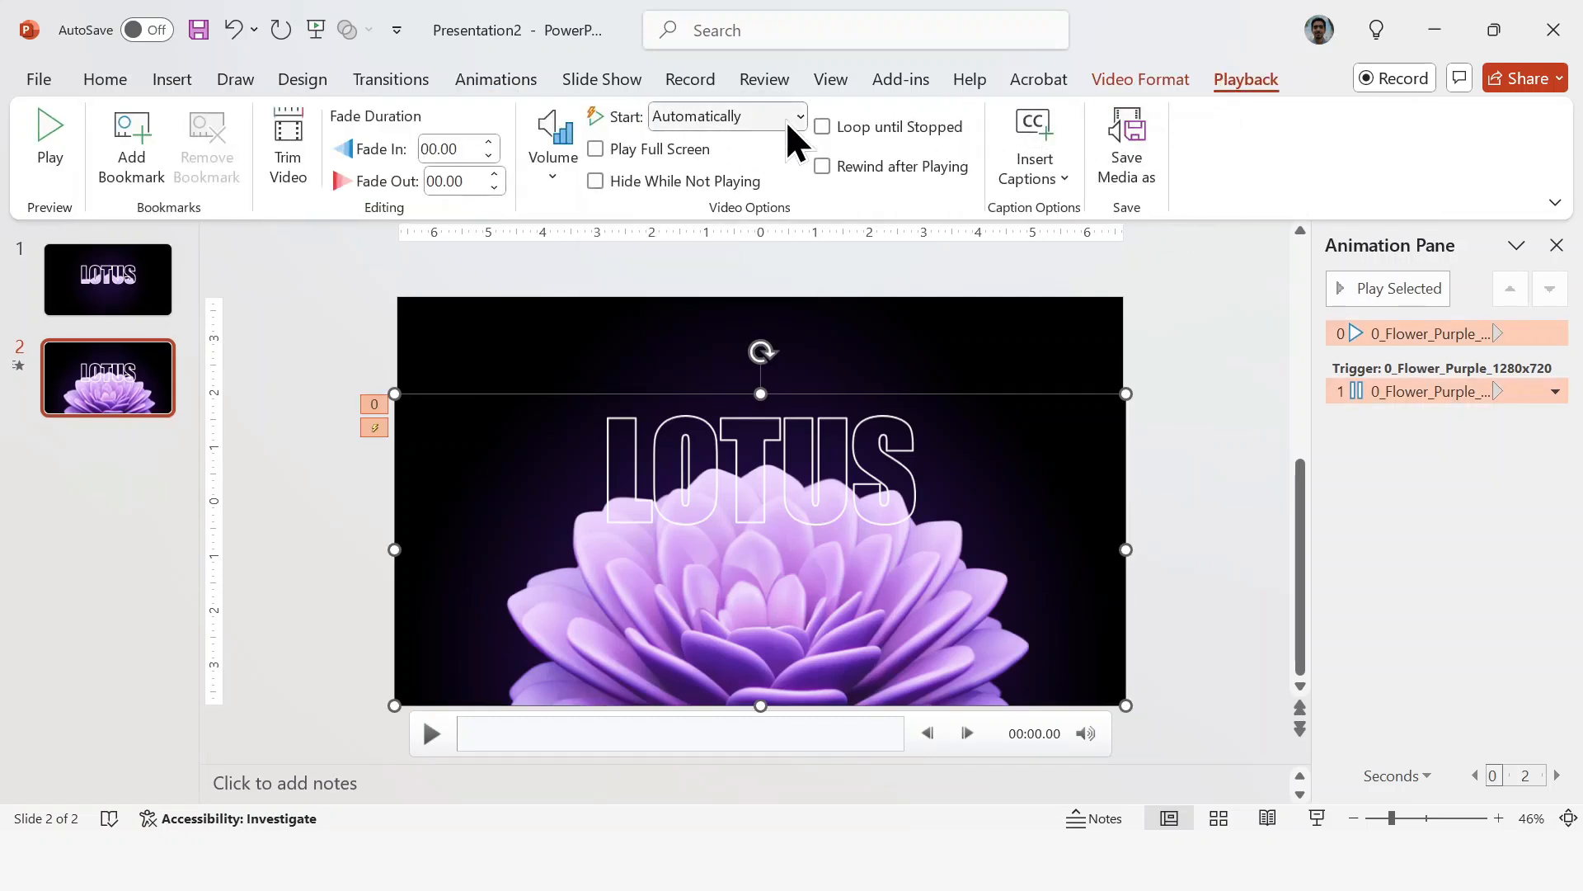
{"action": "left_click", "coordinate": [821, 167]}
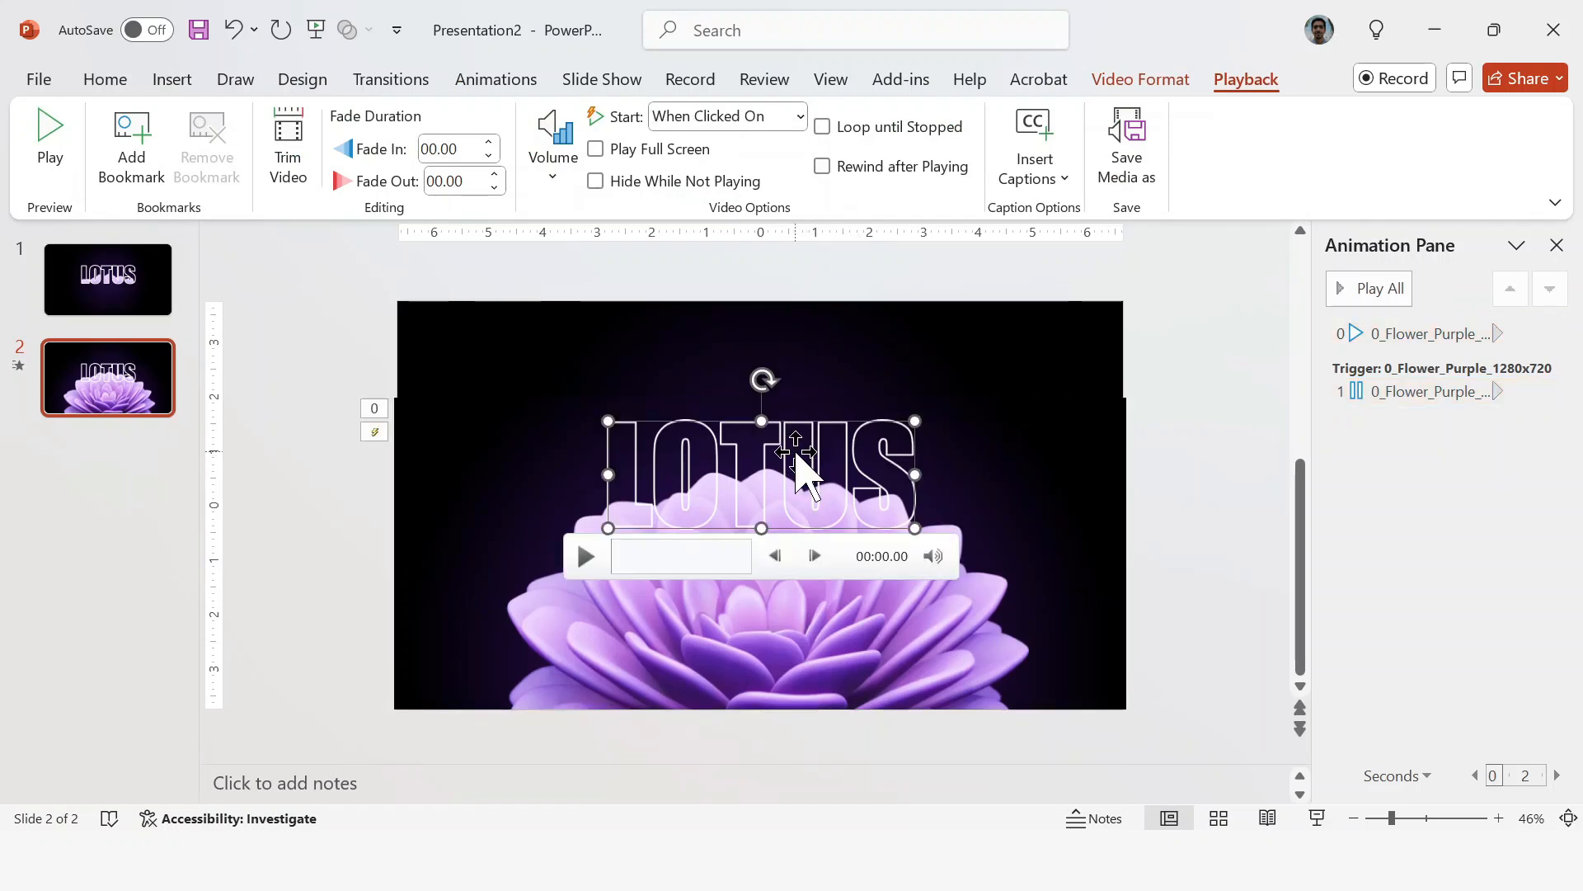
{"action": "left_click", "coordinate": [798, 115]}
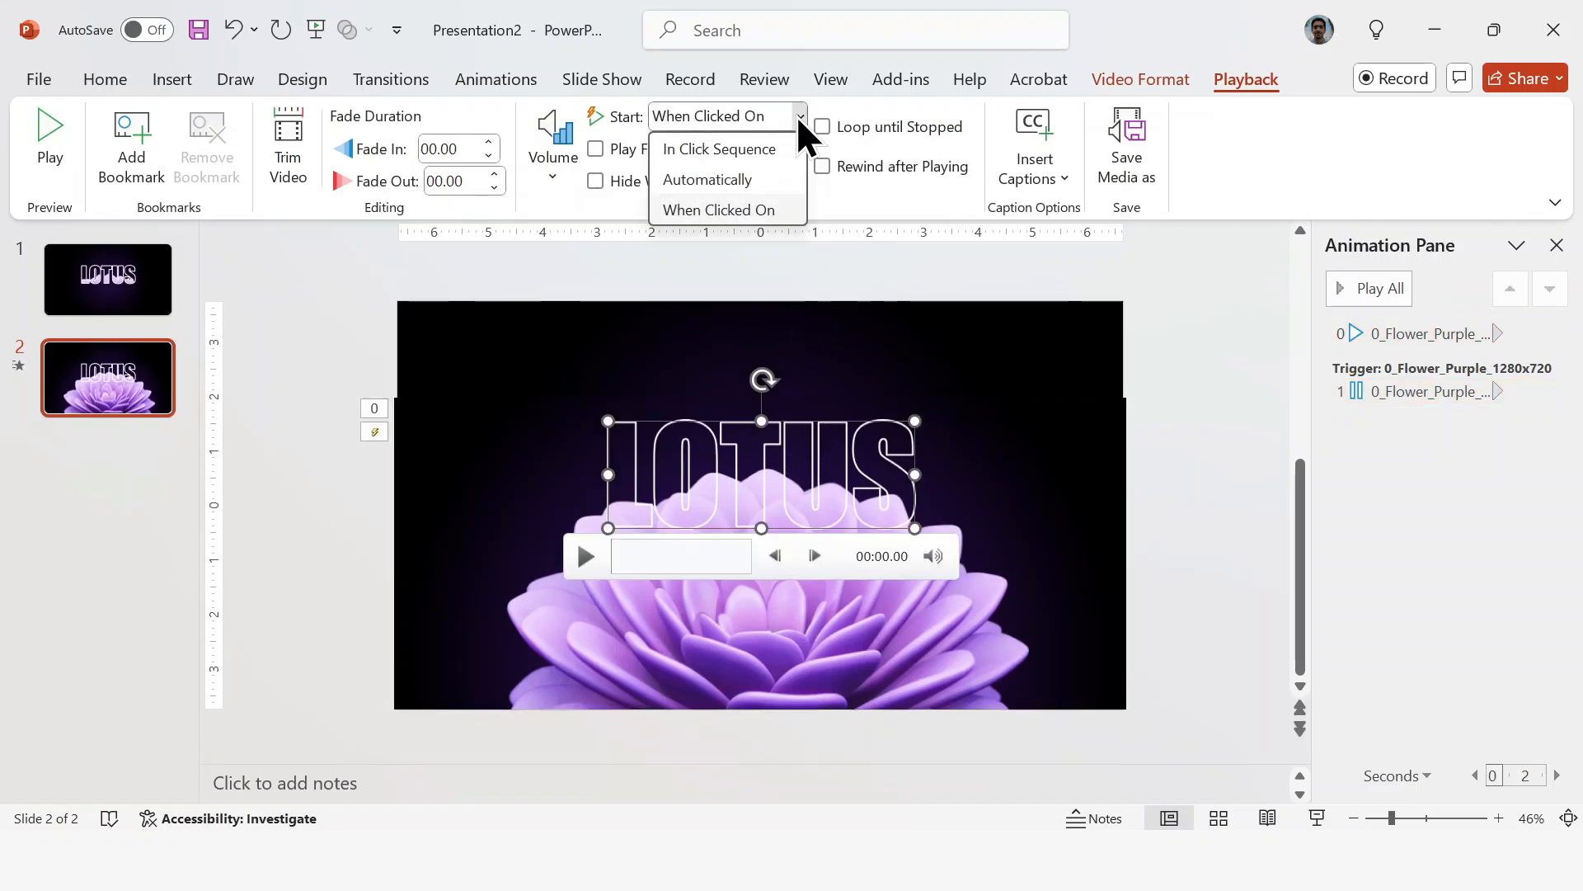
{"action": "left_click", "coordinate": [708, 180]}
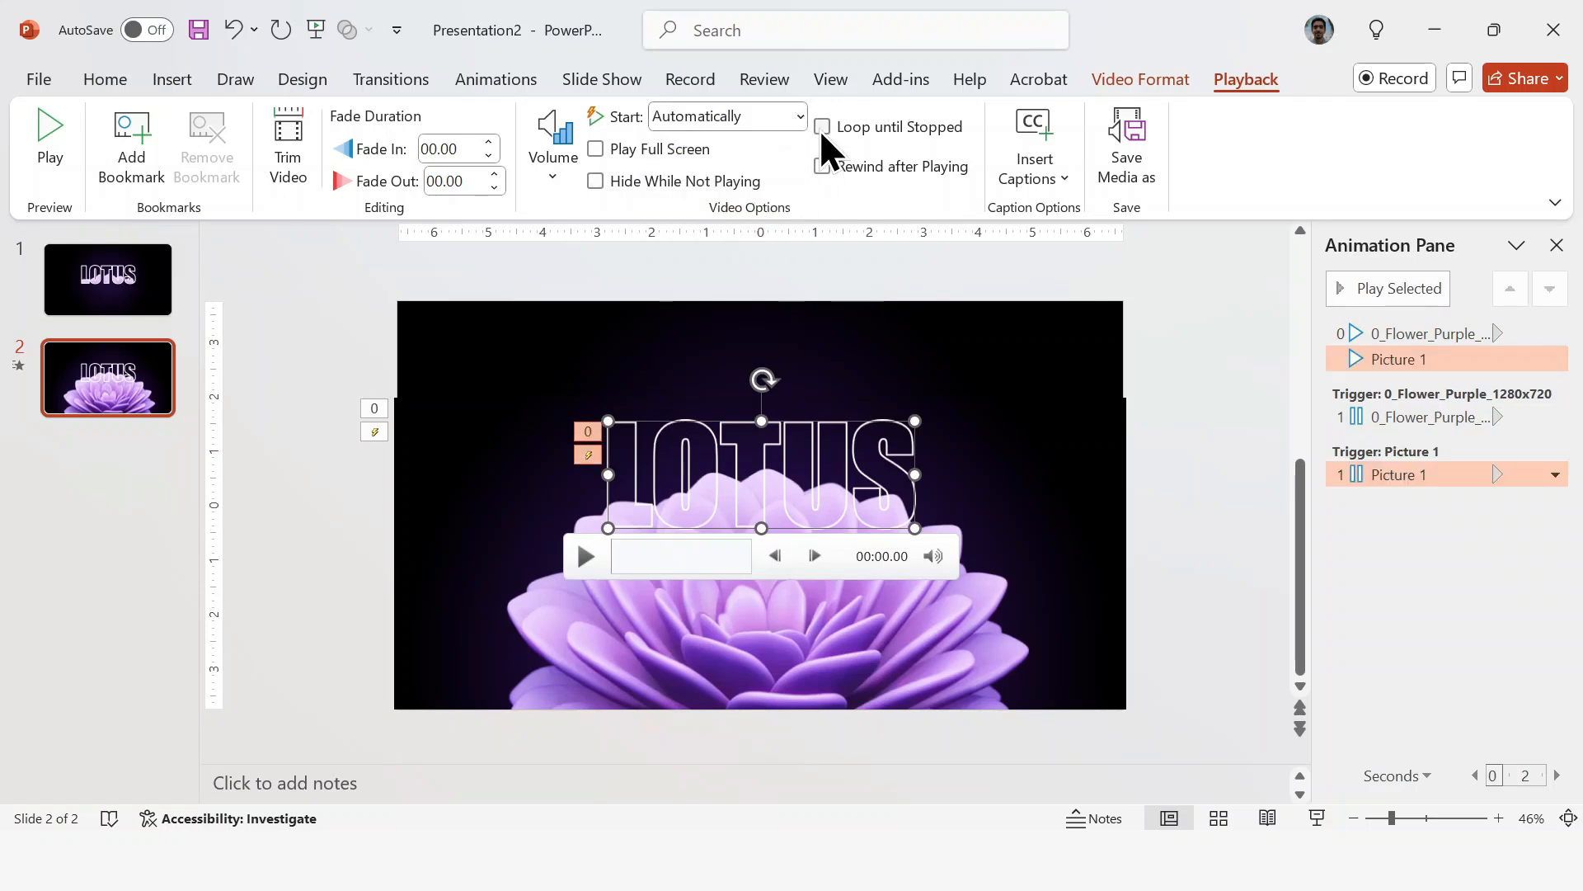
{"action": "left_click", "coordinate": [823, 127]}
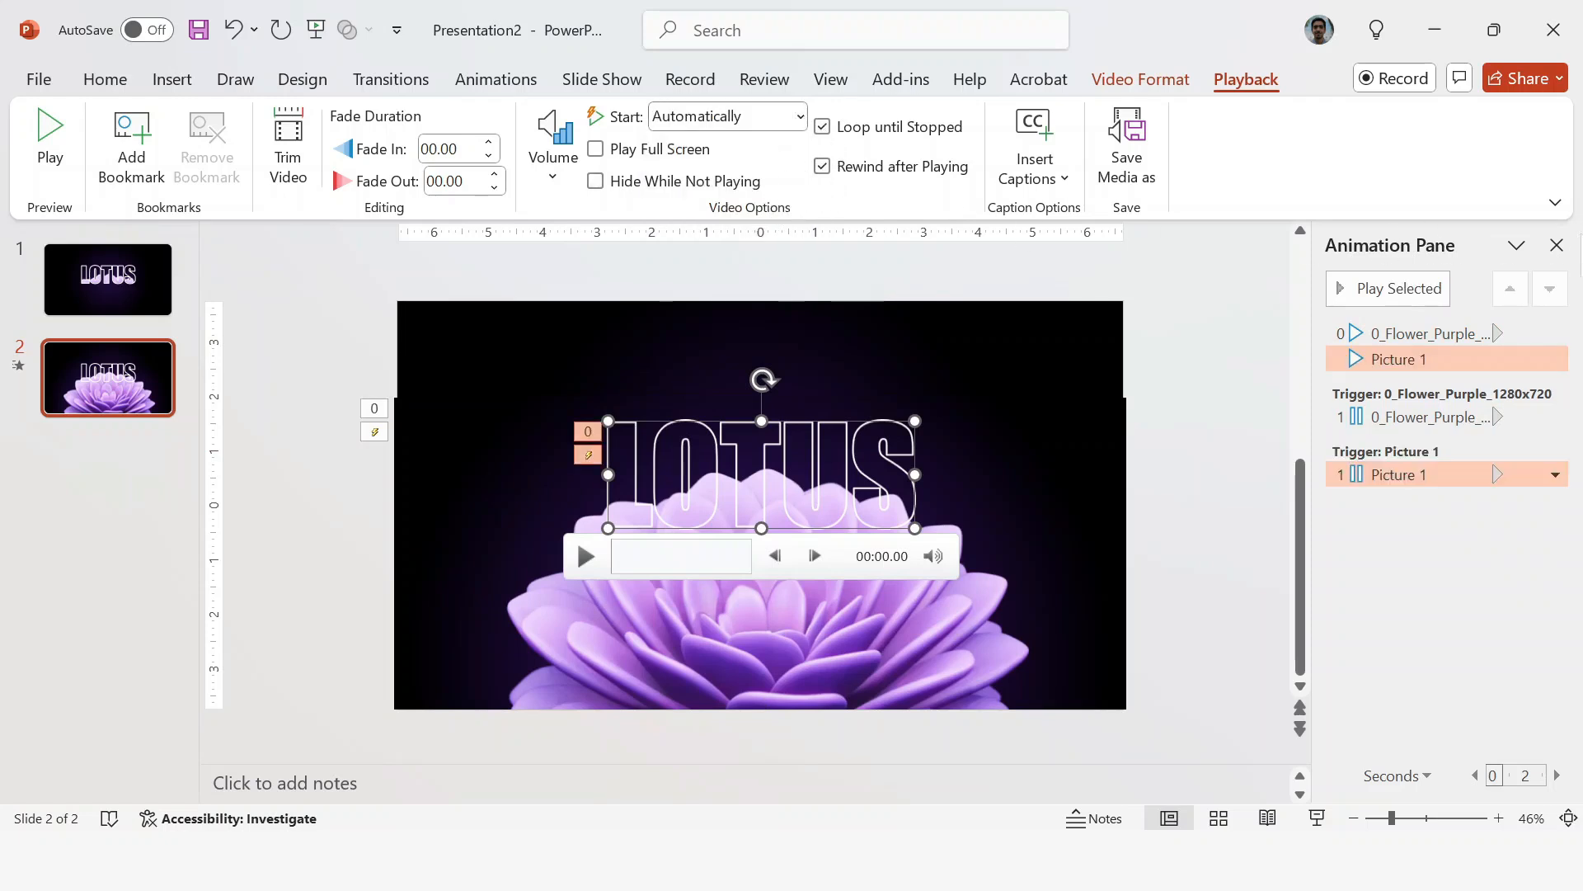